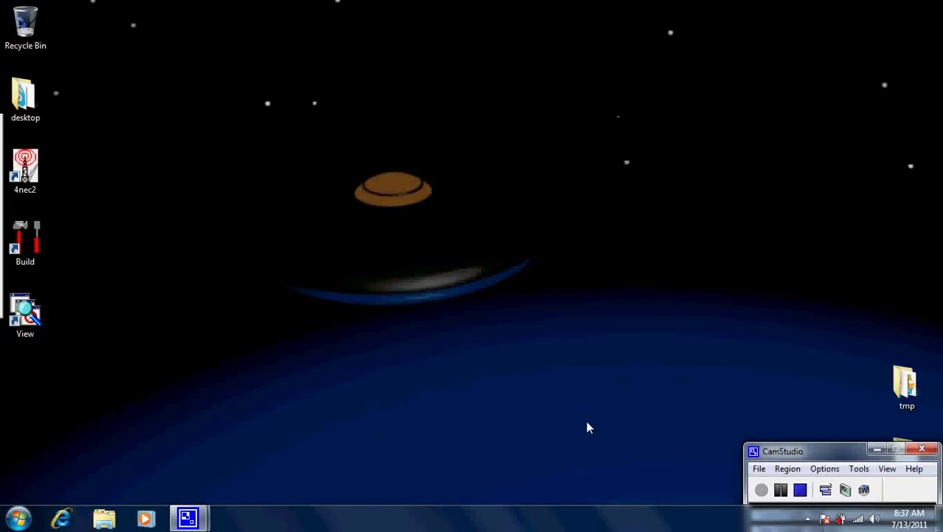
- Launch 4nec2 from the desktop shortcut and dismiss the About splash screen
double_click(25, 170)
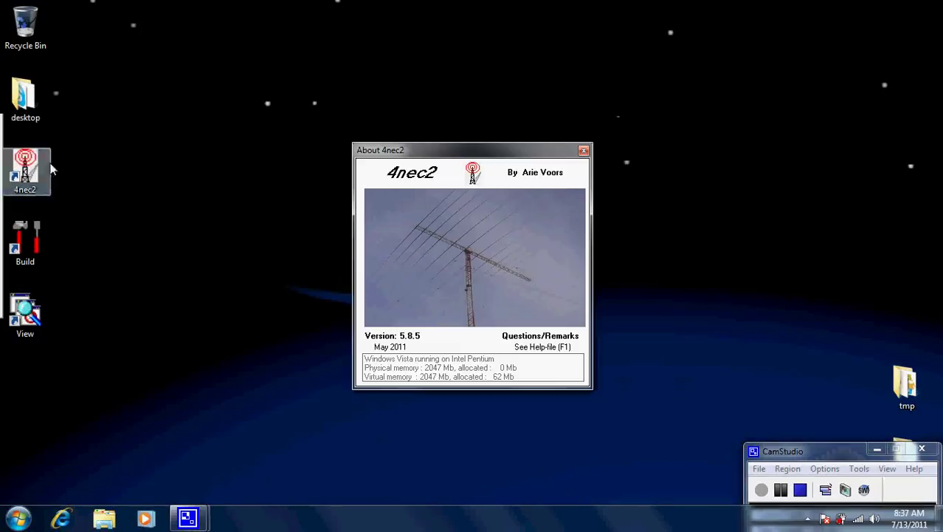
mouse_move(176, 155)
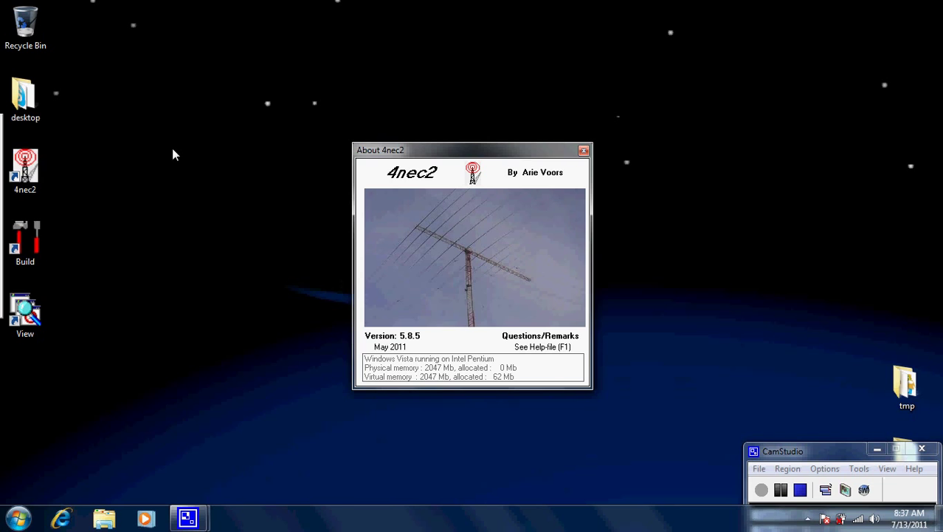
left_click(585, 151)
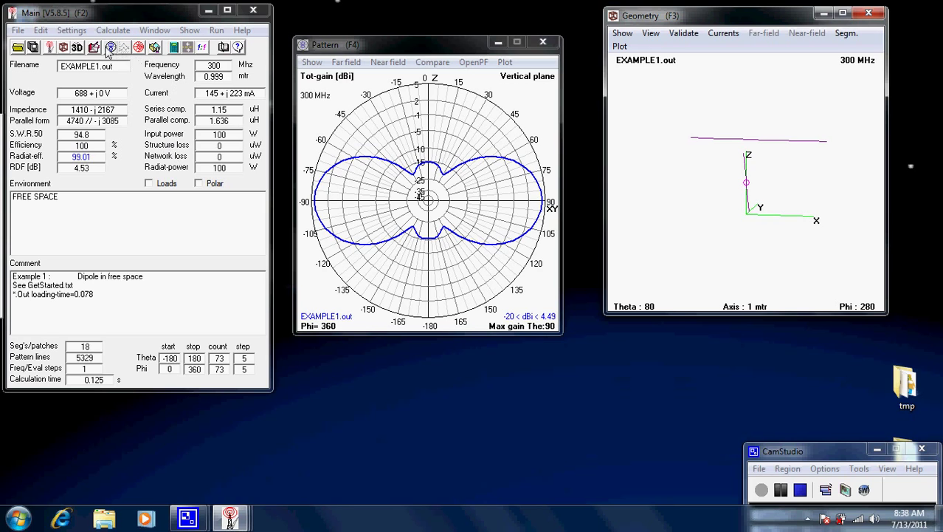
mouse_move(95, 47)
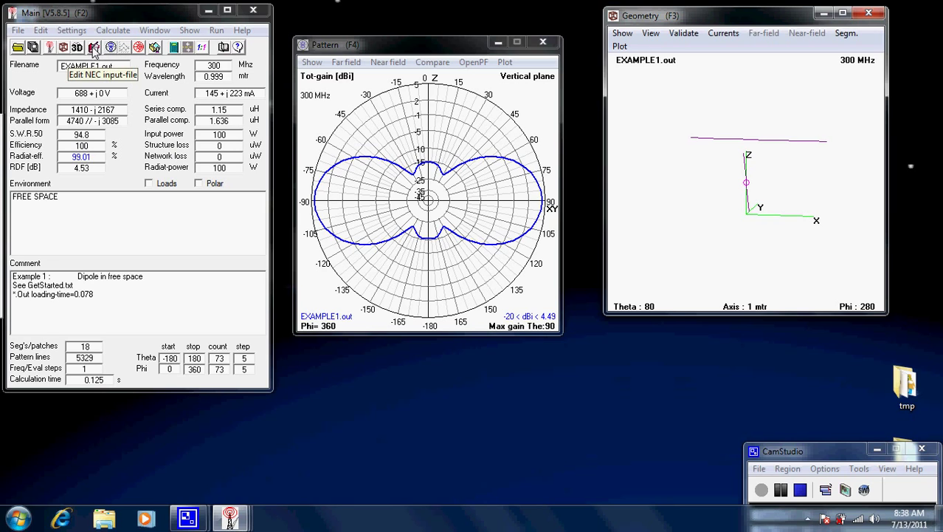
mouse_move(583, 100)
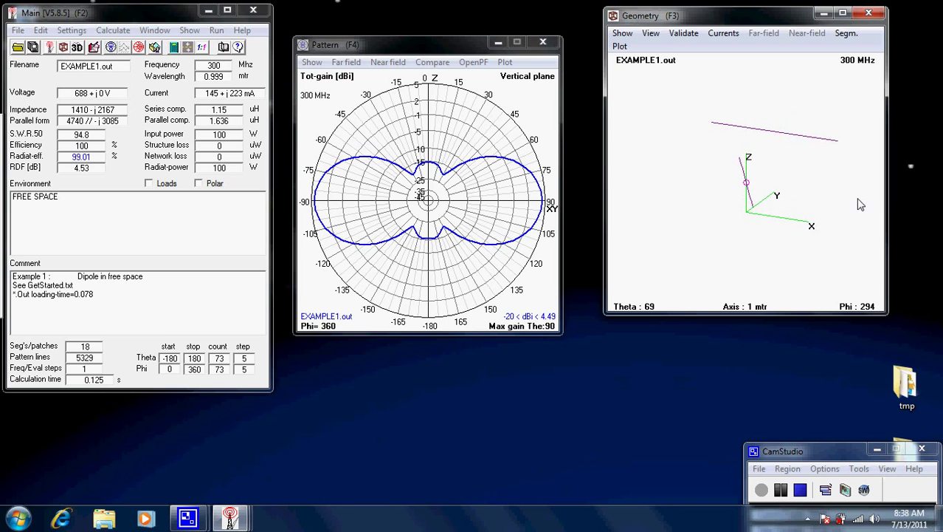
mouse_move(849, 210)
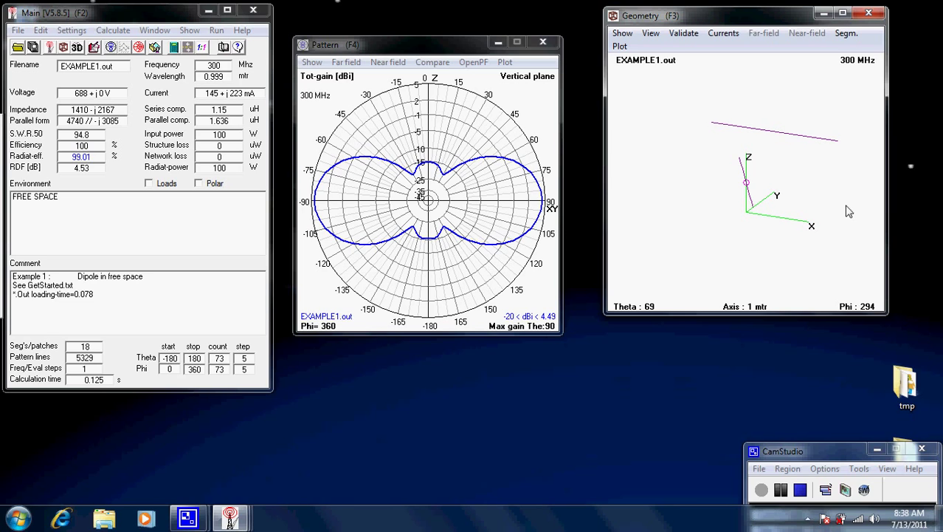
mouse_move(843, 204)
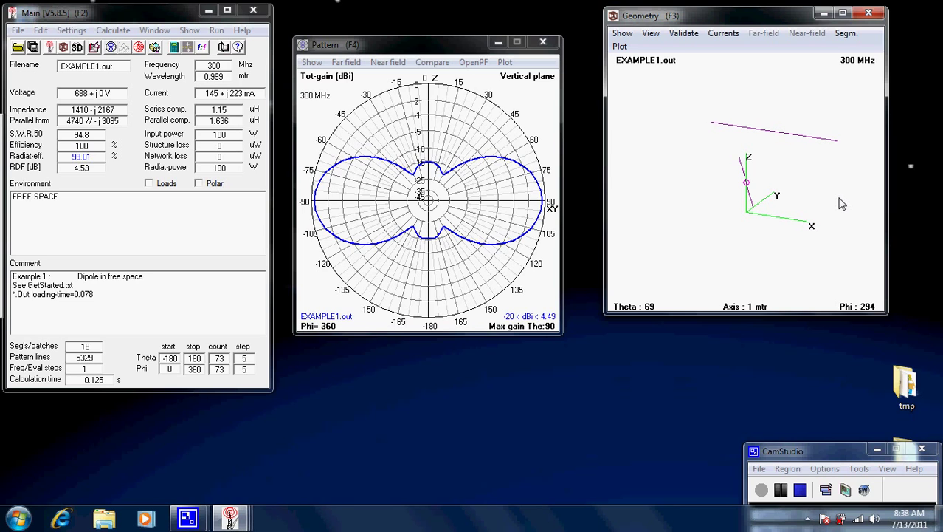
mouse_move(813, 190)
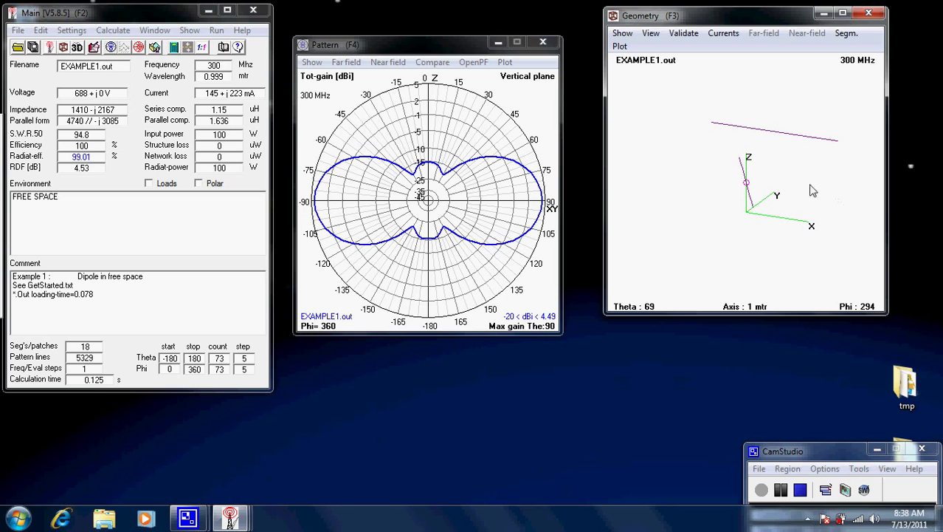
mouse_move(706, 136)
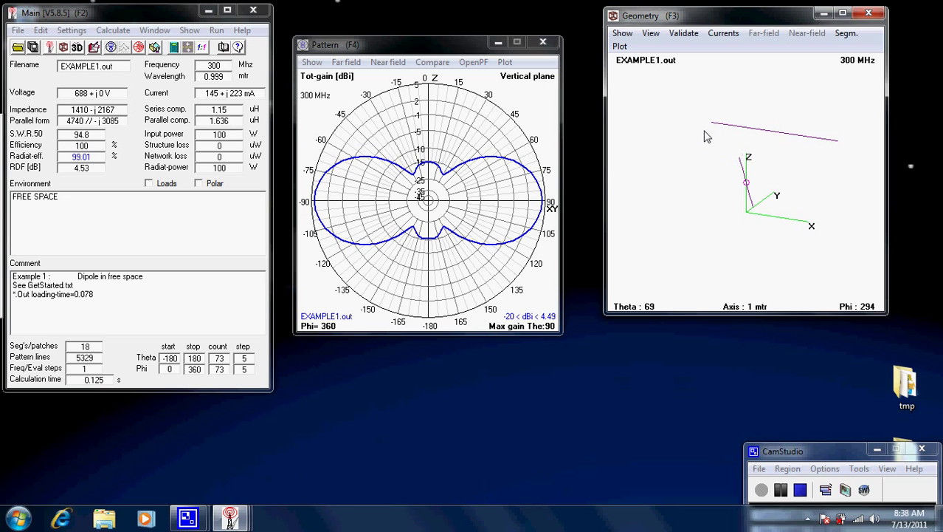
mouse_move(765, 218)
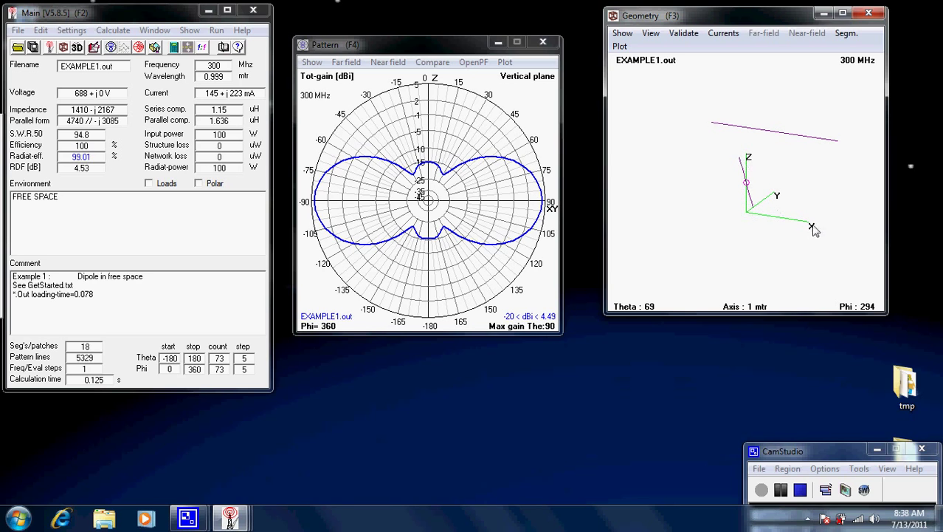
mouse_move(747, 218)
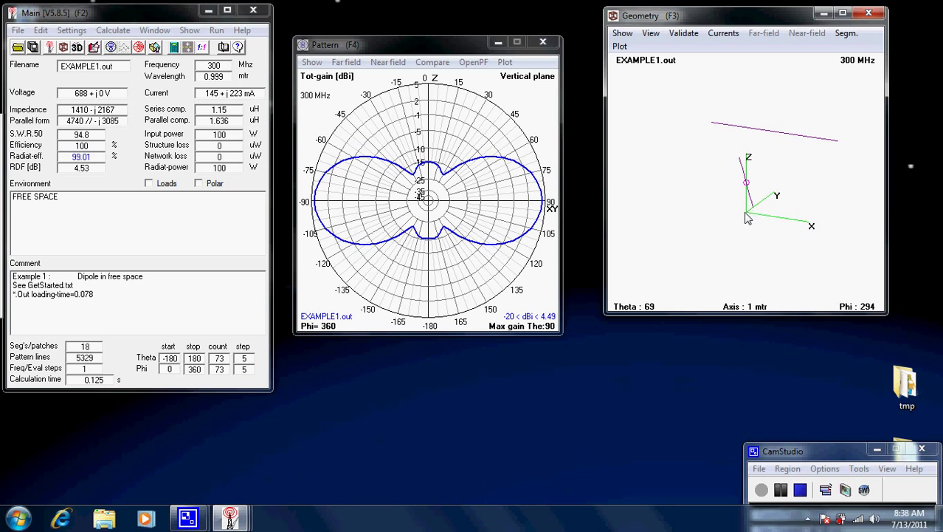
mouse_move(750, 159)
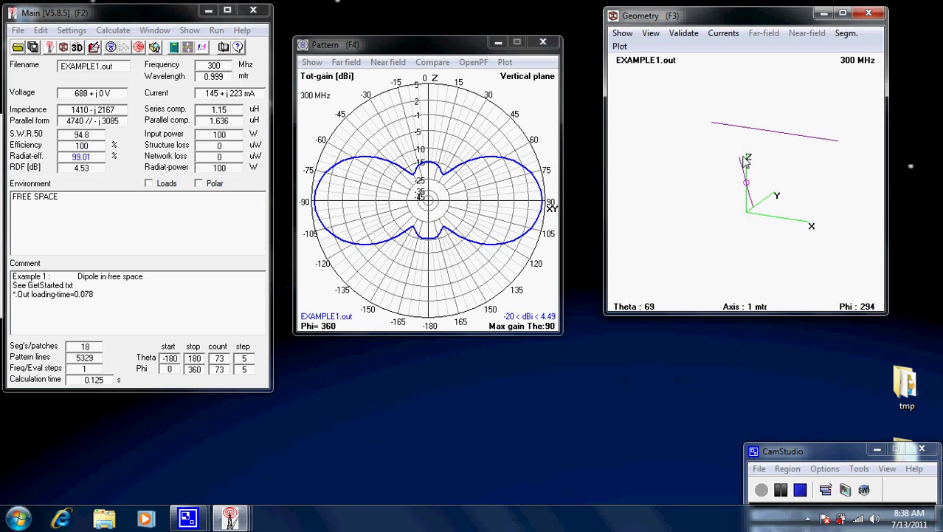
mouse_move(786, 212)
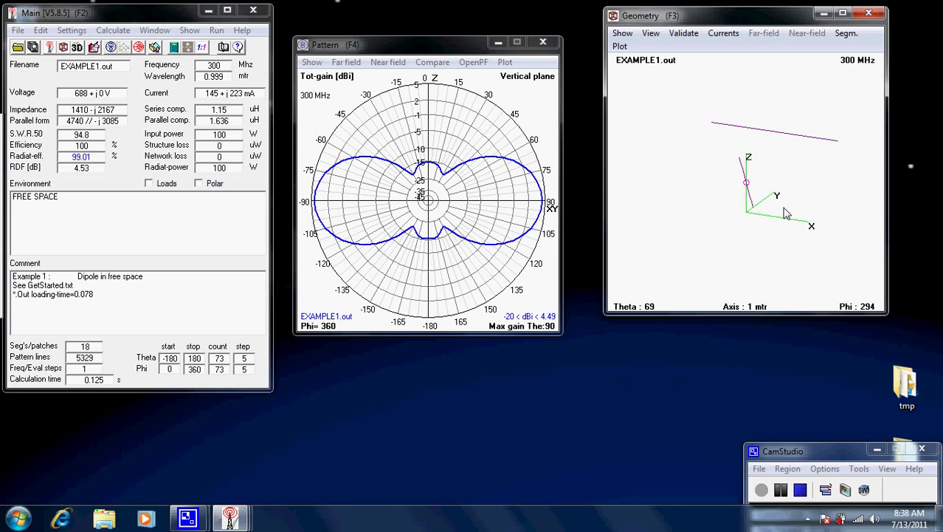
mouse_move(736, 162)
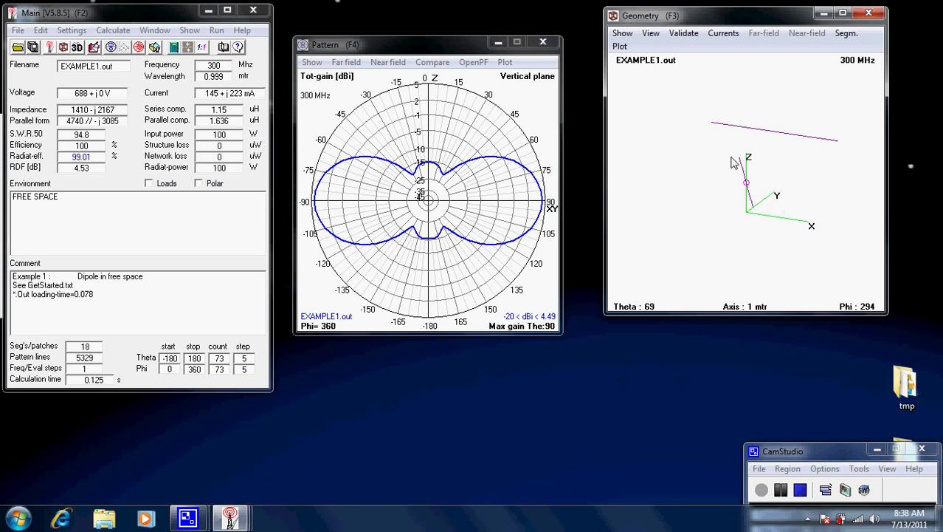
mouse_move(716, 129)
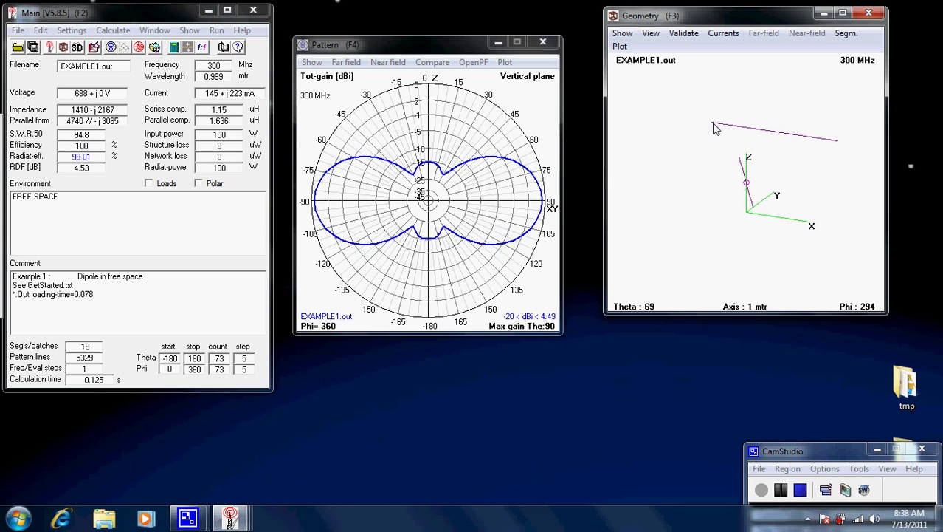
mouse_move(833, 156)
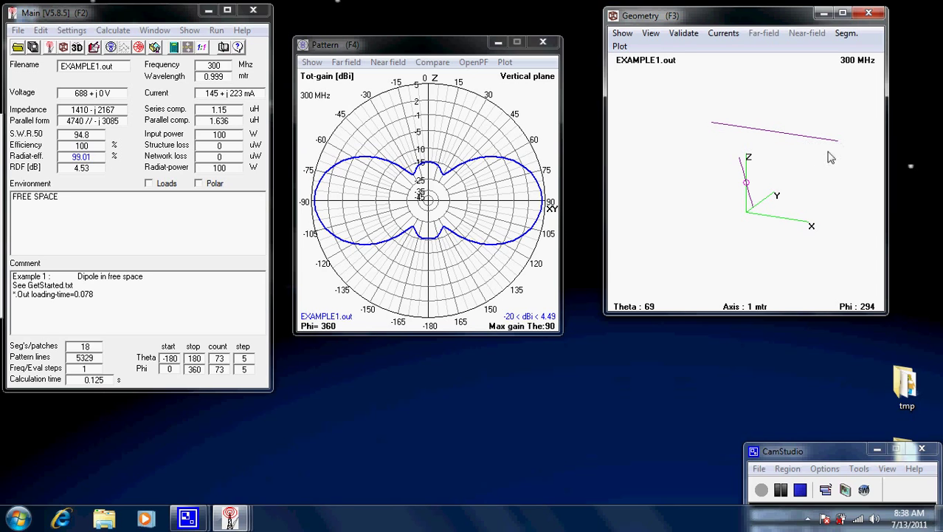
mouse_move(842, 146)
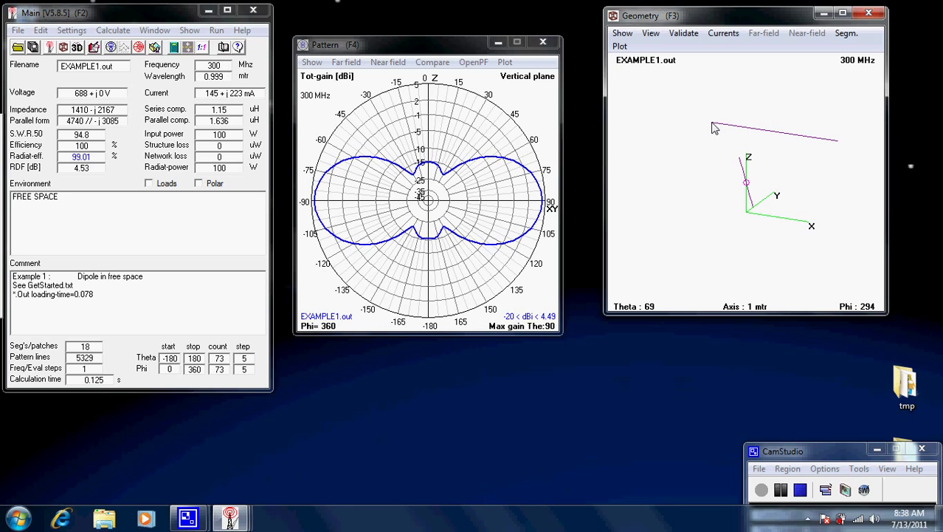
mouse_move(770, 135)
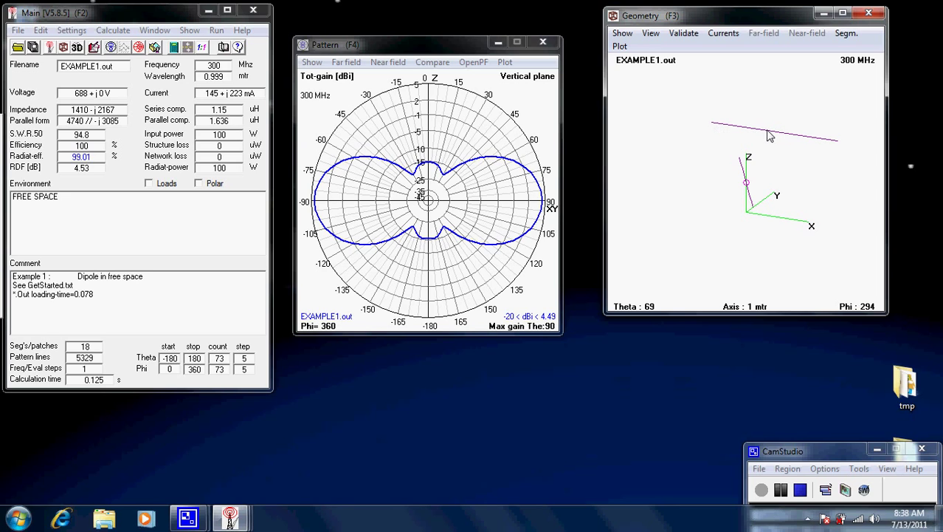
mouse_move(765, 136)
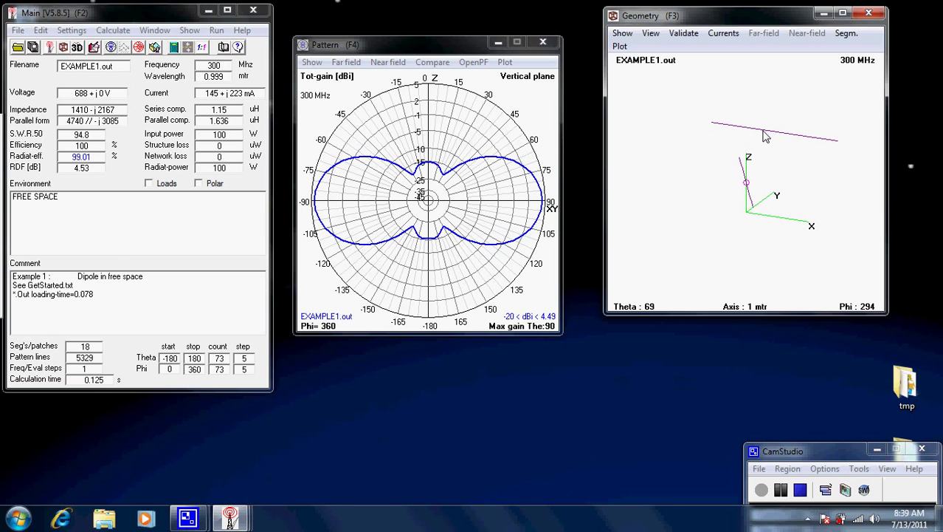
mouse_move(713, 125)
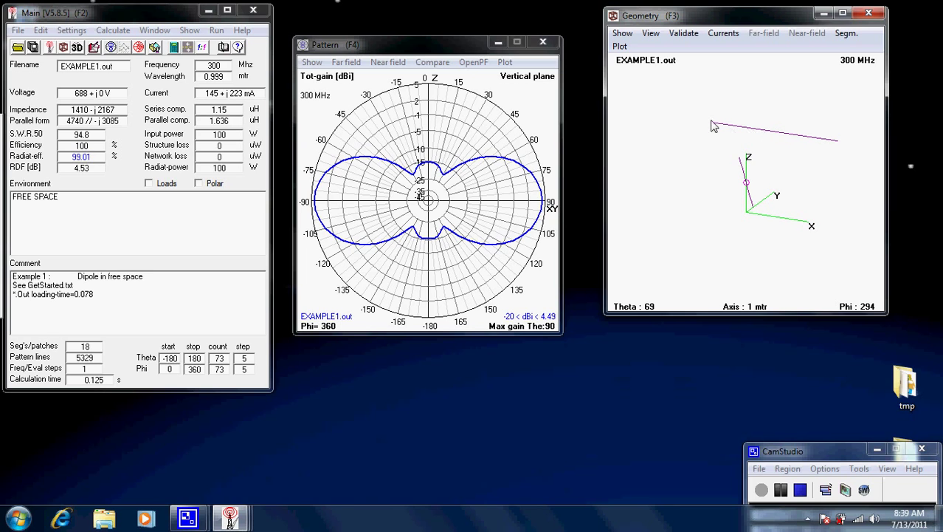
mouse_move(726, 139)
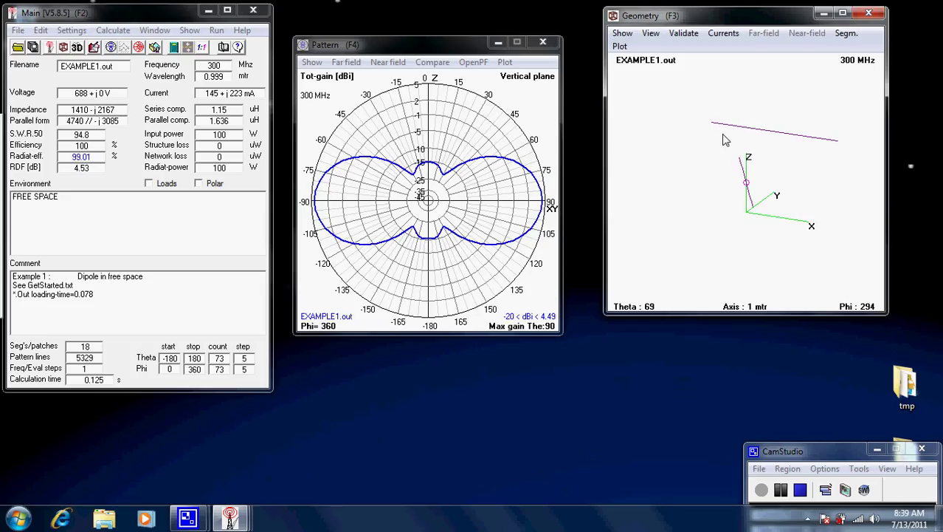
mouse_move(727, 136)
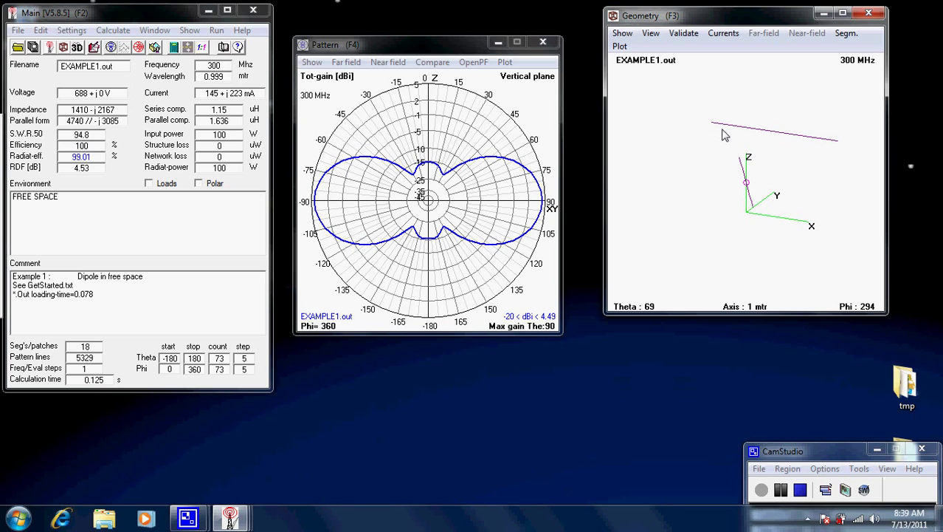
mouse_move(721, 132)
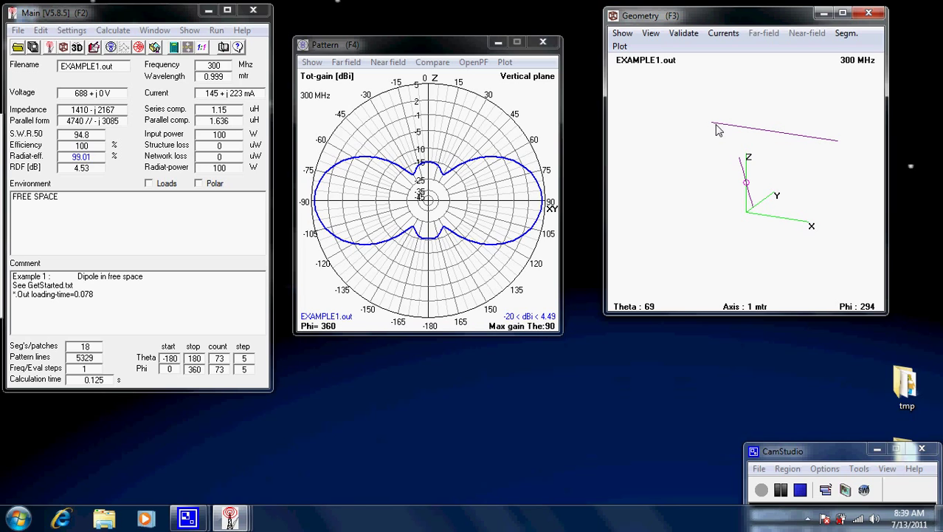
mouse_move(767, 139)
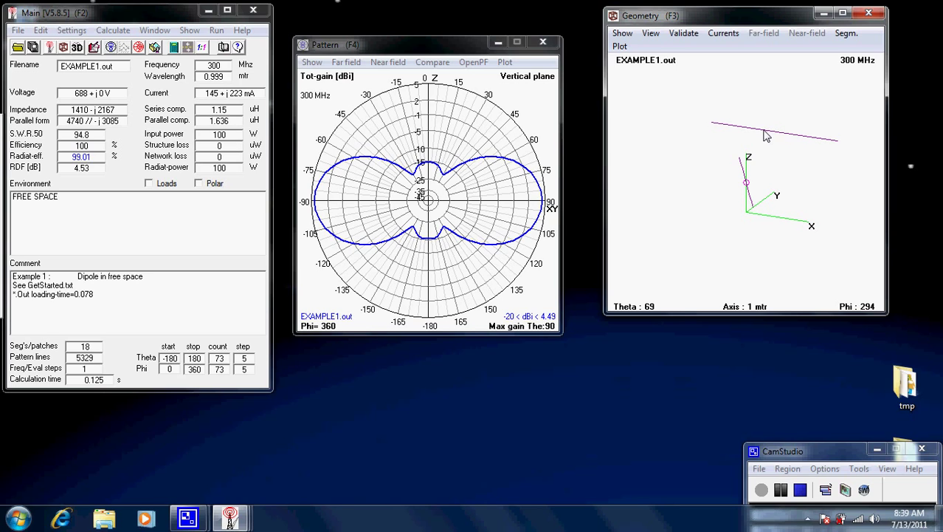
mouse_move(762, 136)
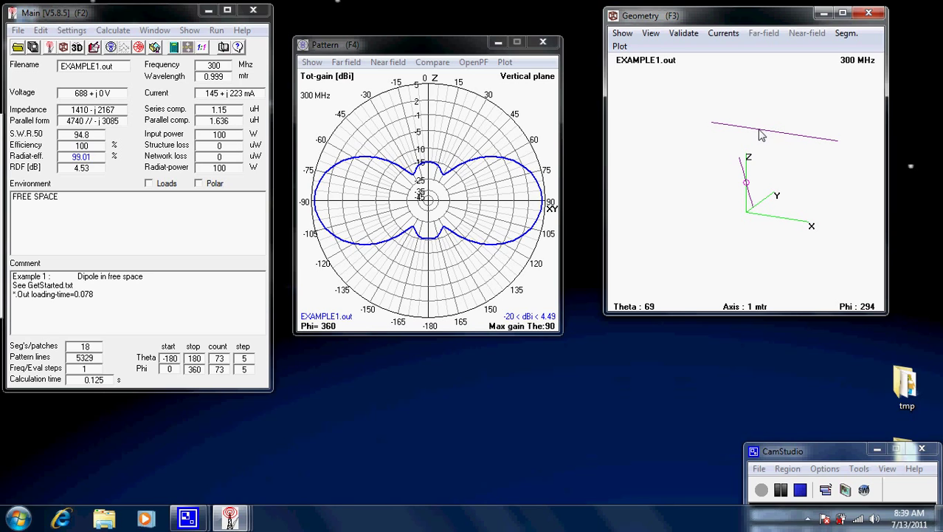
mouse_move(768, 136)
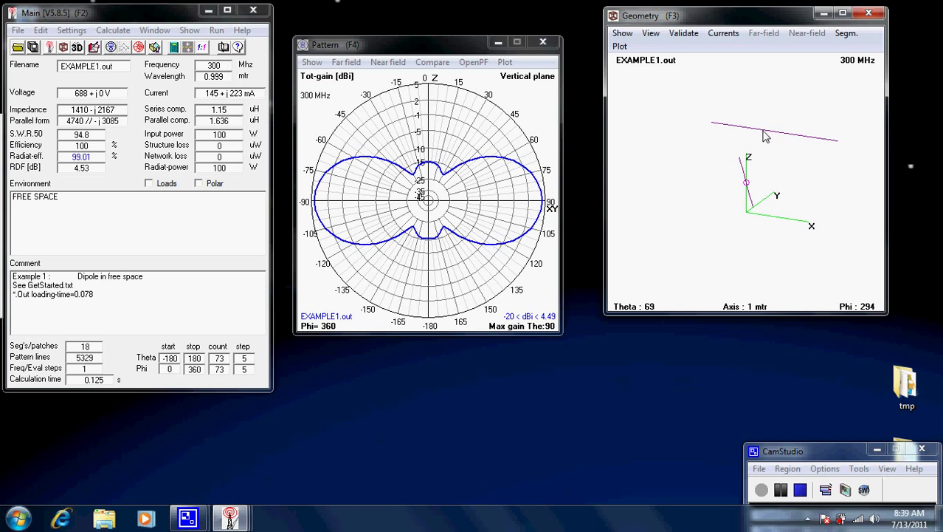
mouse_move(762, 136)
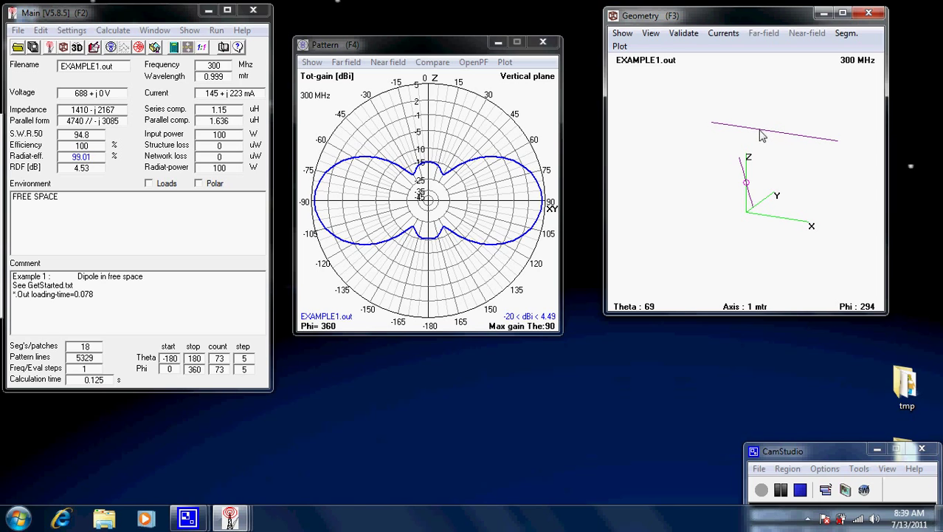
mouse_move(766, 136)
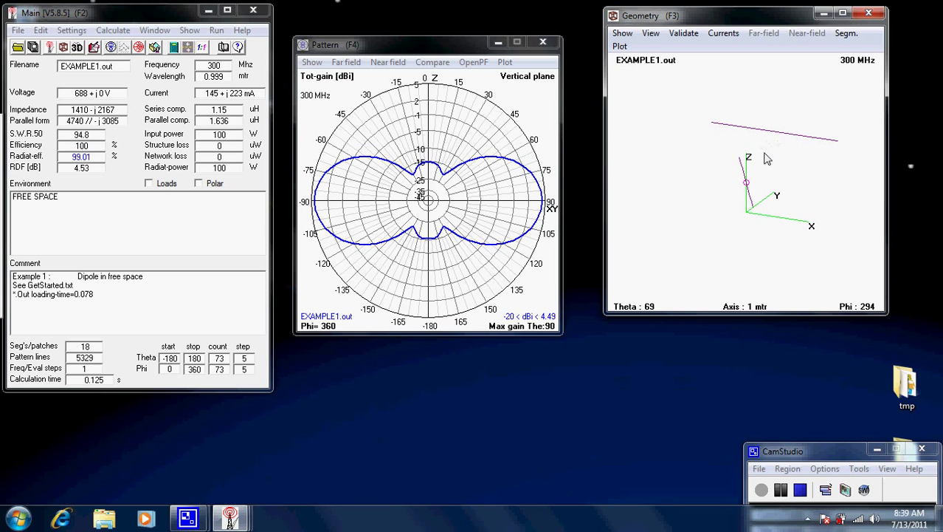
mouse_move(774, 158)
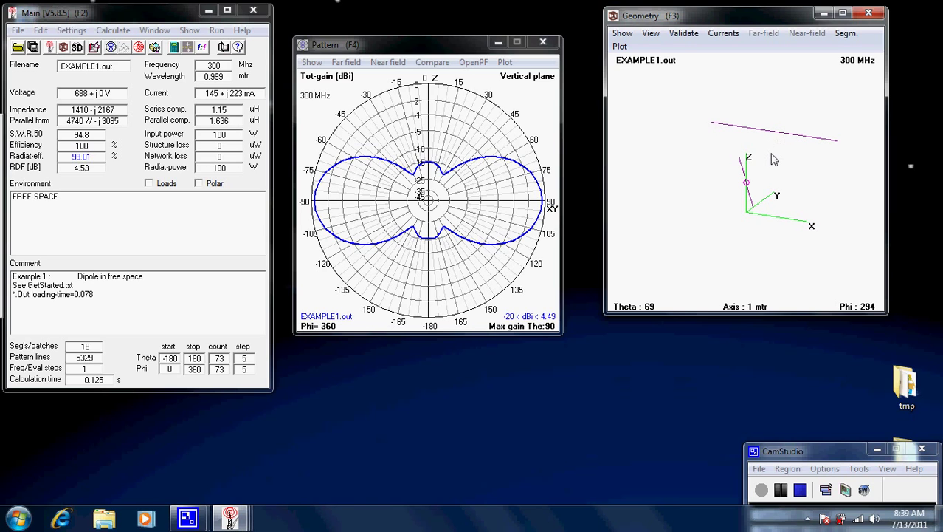
mouse_move(767, 136)
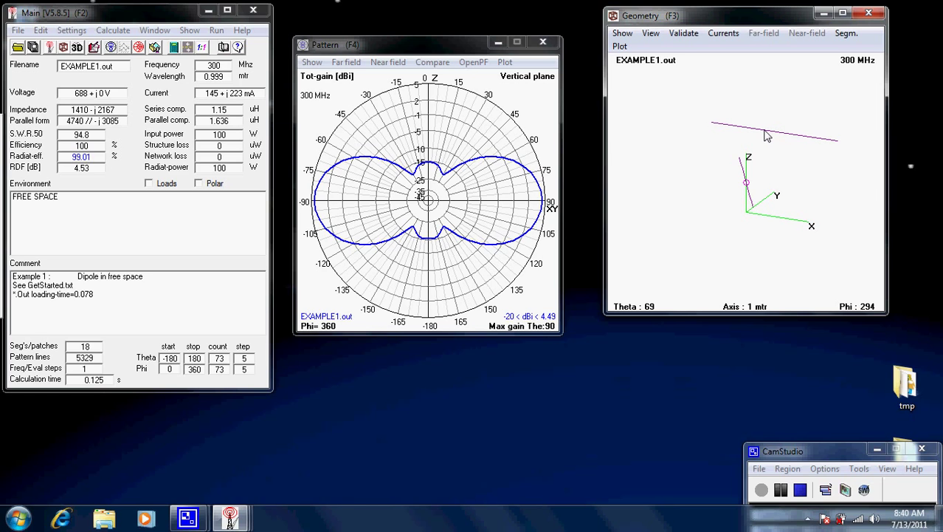
- Show wire 1's fed segment 5 info with its EX source, impedance and SWR
left_click(753, 130)
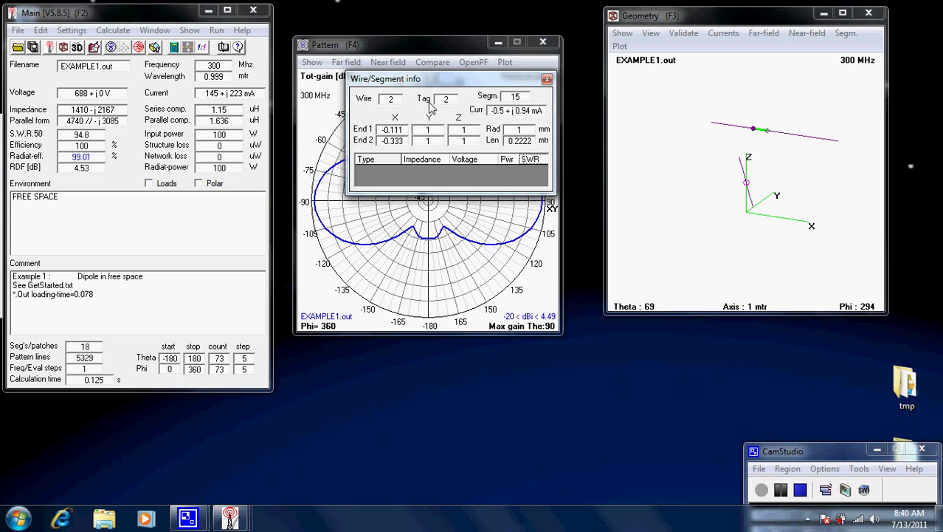
mouse_move(441, 111)
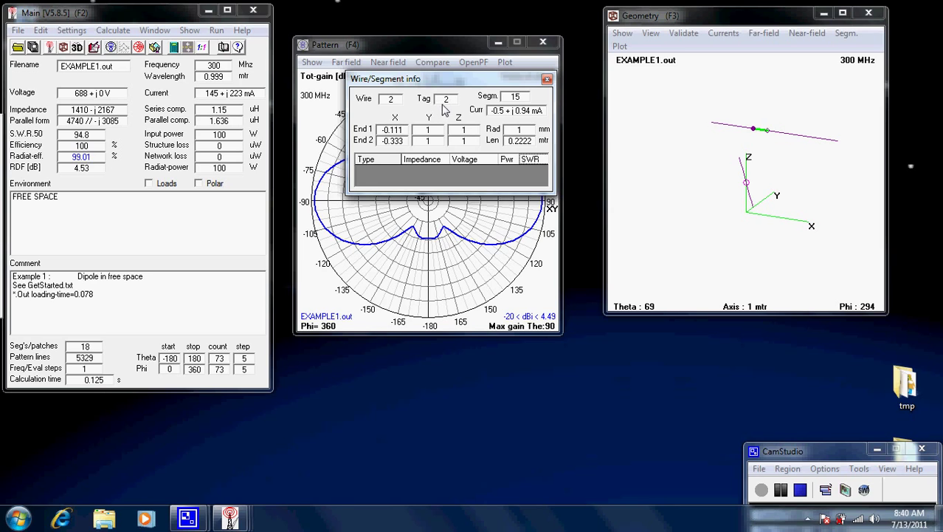
mouse_move(452, 105)
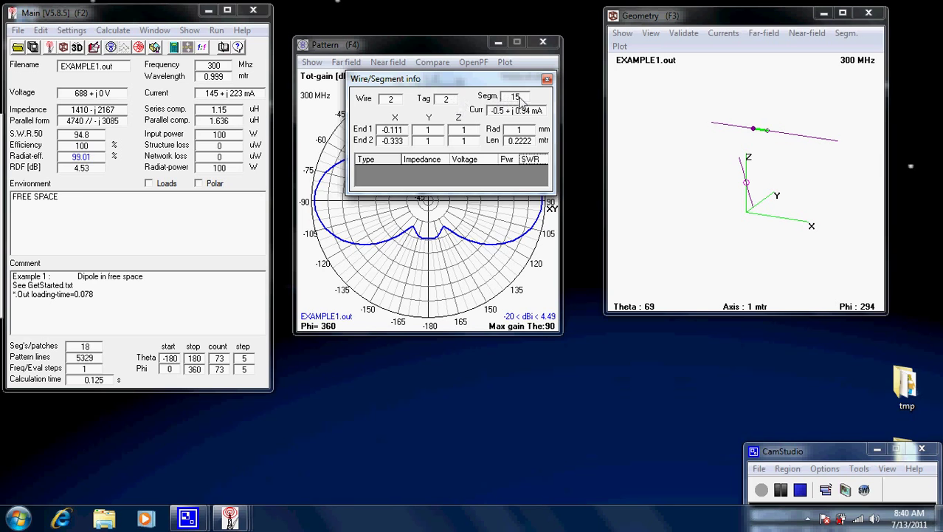
mouse_move(628, 127)
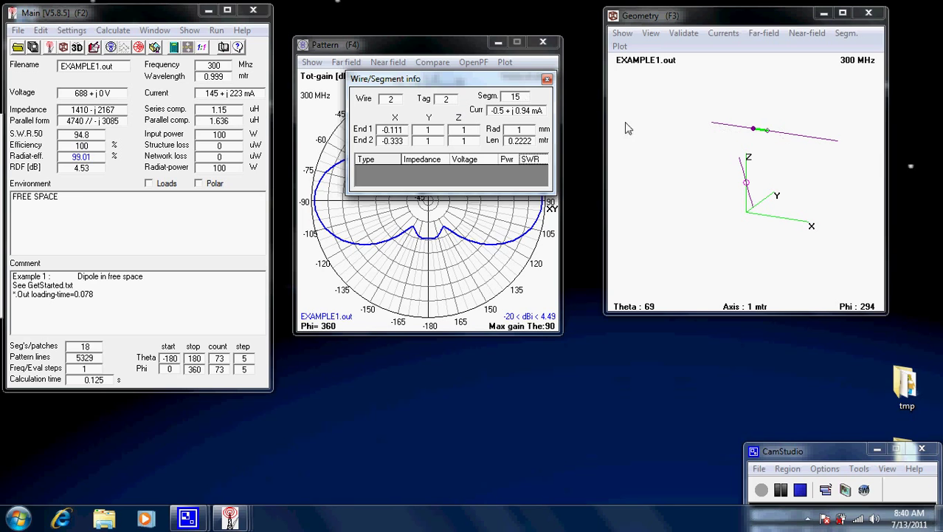
mouse_move(751, 136)
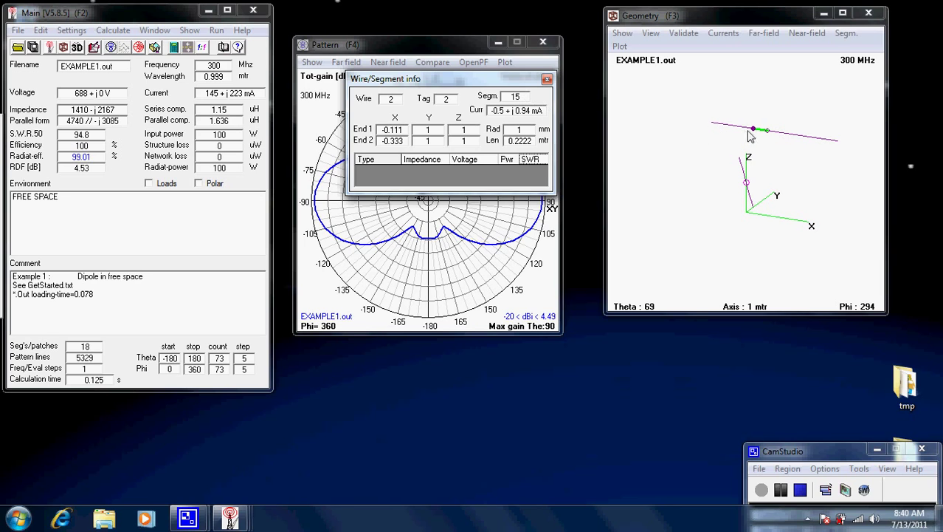
mouse_move(806, 145)
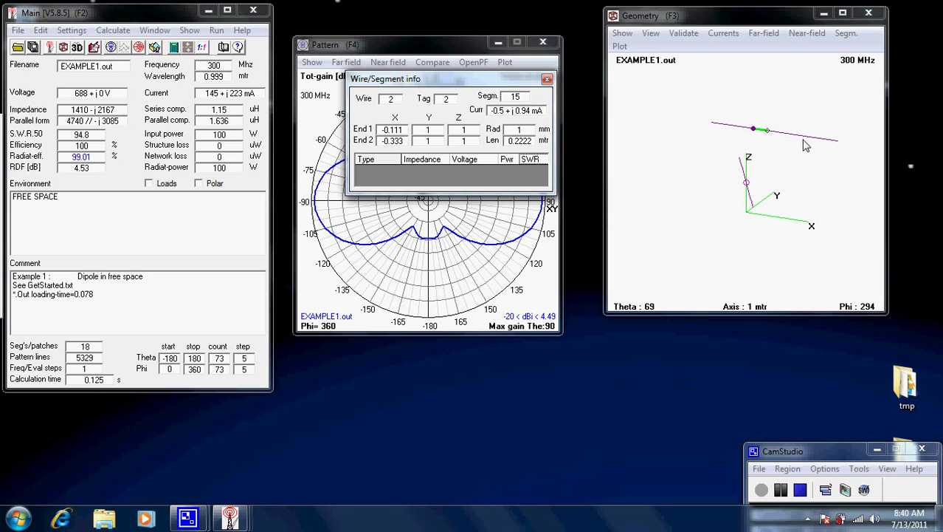
mouse_move(752, 200)
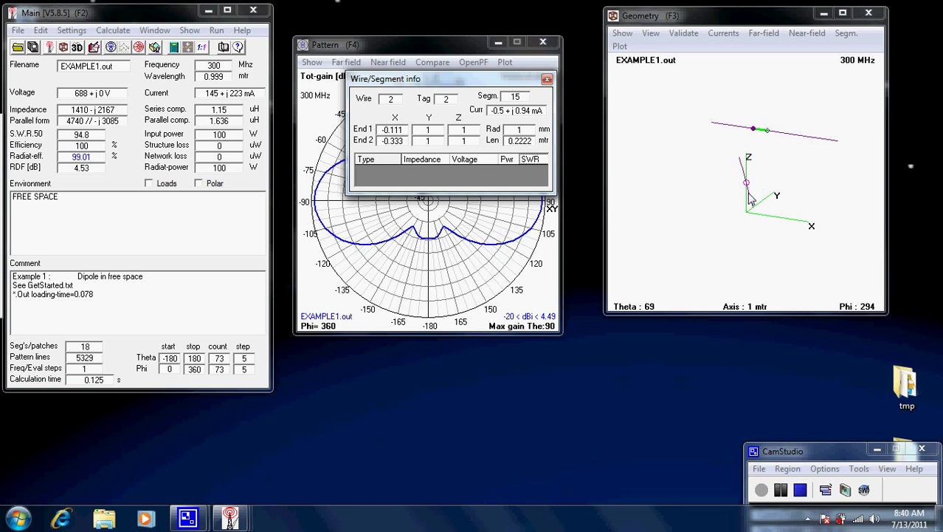
left_click(750, 195)
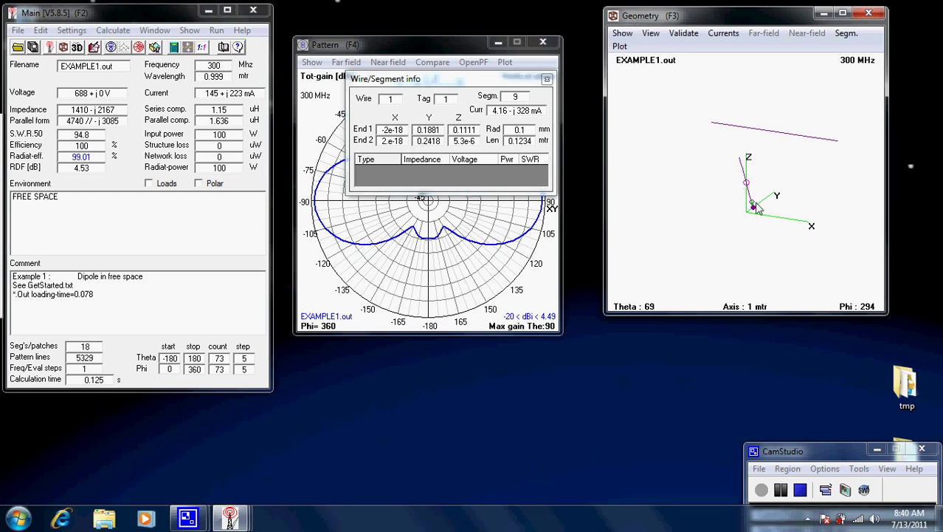
mouse_move(673, 202)
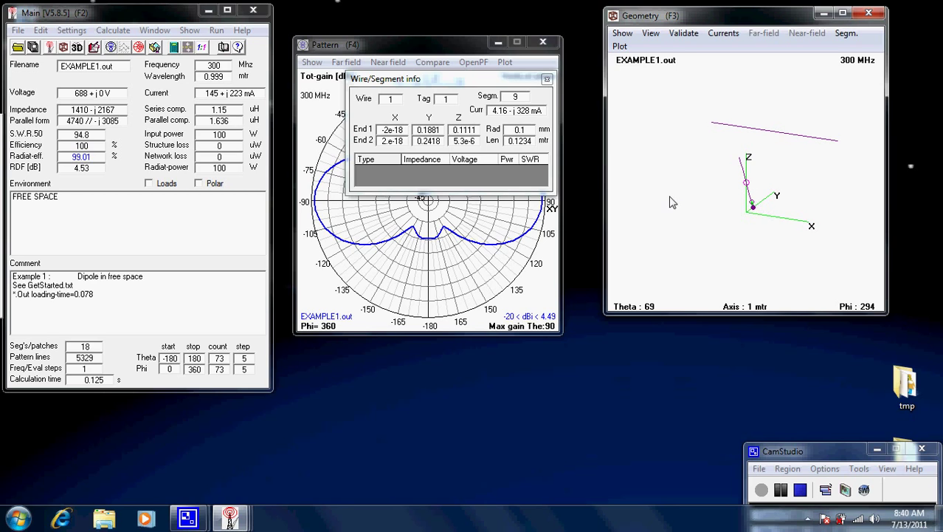
mouse_move(682, 155)
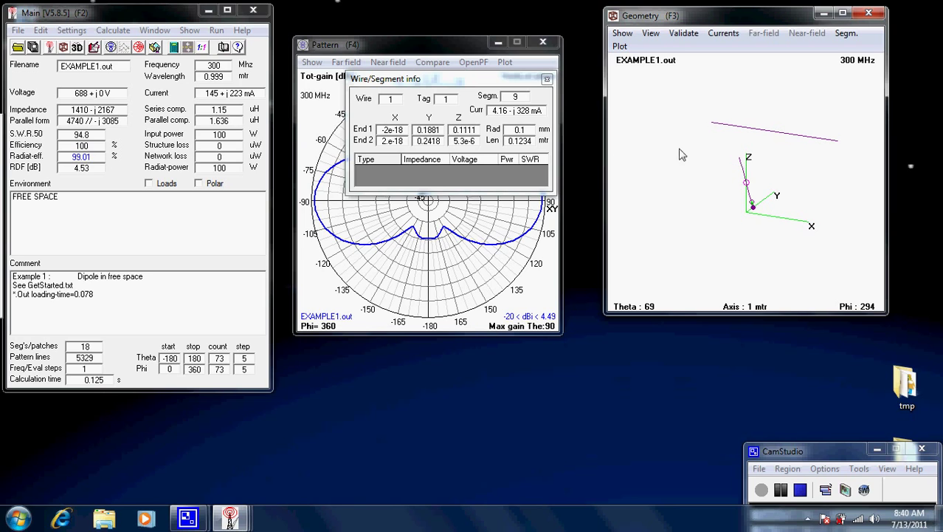
mouse_move(670, 186)
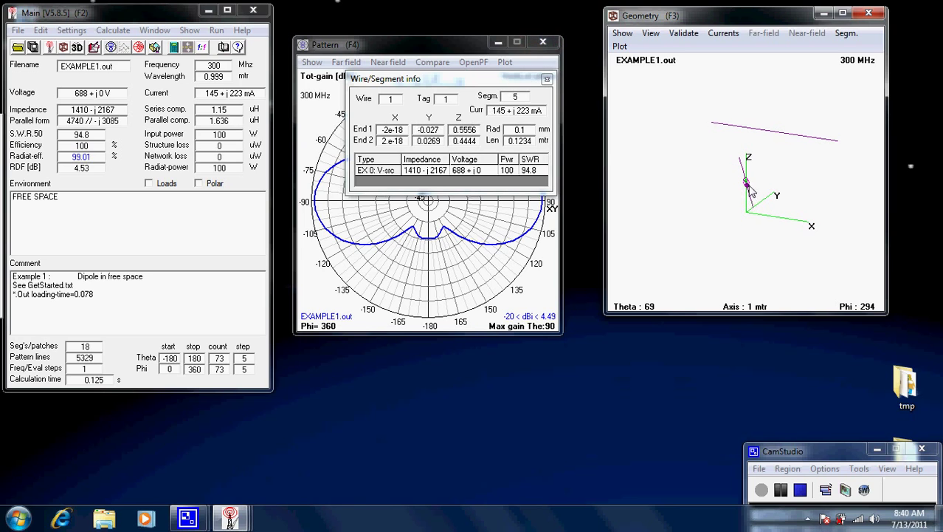
mouse_move(762, 204)
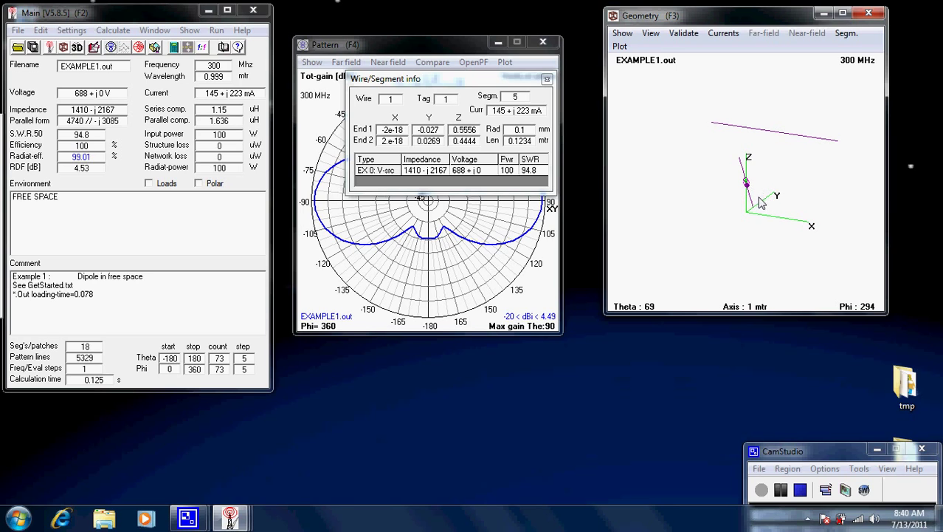
mouse_move(750, 192)
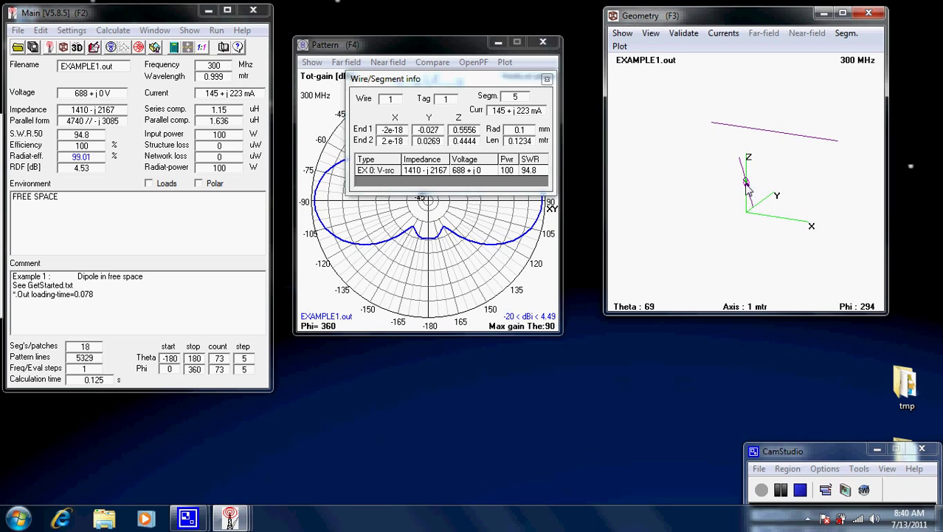
left_click(546, 79)
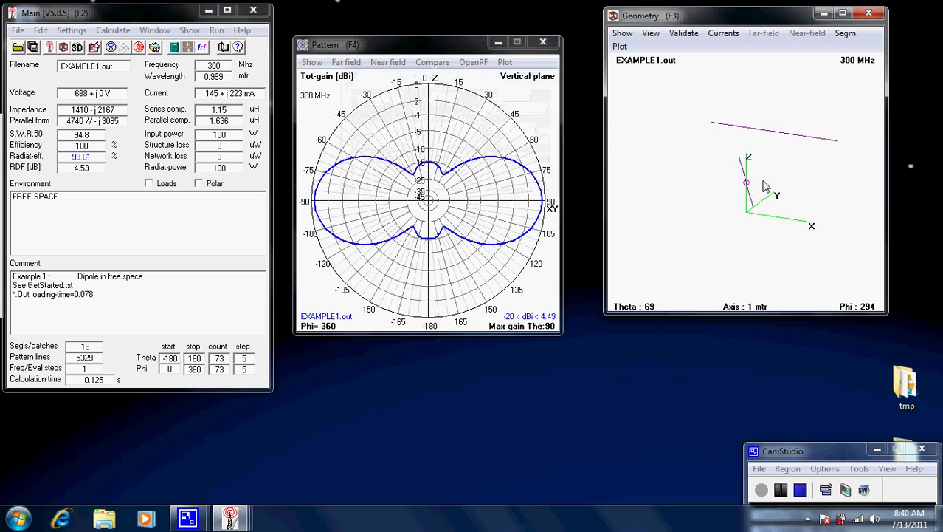
mouse_move(750, 184)
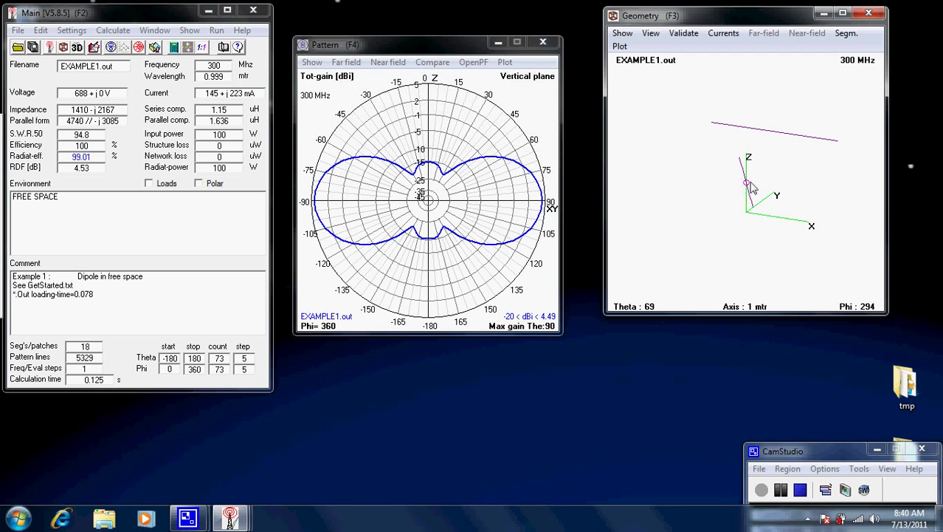
left_click(747, 183)
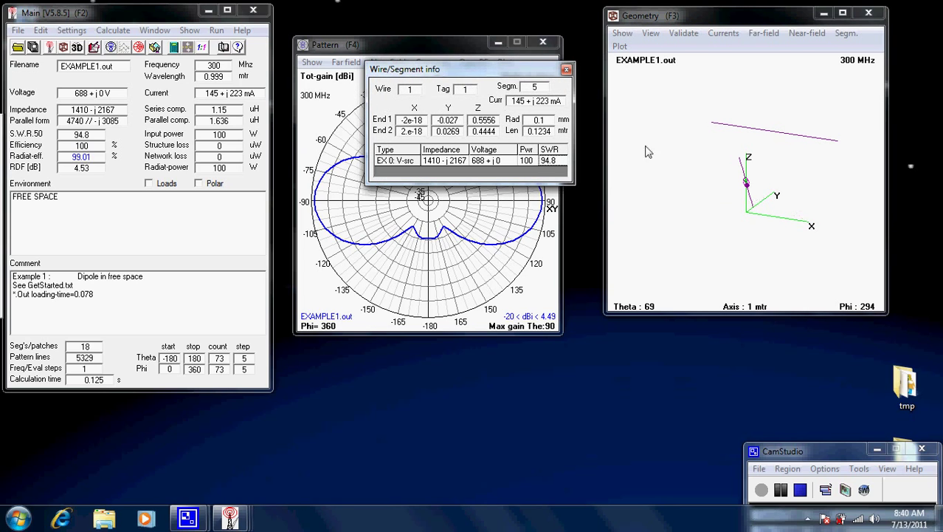
mouse_move(472, 96)
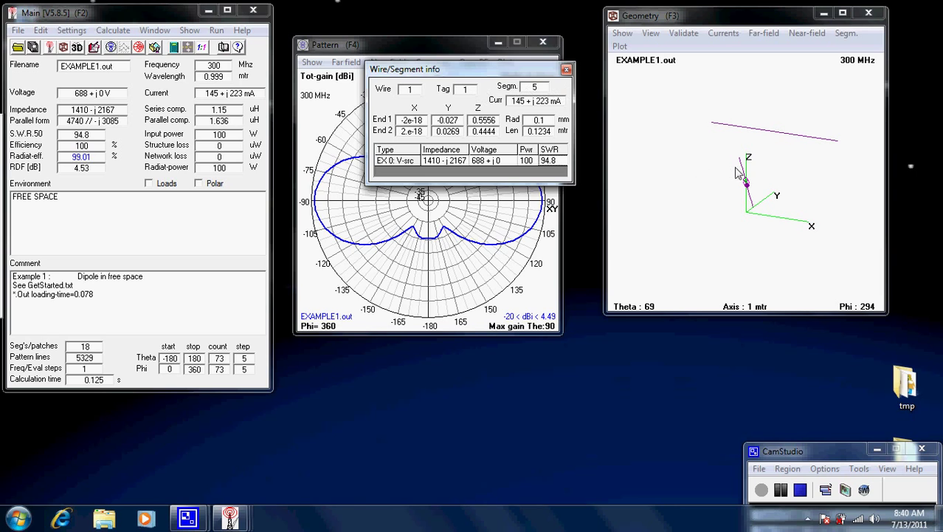
mouse_move(761, 212)
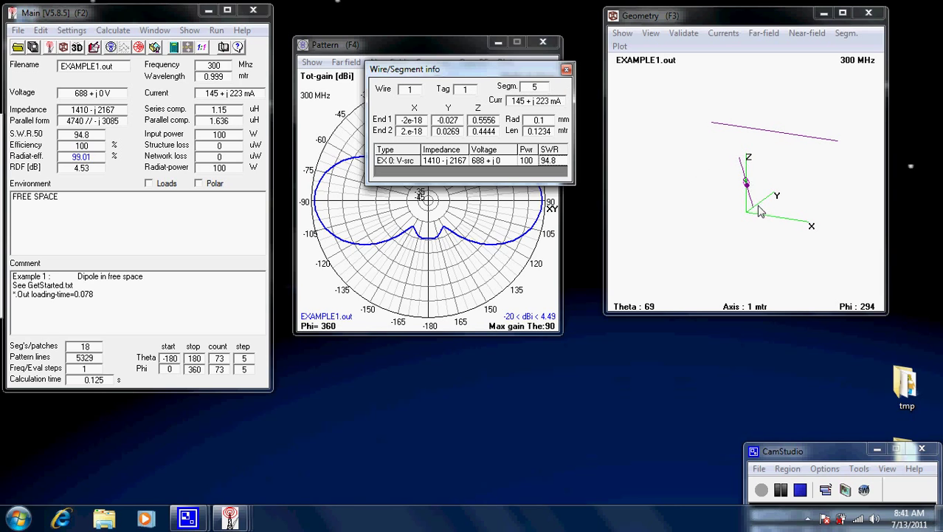
mouse_move(747, 190)
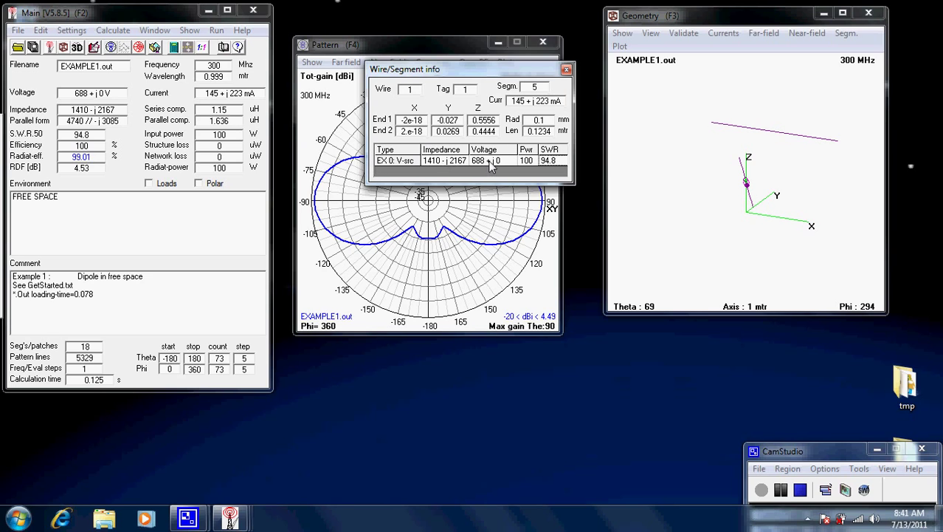
mouse_move(539, 165)
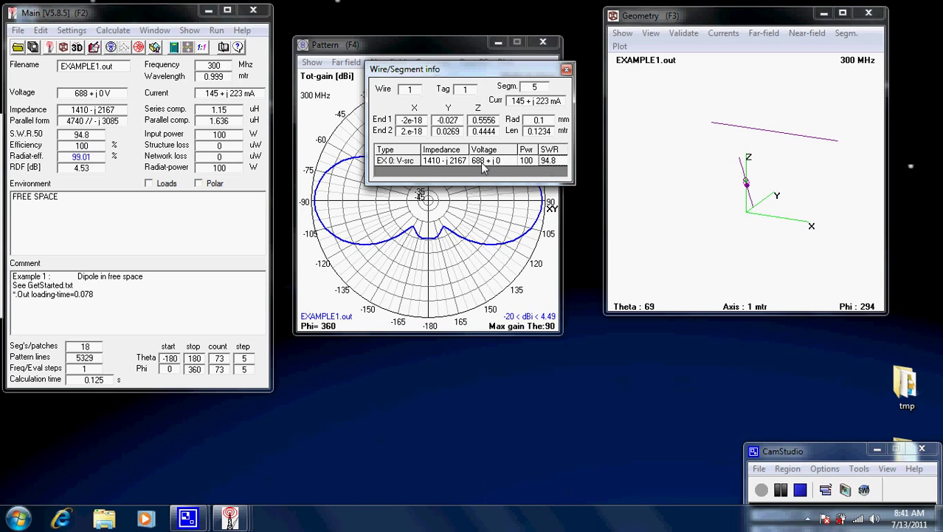
mouse_move(482, 161)
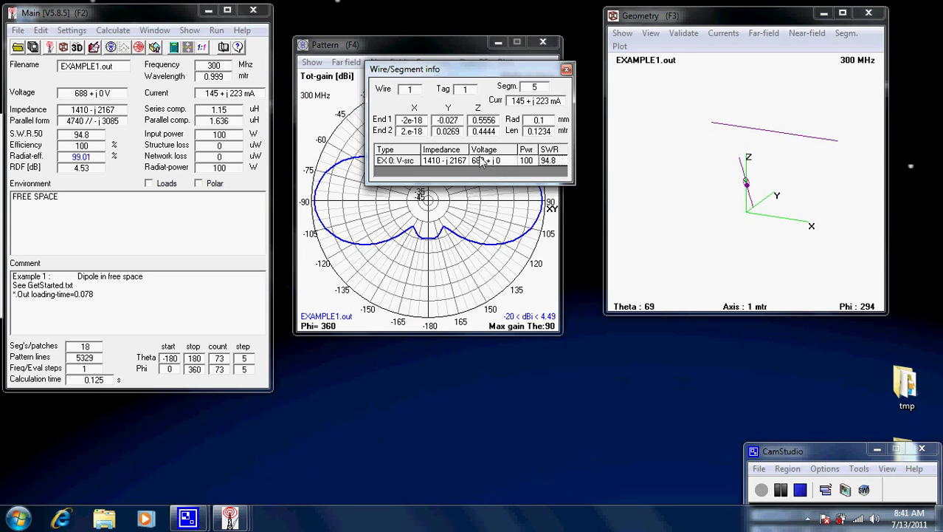
mouse_move(499, 171)
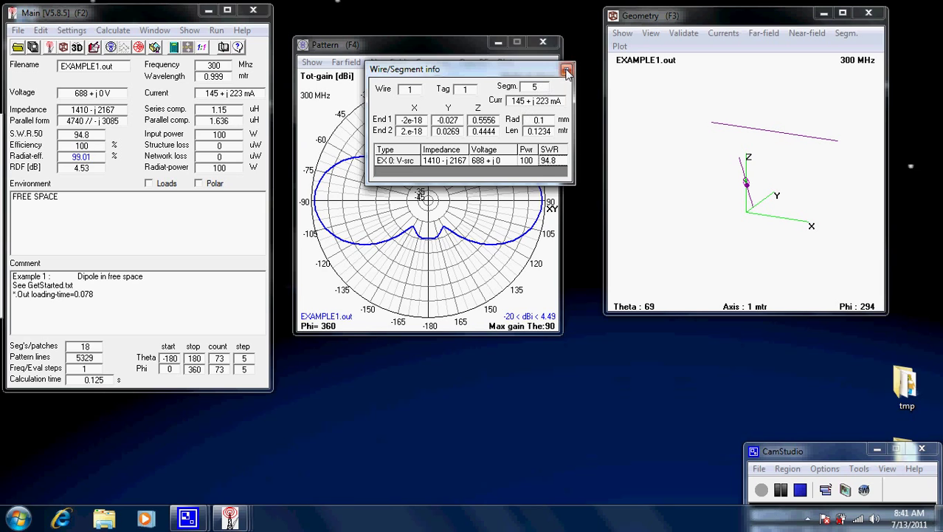
mouse_move(567, 71)
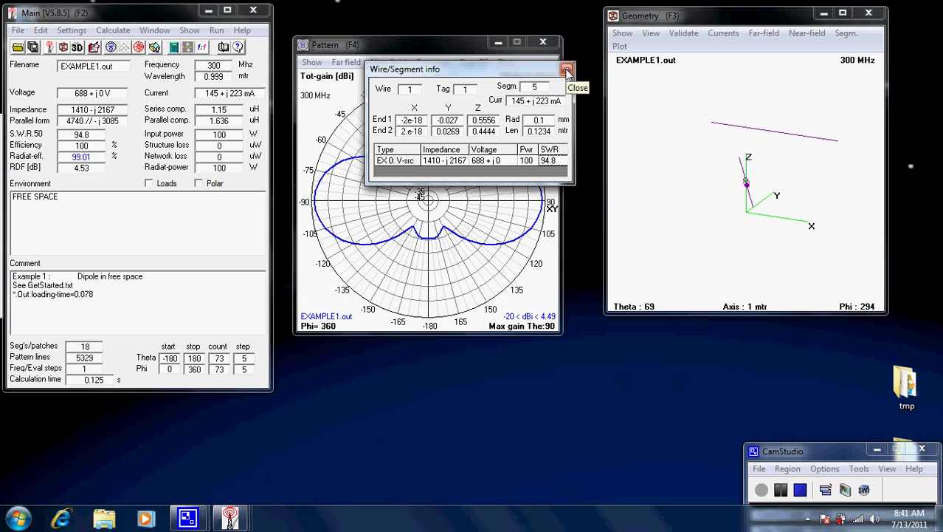
- Dismiss the segment details and open Example1.nec as plain text in Notepad
left_click(567, 69)
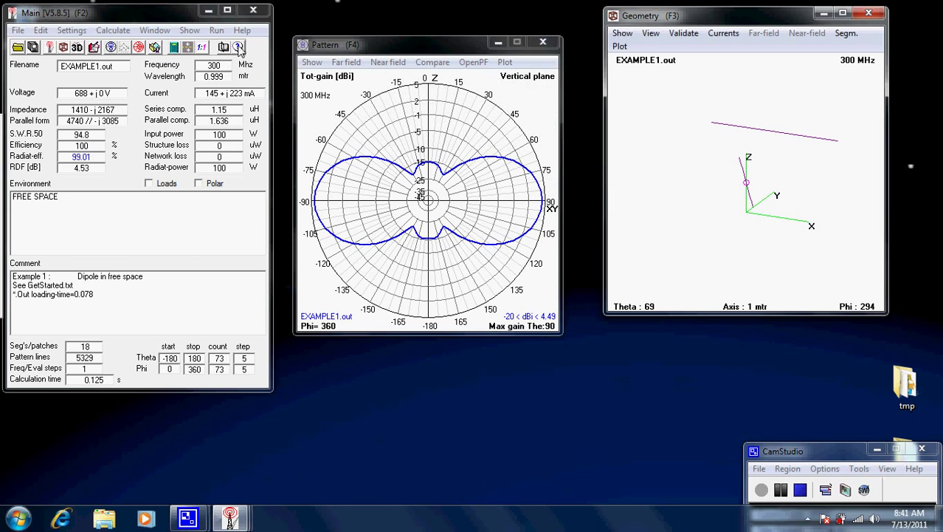
left_click(71, 29)
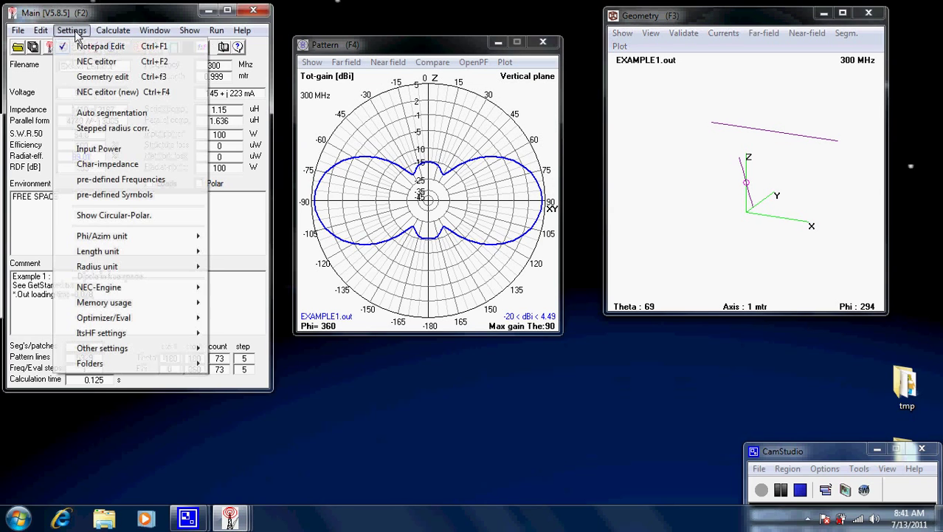
left_click(112, 30)
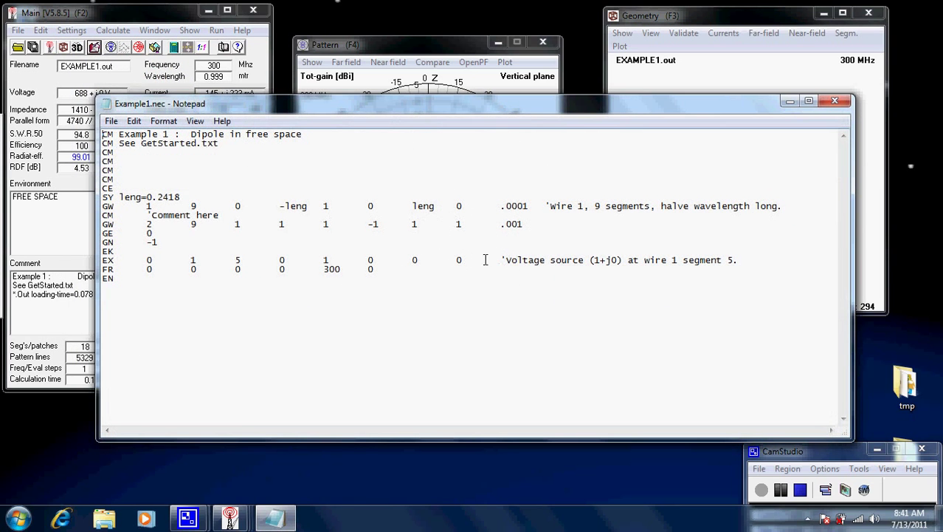
mouse_move(172, 168)
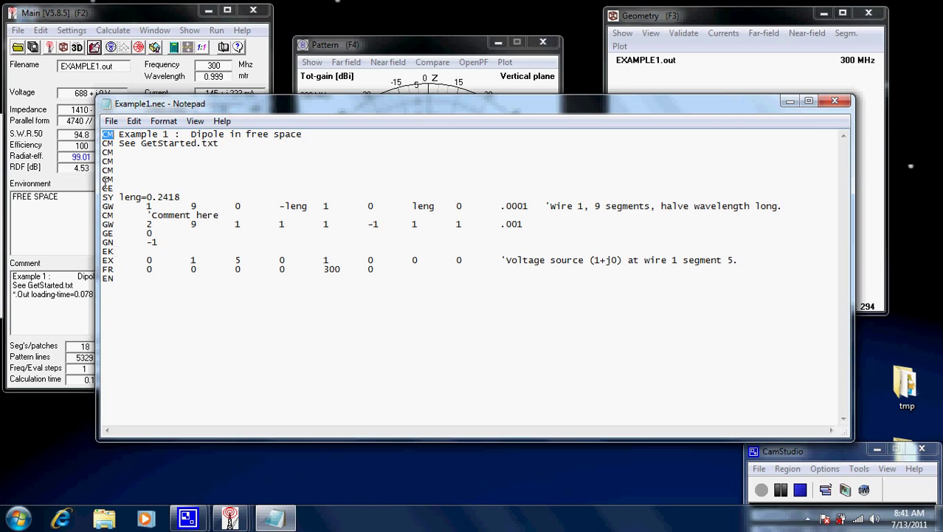
mouse_move(149, 139)
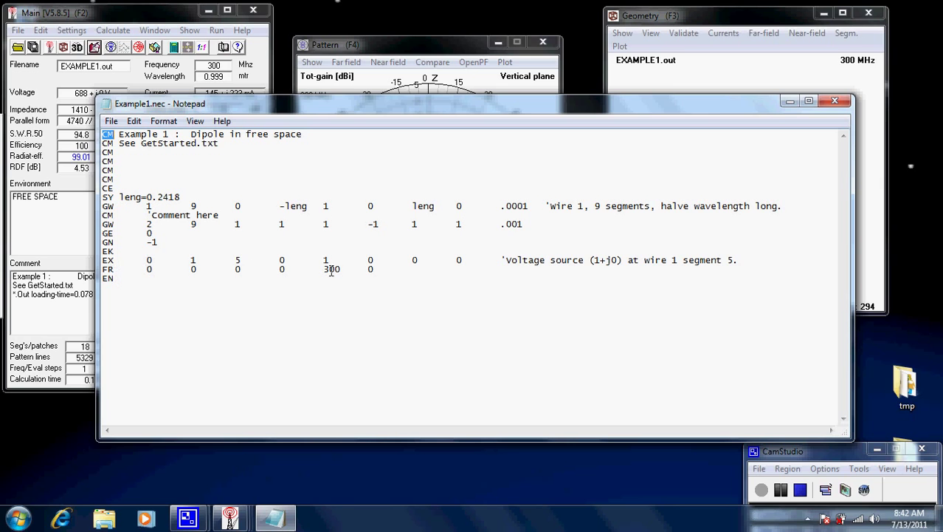
- Add a CM comment and a GW 2 9 1 1 1 -1 1 1 .001 second-wire line
double_click(331, 268)
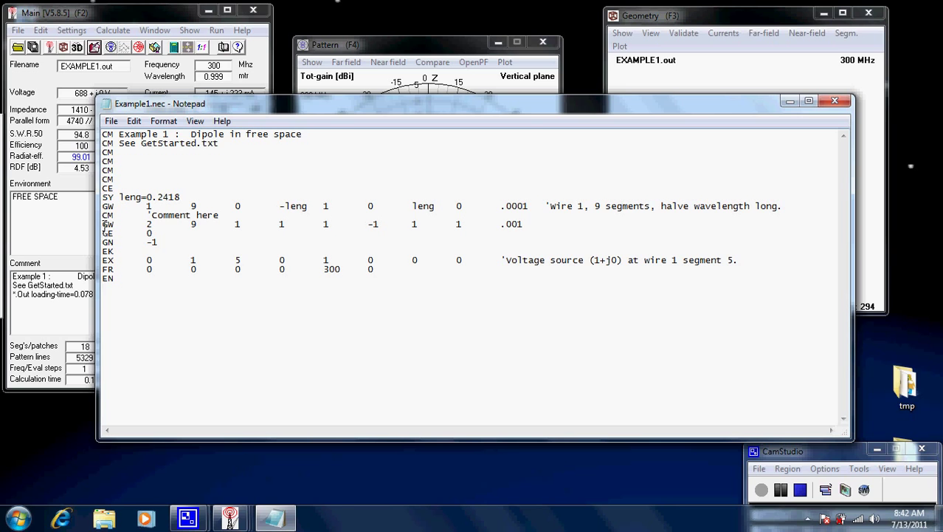
mouse_move(242, 217)
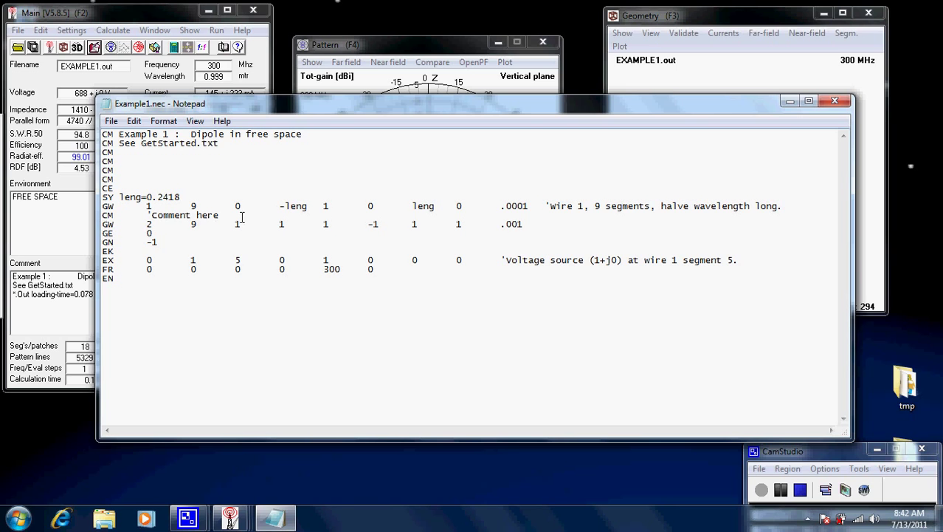
mouse_move(499, 227)
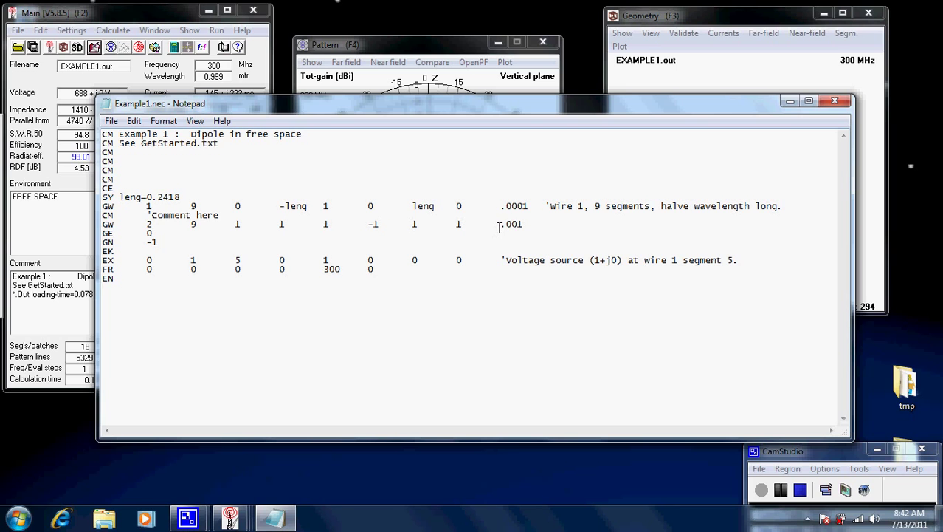
double_click(479, 224)
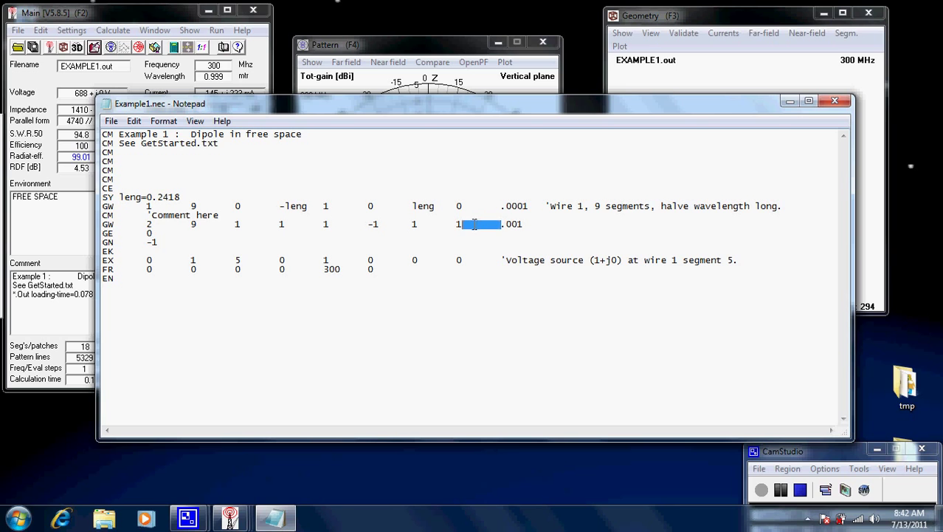
left_click(479, 224)
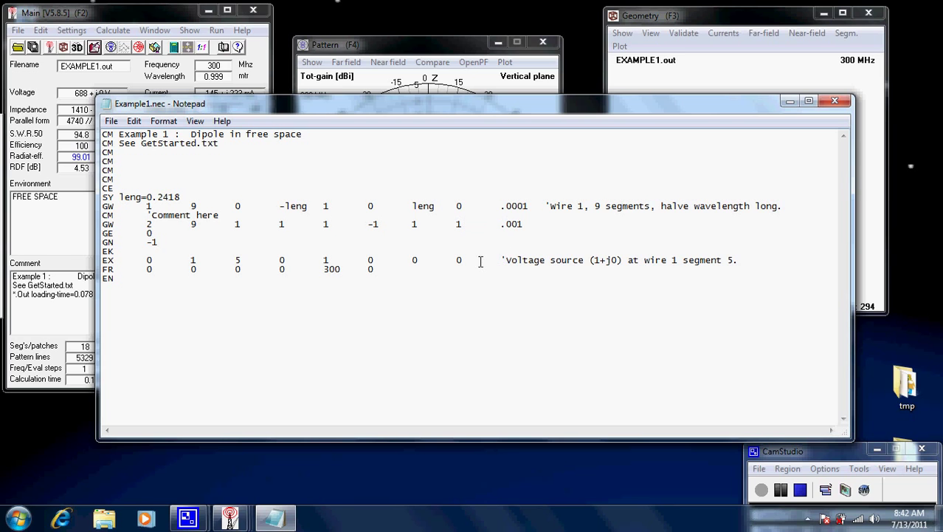
mouse_move(434, 248)
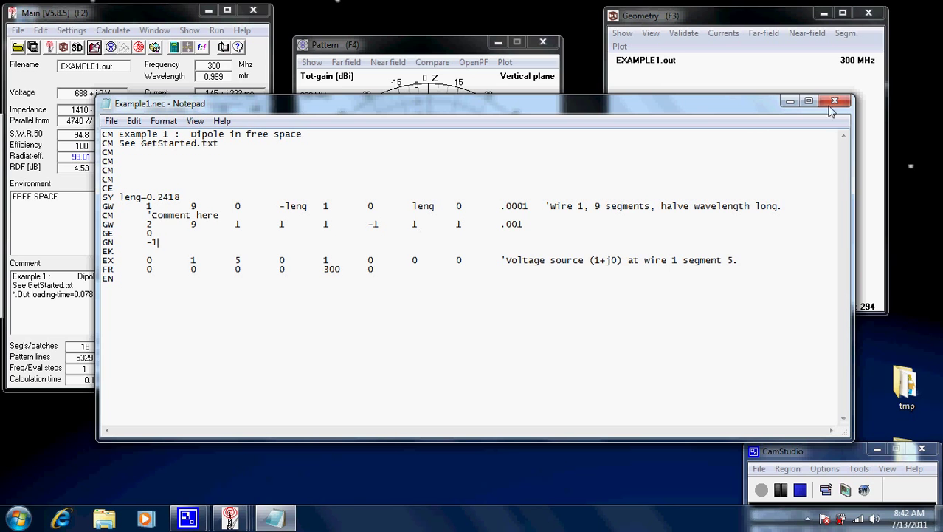
mouse_move(836, 100)
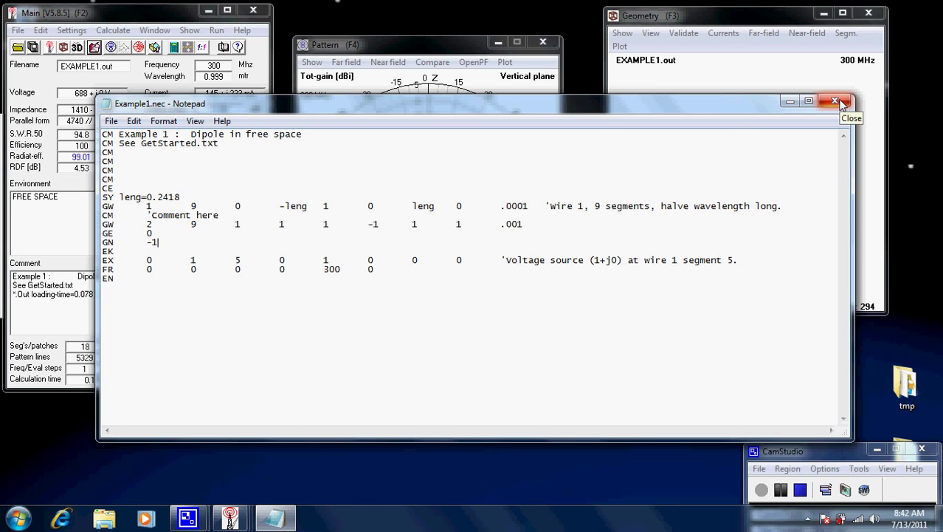
- Close Notepad to reload EXAMPLE1.NEC and open it in 4nec2's own NEC editor
left_click(836, 101)
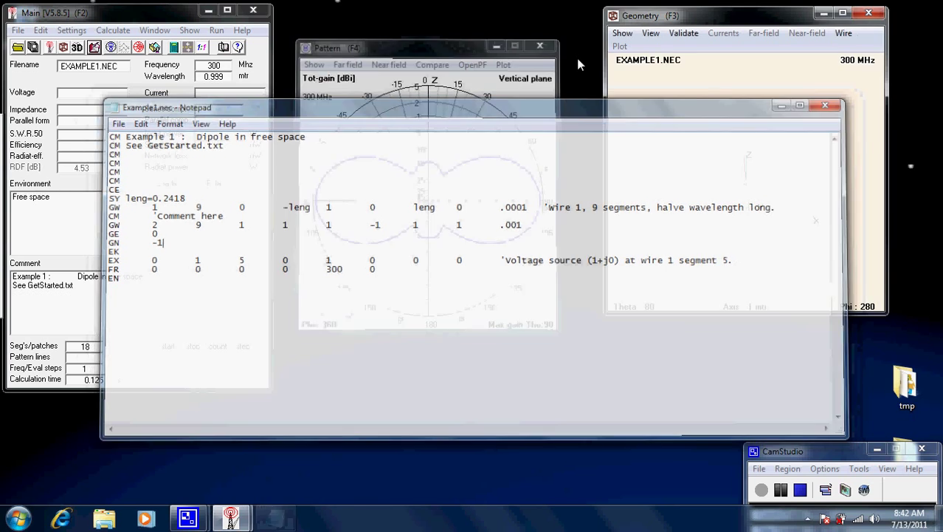
left_click(71, 29)
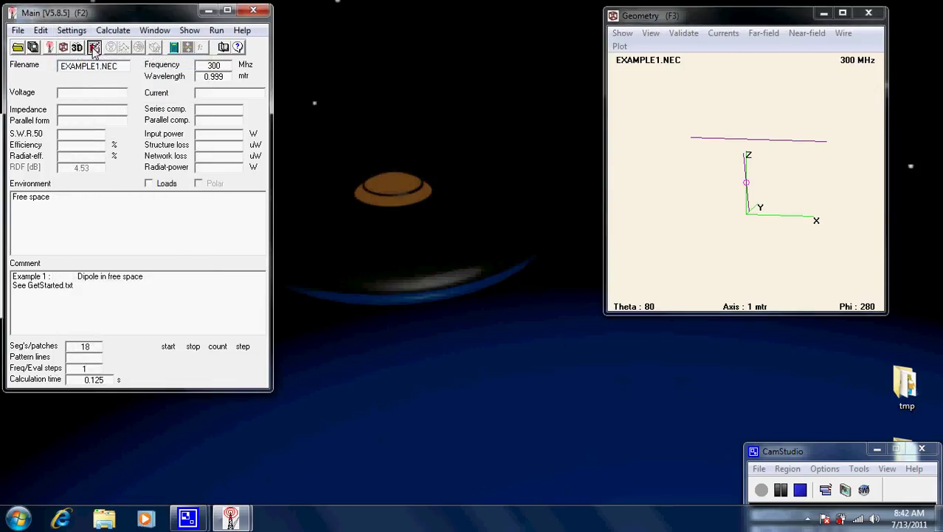
left_click(71, 30)
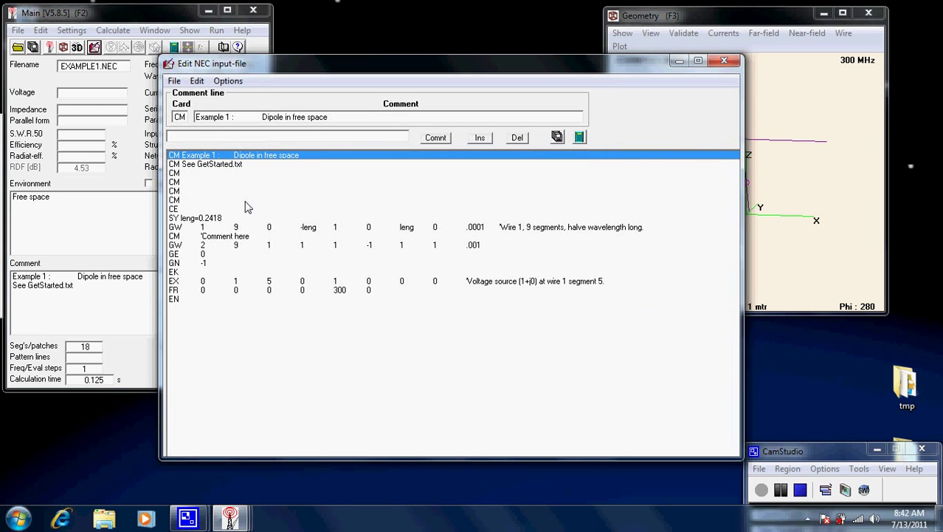
mouse_move(248, 195)
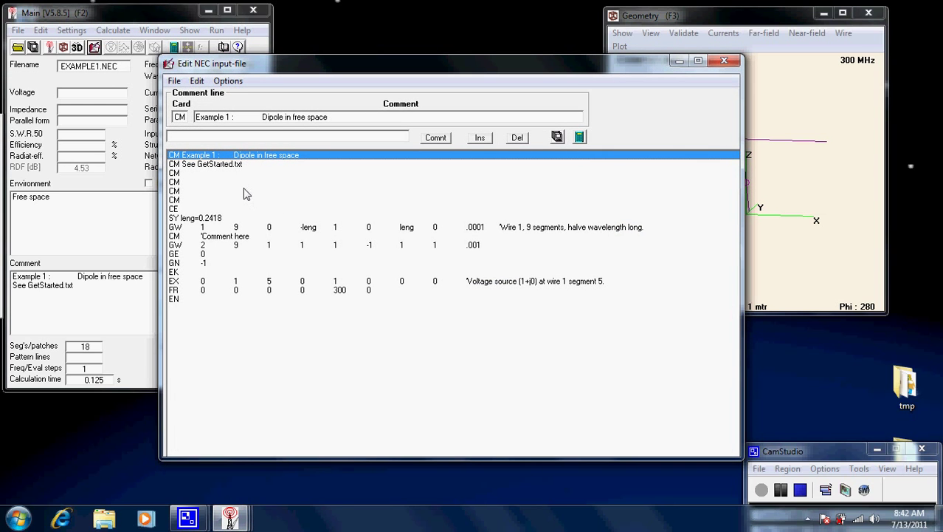
mouse_move(214, 172)
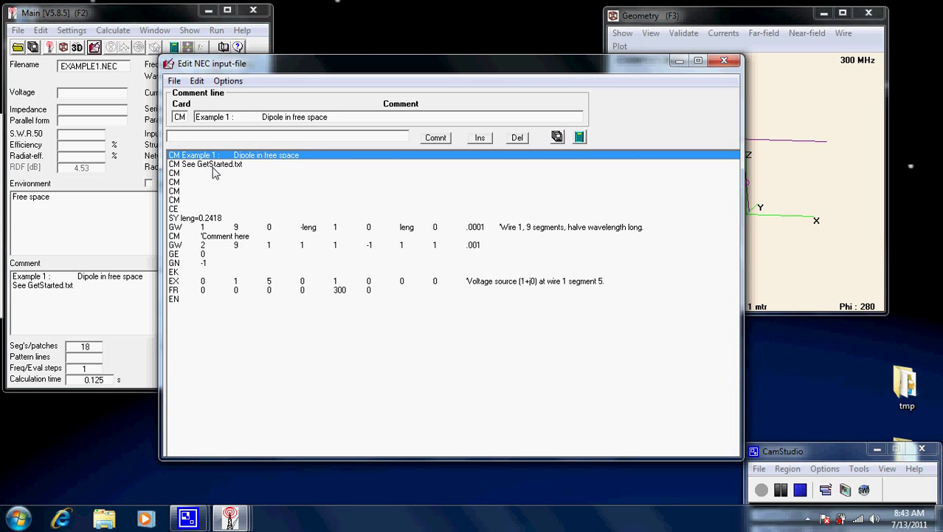
mouse_move(183, 251)
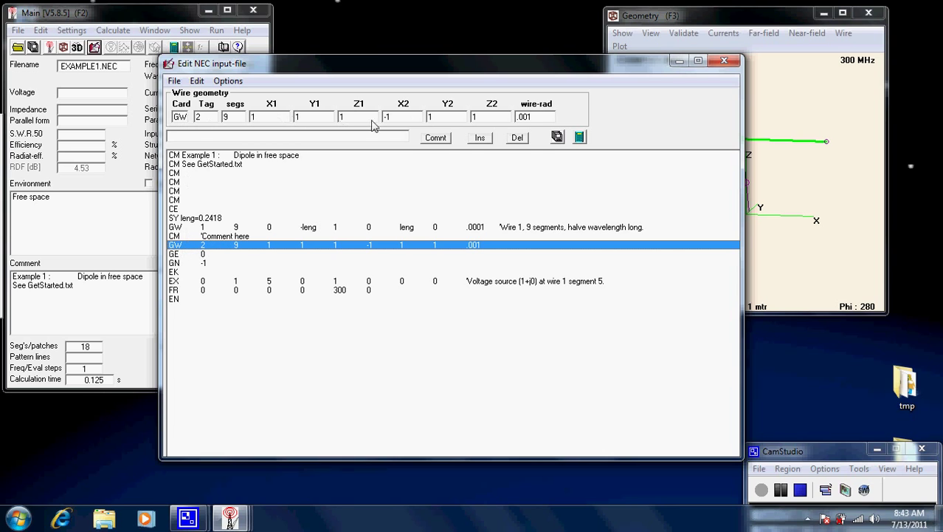
mouse_move(255, 127)
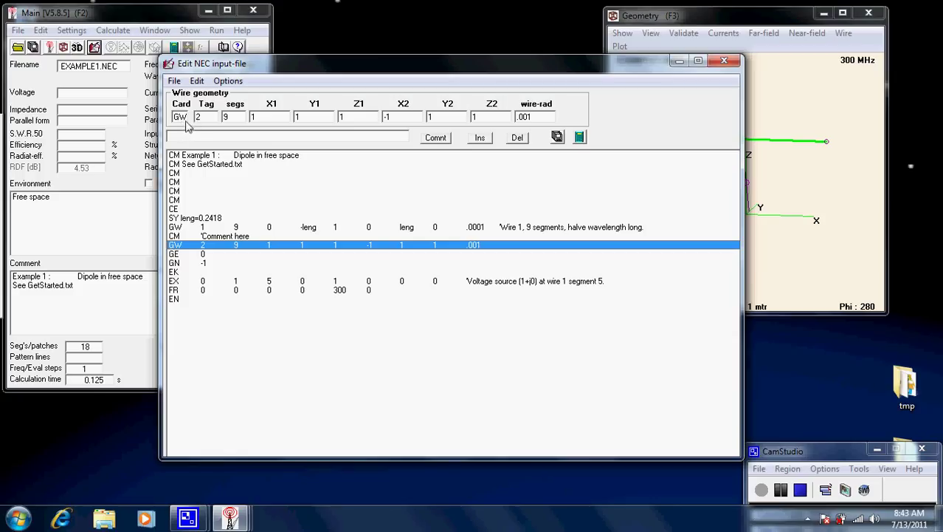
mouse_move(192, 130)
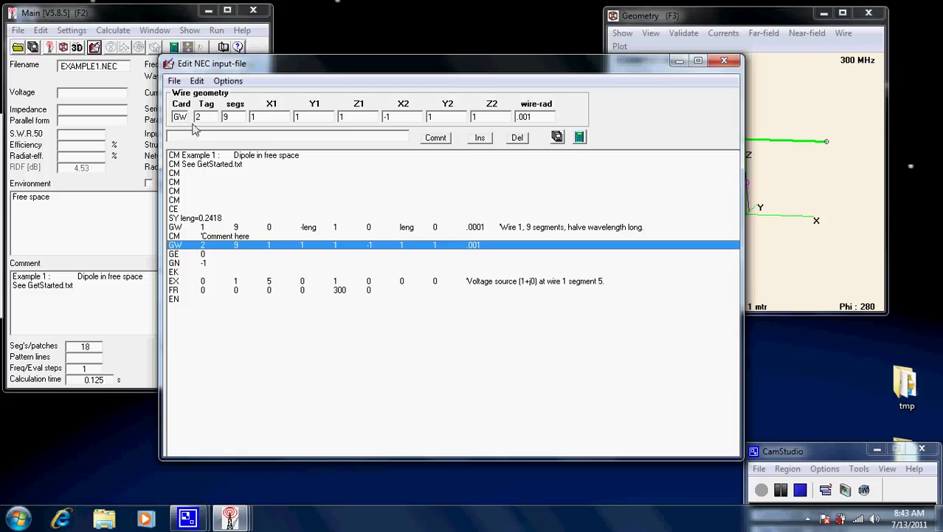
mouse_move(212, 124)
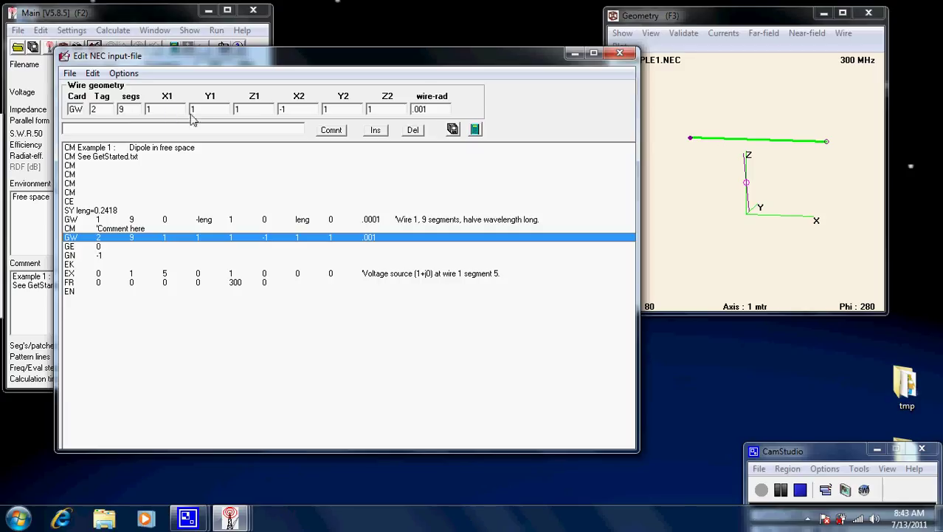
mouse_move(553, 148)
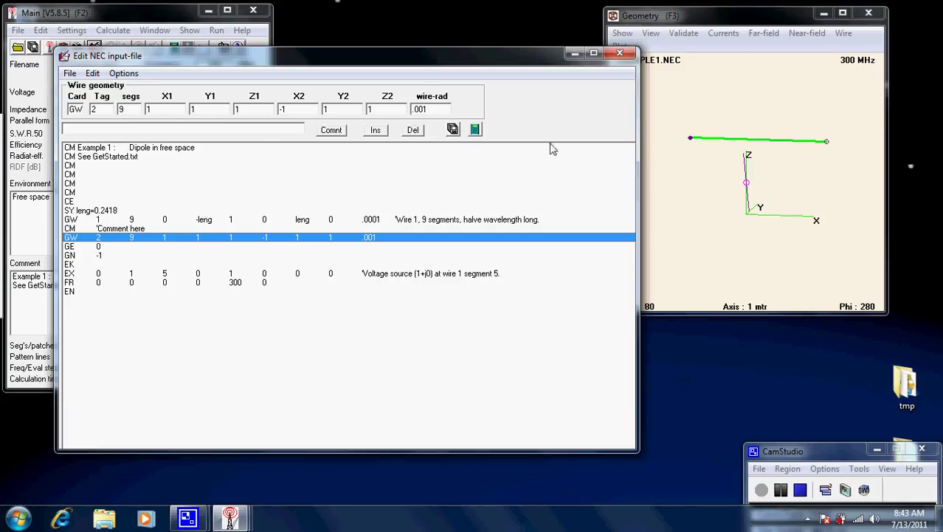
mouse_move(691, 140)
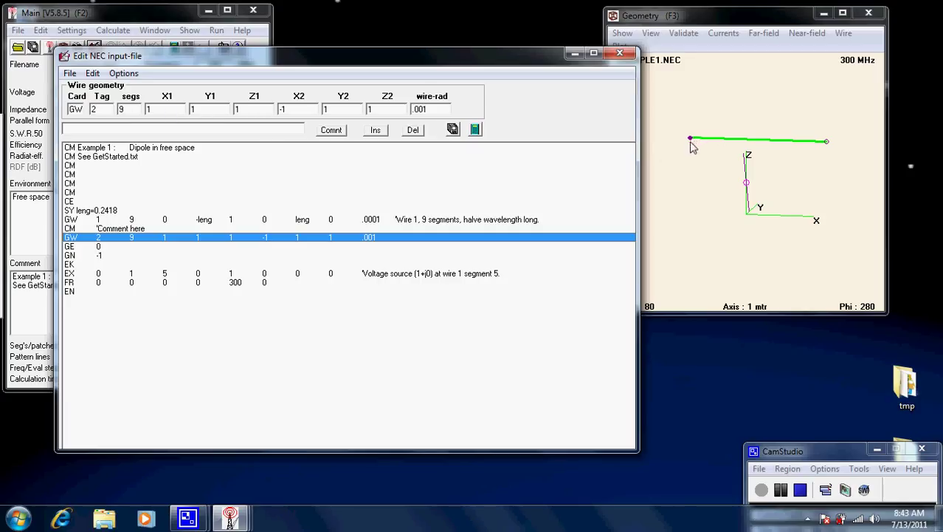
mouse_move(847, 150)
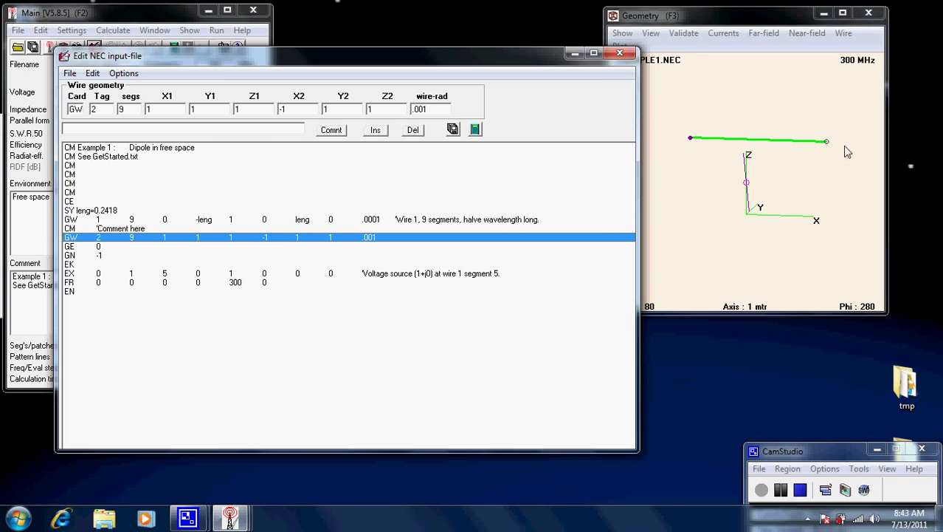
mouse_move(289, 120)
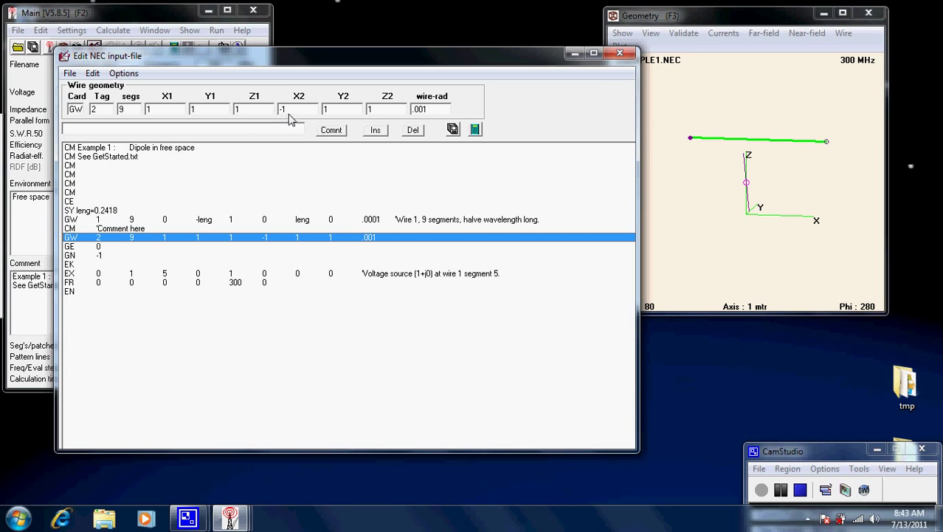
mouse_move(384, 120)
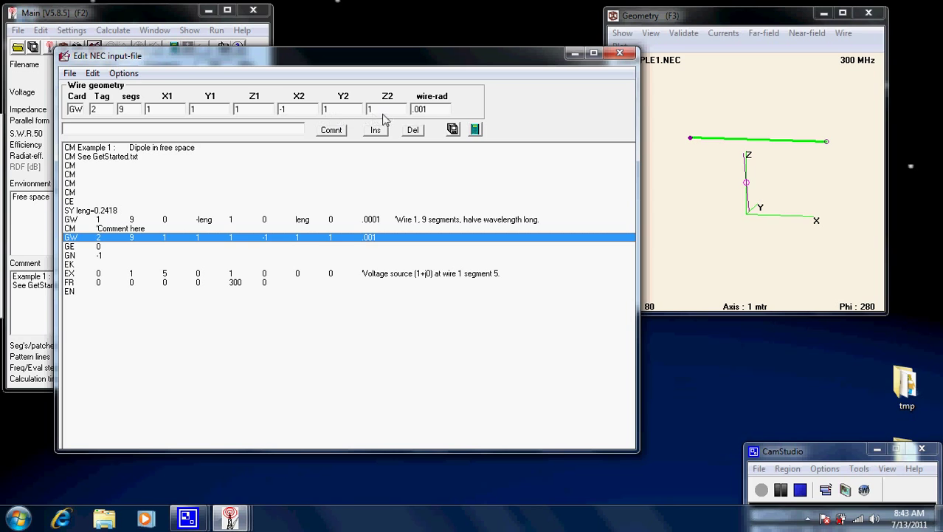
mouse_move(825, 158)
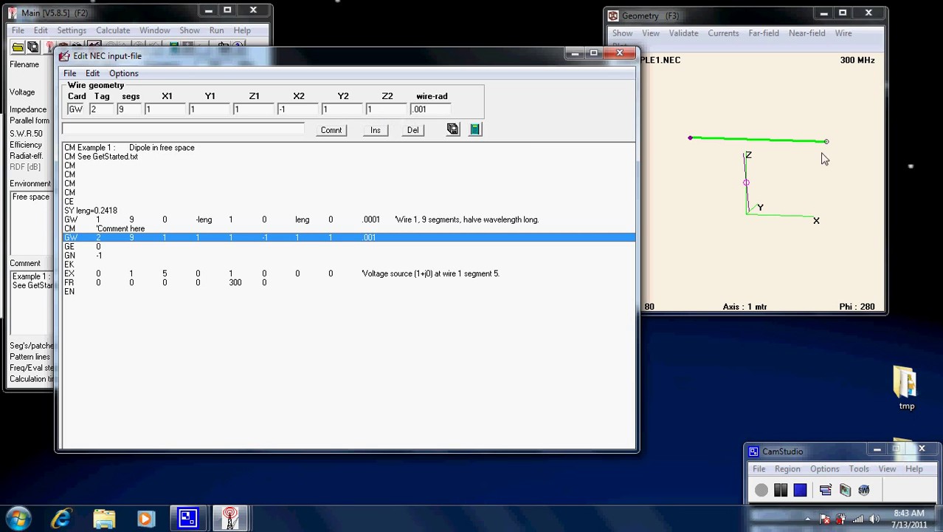
mouse_move(834, 148)
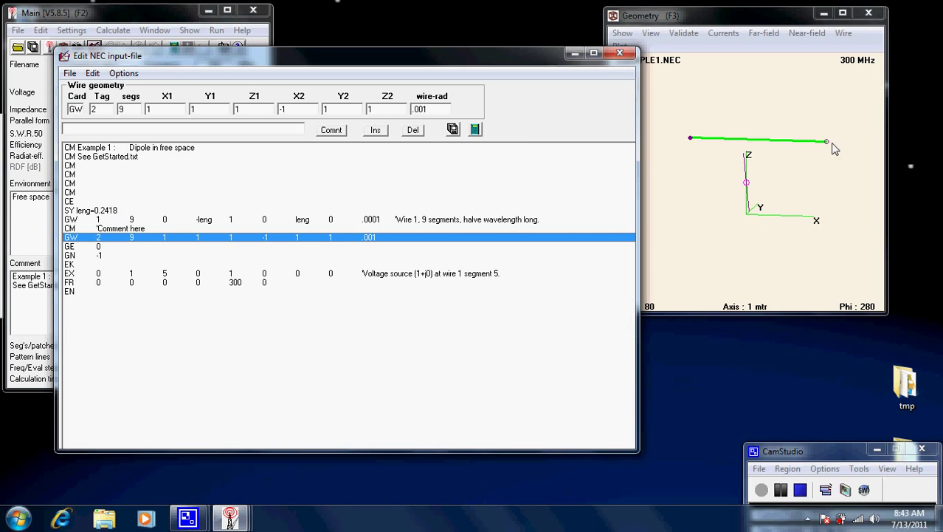
mouse_move(428, 117)
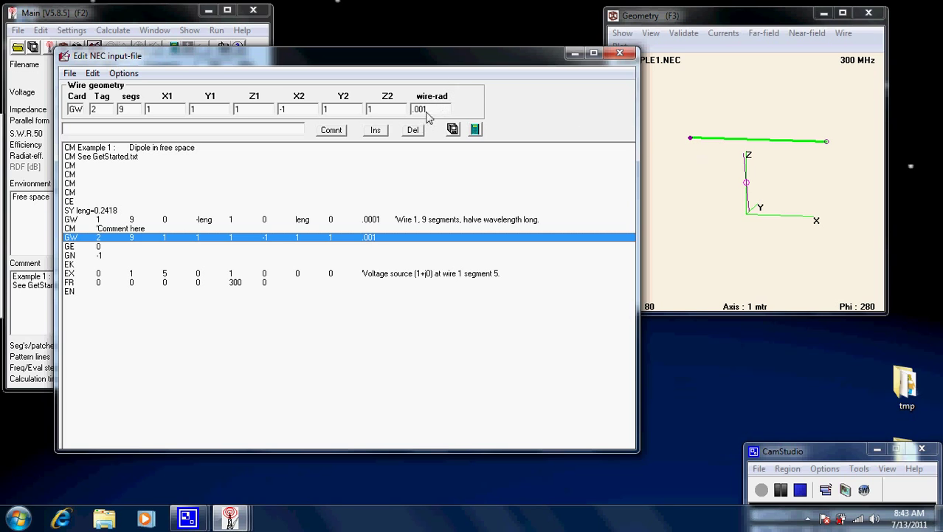
mouse_move(436, 116)
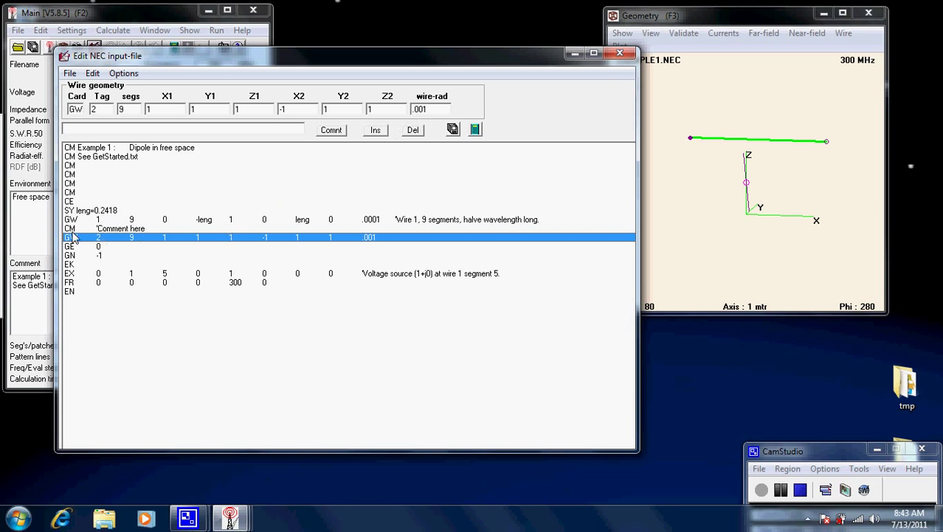
mouse_move(117, 251)
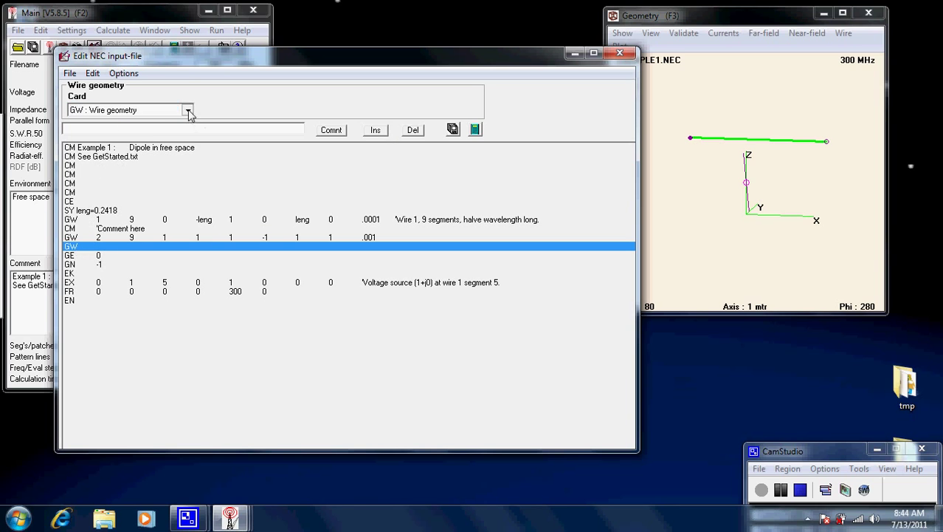
- Make the new line a CM comment card reading "what ever we wish to say"
left_click(189, 109)
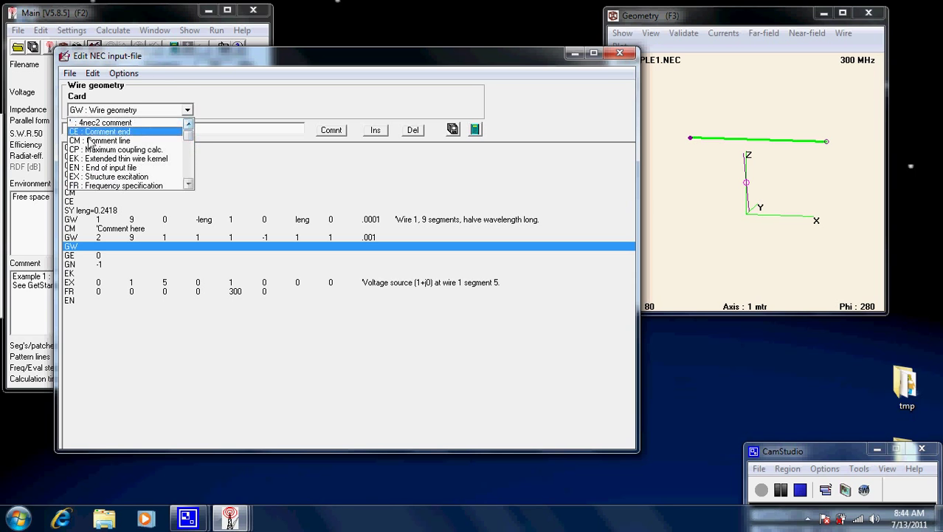
left_click(106, 140)
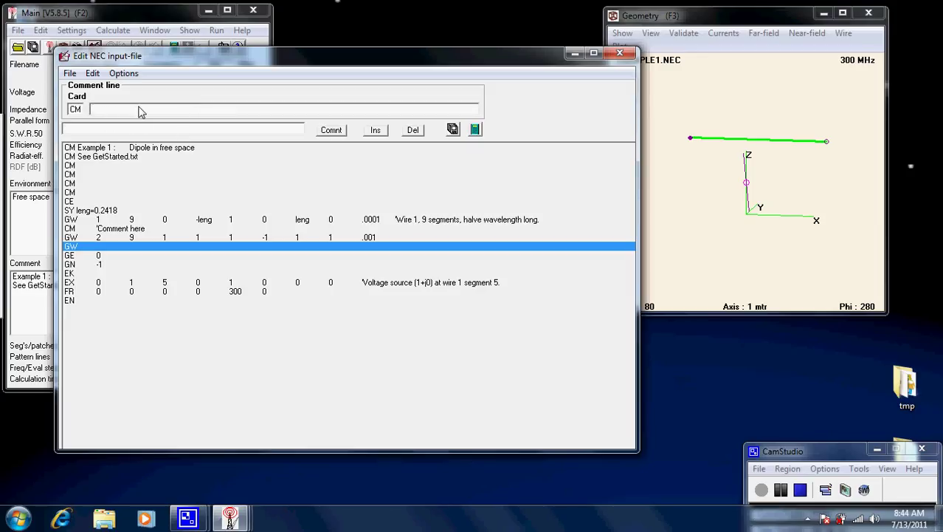
mouse_move(109, 136)
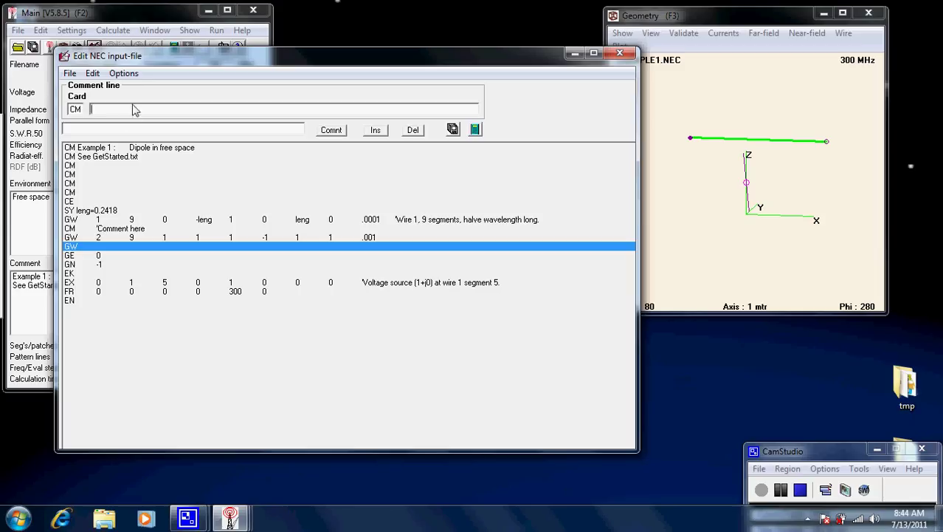
type("what")
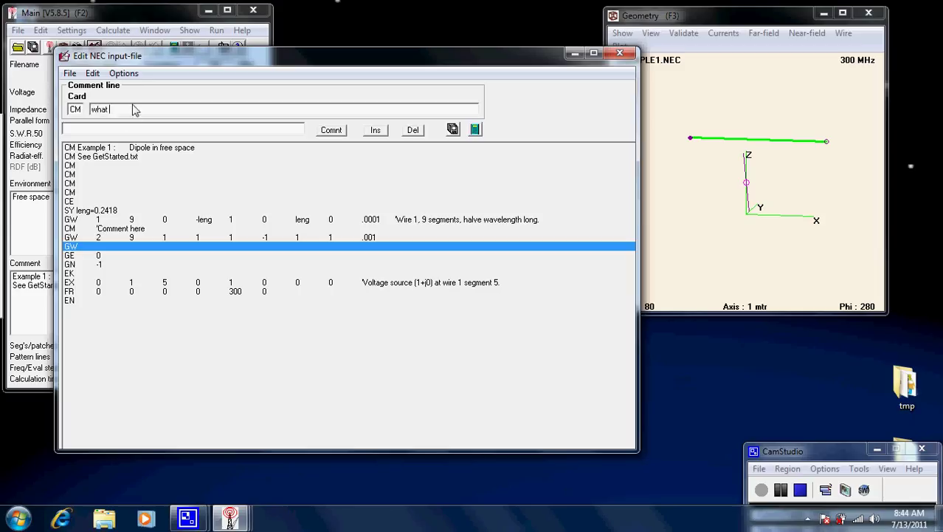
type("ever w")
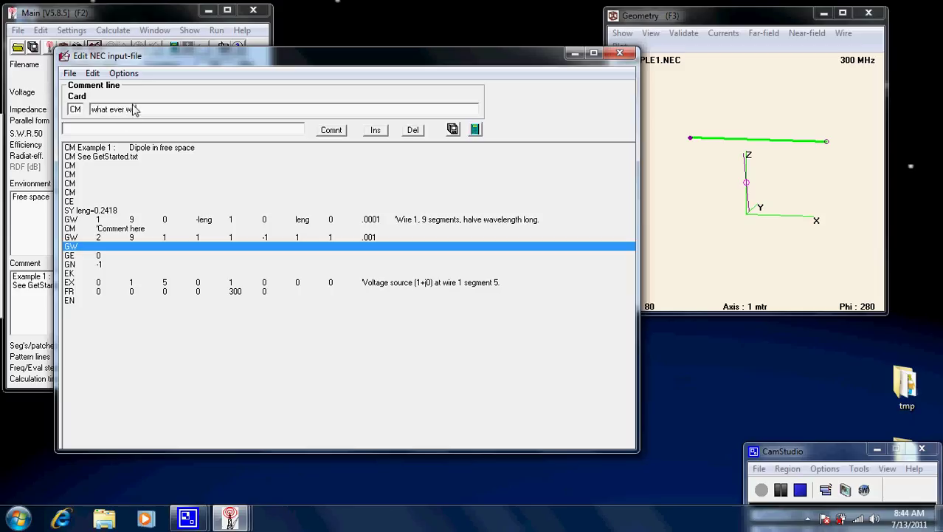
type("wish to s")
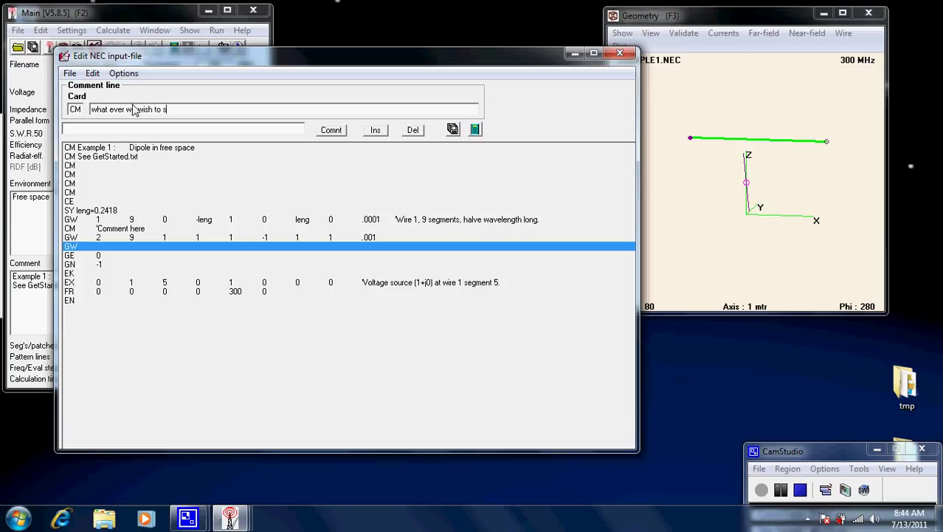
type("y")
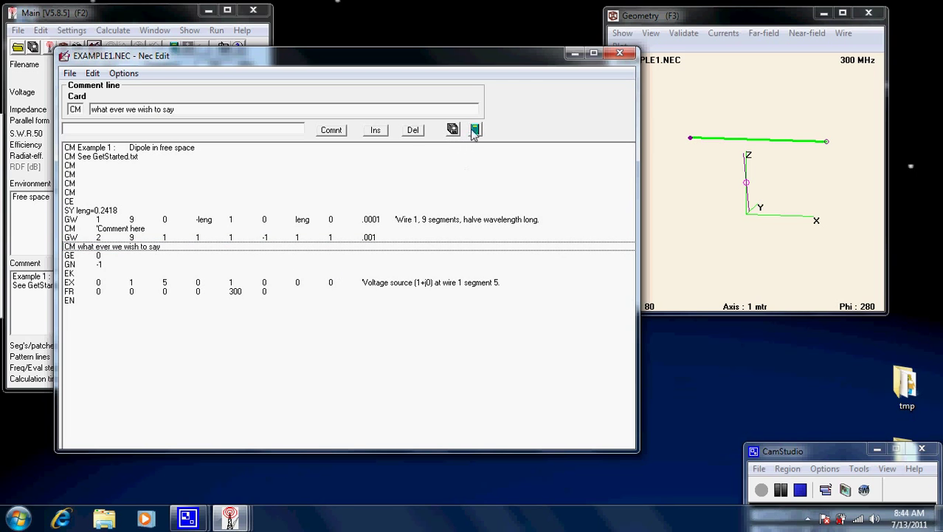
mouse_move(476, 130)
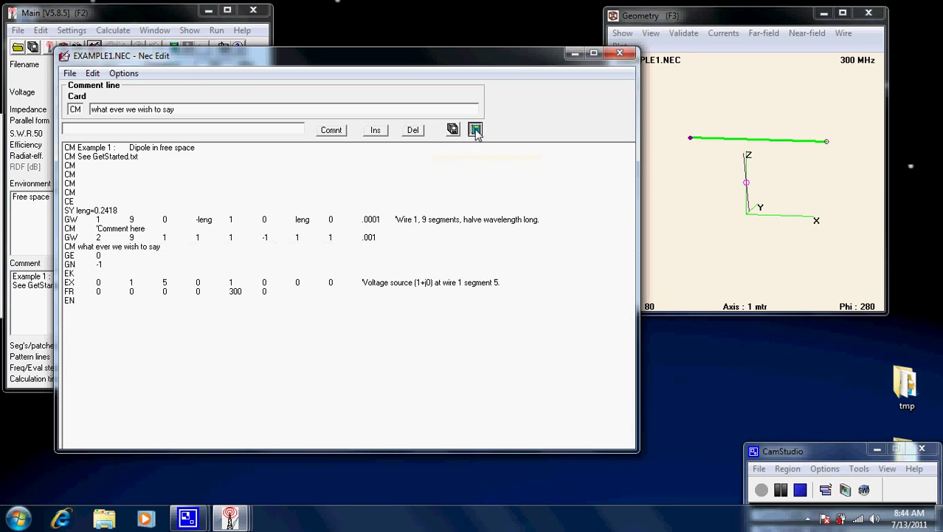
- Generate the far-field pattern and dismiss the segment-check warning
left_click(475, 130)
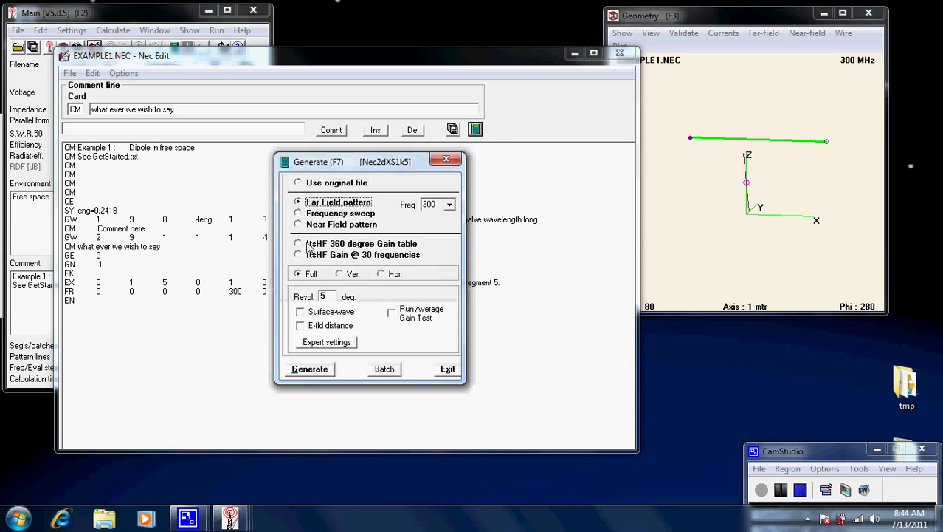
left_click(310, 369)
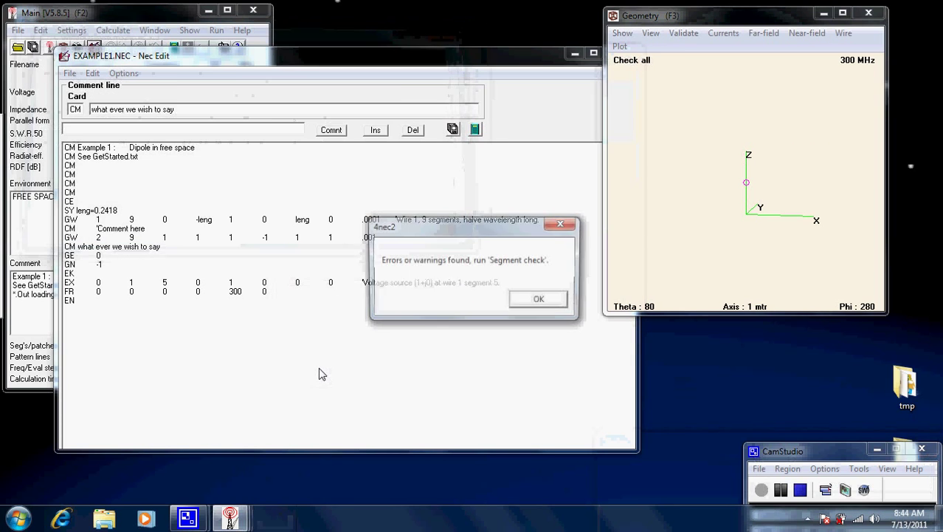
left_click(538, 299)
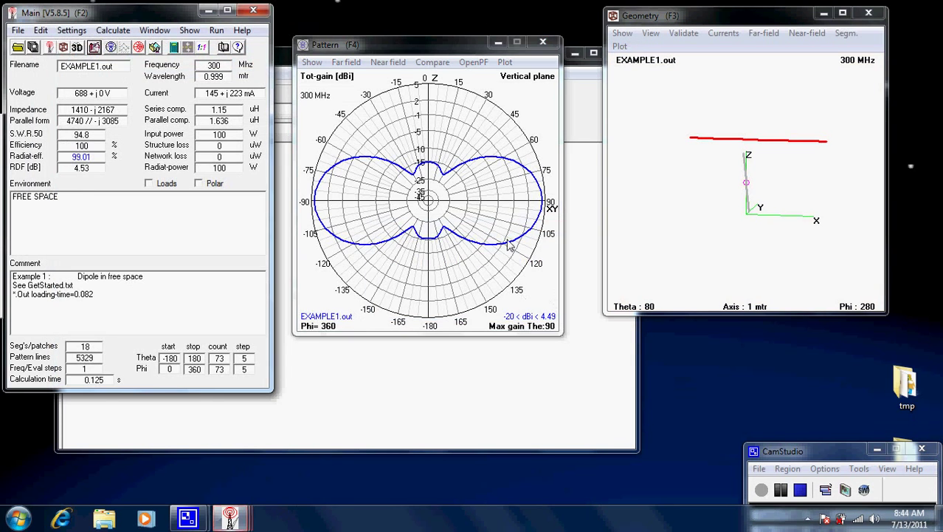
mouse_move(514, 77)
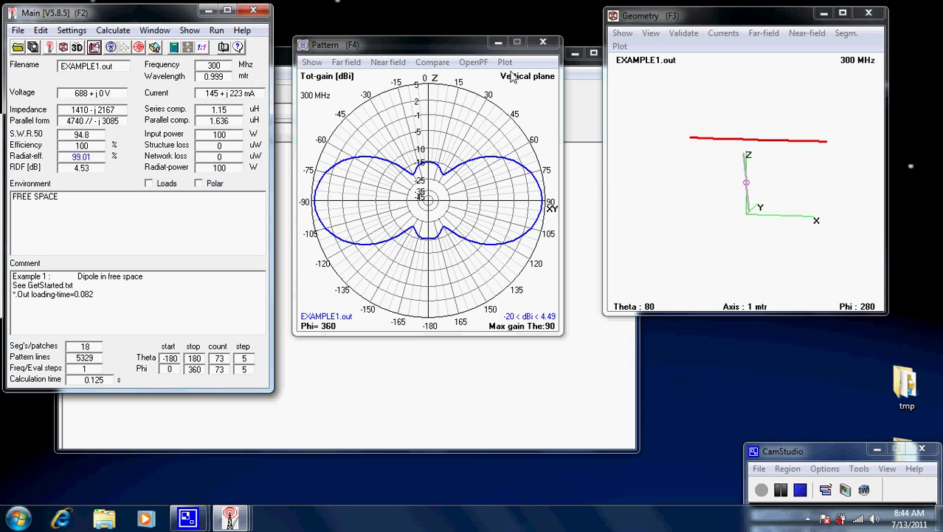
mouse_move(532, 65)
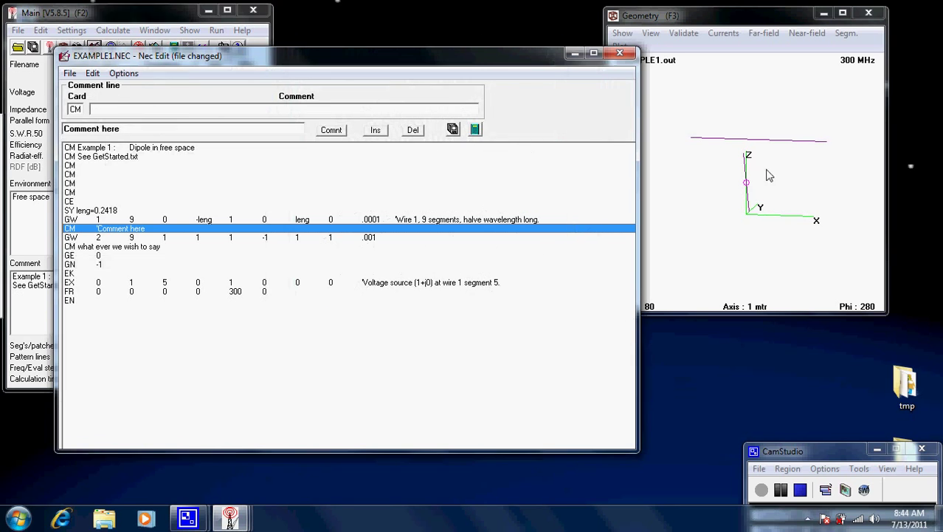
mouse_move(741, 194)
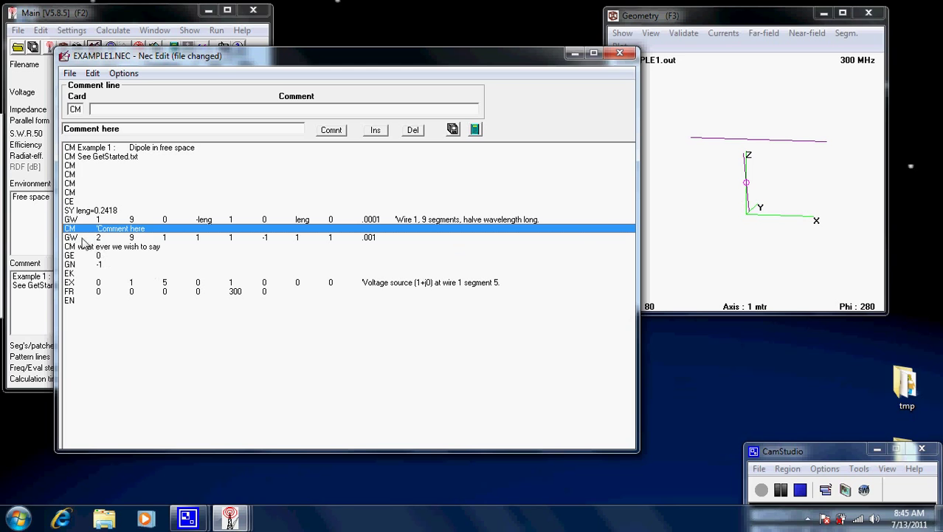
mouse_move(478, 155)
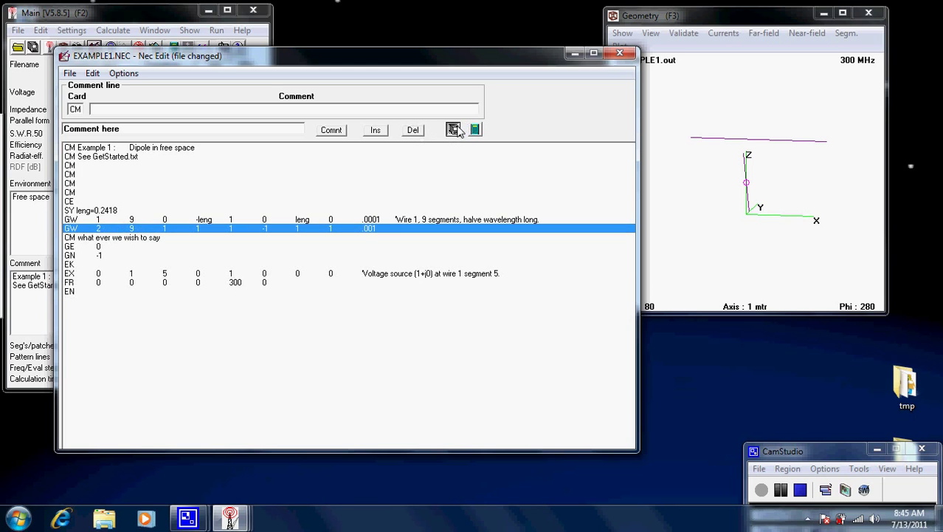
- Delete the 'Comment here' CM line and select wire 1's GW card for editing
left_click(453, 130)
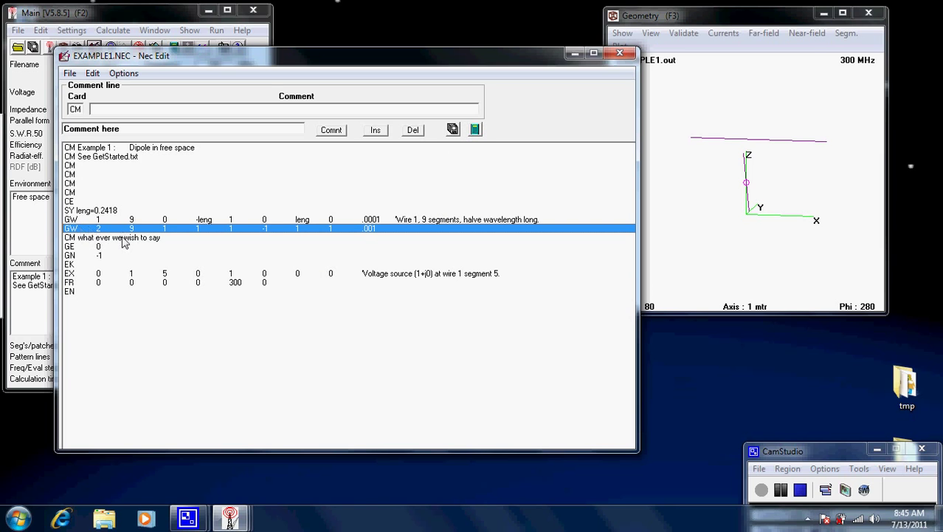
mouse_move(115, 254)
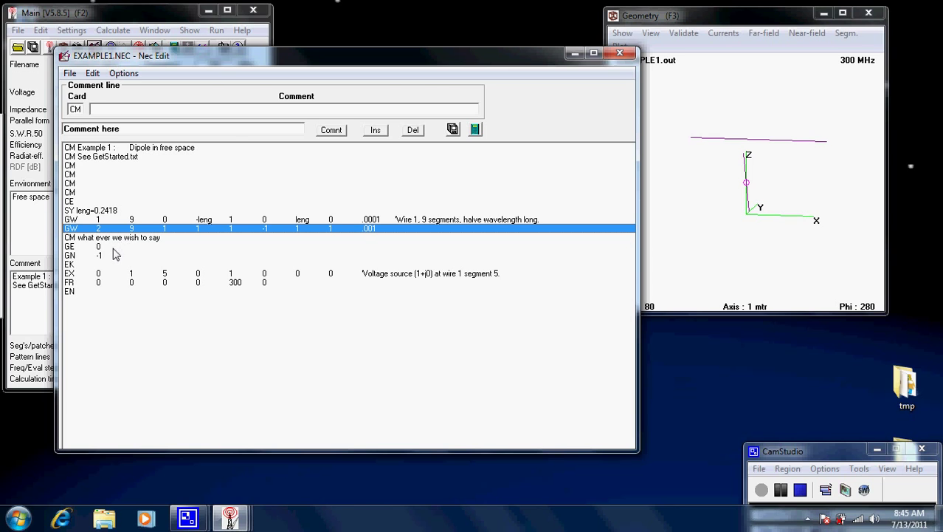
left_click(222, 219)
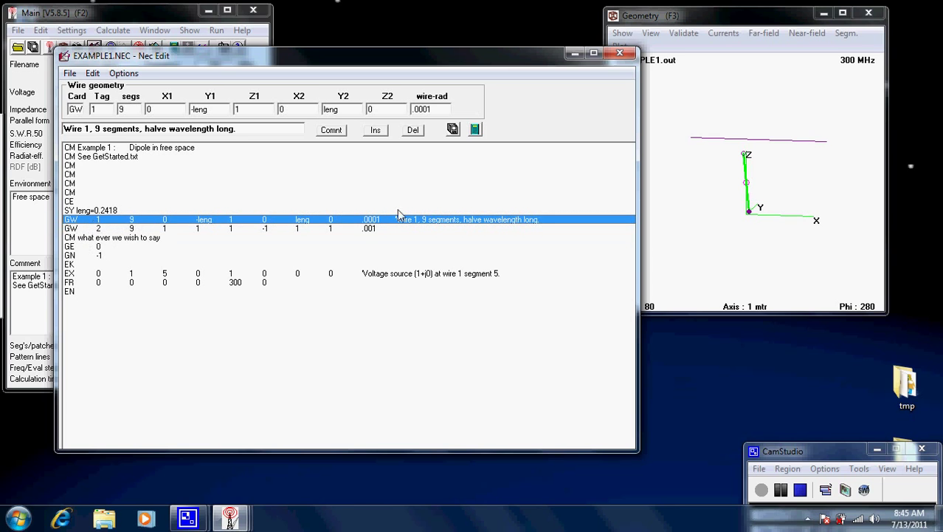
mouse_move(537, 186)
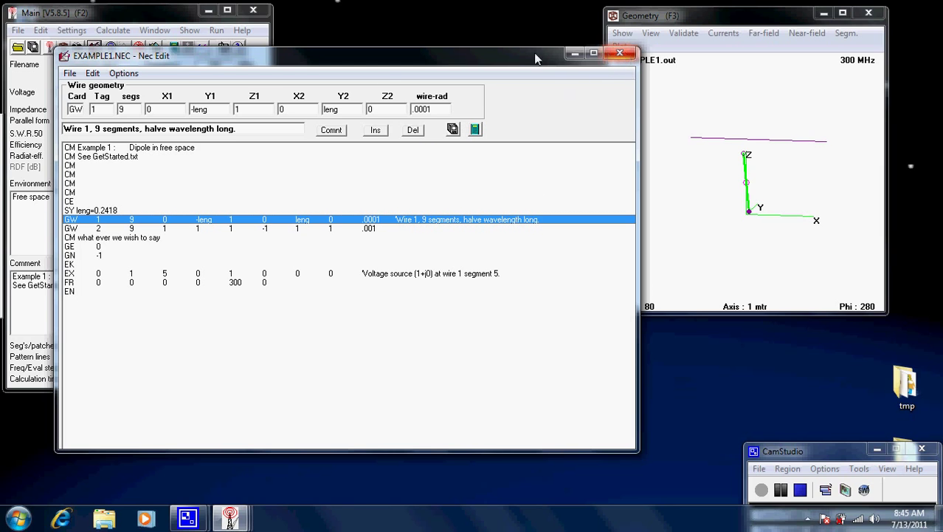
mouse_move(85, 227)
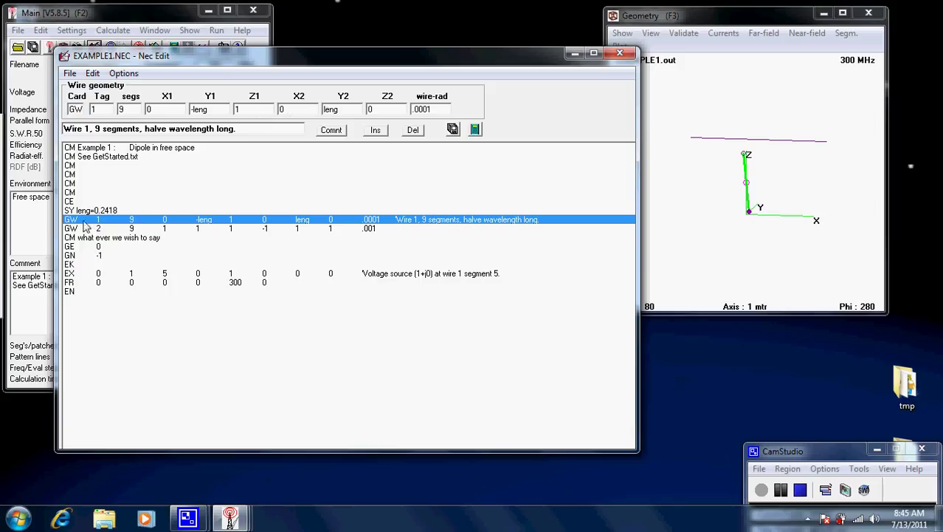
- Insert a GW wire card after wire 1 and set its tag to 3
left_click(375, 130)
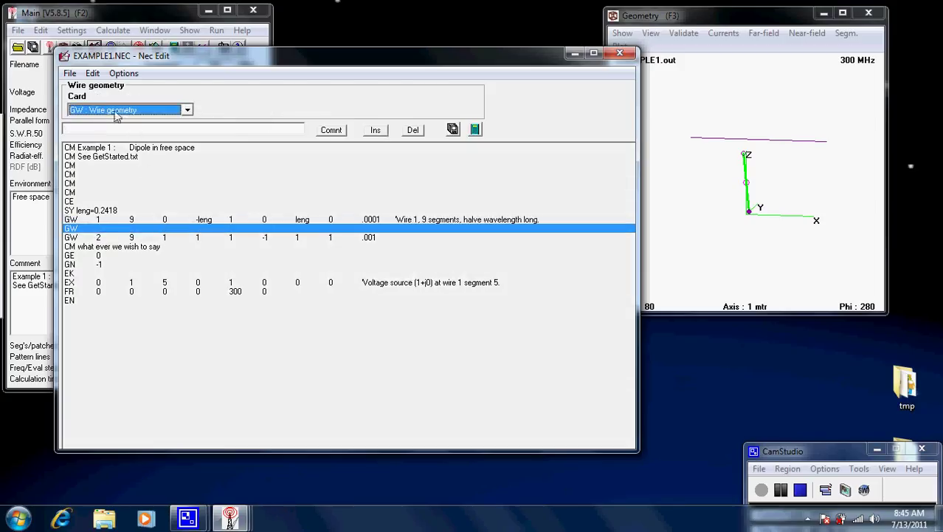
left_click(130, 109)
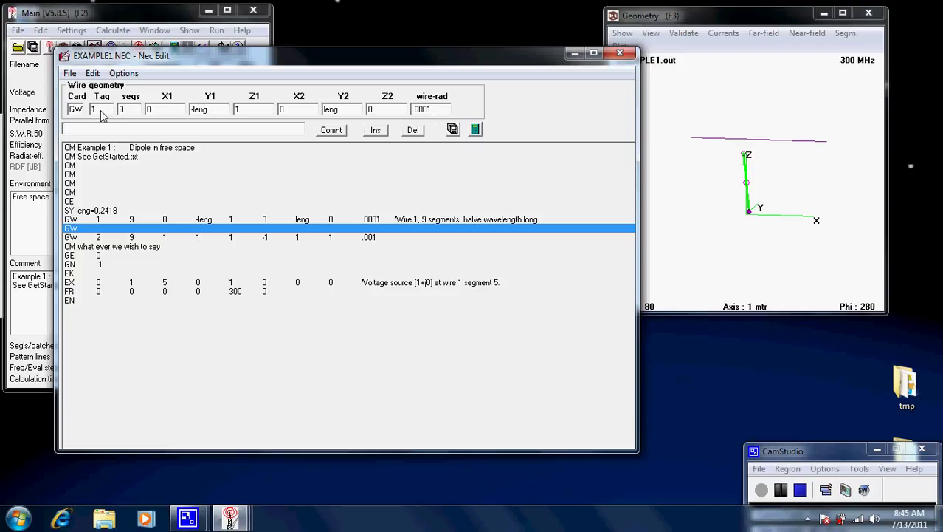
triple_click(95, 109)
type("3")
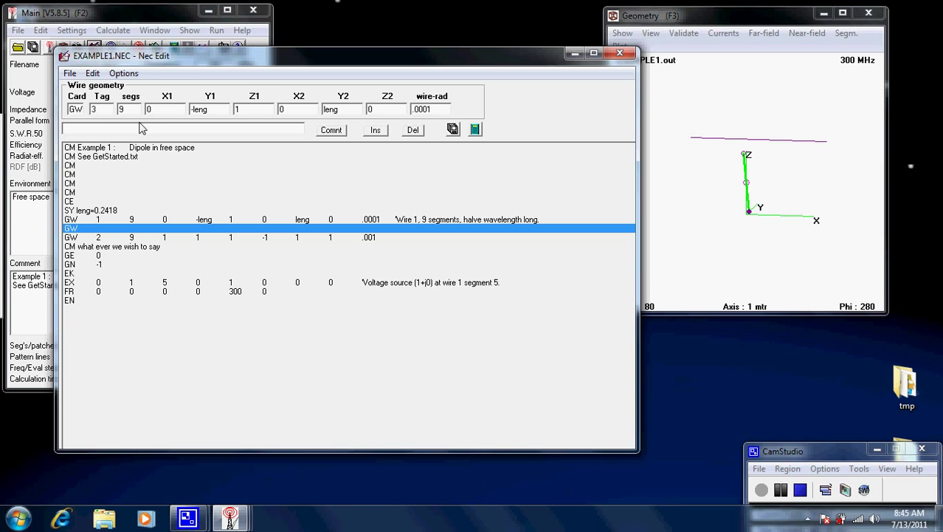
mouse_move(101, 118)
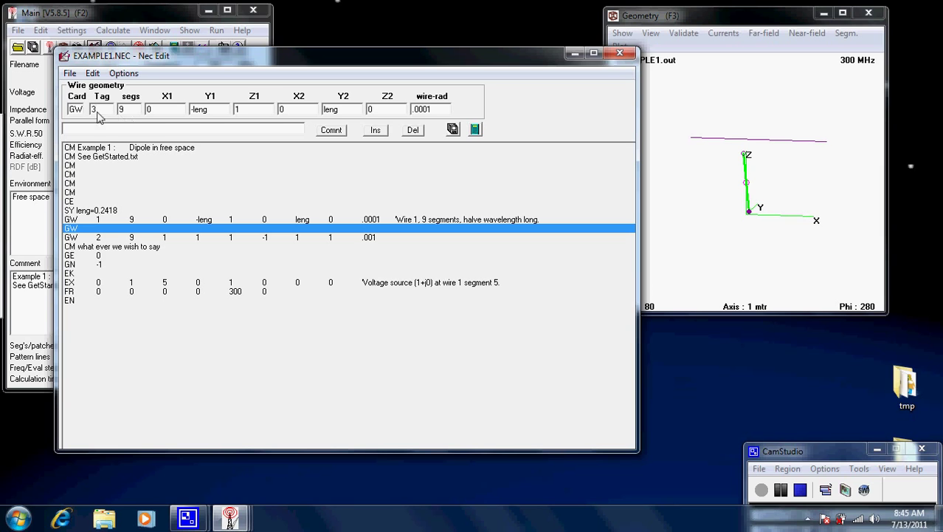
mouse_move(147, 117)
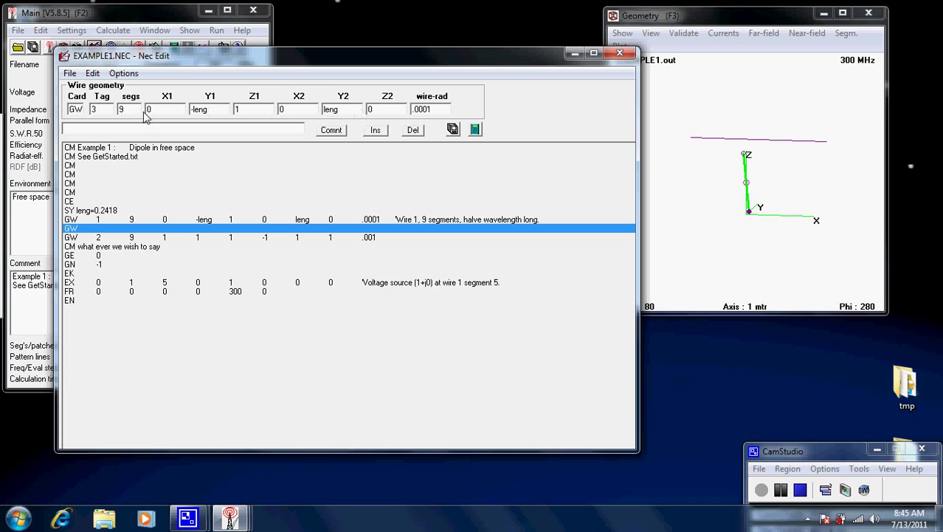
mouse_move(254, 115)
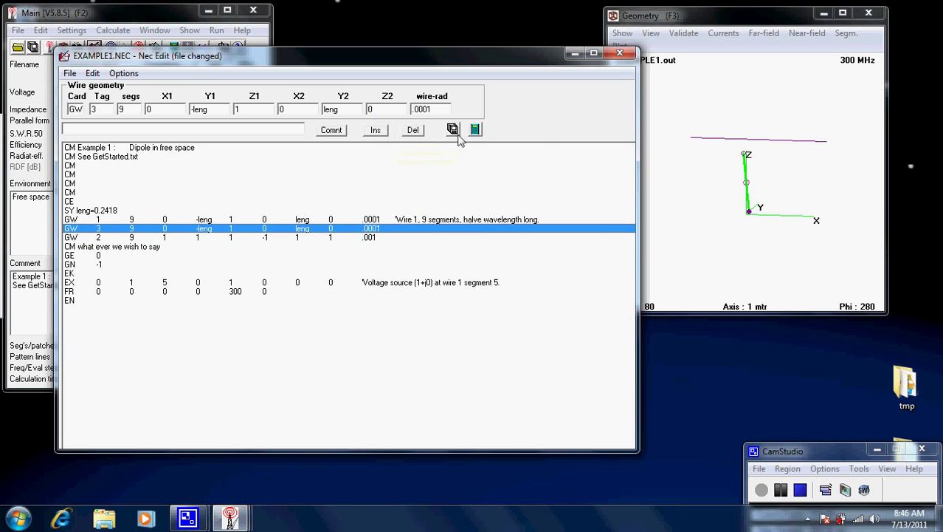
mouse_move(413, 130)
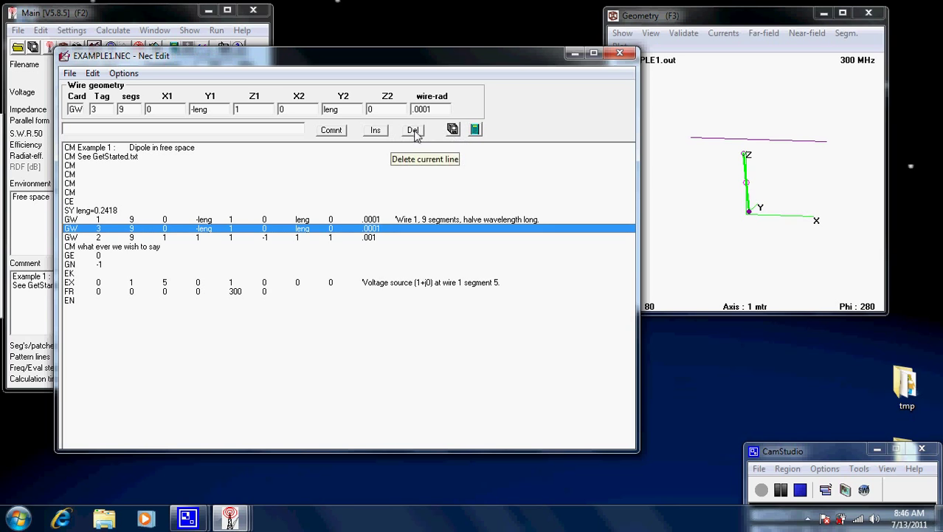
- Delete the extra GW line and rerun the calculation on the single 9-segment wire
left_click(413, 129)
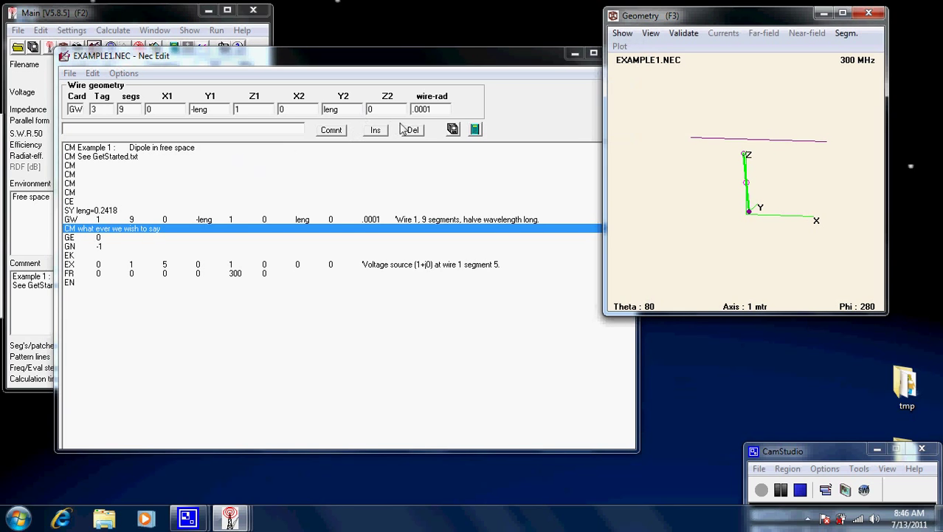
left_click(475, 130)
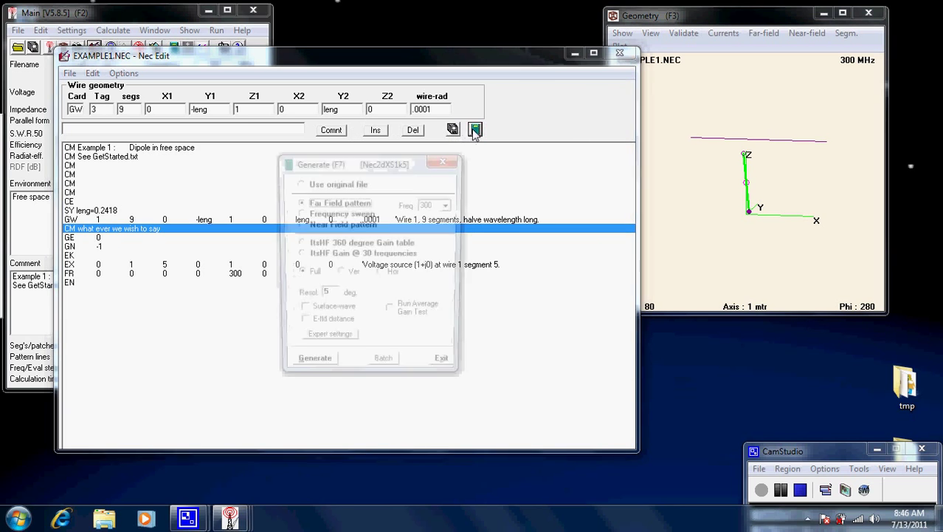
left_click(316, 358)
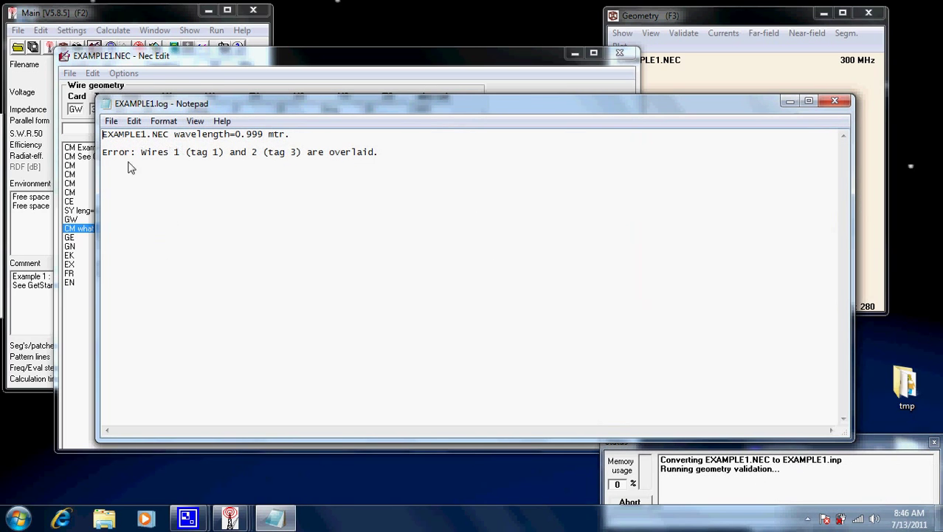
mouse_move(501, 167)
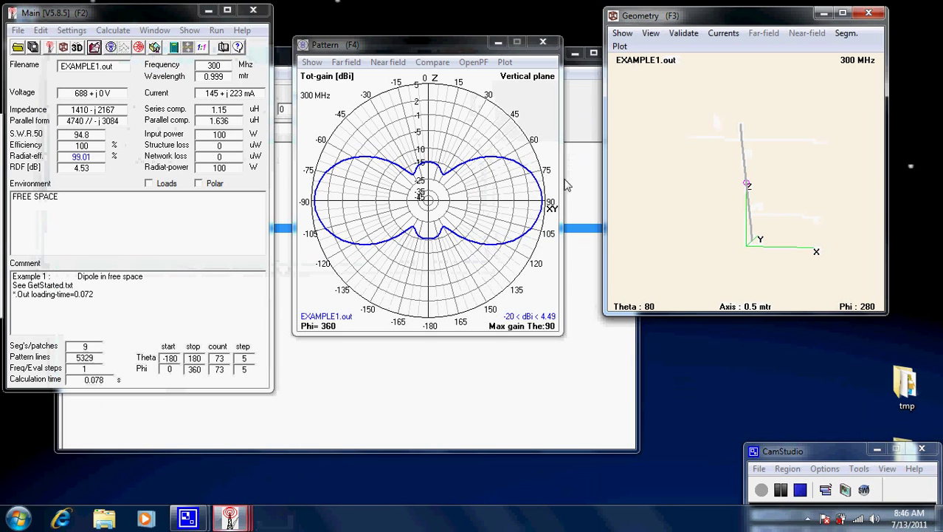
left_click_drag(747, 184, 735, 171)
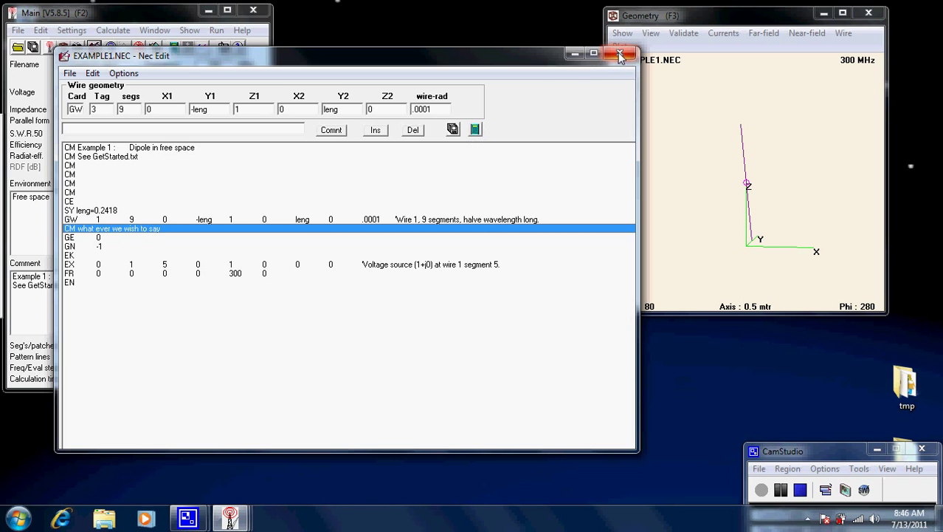
- Close Nec Edit and open EXAMPLE1.NEC in the graphical Geometry Edit window
left_click(71, 30)
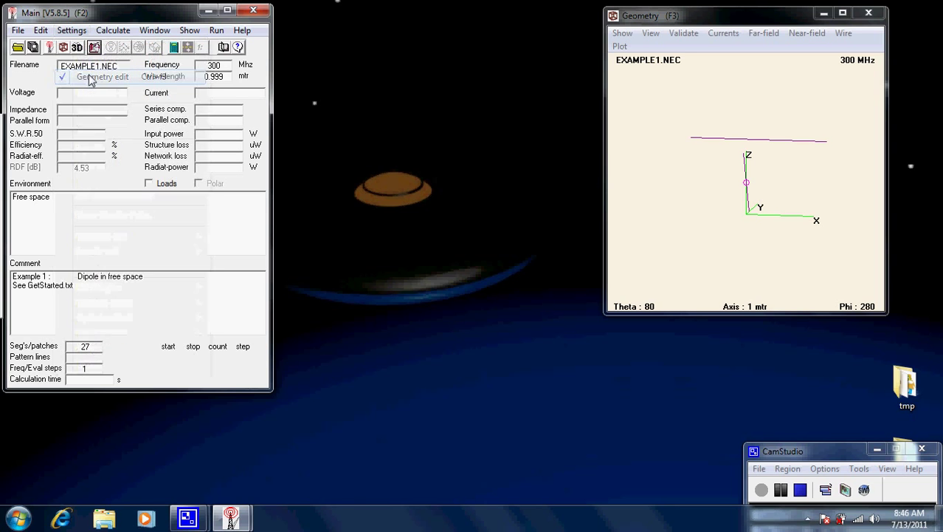
left_click(103, 76)
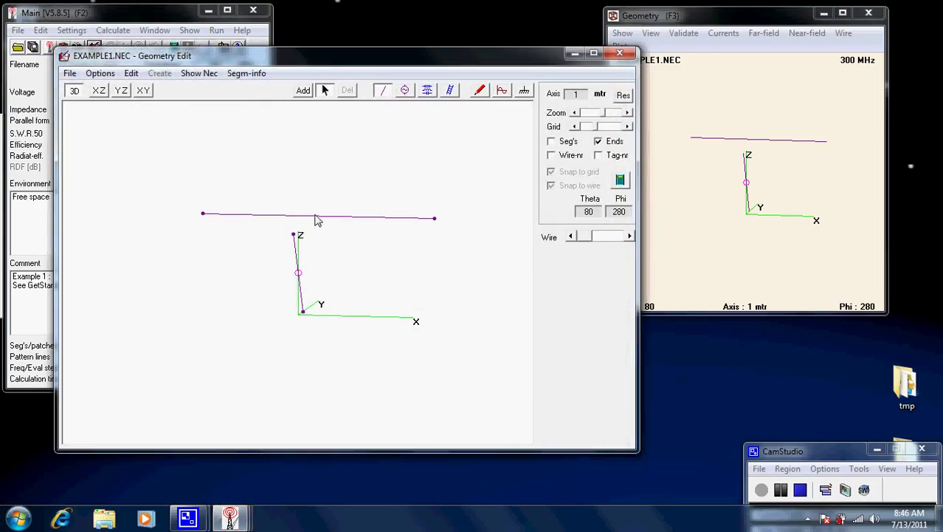
- Remove the horizontal wire from the geometry, then move on to the voltage sources
left_click(317, 216)
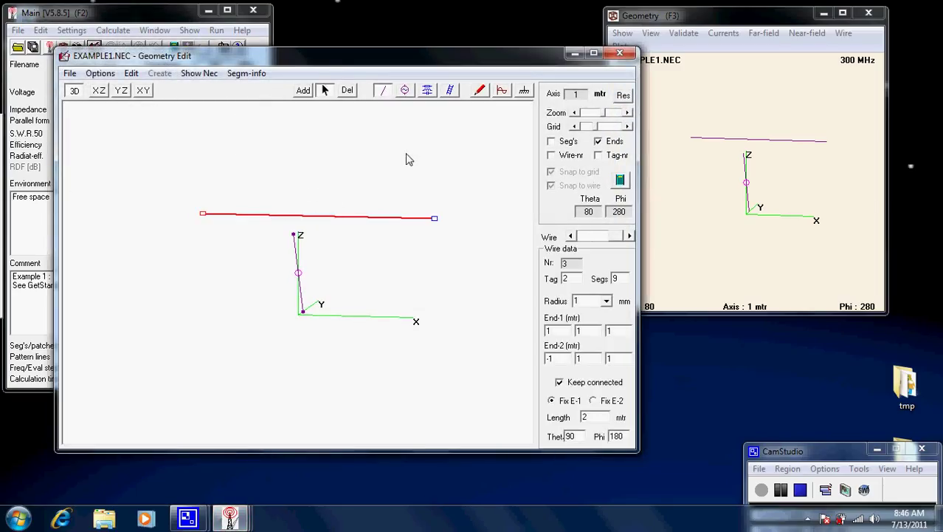
mouse_move(273, 251)
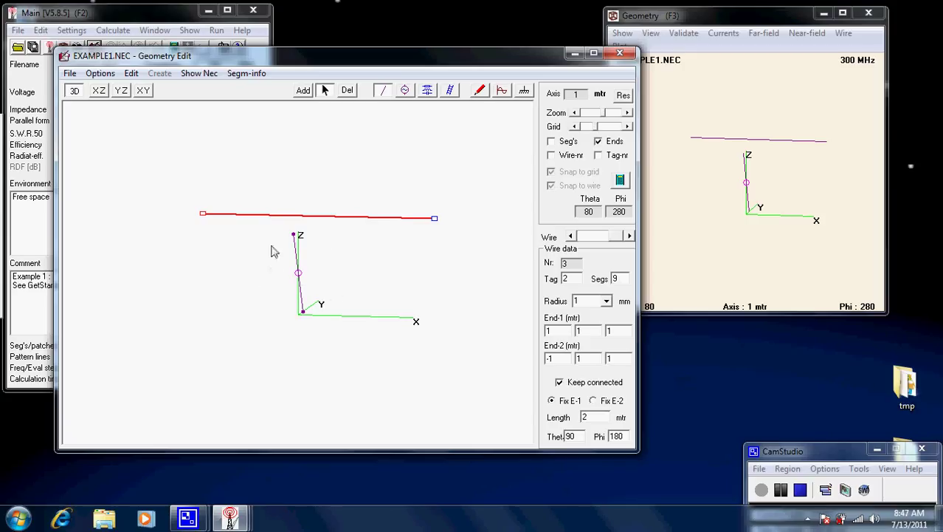
mouse_move(353, 192)
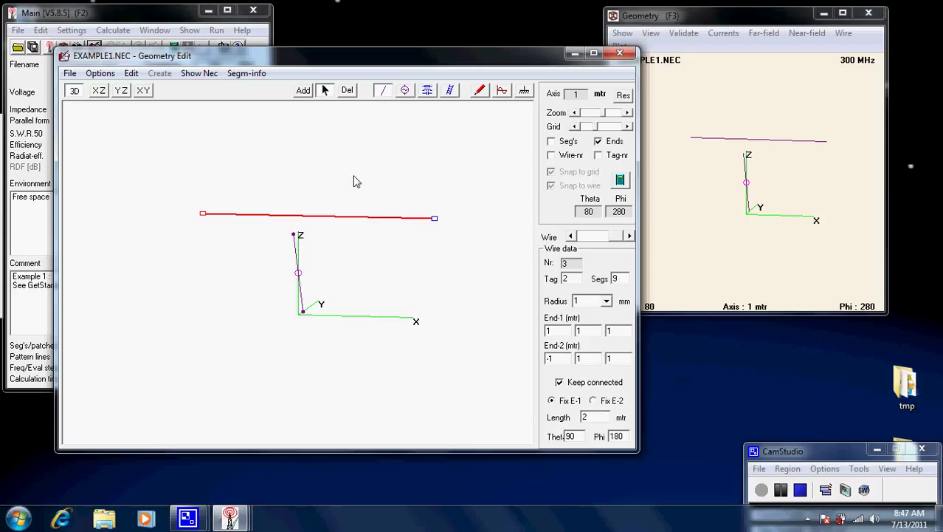
mouse_move(347, 90)
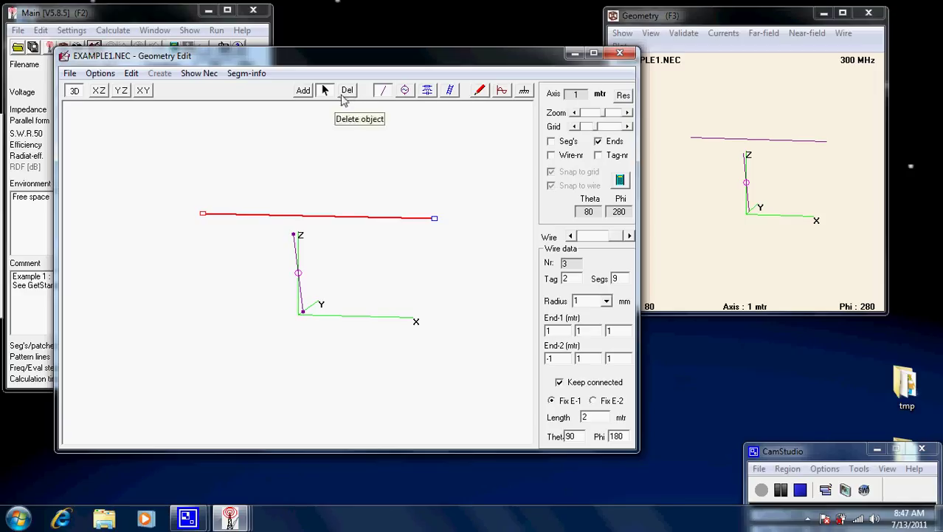
mouse_move(324, 90)
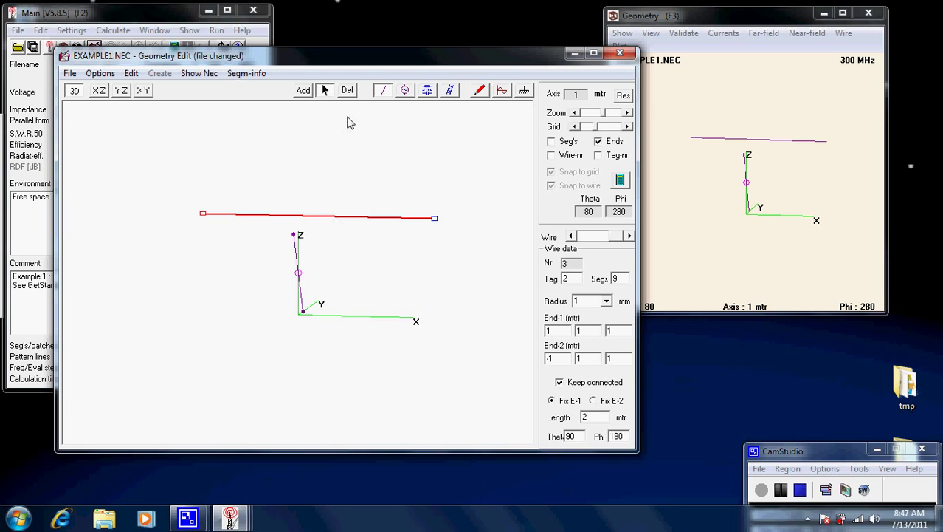
left_click(347, 90)
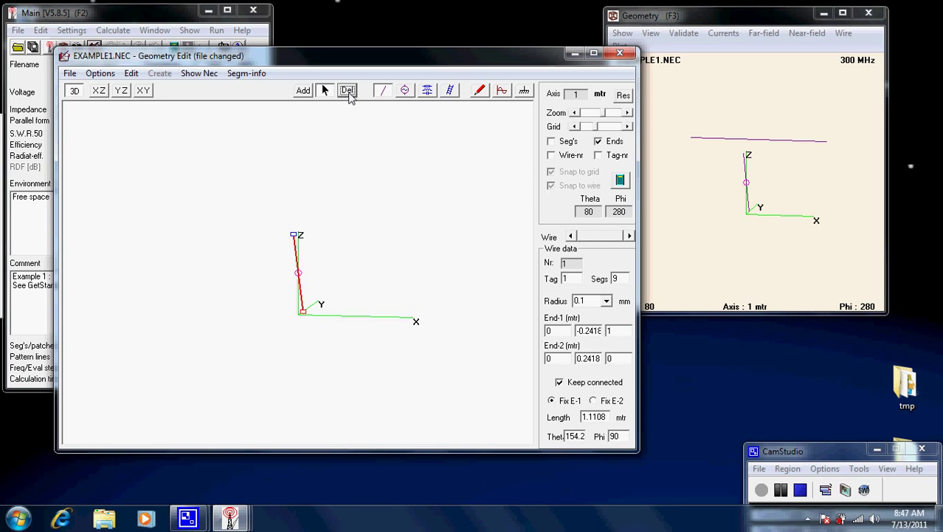
left_click(347, 90)
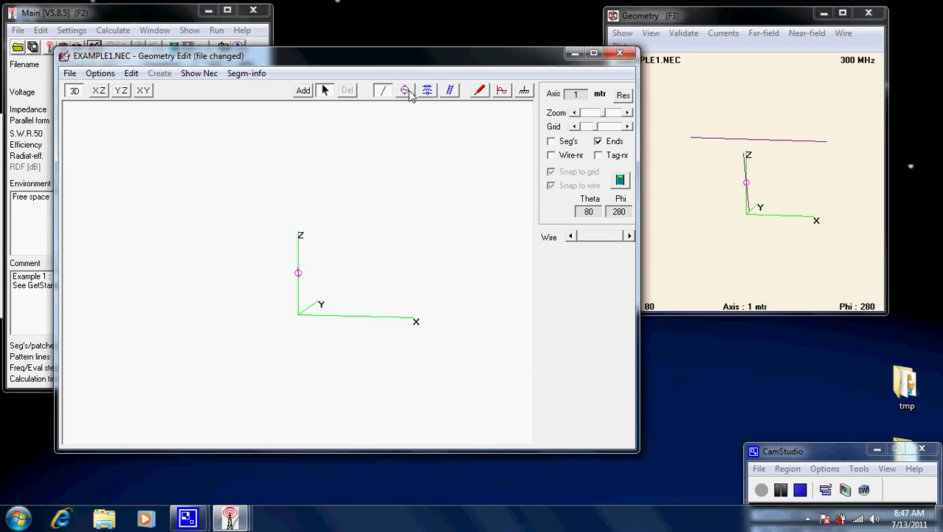
left_click(404, 90)
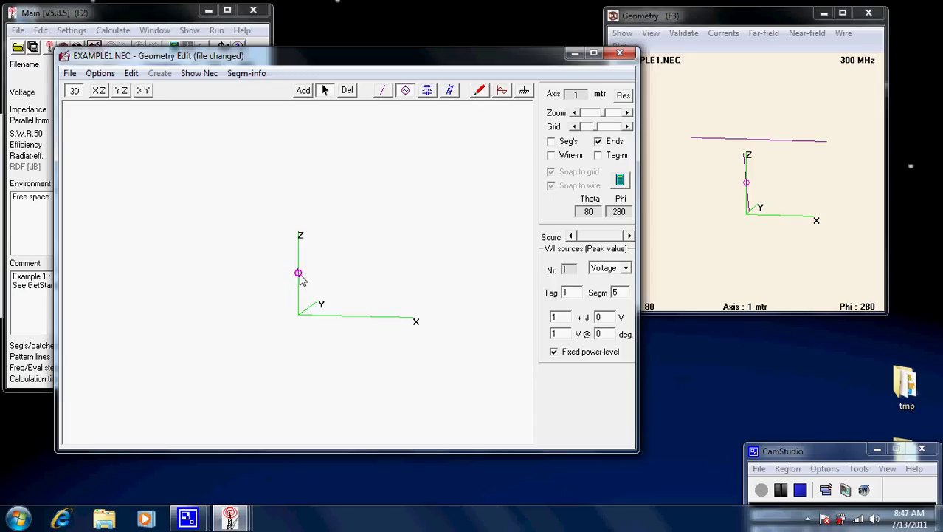
mouse_move(398, 105)
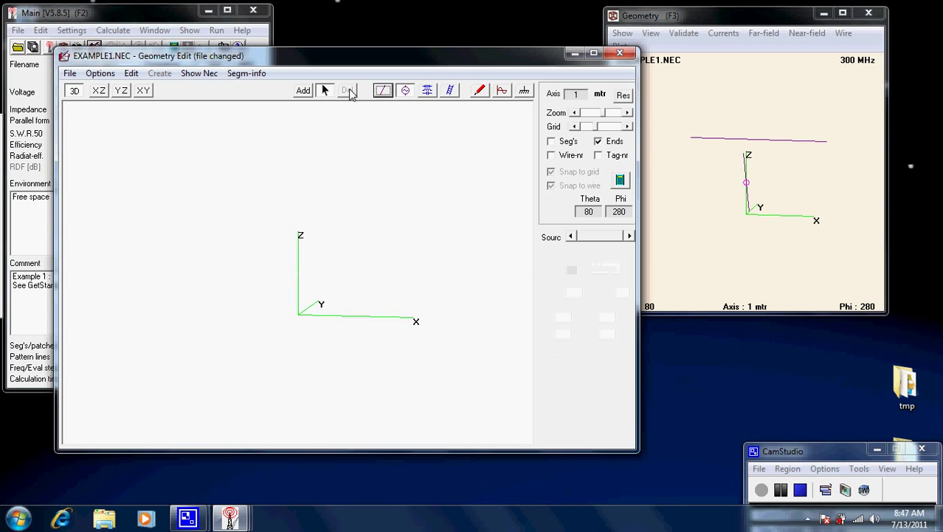
mouse_move(402, 277)
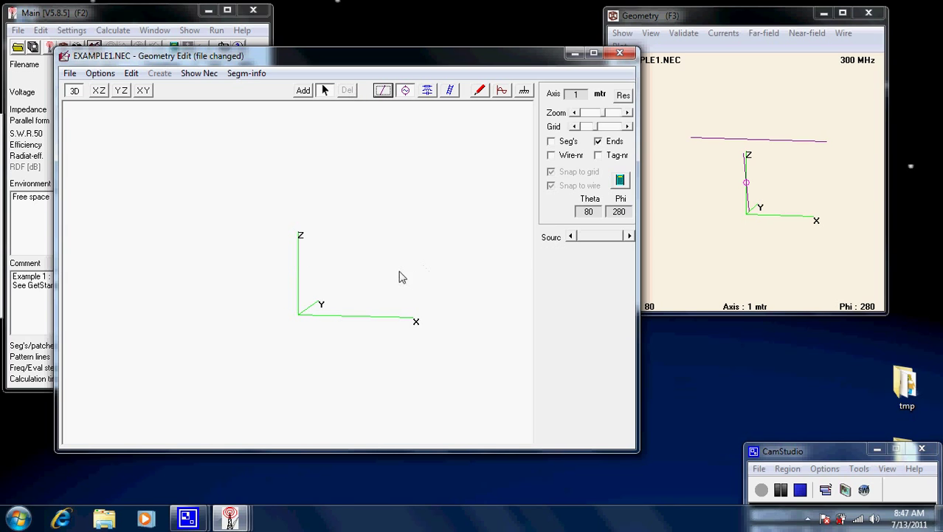
mouse_move(295, 237)
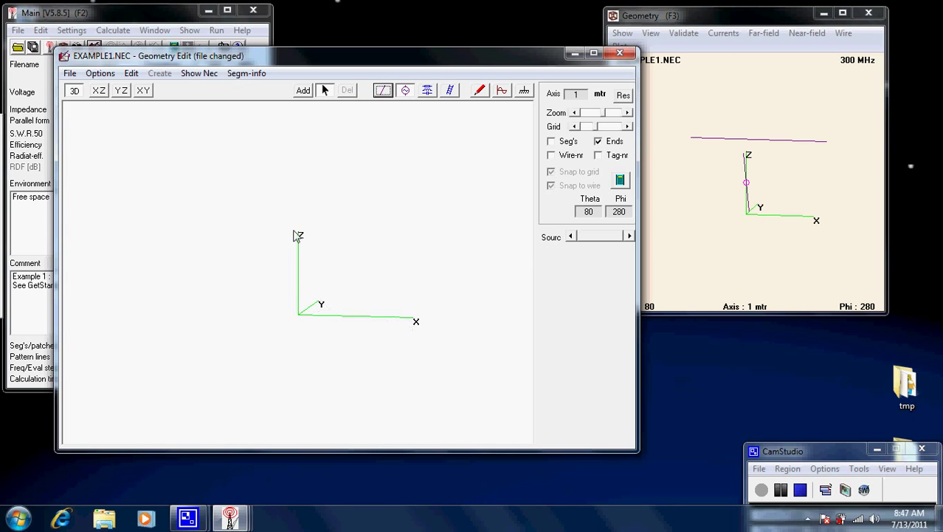
mouse_move(440, 104)
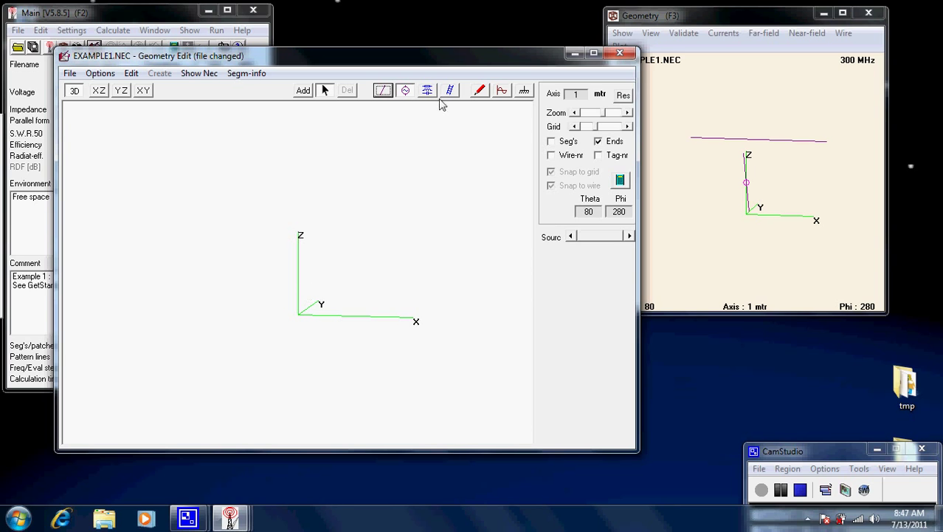
- Return to wire-geometry editing in the now-empty model
left_click(384, 91)
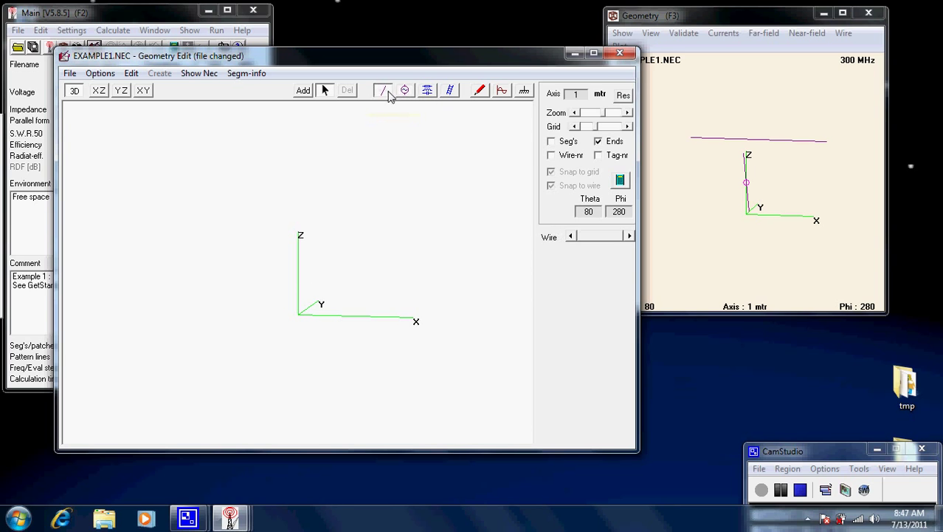
mouse_move(384, 90)
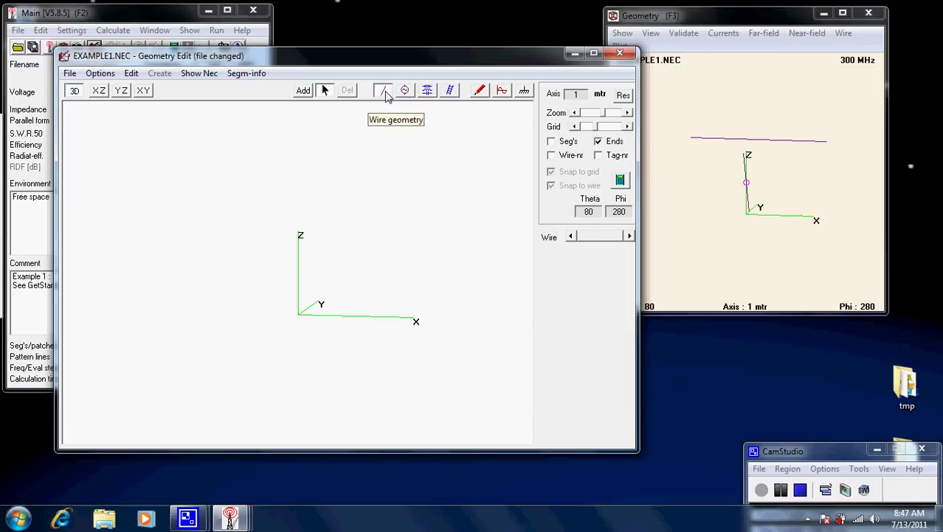
mouse_move(369, 95)
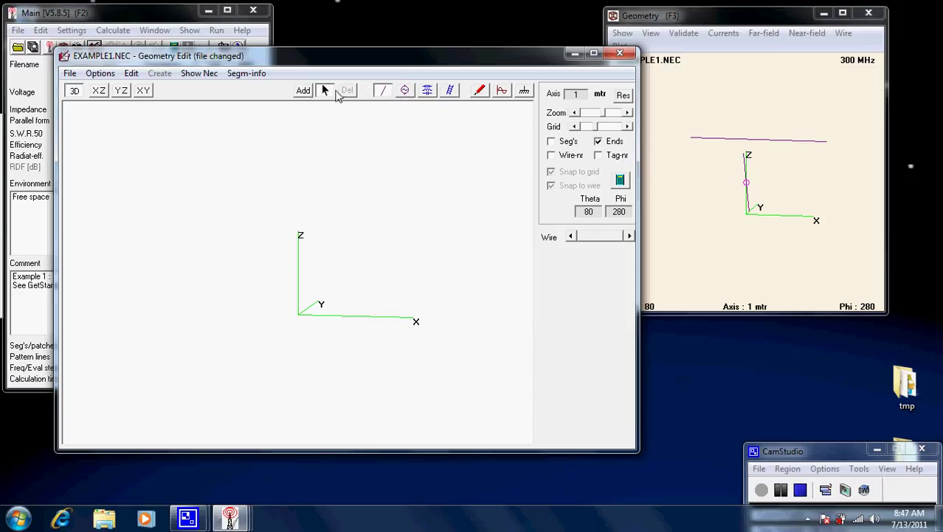
mouse_move(384, 90)
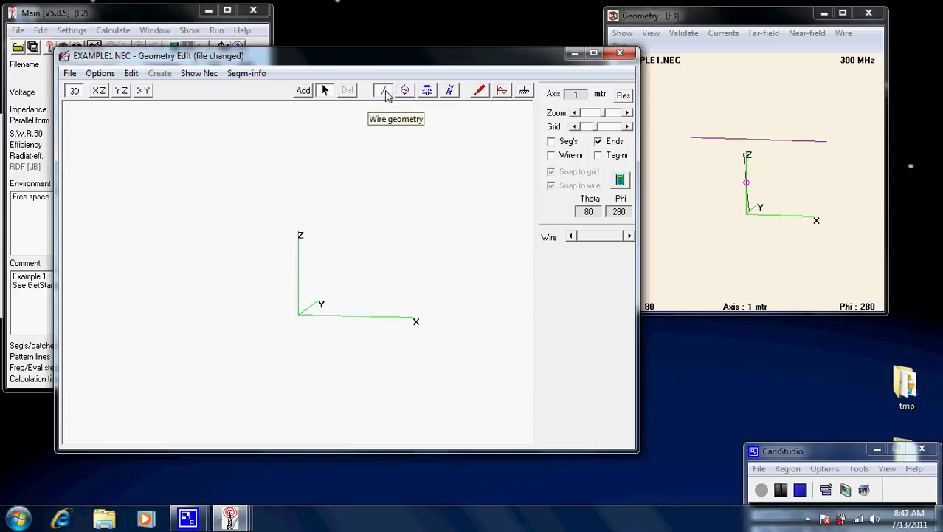
mouse_move(404, 90)
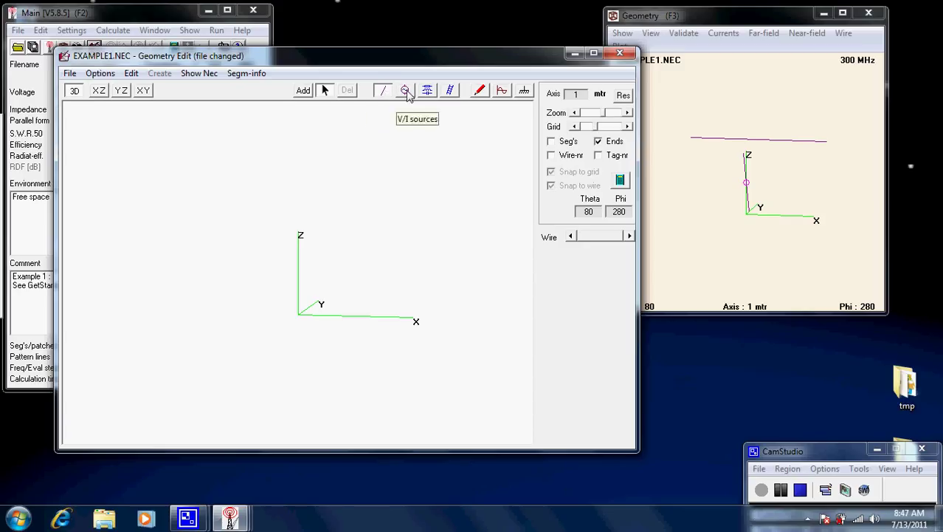
mouse_move(430, 92)
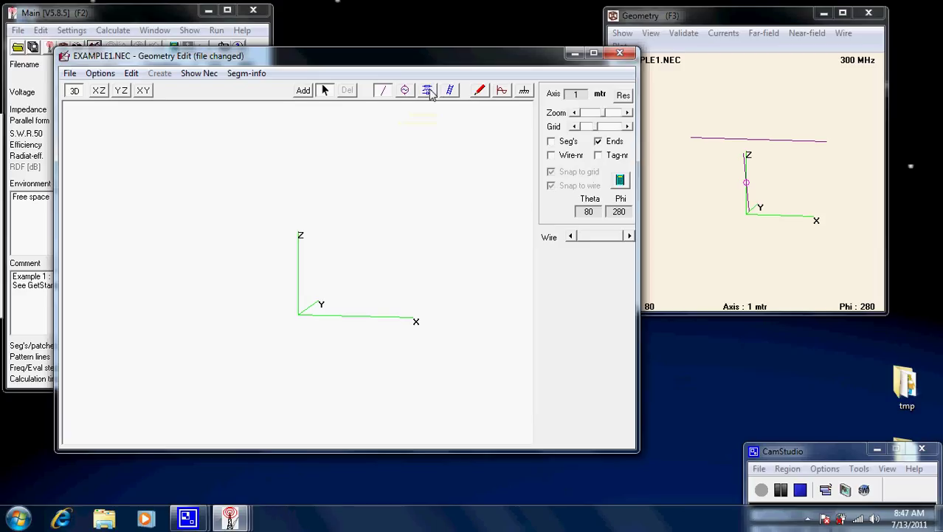
mouse_move(428, 90)
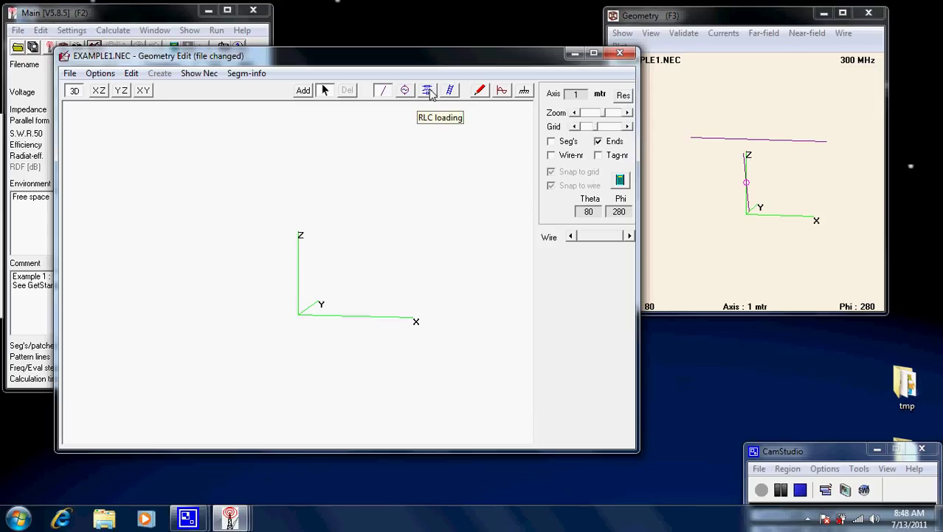
mouse_move(451, 90)
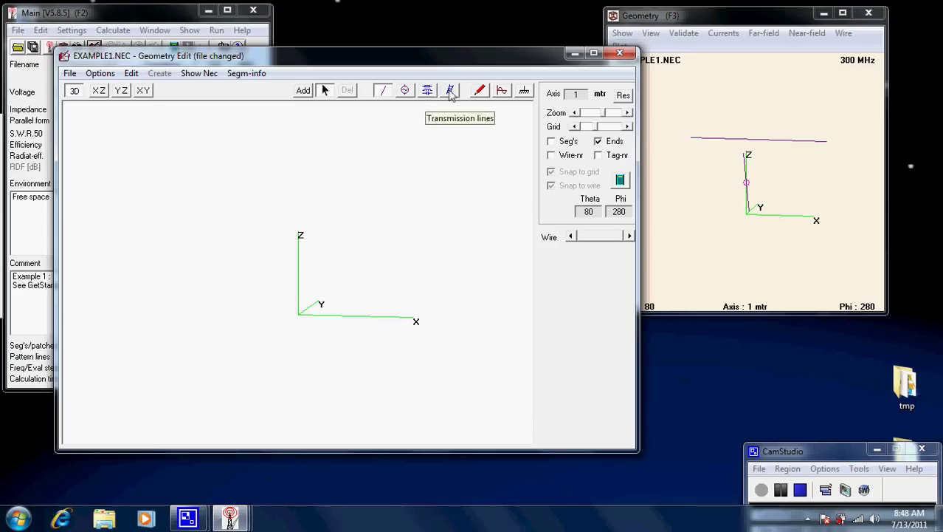
mouse_move(479, 90)
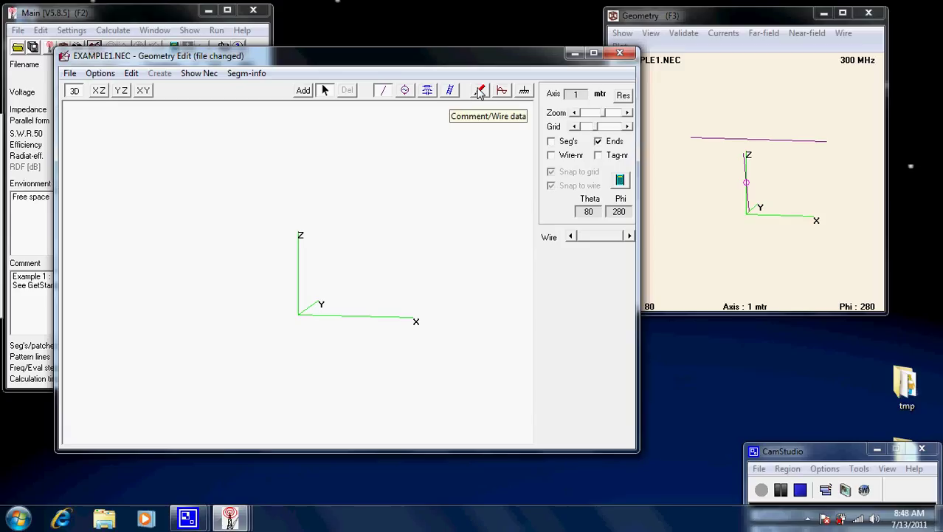
mouse_move(502, 90)
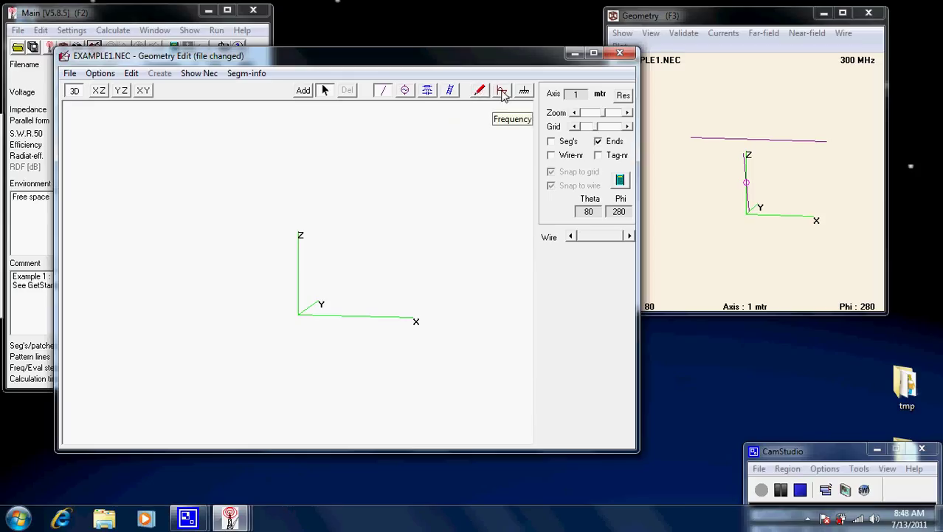
mouse_move(524, 90)
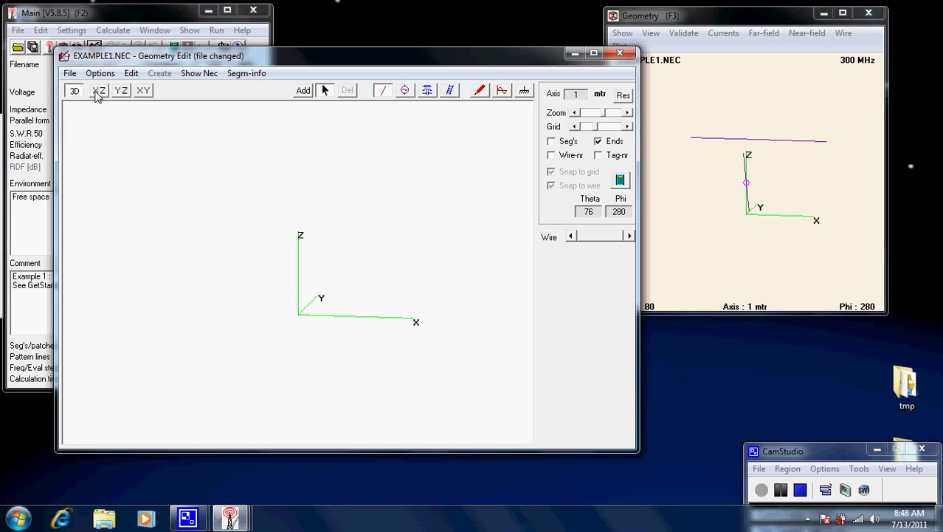
- Cycle the empty grid through XZ and YZ views and settle on the top-down XY plane
left_click(98, 90)
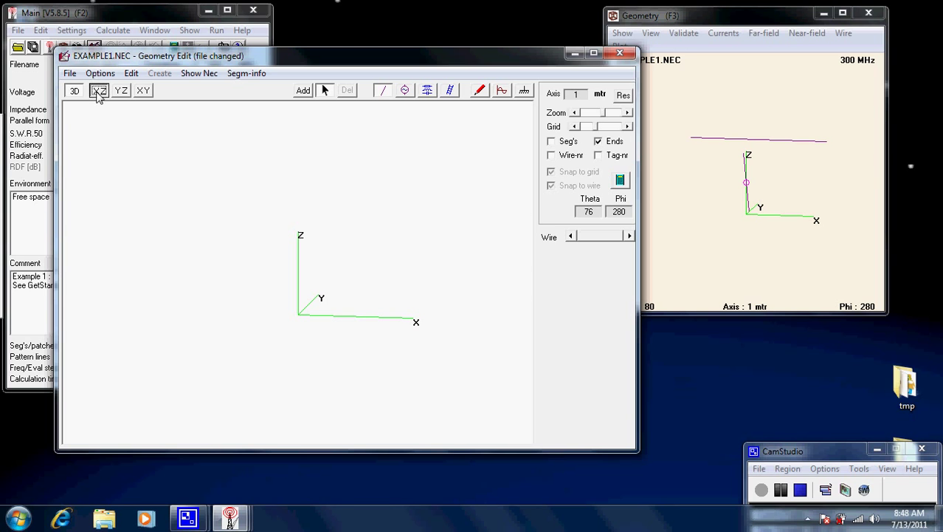
left_click(98, 90)
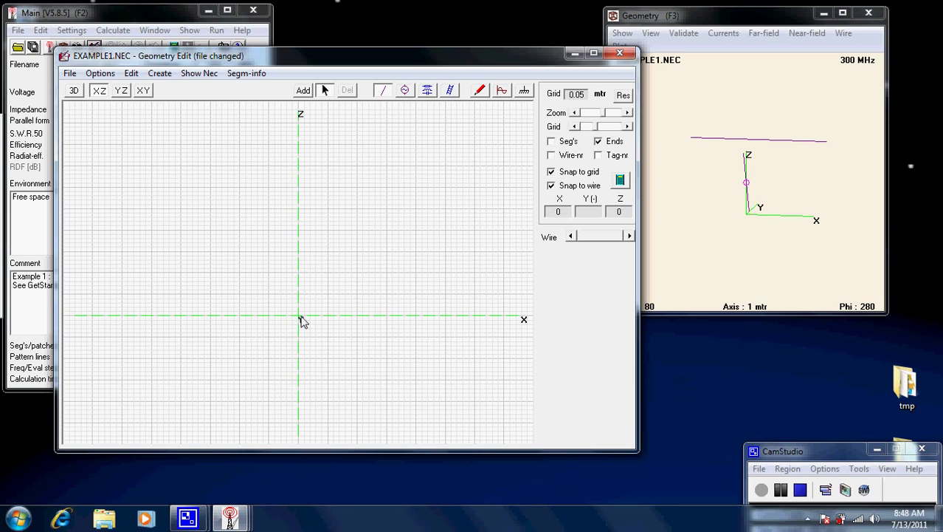
left_click(121, 90)
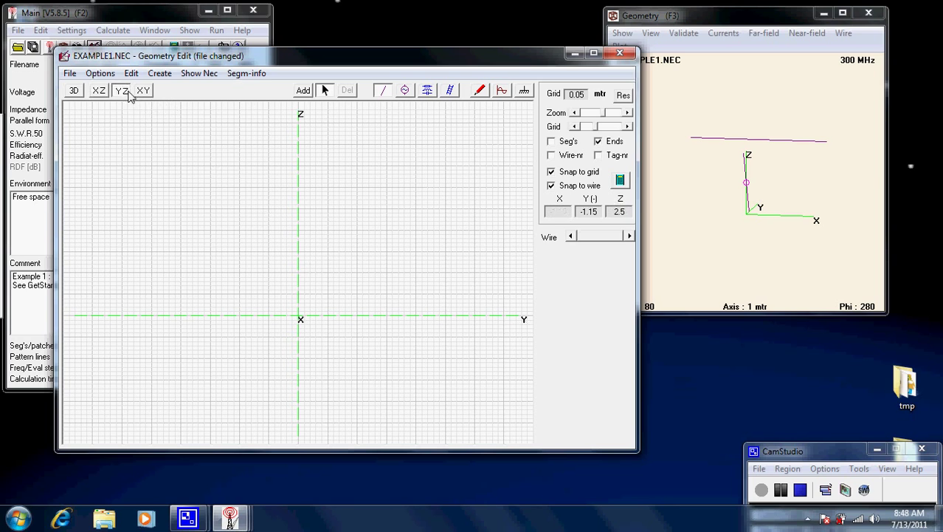
mouse_move(279, 335)
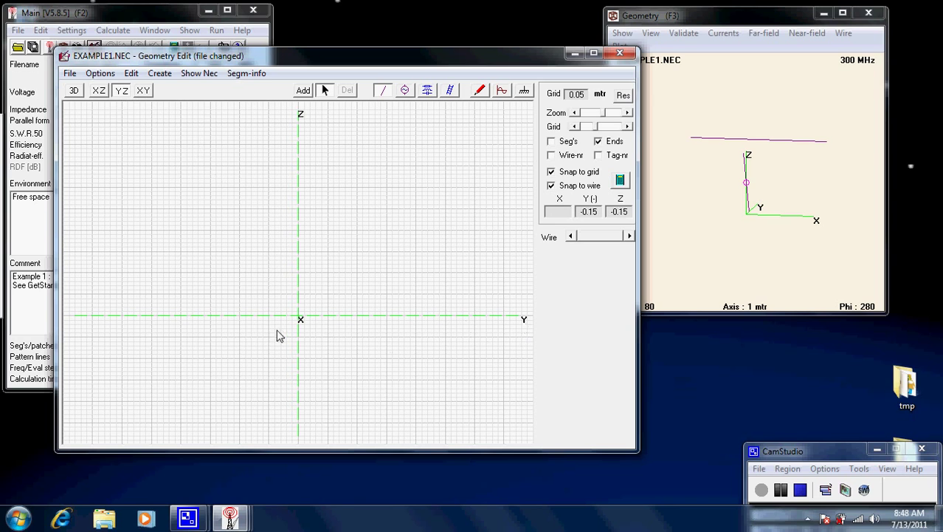
left_click(142, 90)
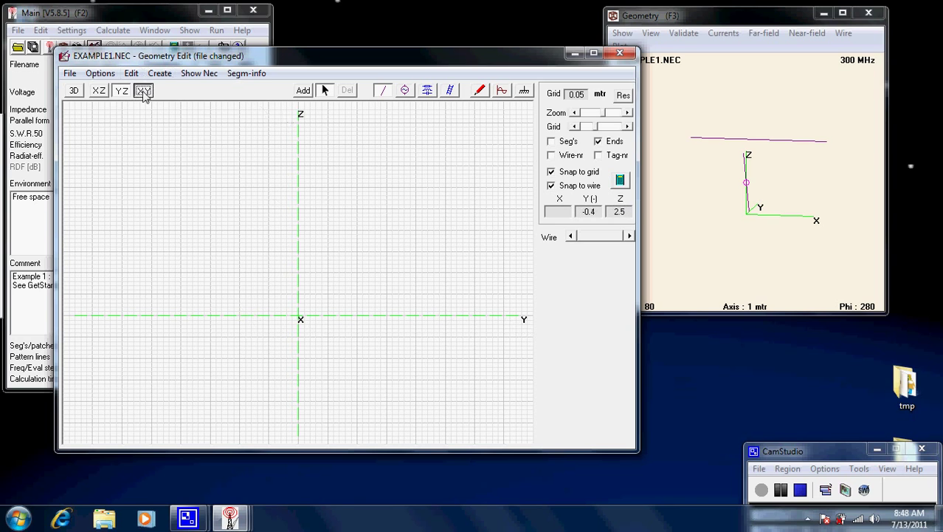
left_click(144, 90)
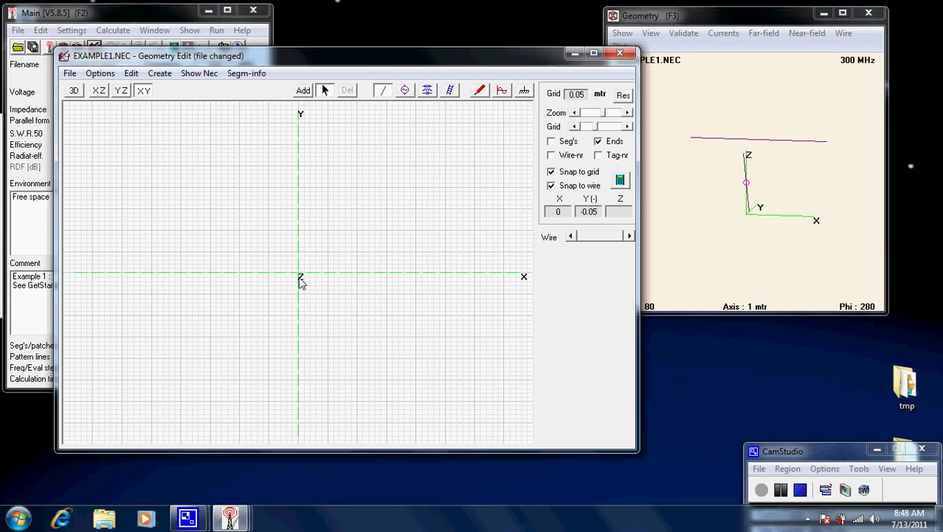
mouse_move(224, 176)
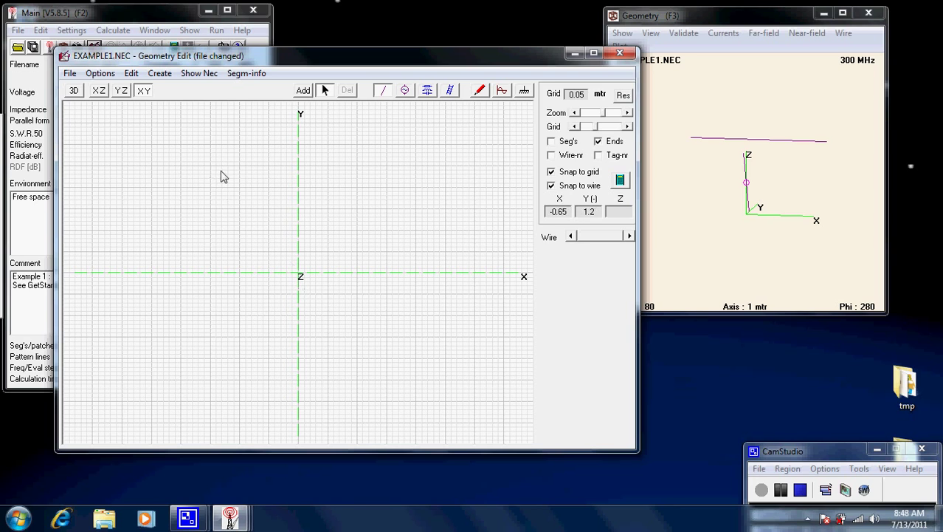
mouse_move(431, 152)
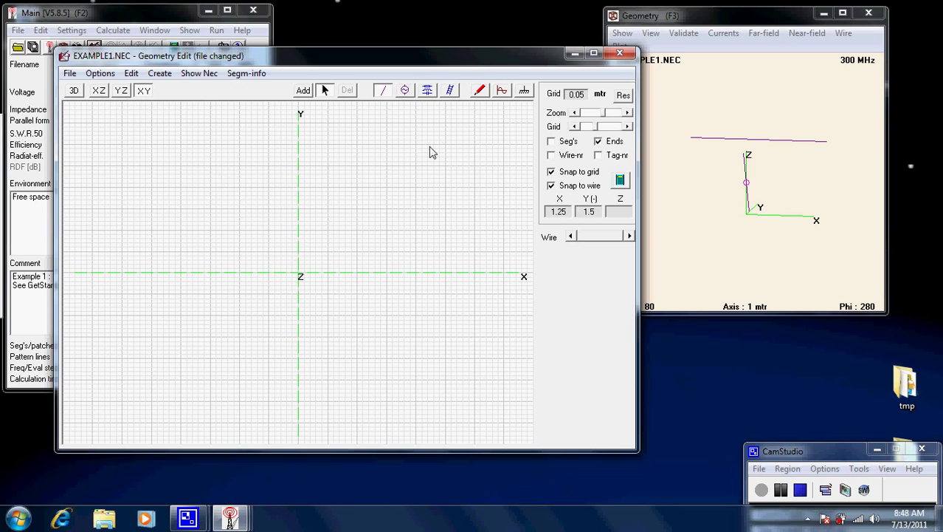
mouse_move(405, 206)
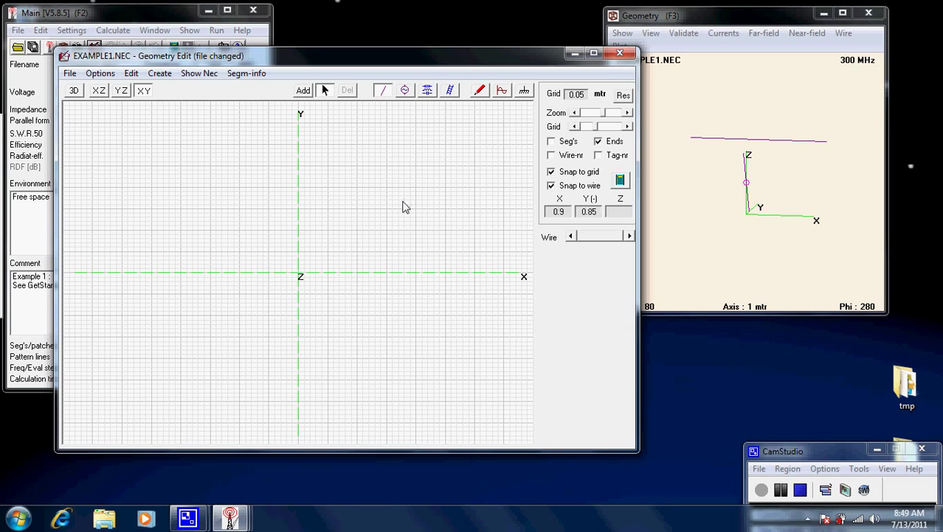
mouse_move(294, 256)
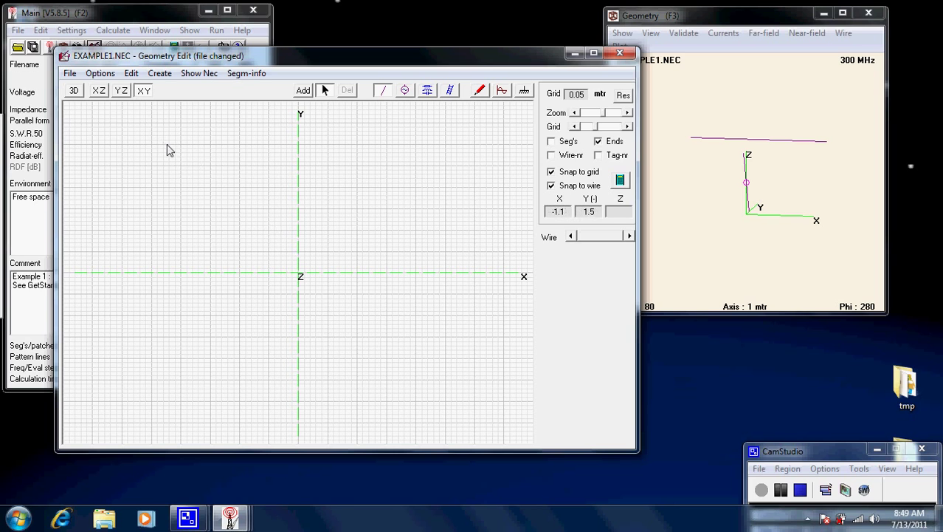
mouse_move(472, 161)
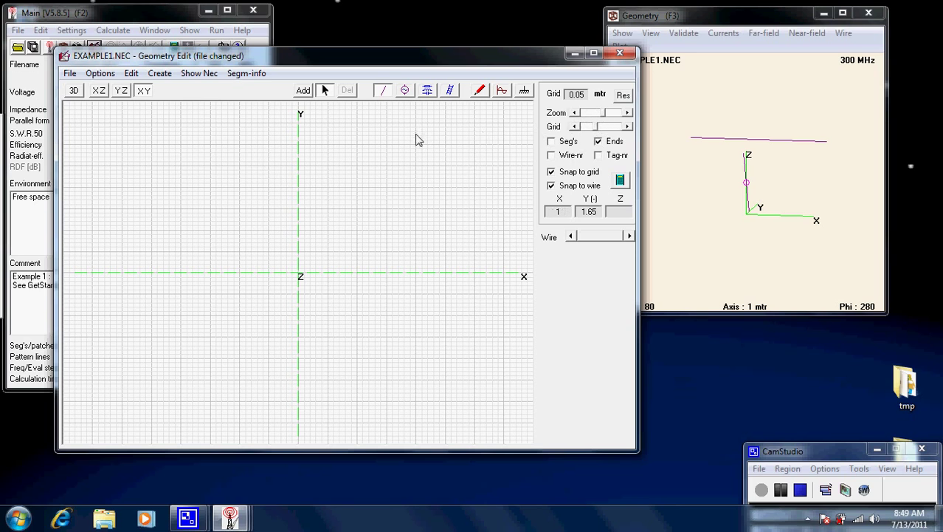
mouse_move(384, 141)
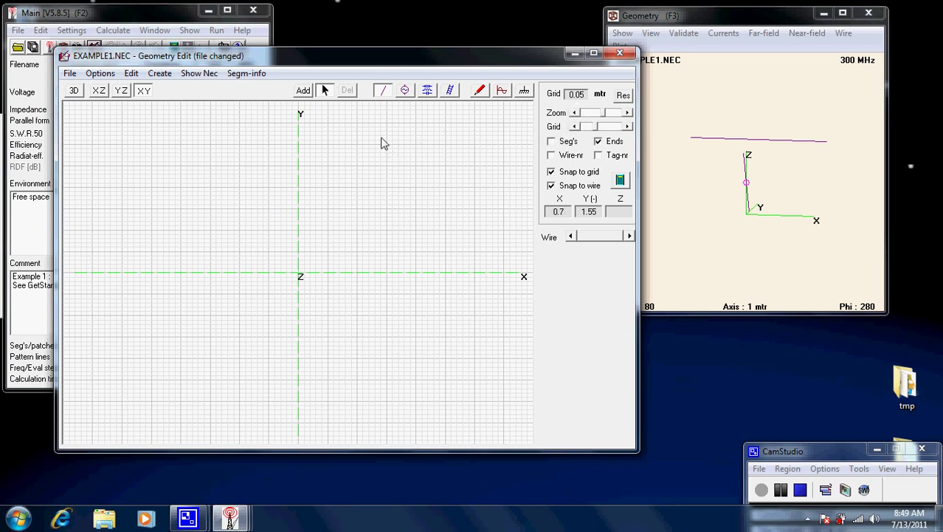
mouse_move(341, 159)
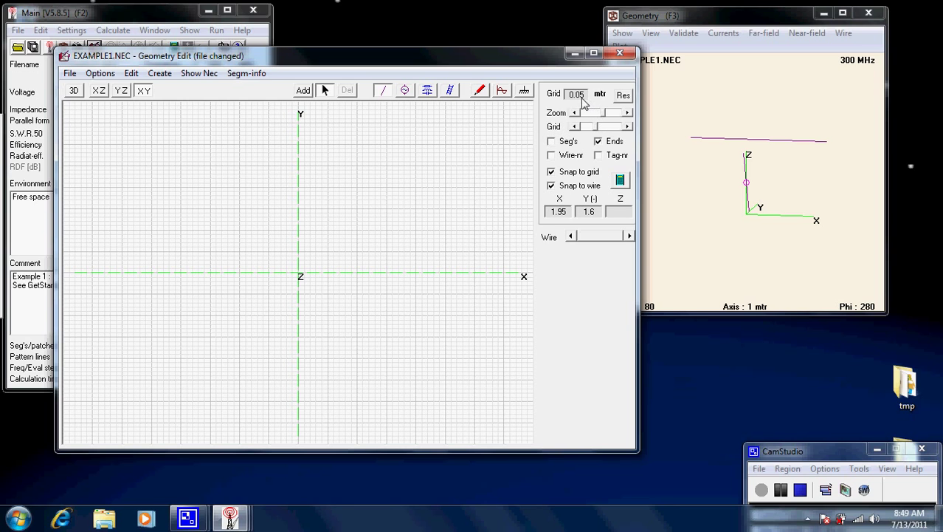
mouse_move(578, 118)
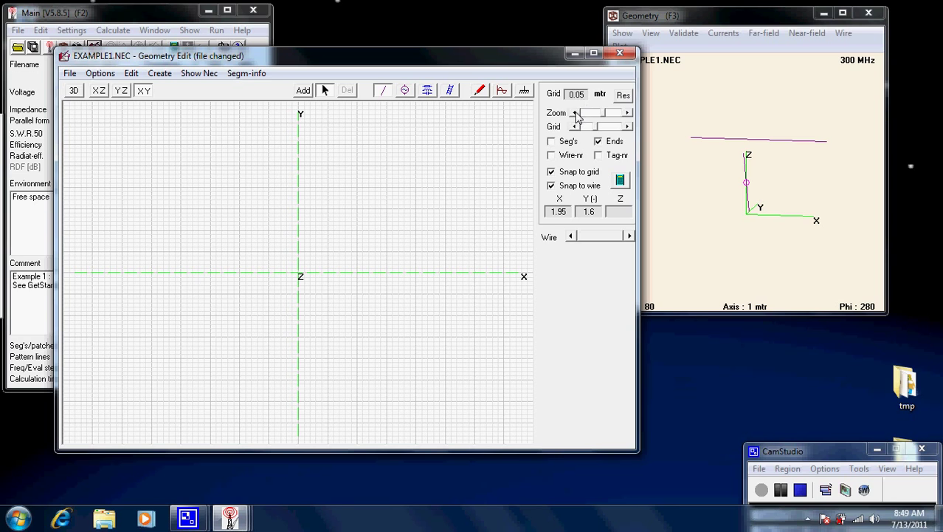
mouse_move(583, 104)
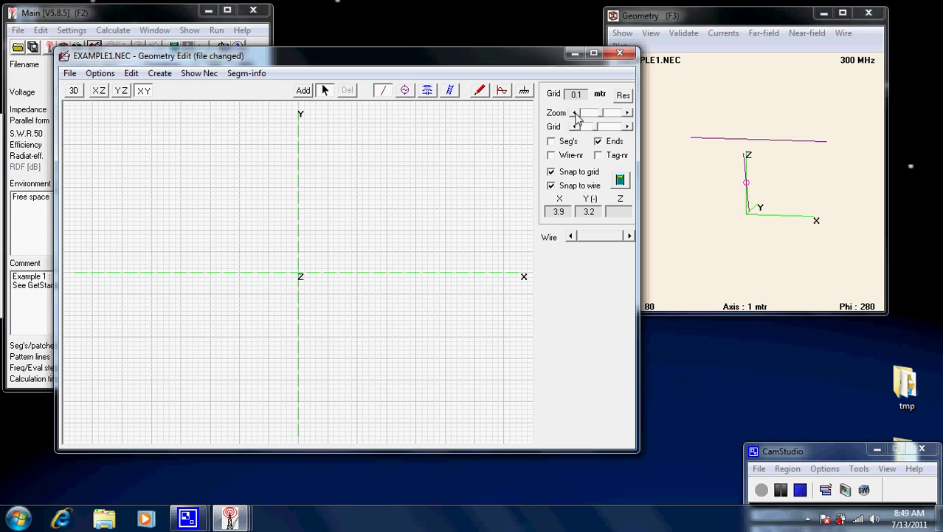
mouse_move(348, 277)
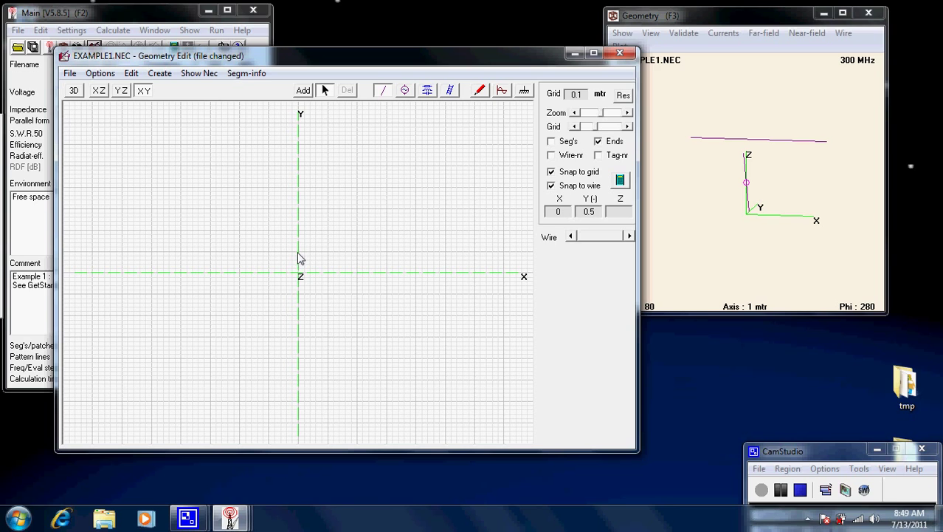
mouse_move(293, 263)
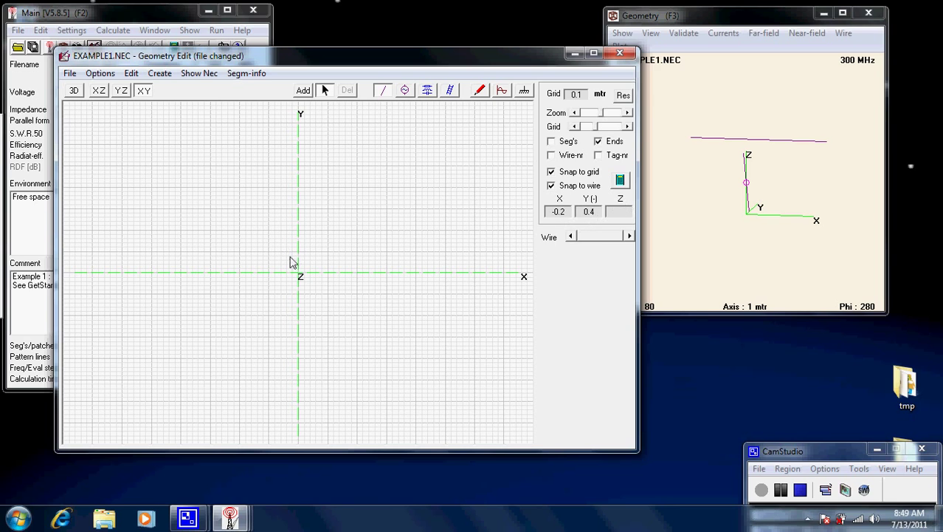
mouse_move(328, 258)
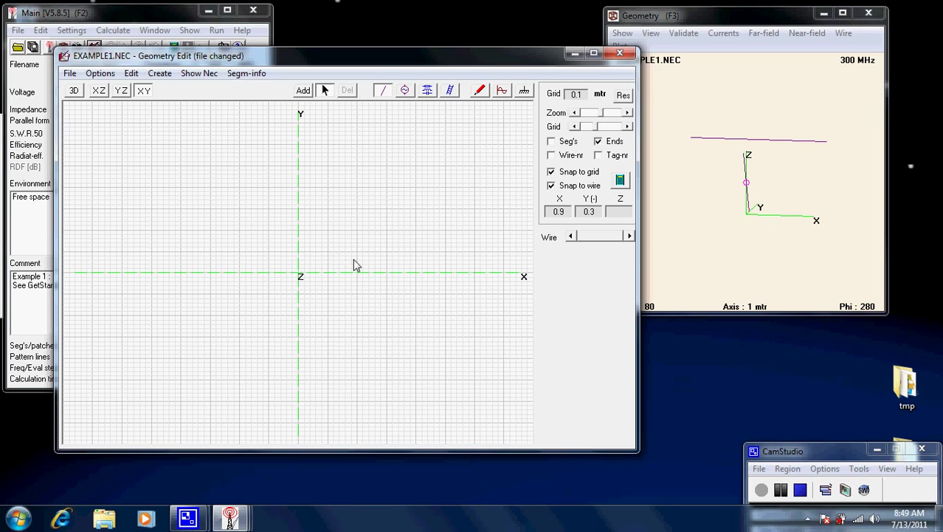
mouse_move(301, 283)
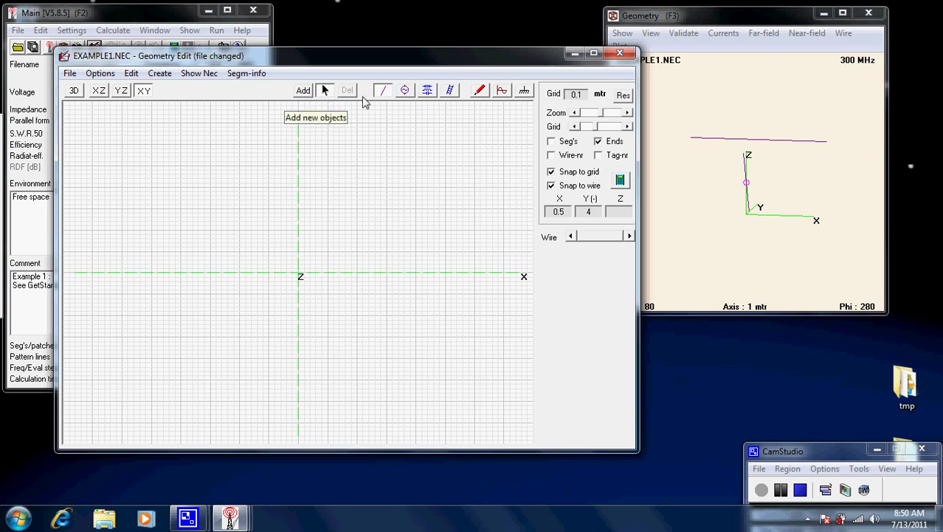
- Add a wire from the origin to x = 3 m and accept a 1 mm radius
left_click(303, 90)
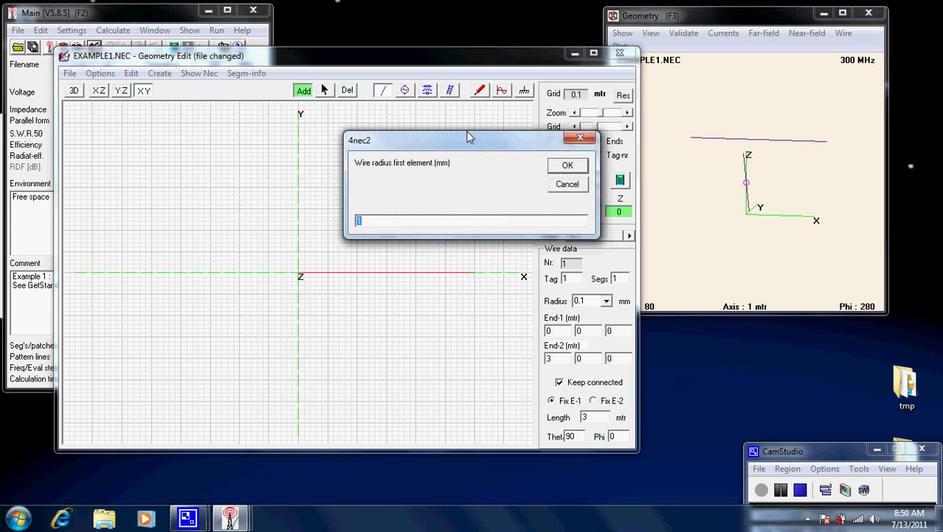
left_click_drag(469, 139, 351, 128)
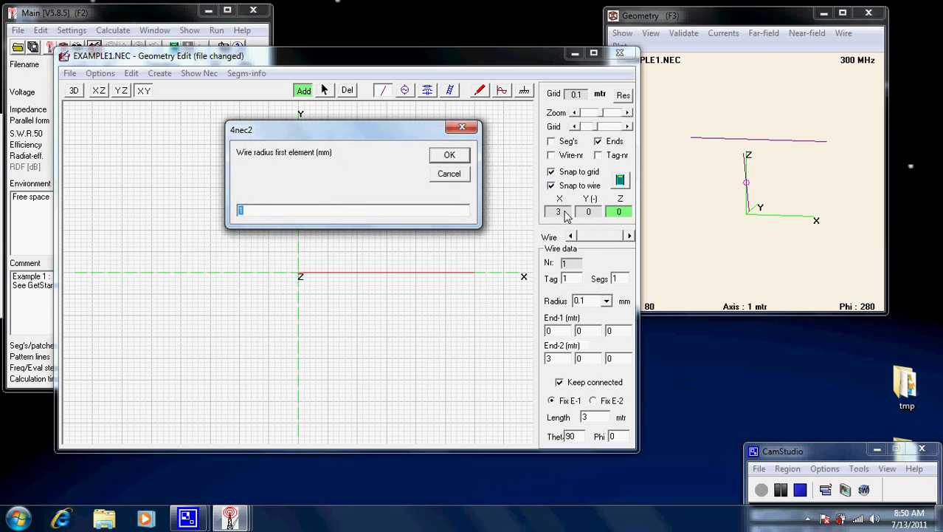
mouse_move(513, 174)
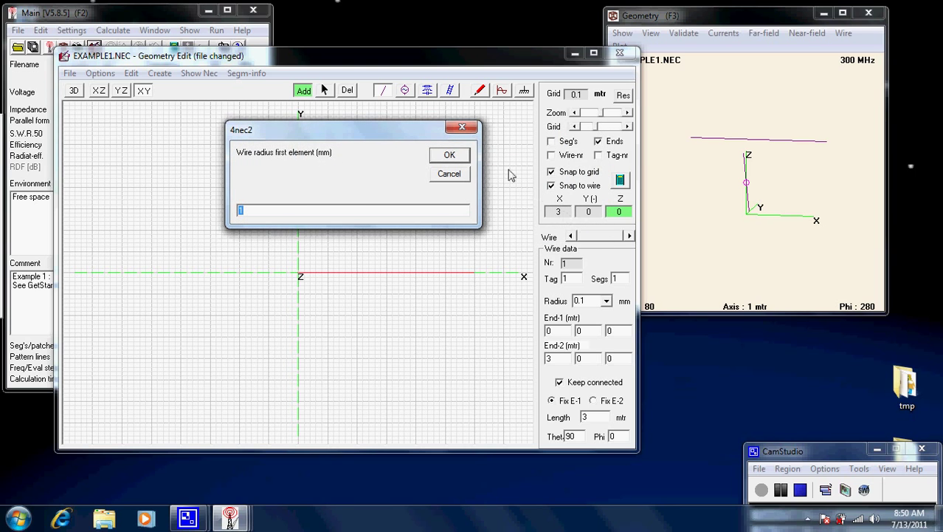
mouse_move(260, 159)
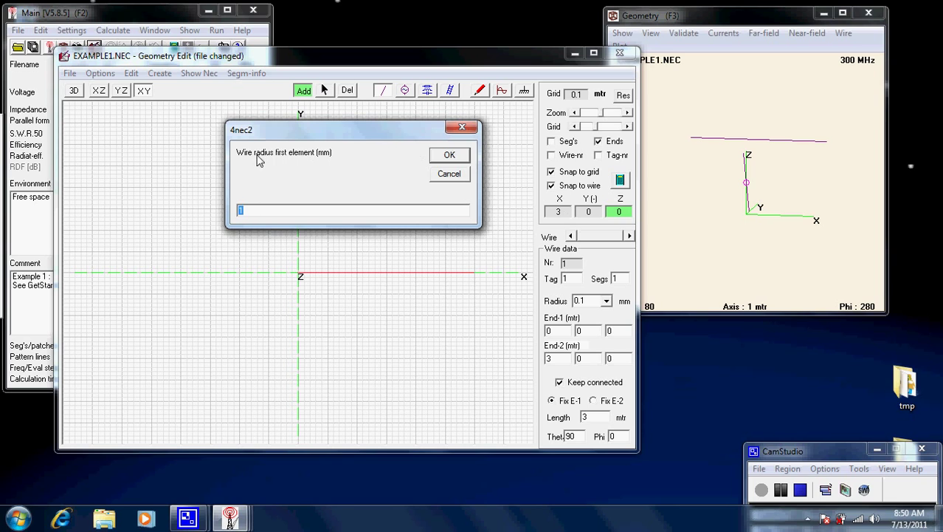
mouse_move(251, 215)
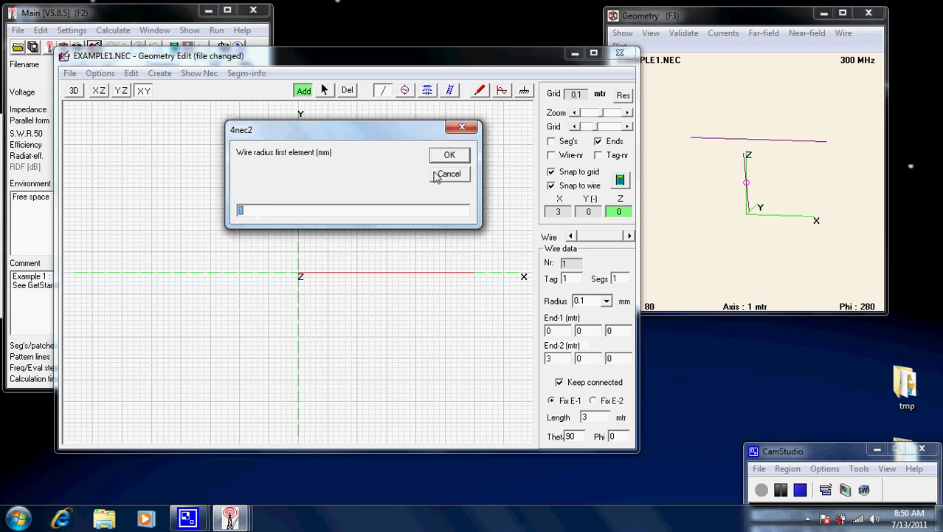
mouse_move(449, 155)
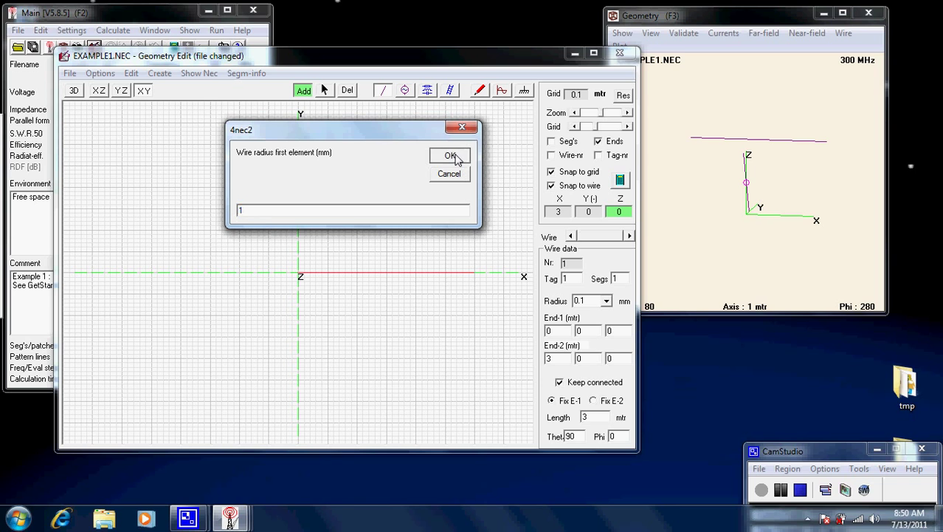
left_click(451, 156)
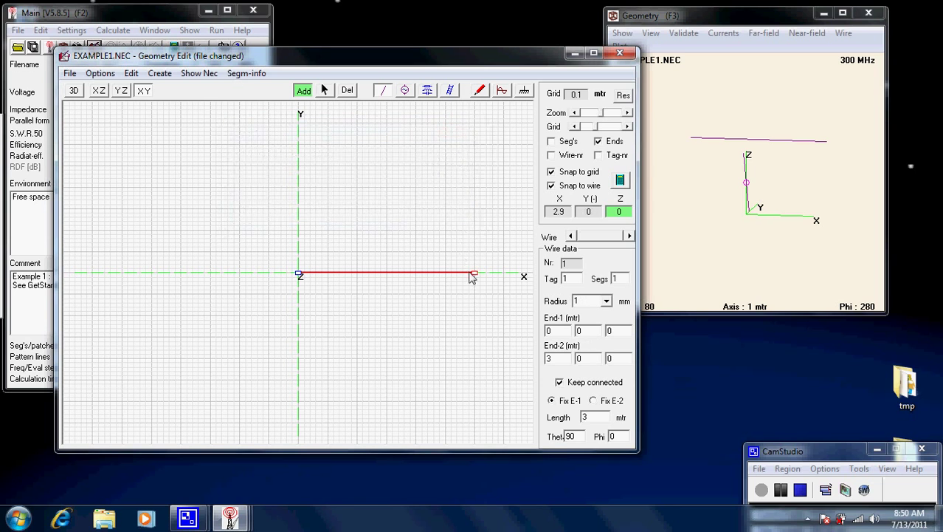
mouse_move(446, 309)
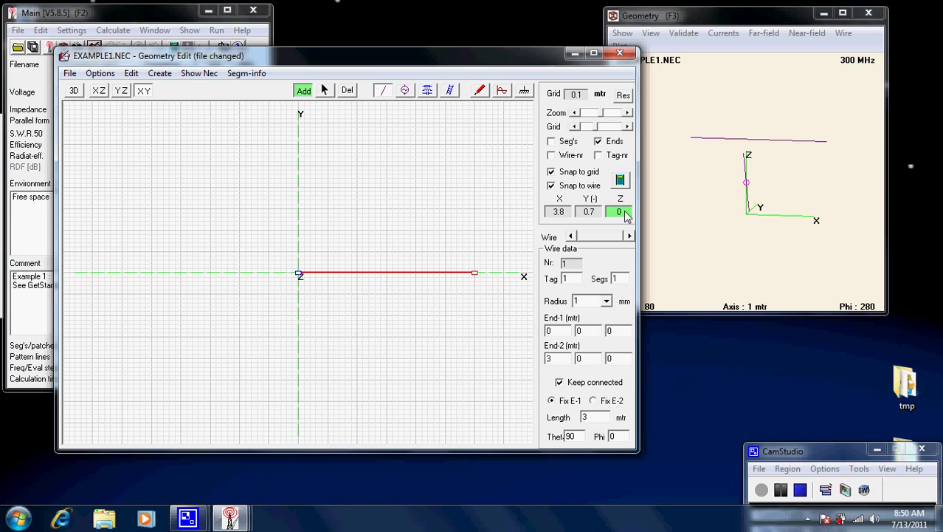
mouse_move(575, 342)
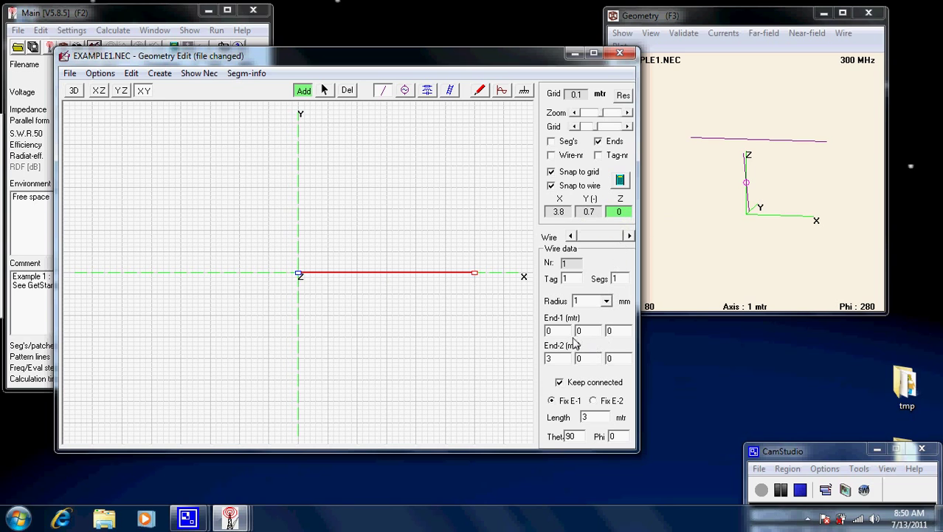
mouse_move(413, 297)
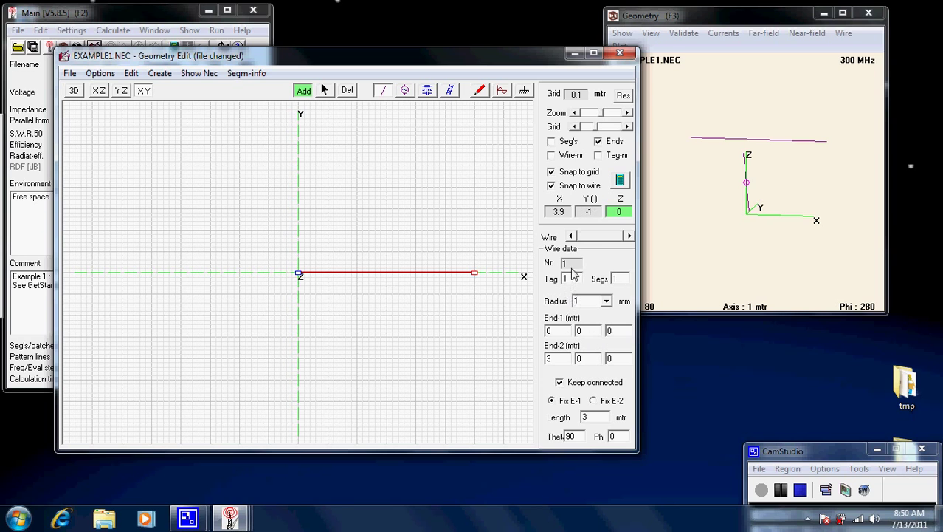
mouse_move(576, 279)
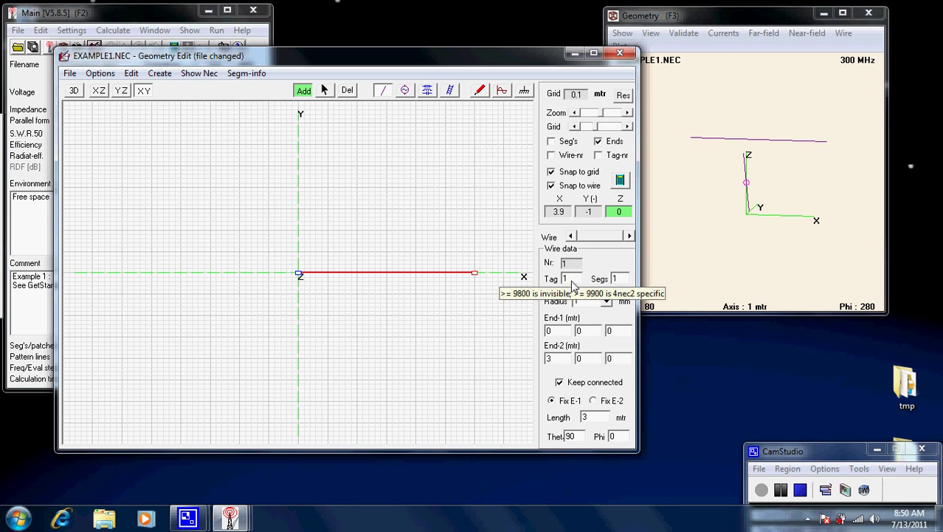
mouse_move(626, 283)
type("9")
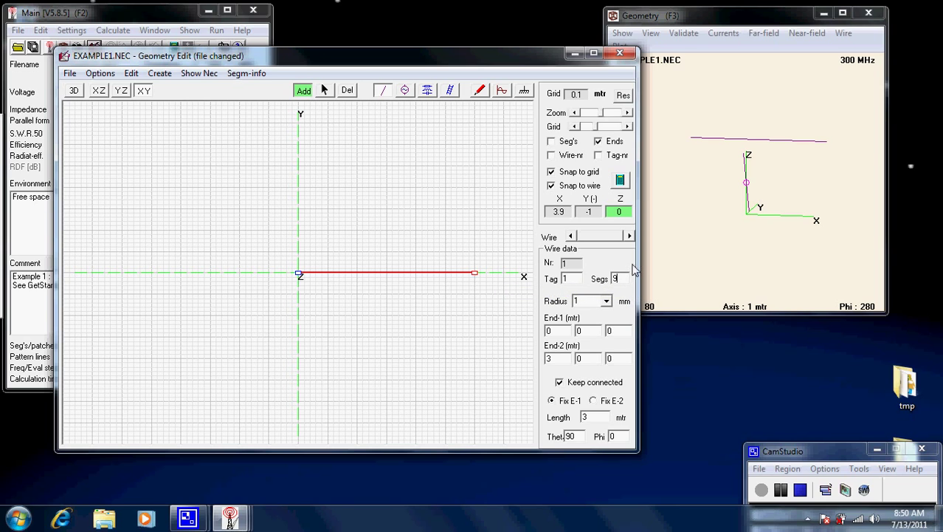
mouse_move(626, 322)
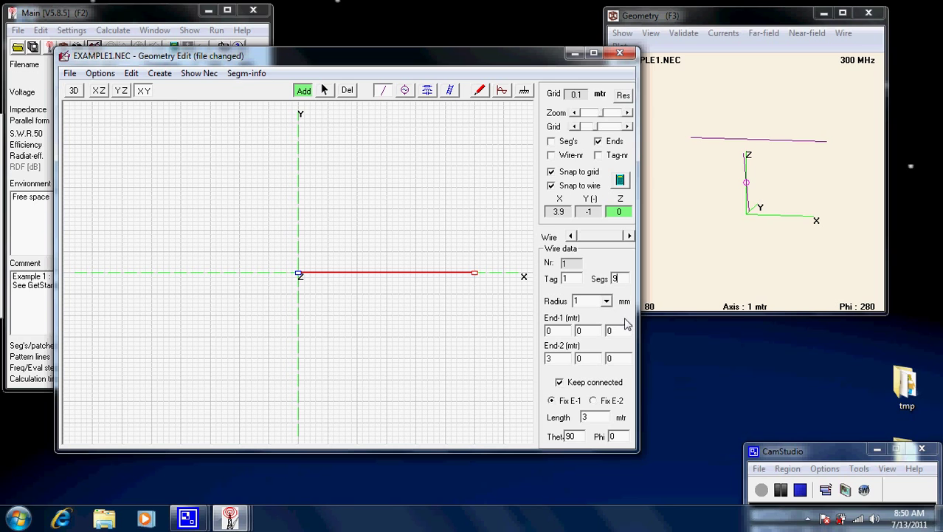
mouse_move(605, 306)
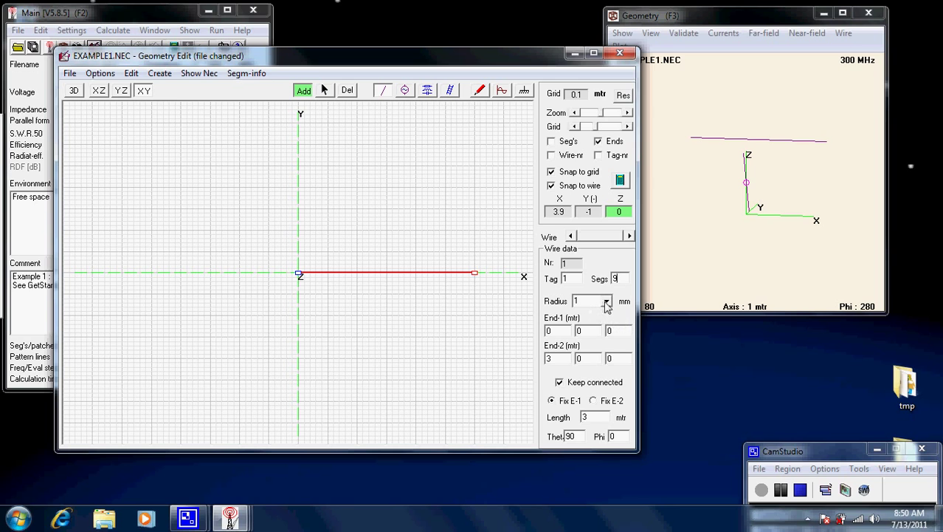
- Keep the 1 mm radius for the 9-segment wire and confirm its ends at the origin and x = 3 m
left_click(606, 302)
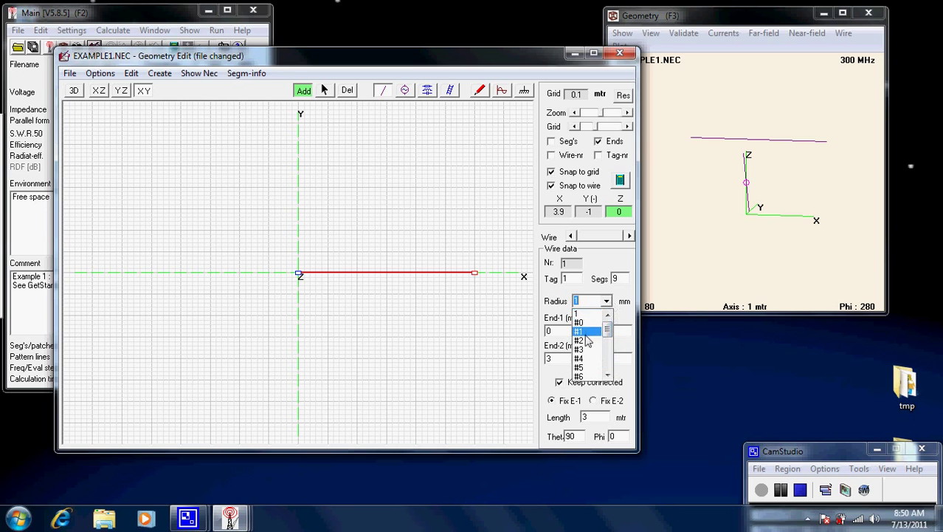
left_click(579, 330)
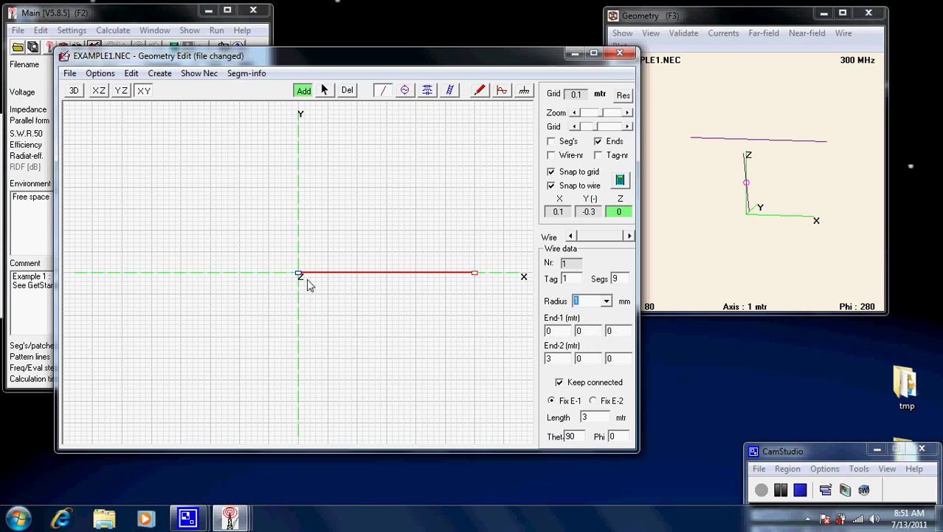
left_click(594, 400)
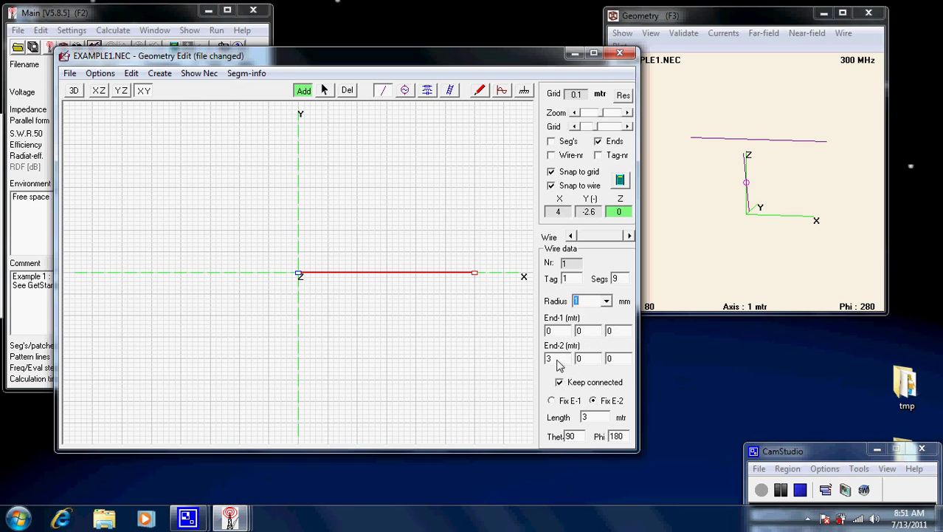
mouse_move(467, 287)
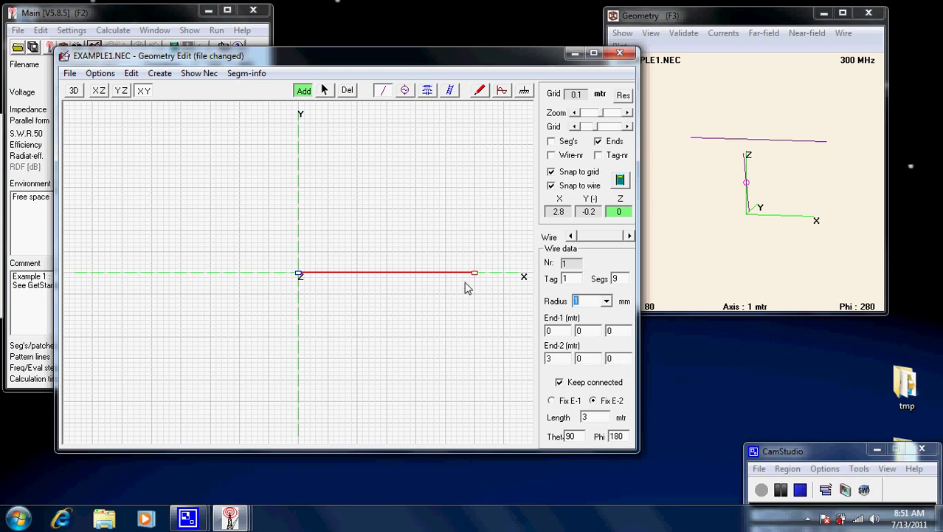
left_click(552, 400)
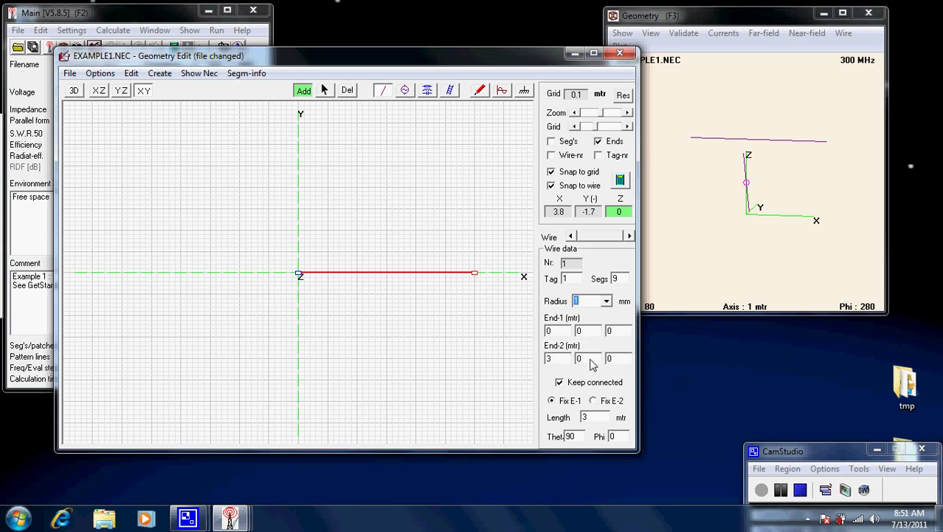
mouse_move(292, 230)
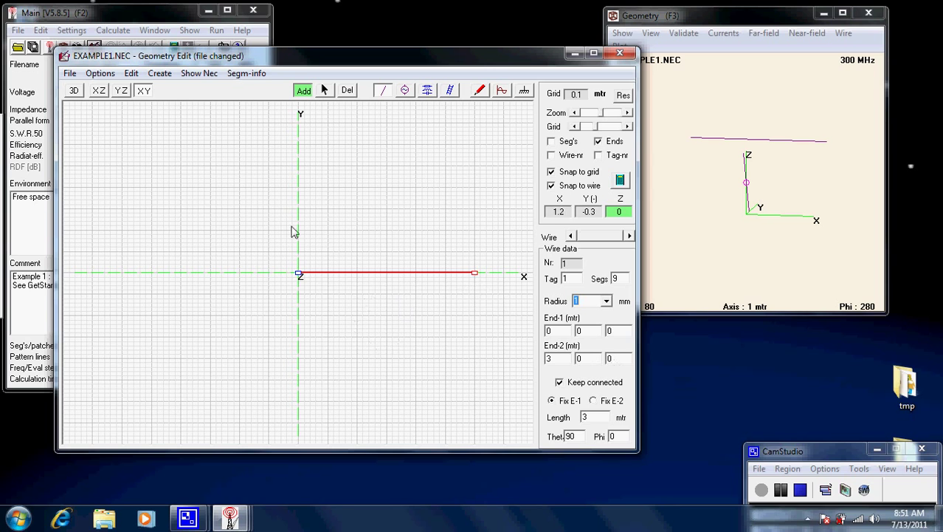
- Switch to the 3D perspective and orbit around the 3 m wire
left_click(74, 90)
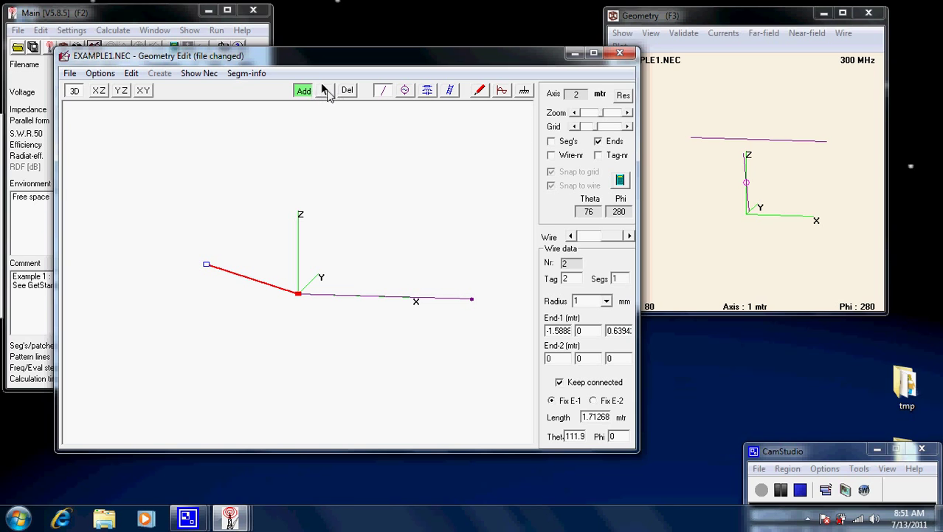
mouse_move(347, 90)
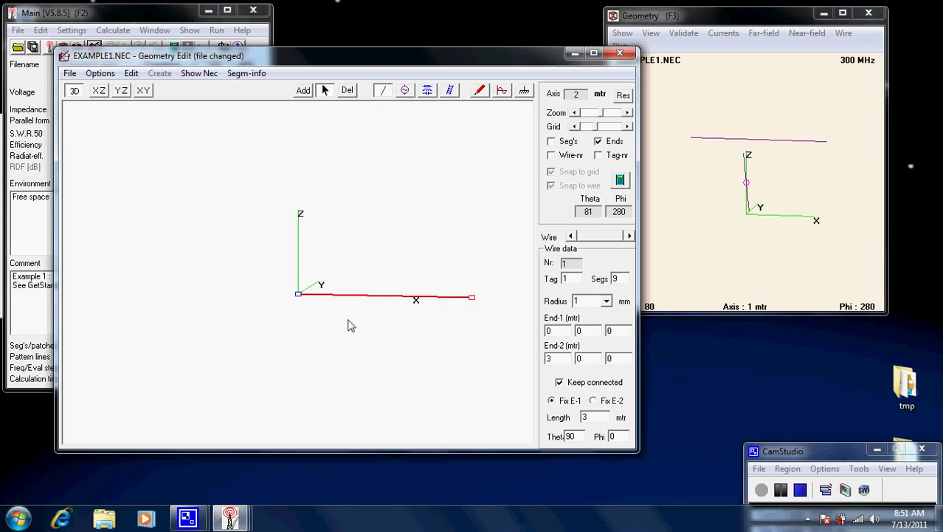
left_click_drag(351, 326, 162, 319)
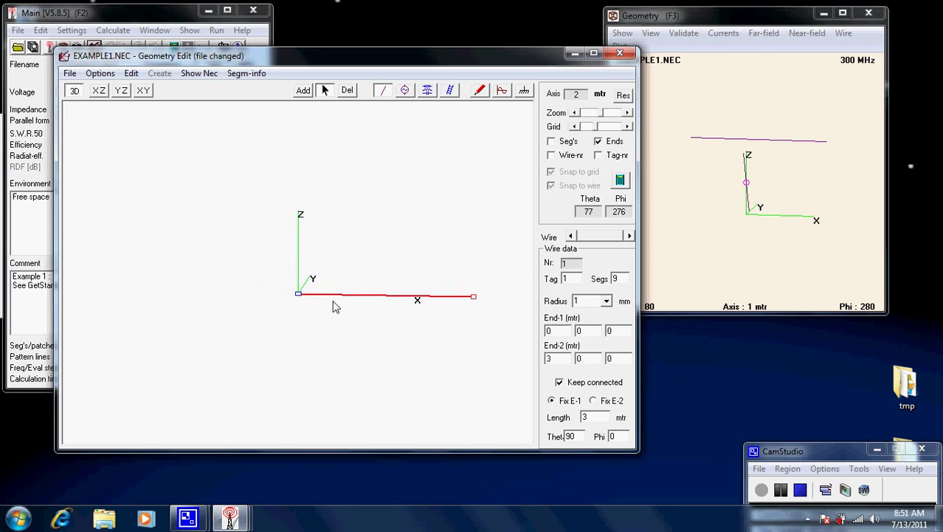
mouse_move(377, 316)
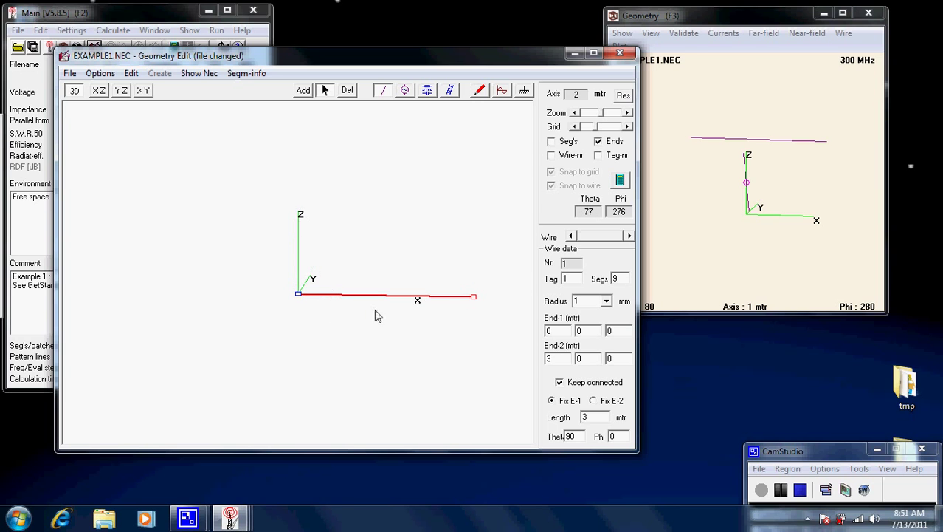
mouse_move(367, 286)
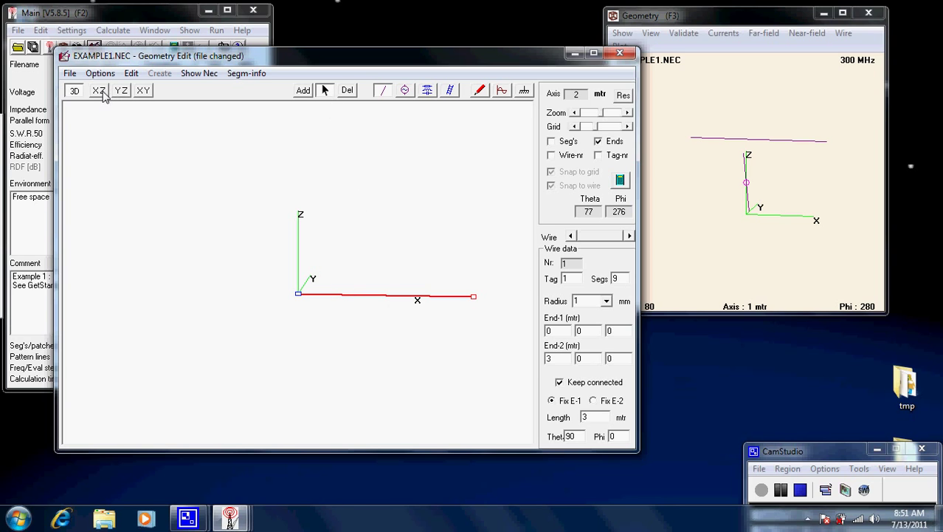
- Check the wire in the XZ plane view, then return to 3D perspective
left_click(99, 90)
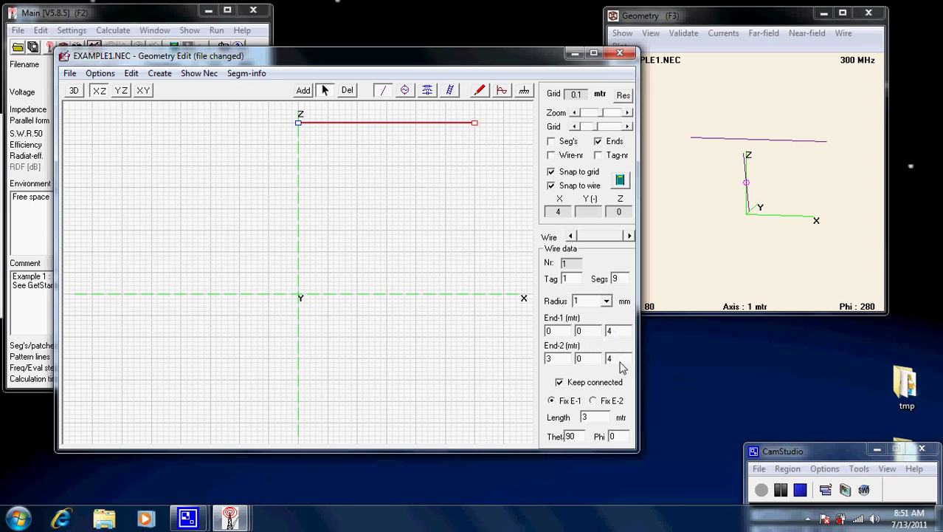
left_click(73, 90)
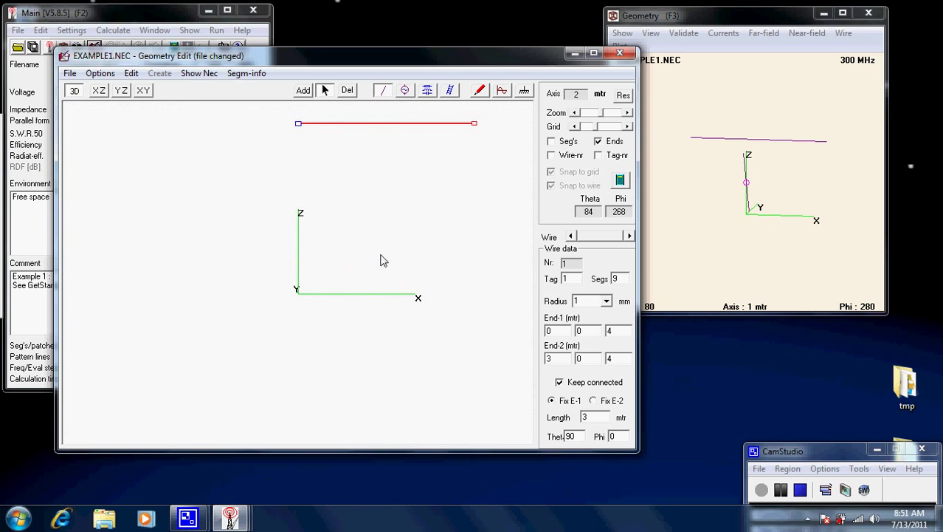
mouse_move(264, 117)
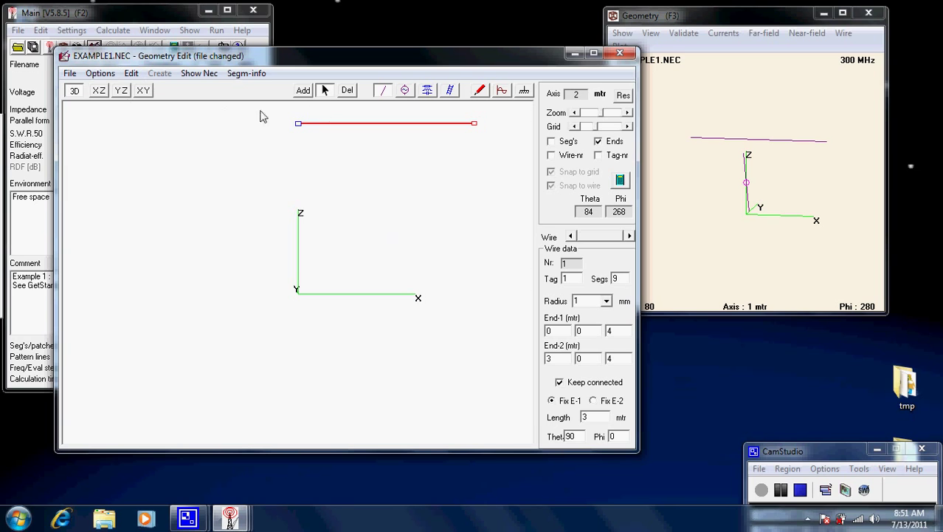
mouse_move(410, 157)
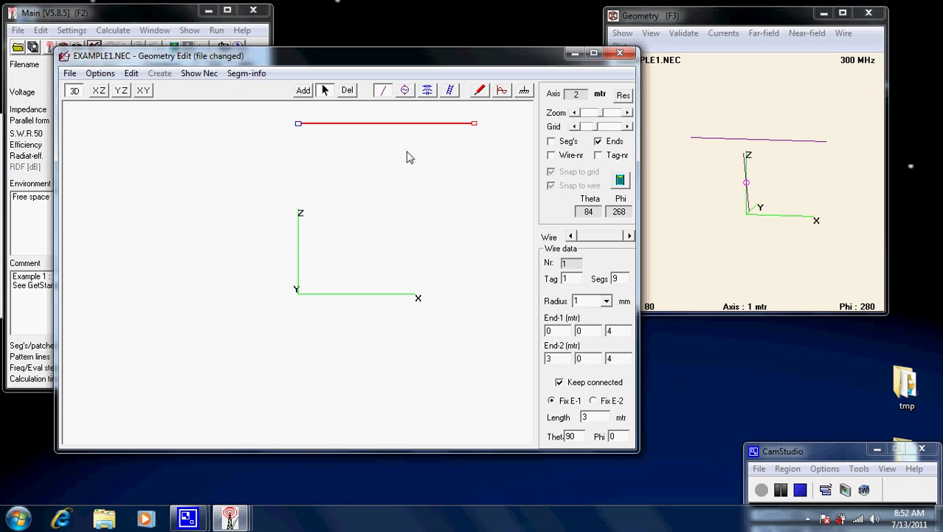
mouse_move(390, 130)
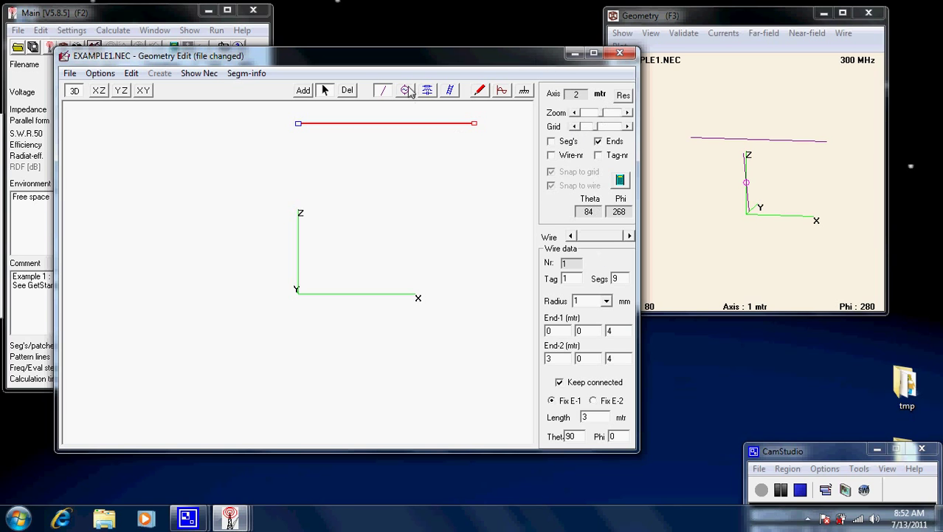
- Place a voltage source at the wire's centre, tag 1 segment 5
left_click(404, 90)
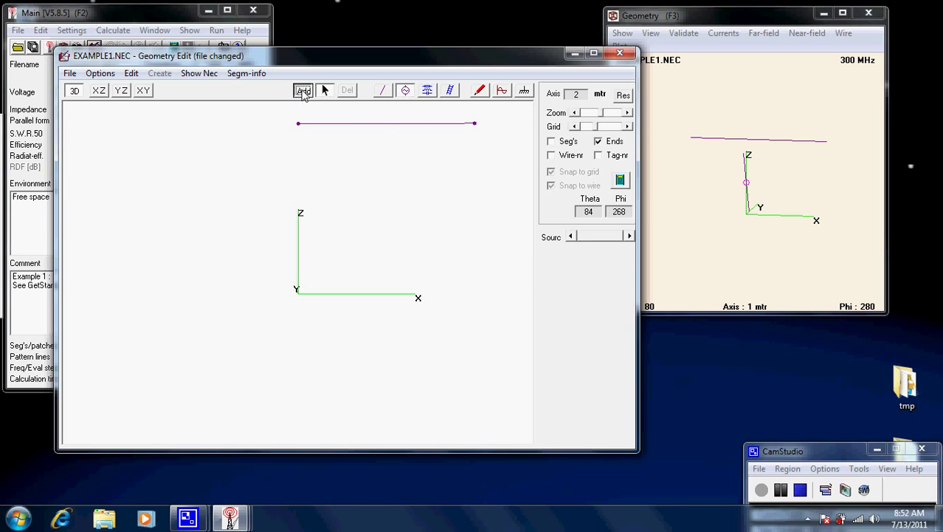
left_click(302, 90)
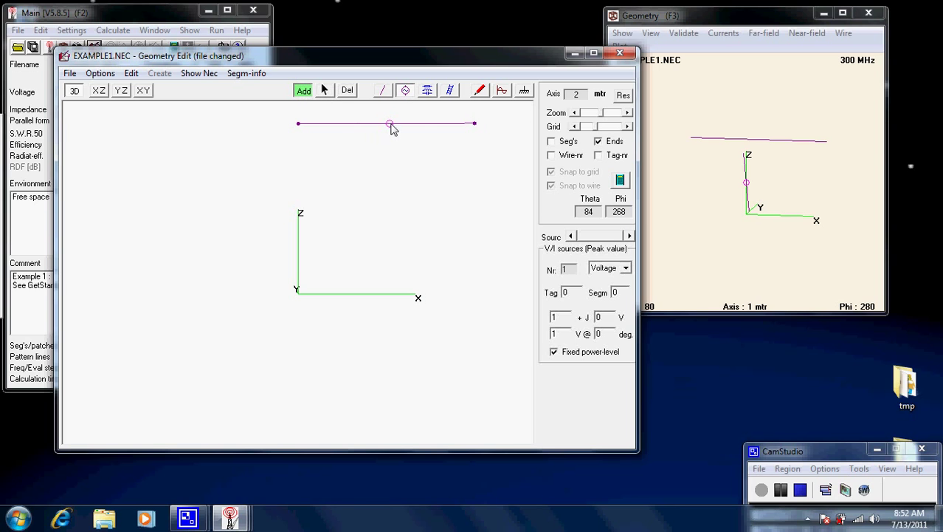
left_click(386, 124)
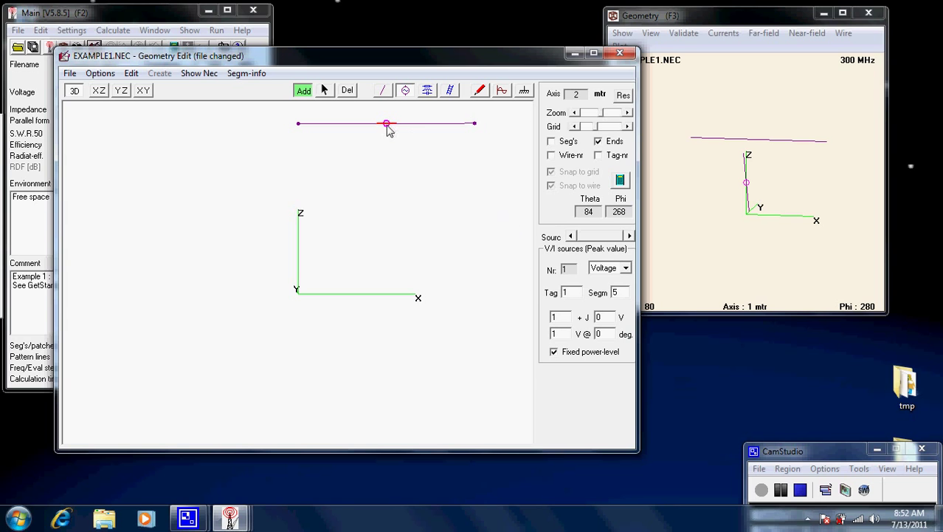
mouse_move(564, 326)
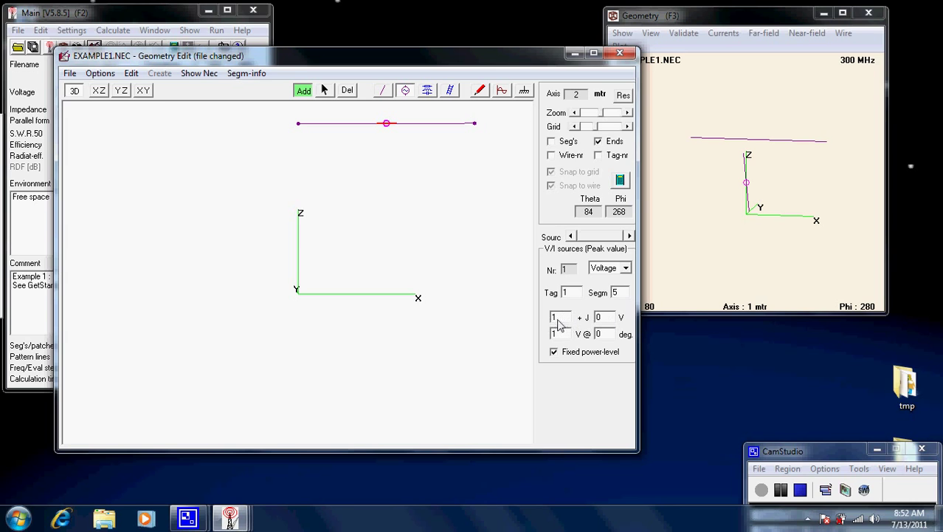
mouse_move(588, 323)
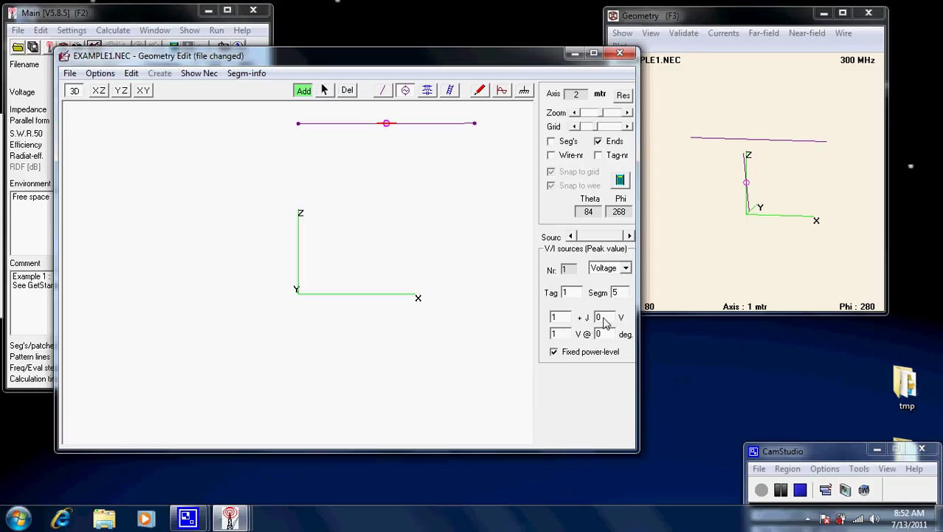
mouse_move(606, 337)
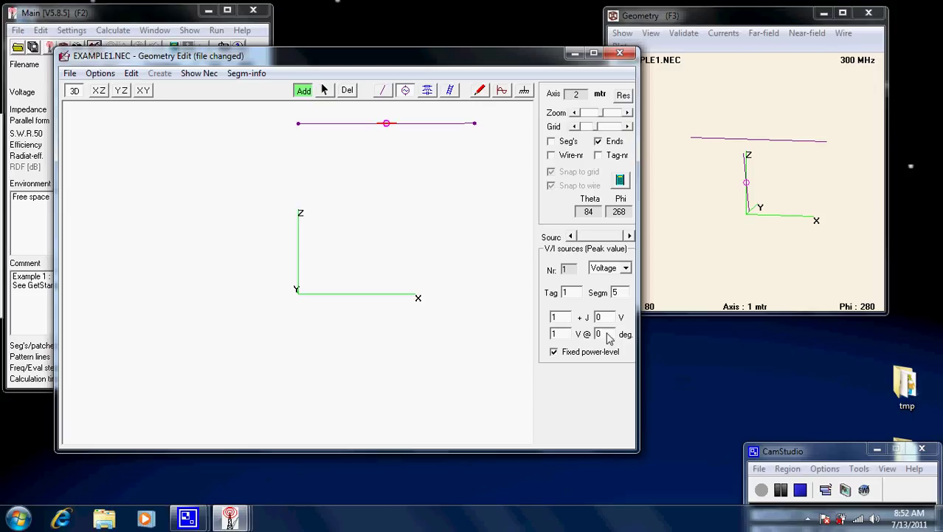
mouse_move(607, 134)
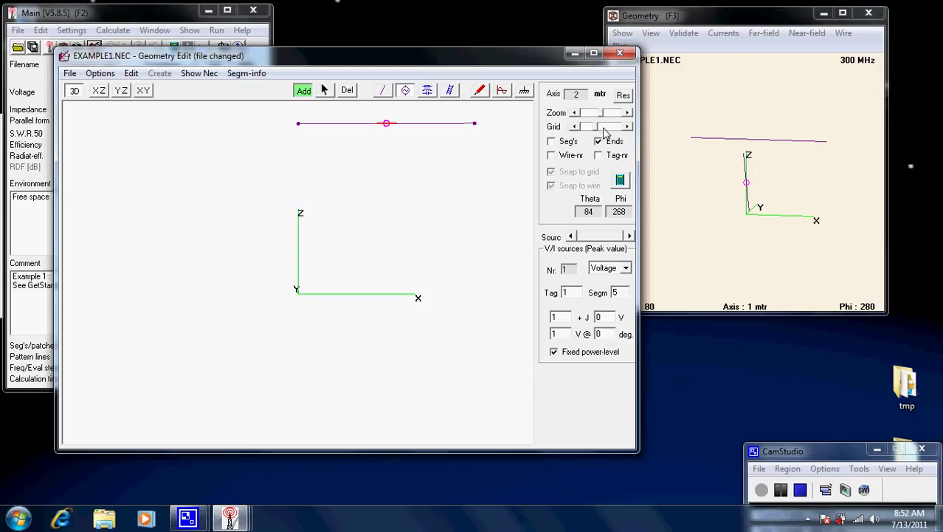
mouse_move(623, 260)
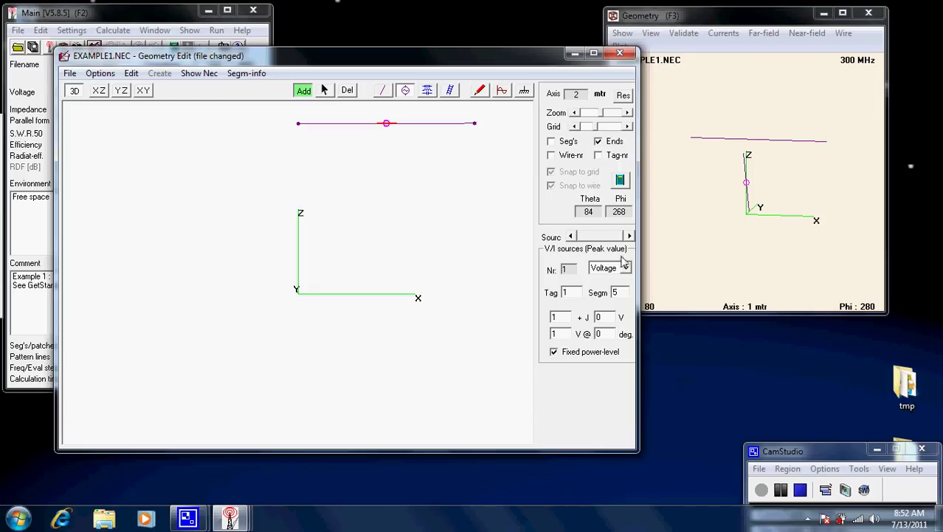
mouse_move(623, 298)
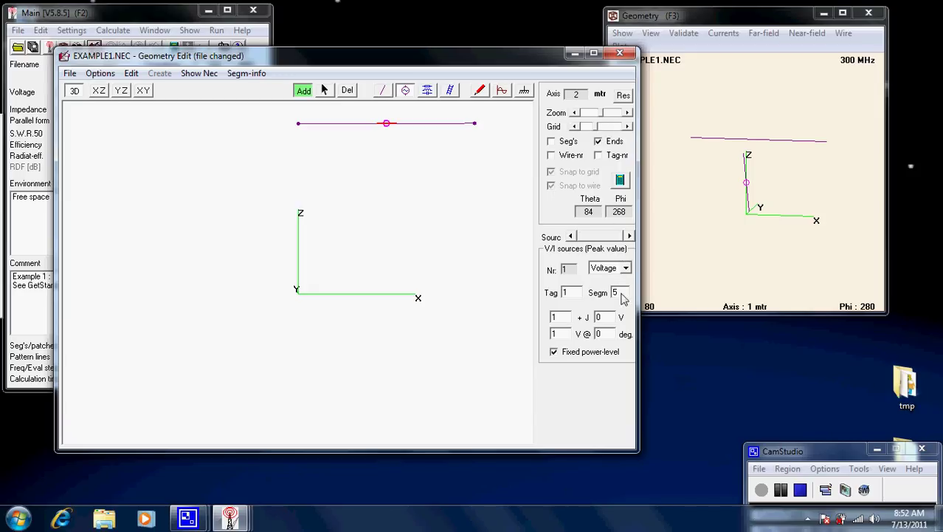
mouse_move(391, 138)
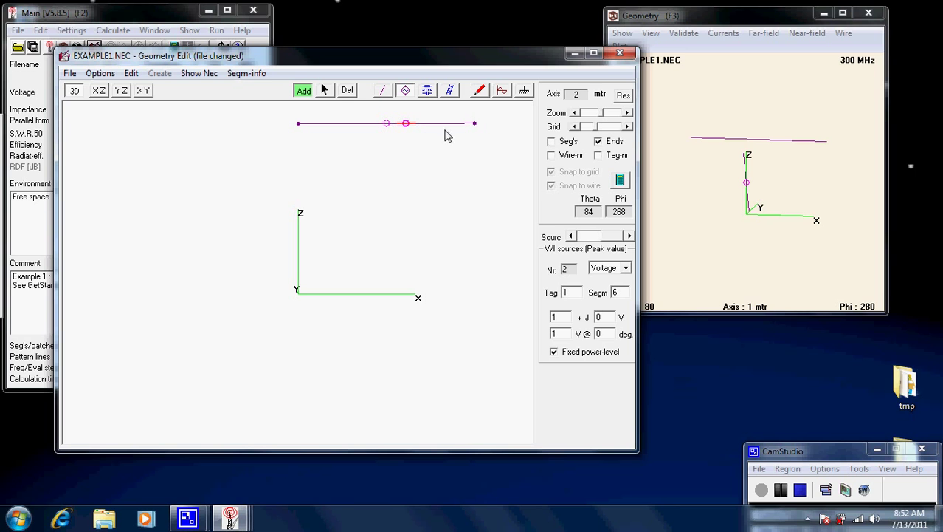
mouse_move(407, 112)
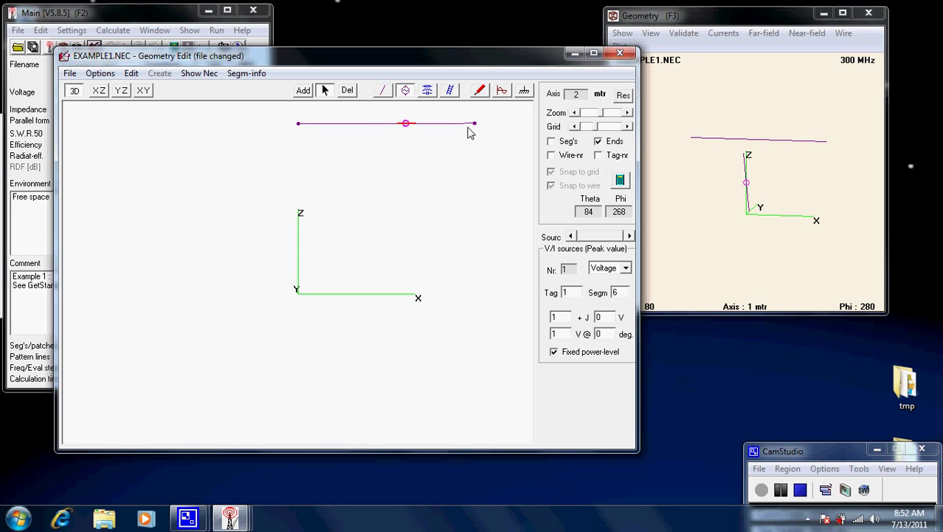
mouse_move(381, 130)
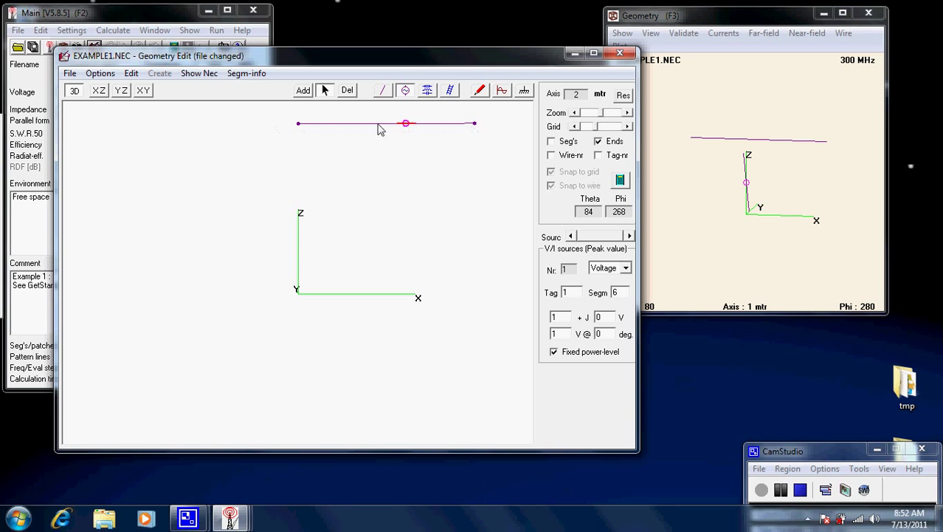
mouse_move(459, 130)
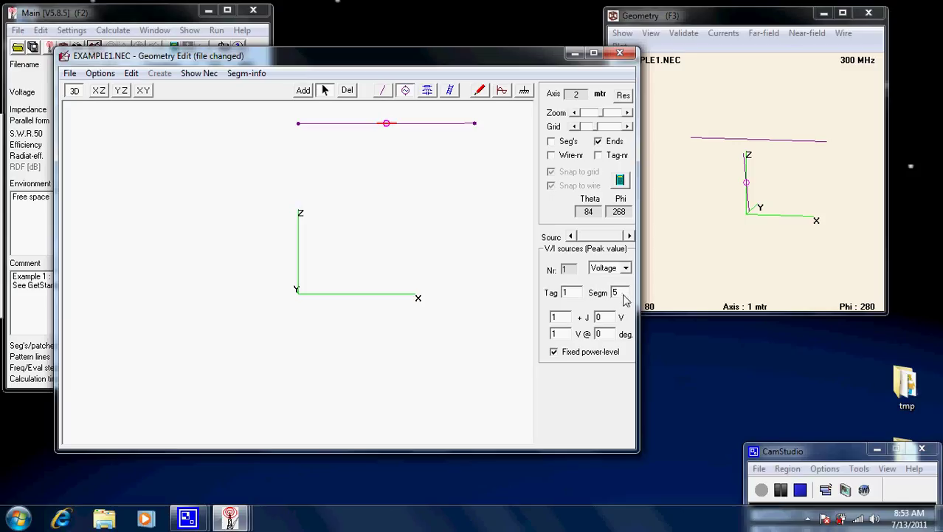
triple_click(619, 293)
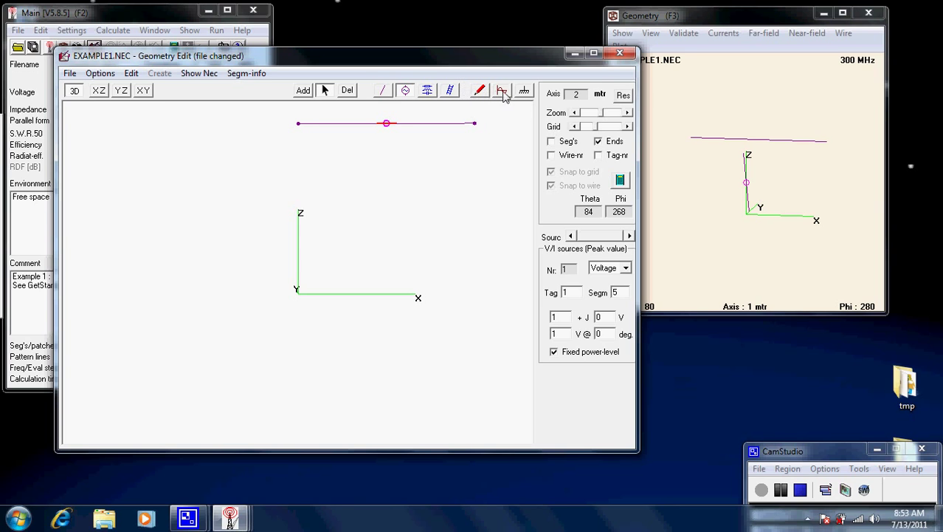
- Set the frequency to 50 MHz and start a calculation with the on-screen model
left_click(502, 90)
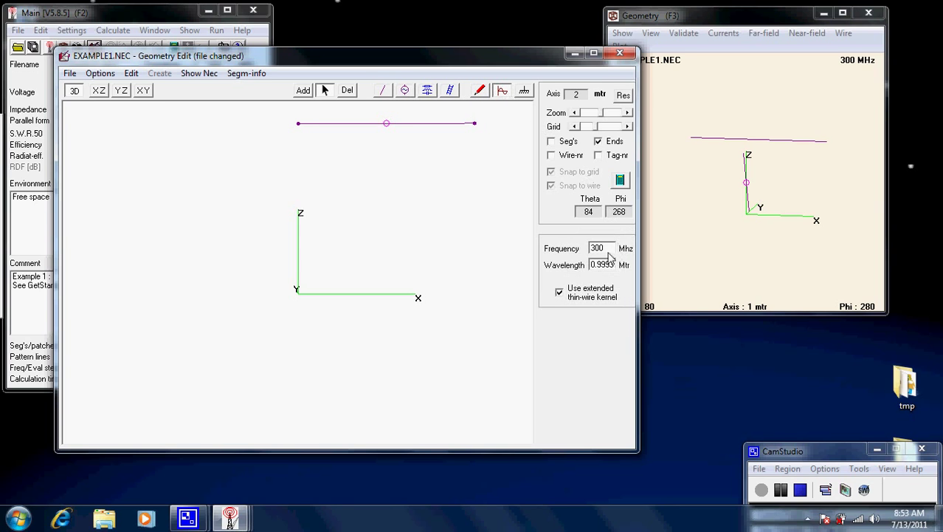
triple_click(598, 248)
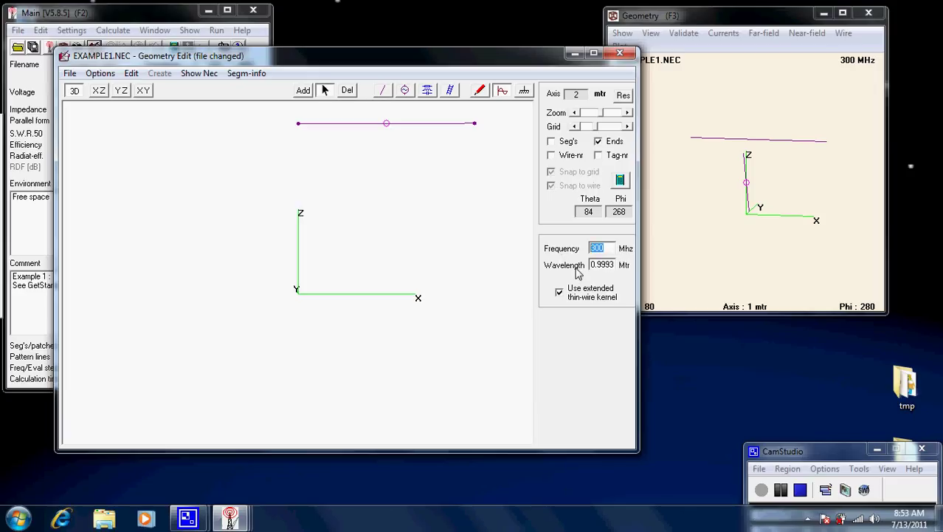
type("50")
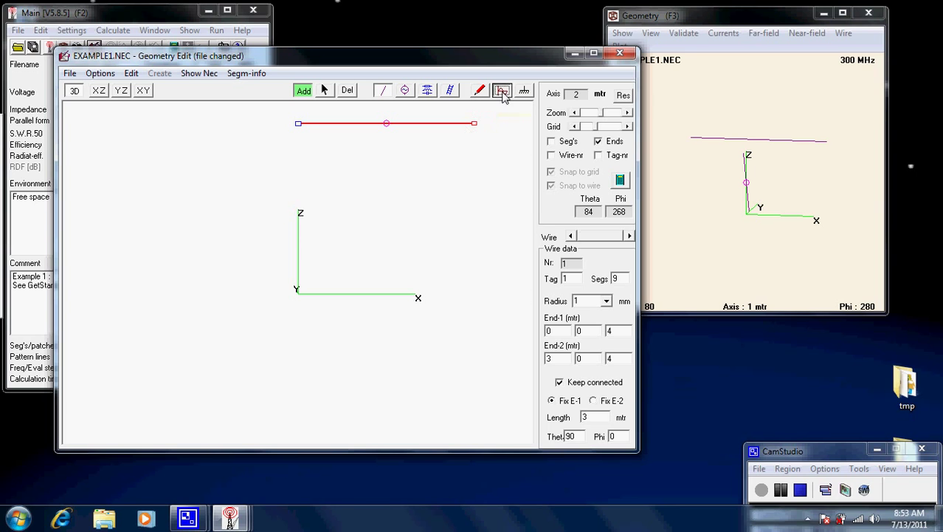
left_click(505, 90)
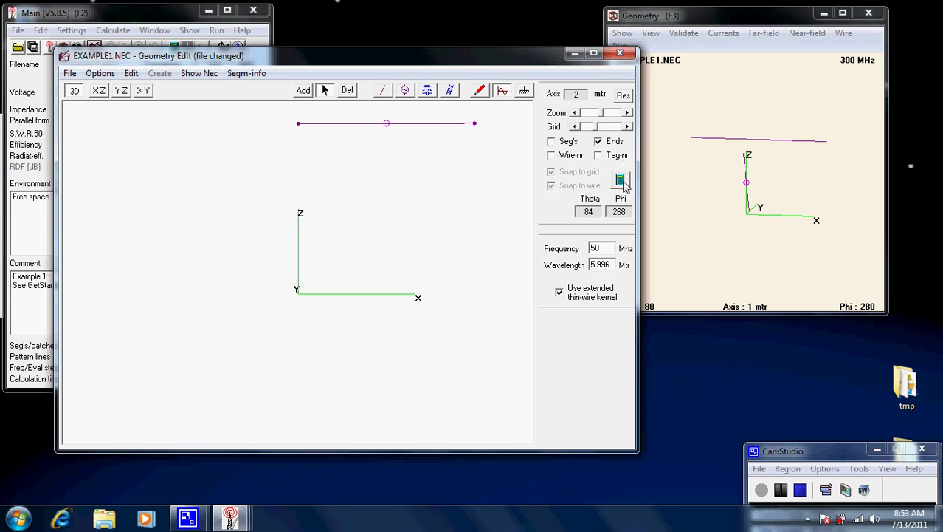
left_click(621, 180)
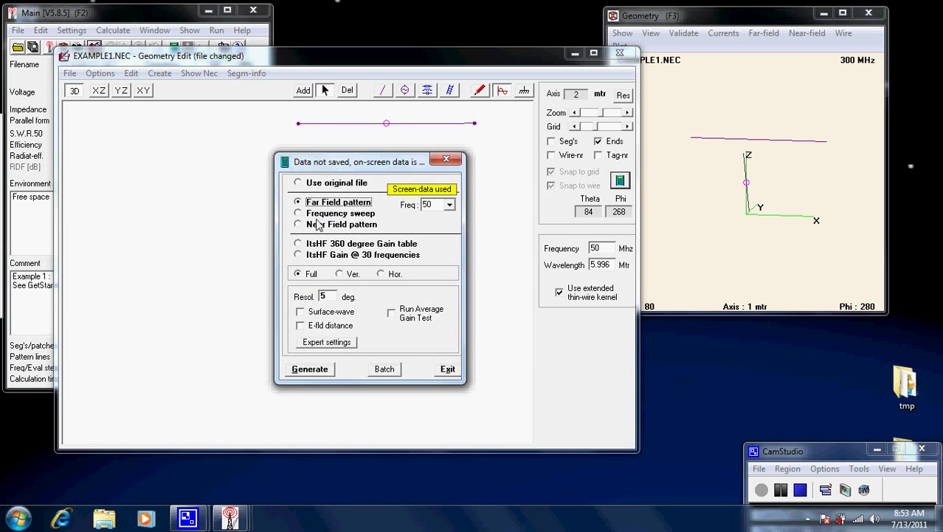
- Generate the far-field pattern and return to the geometry editor
left_click(310, 369)
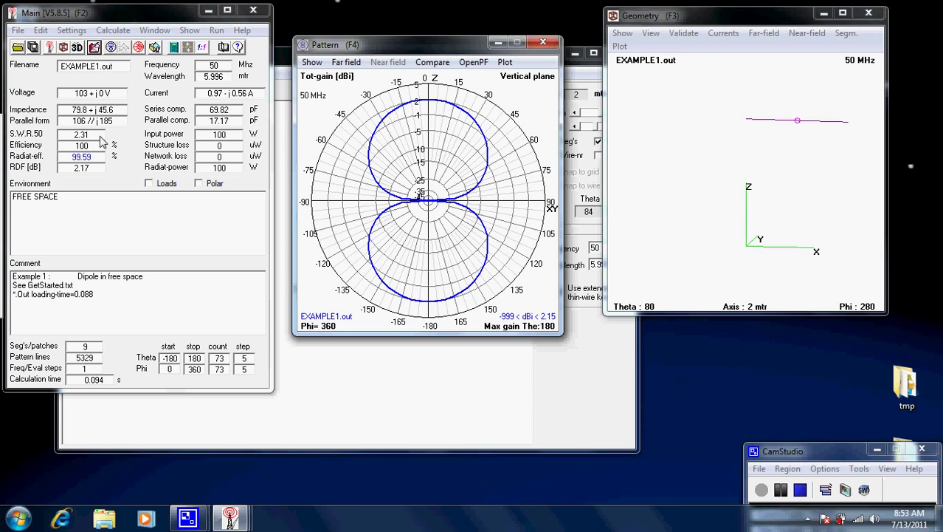
mouse_move(517, 204)
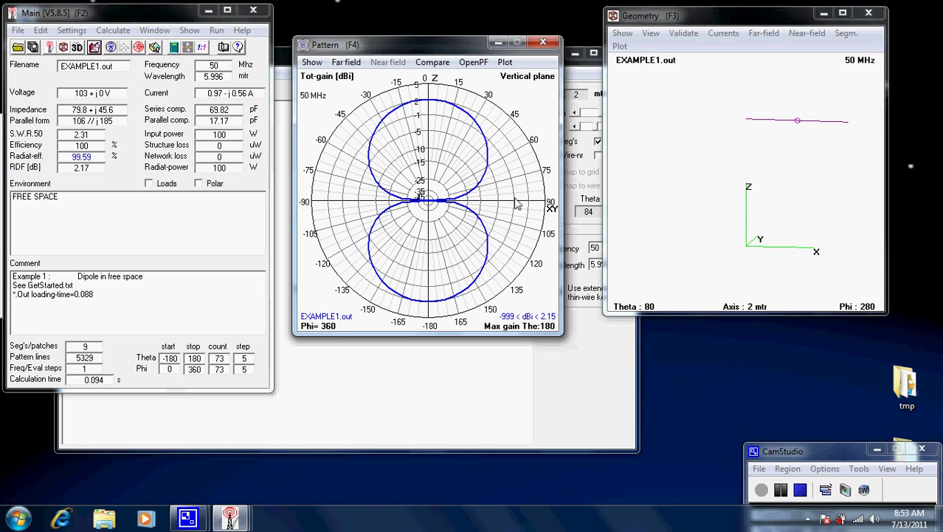
mouse_move(514, 218)
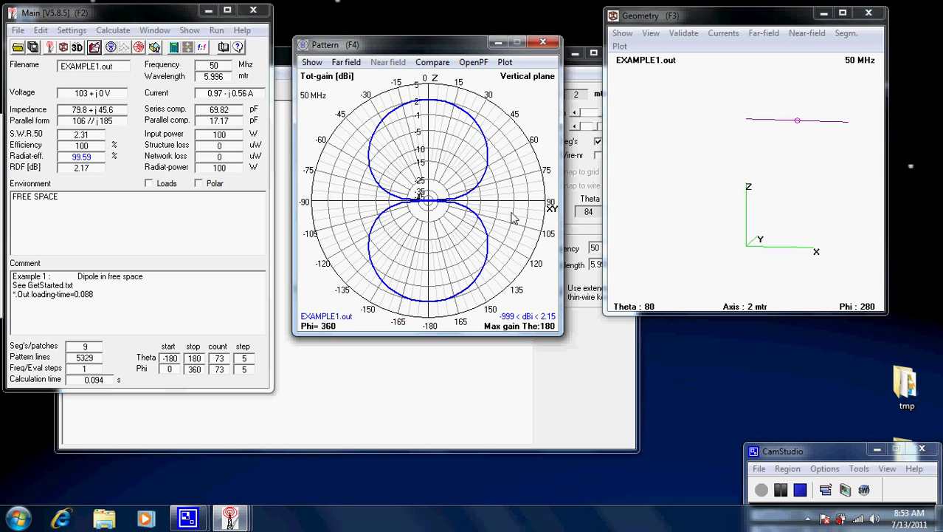
mouse_move(500, 190)
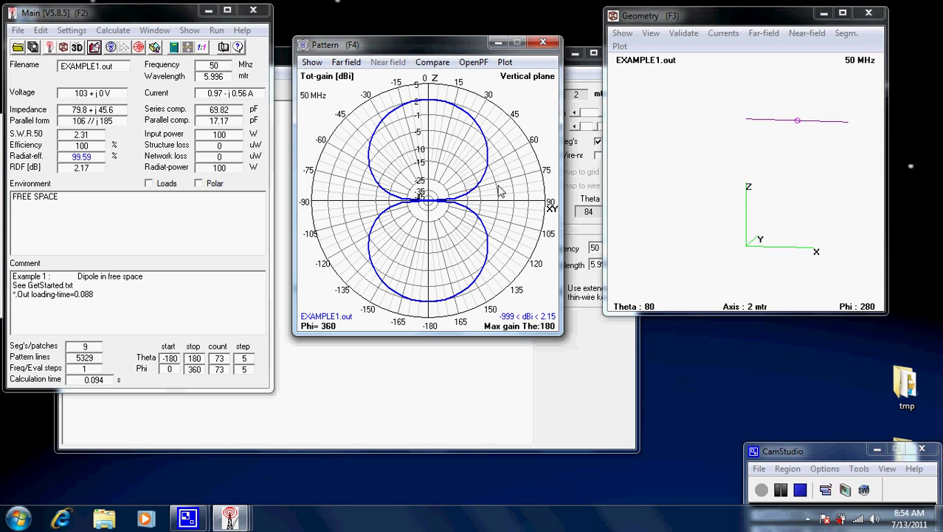
mouse_move(530, 89)
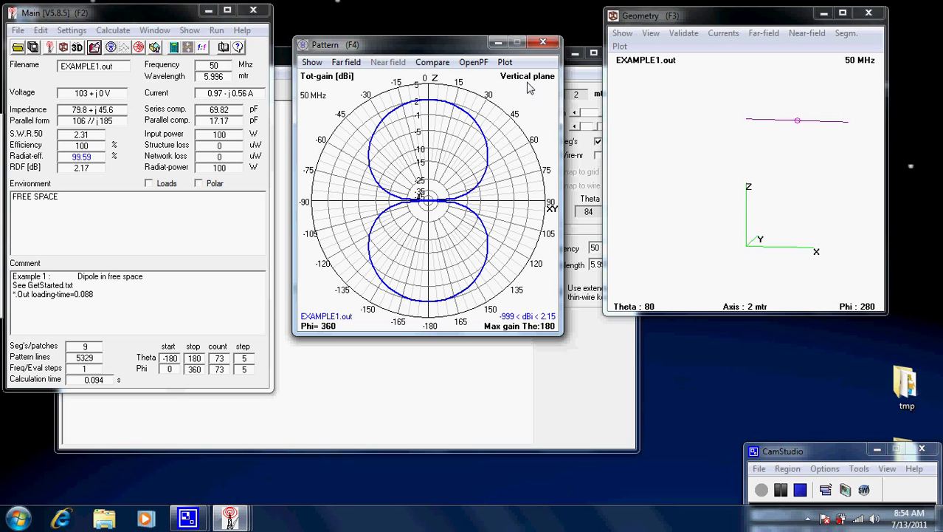
left_click(528, 76)
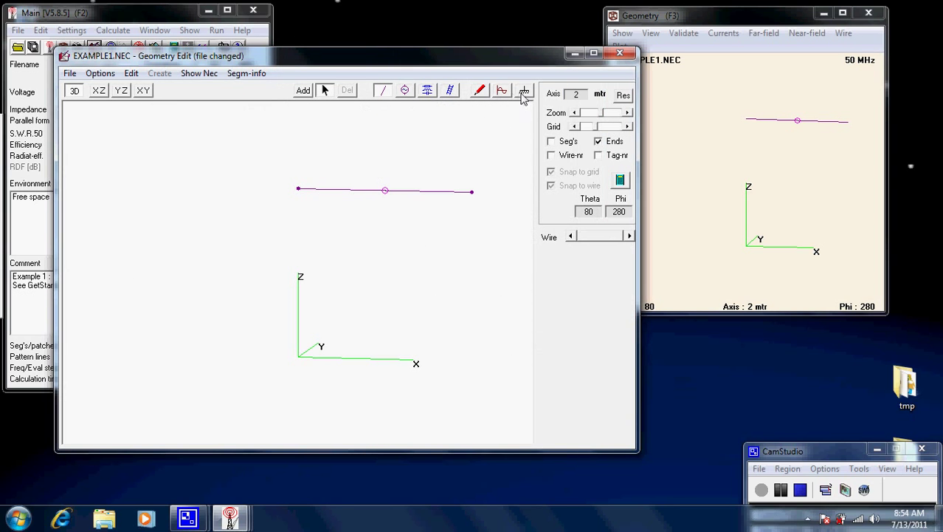
- Set the ground to real ground of type 'Rocky, steep hills'
left_click(526, 90)
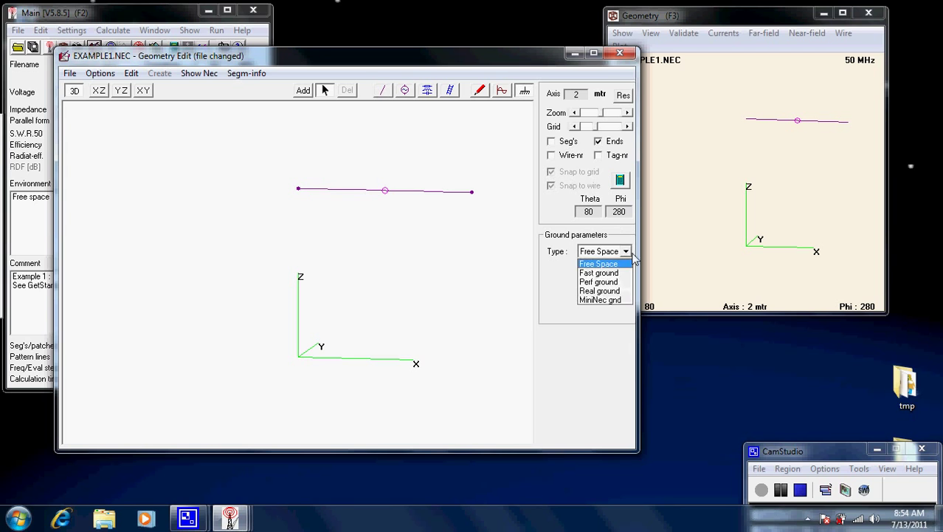
left_click(600, 290)
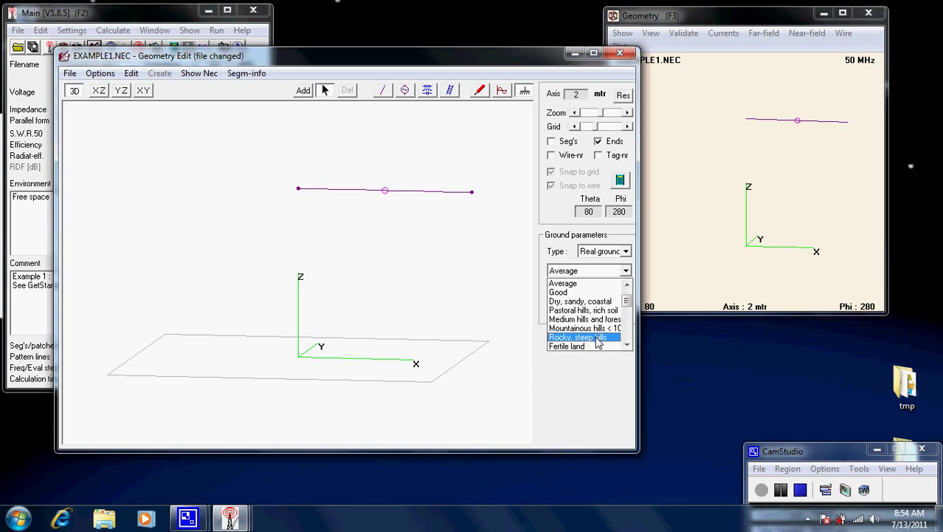
left_click(576, 337)
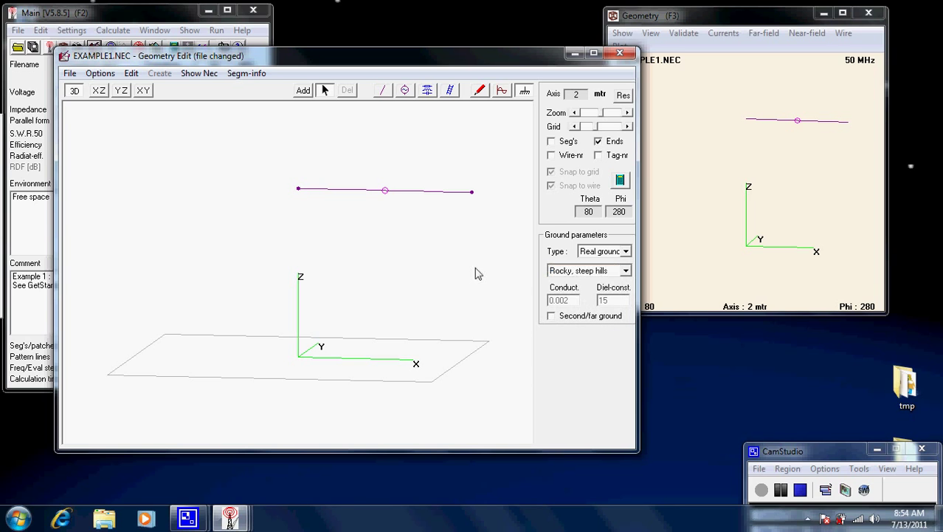
mouse_move(600, 151)
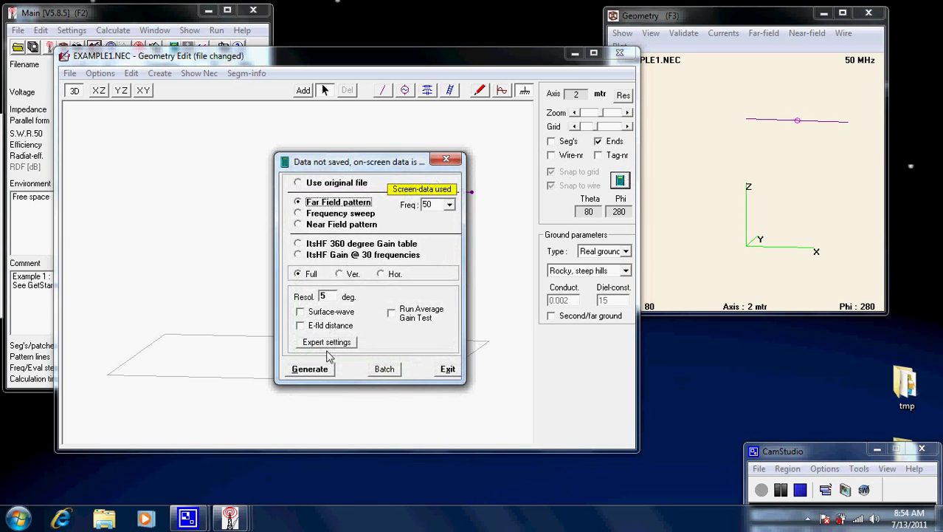
- Generate the far-field pattern for the dipole over the rocky ground
left_click(310, 370)
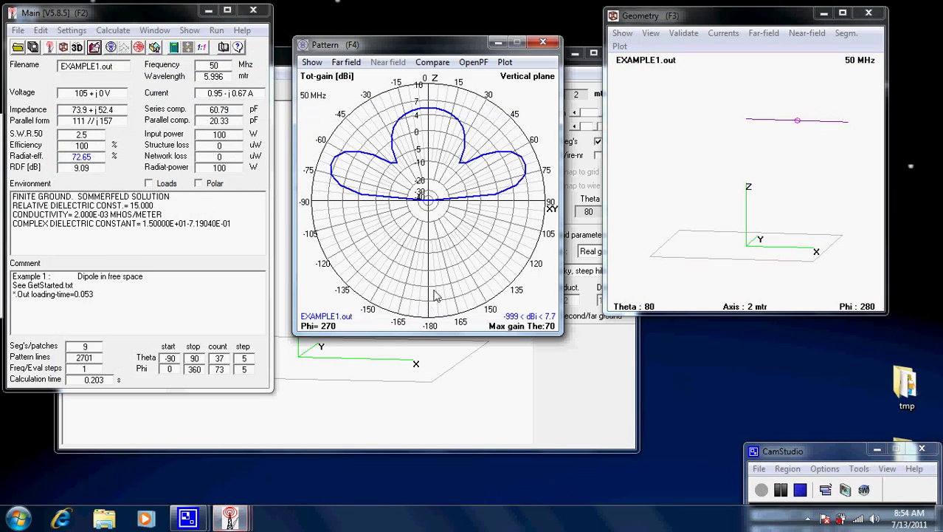
mouse_move(444, 277)
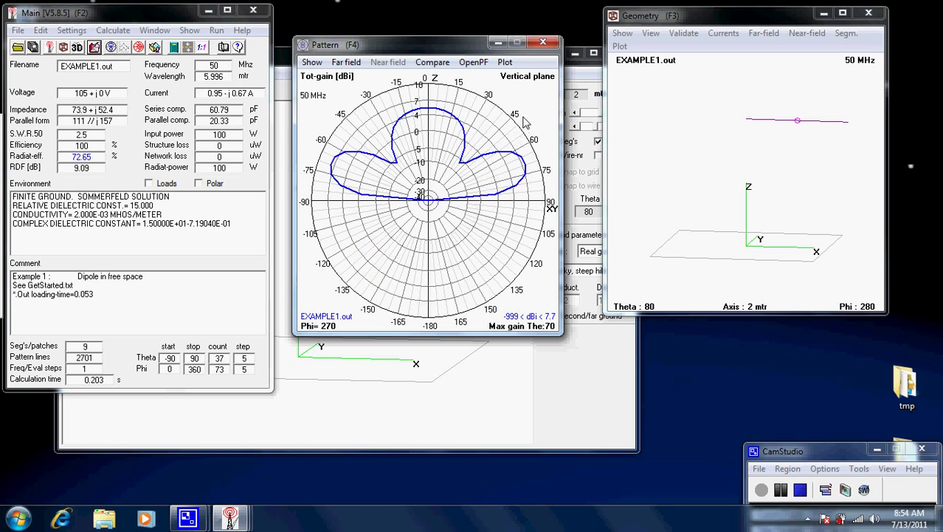
mouse_move(454, 173)
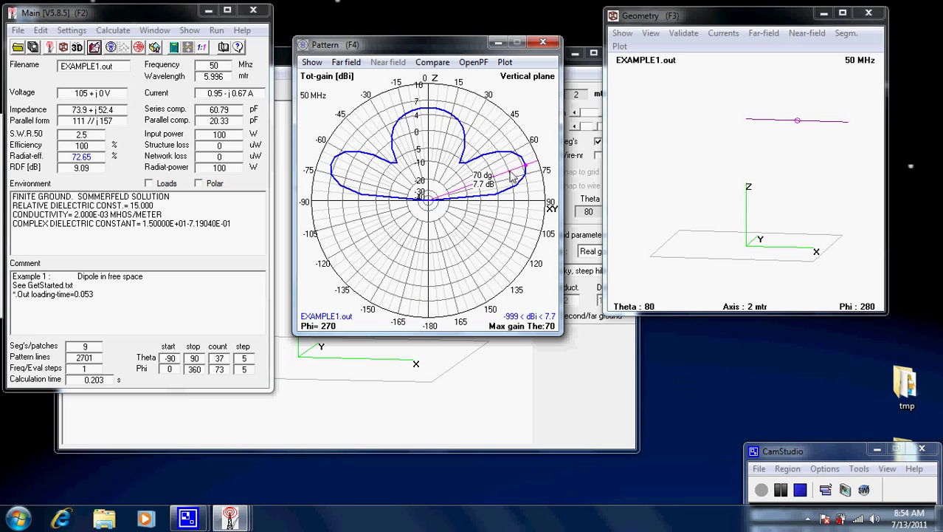
mouse_move(535, 174)
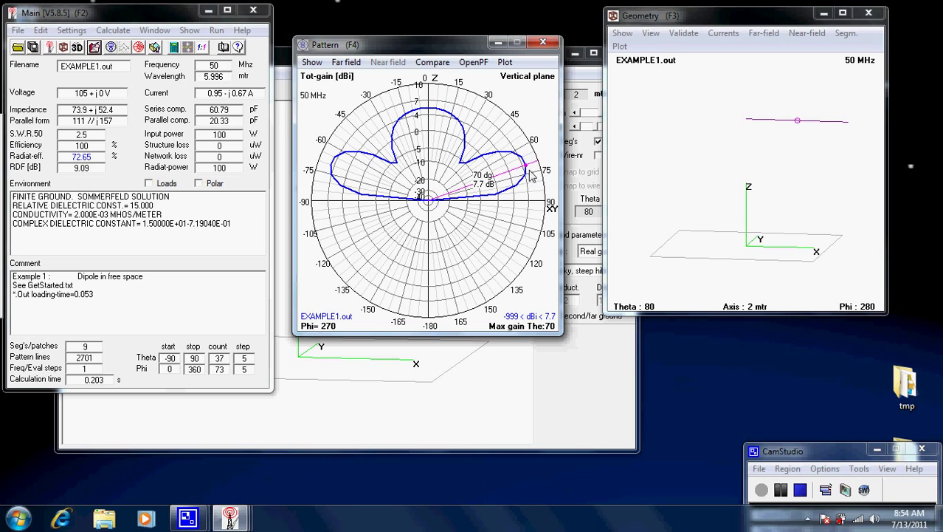
mouse_move(524, 183)
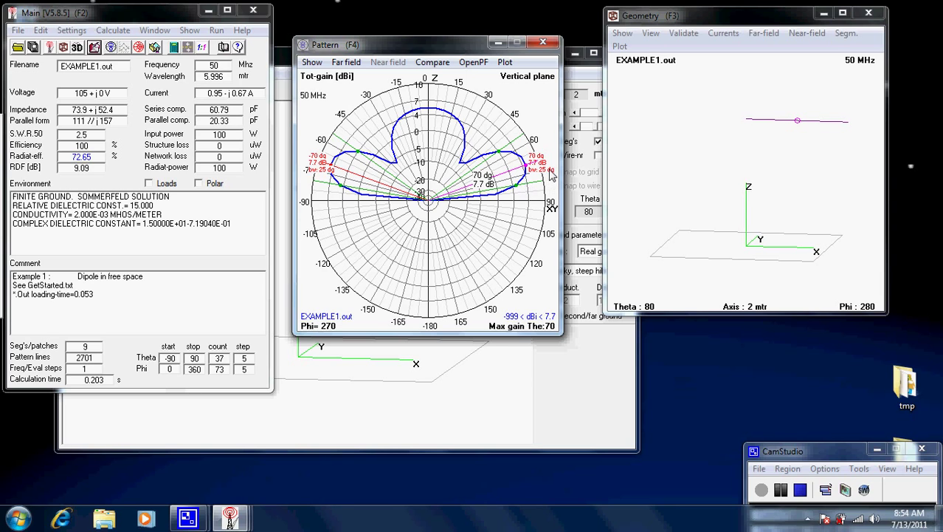
mouse_move(548, 171)
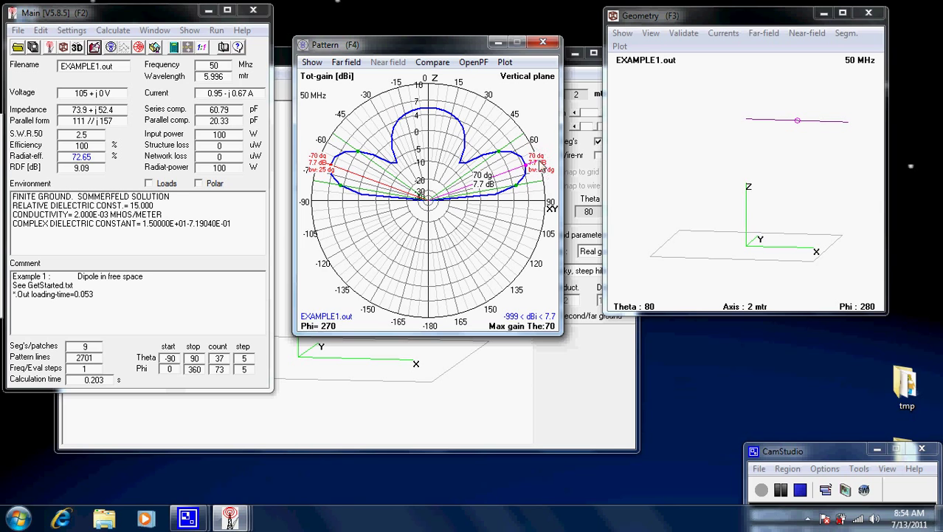
mouse_move(538, 189)
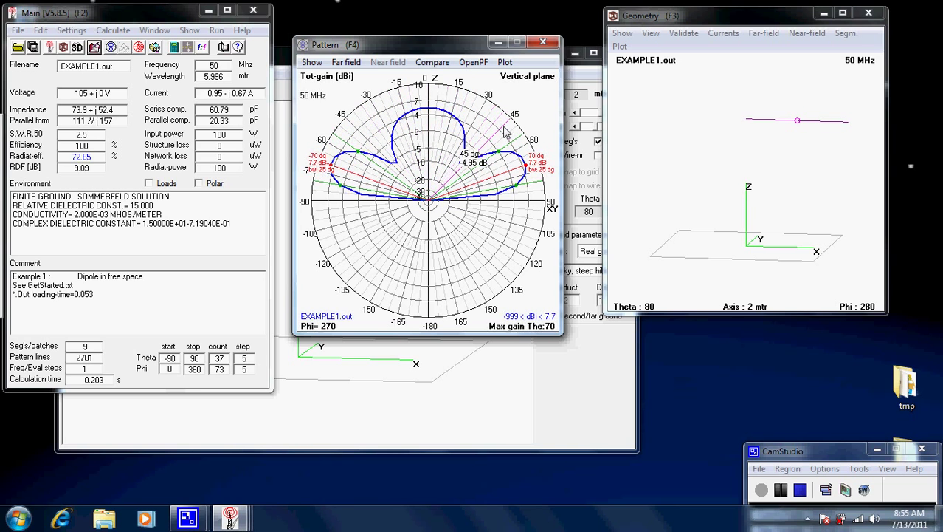
mouse_move(499, 130)
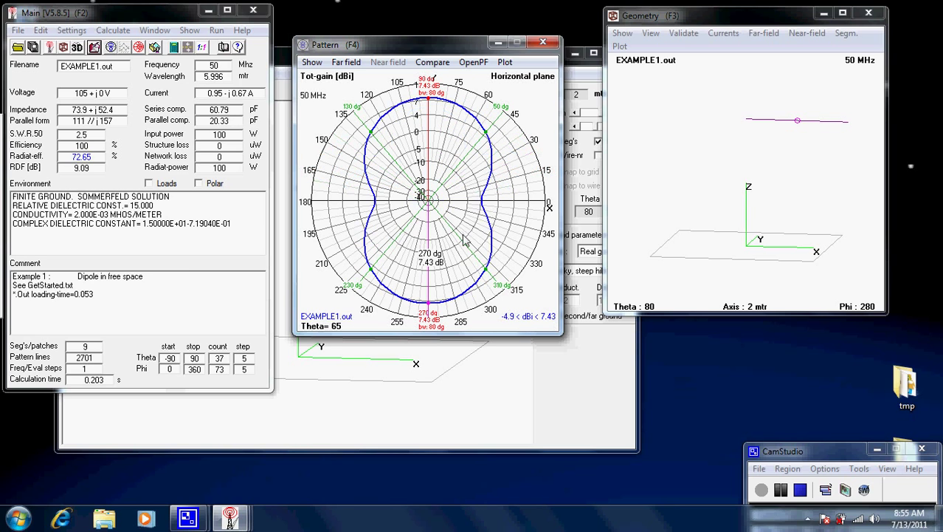
mouse_move(461, 210)
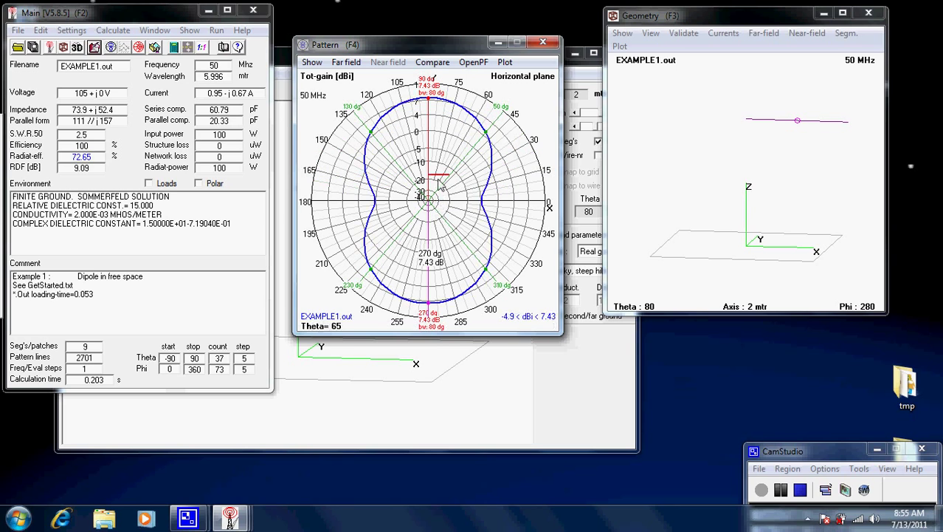
mouse_move(472, 215)
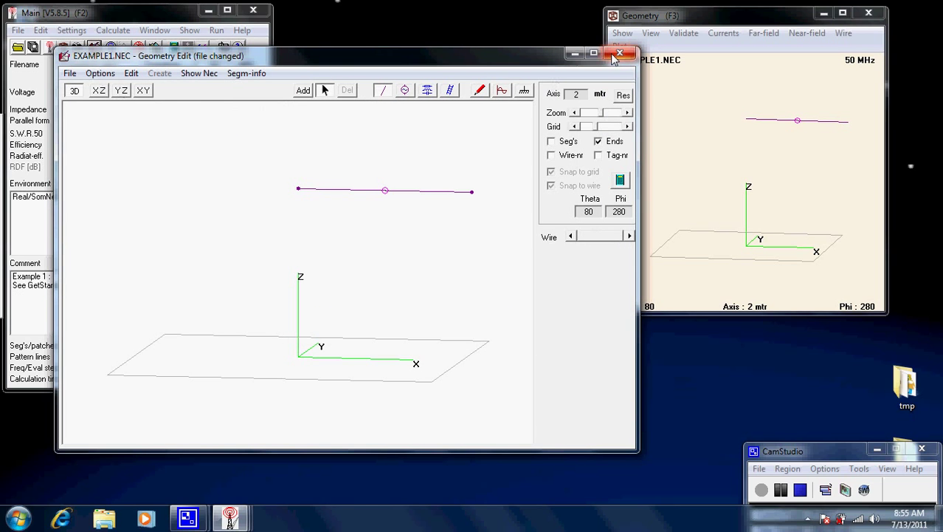
- Save the geometry to EXAMPLE1.NEC, close the geometry editor and reopen the model in the NEC table editor
left_click(69, 72)
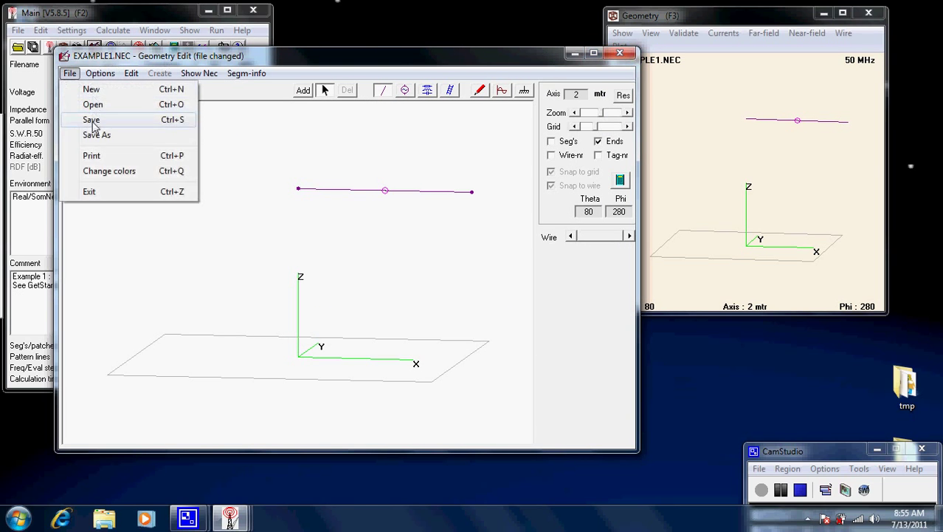
left_click(92, 120)
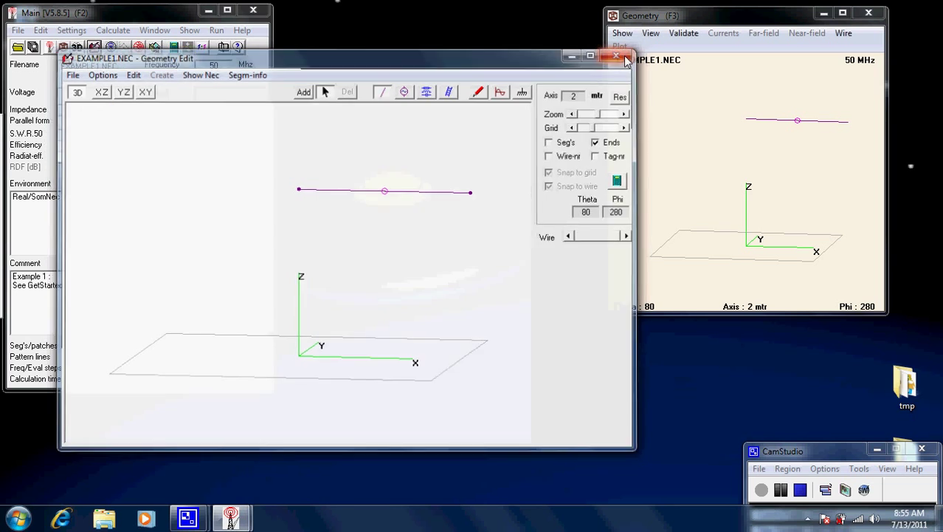
left_click(70, 29)
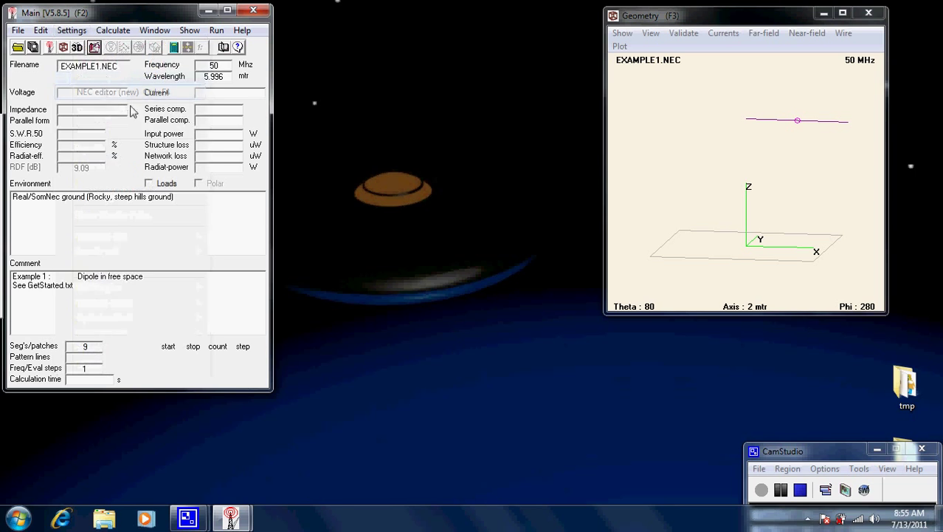
left_click(70, 30)
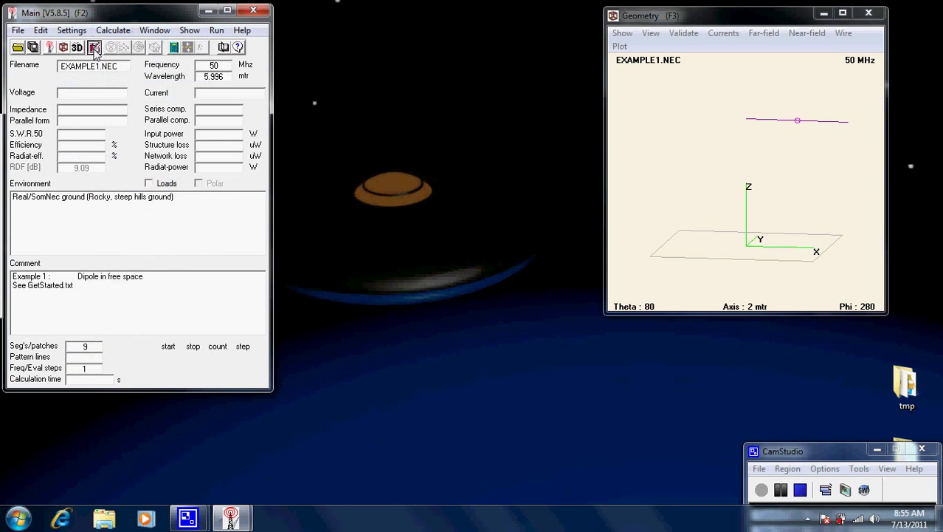
left_click(95, 48)
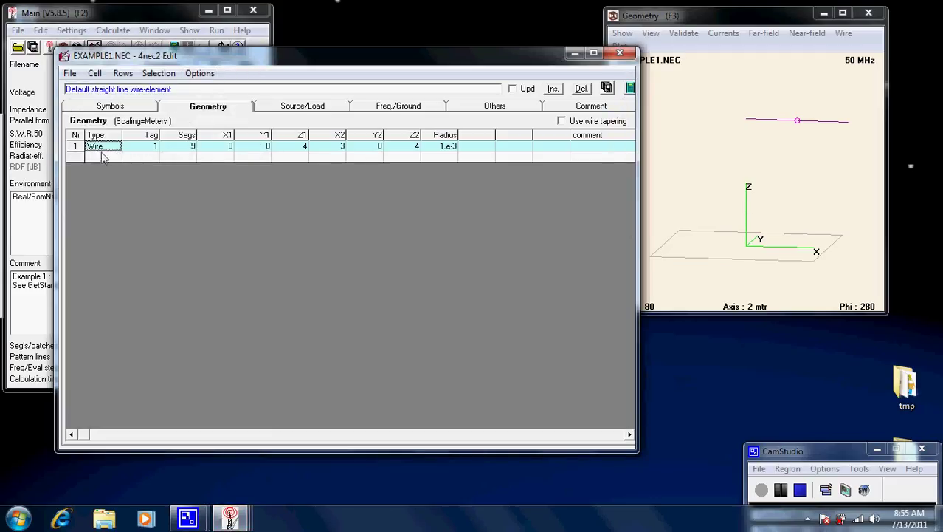
mouse_move(218, 121)
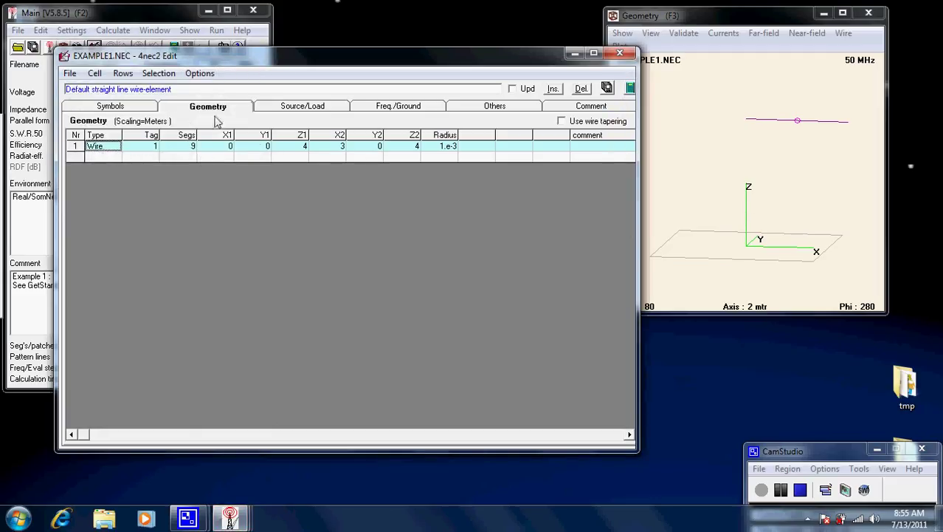
left_click(109, 107)
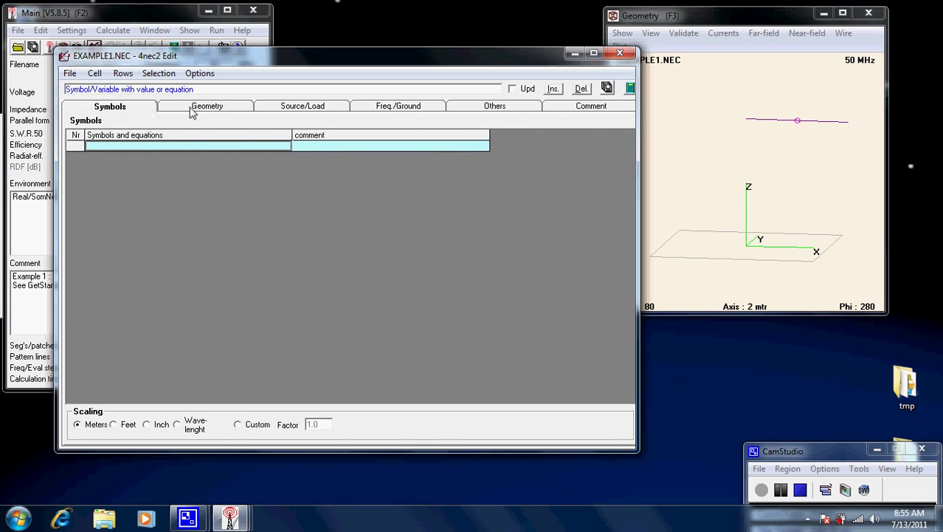
left_click(207, 107)
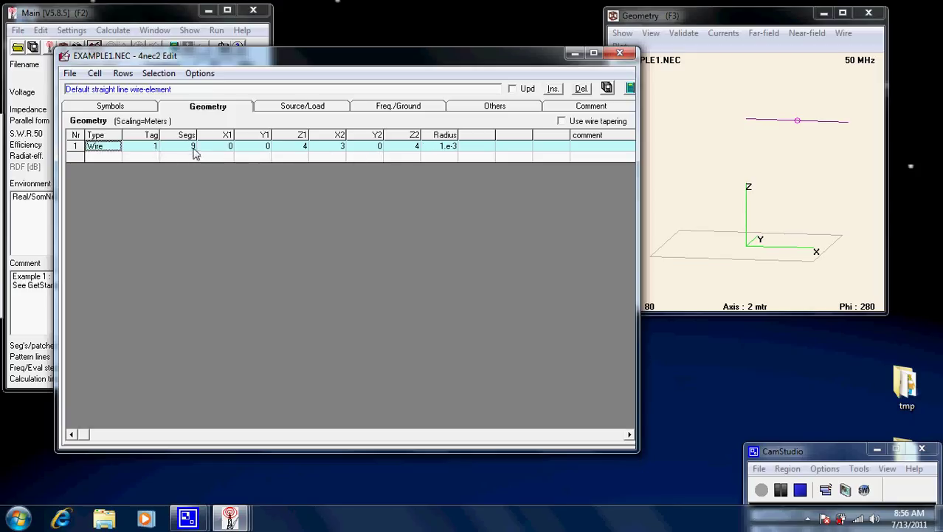
mouse_move(303, 154)
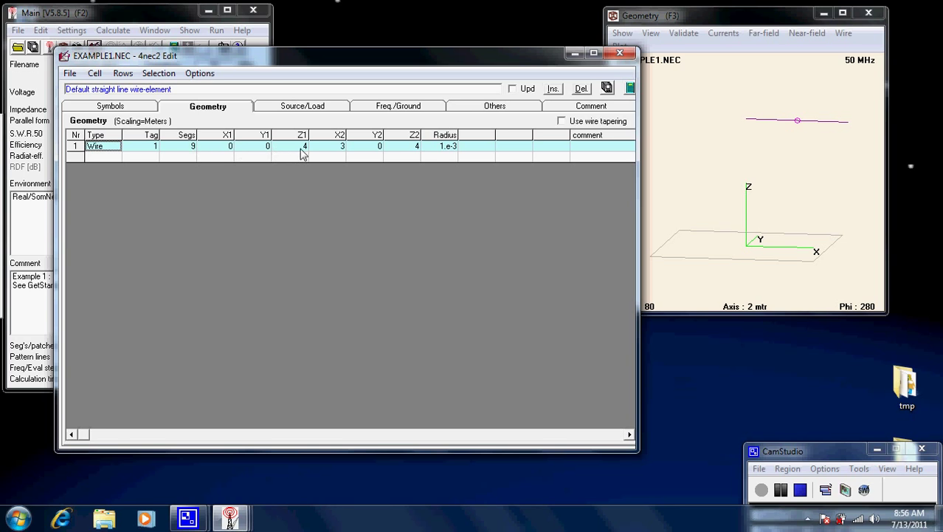
mouse_move(426, 155)
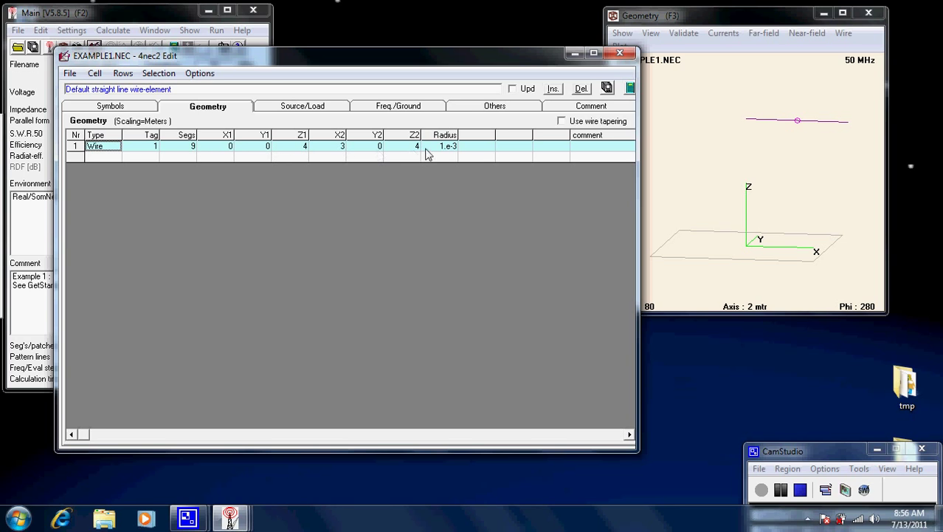
mouse_move(91, 127)
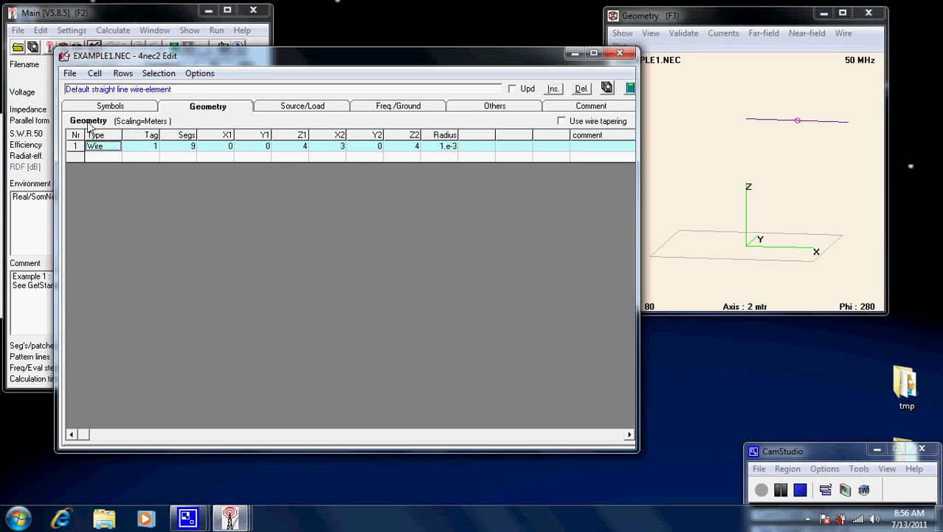
mouse_move(277, 118)
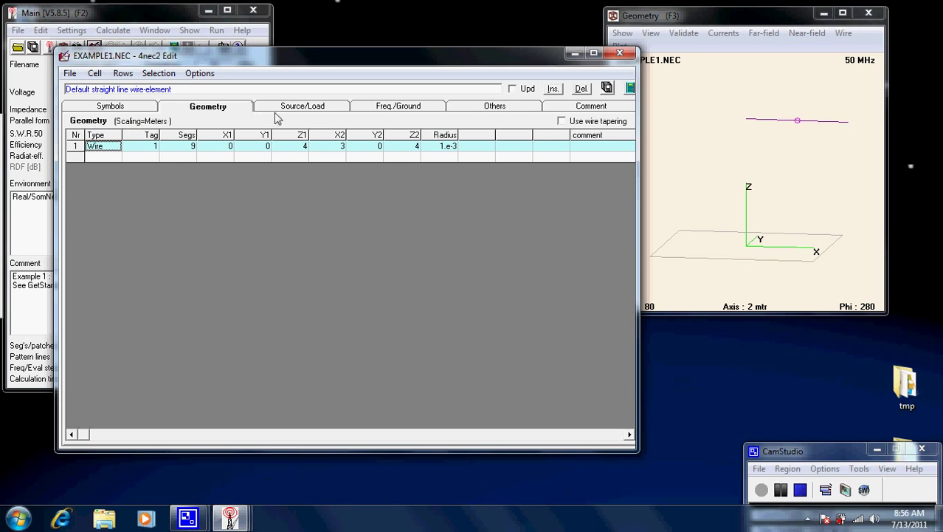
- Review the source, frequency/ground, others and comment pages, then return to the geometry table
left_click(301, 107)
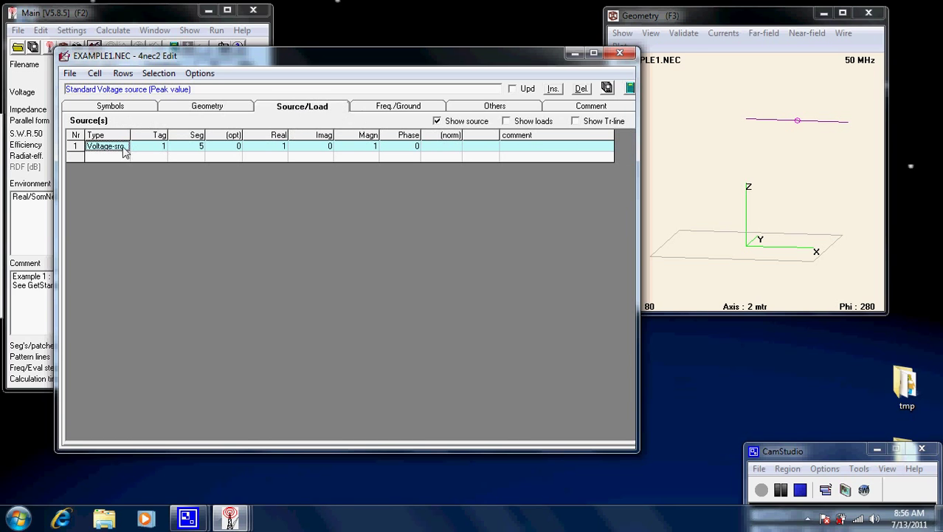
mouse_move(165, 155)
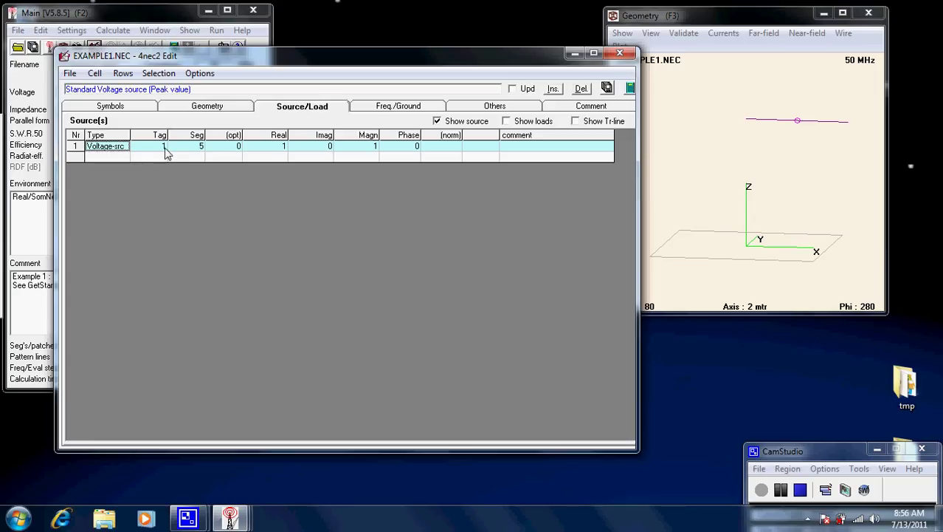
mouse_move(208, 155)
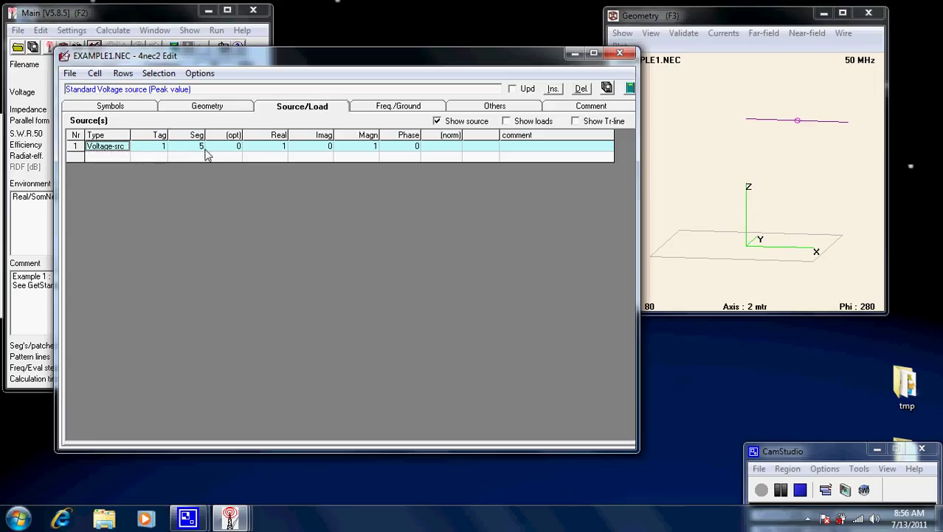
mouse_move(254, 154)
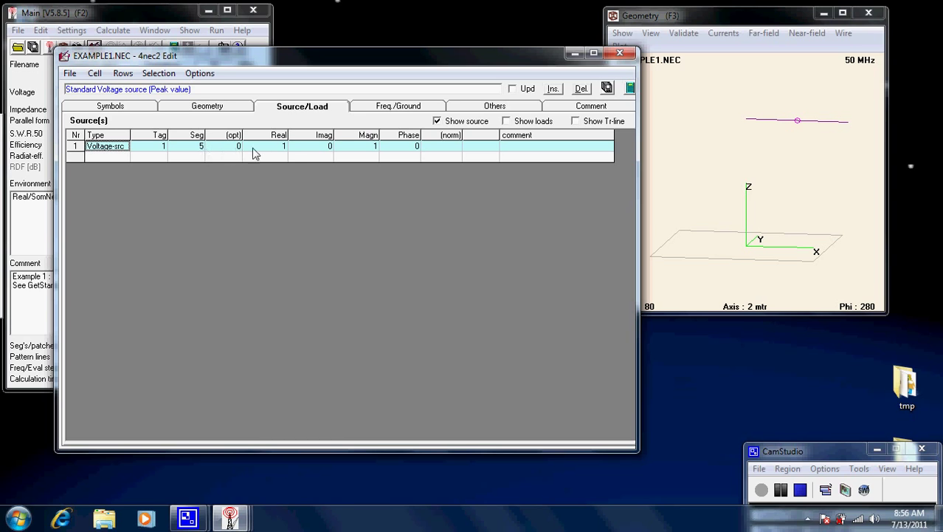
mouse_move(287, 153)
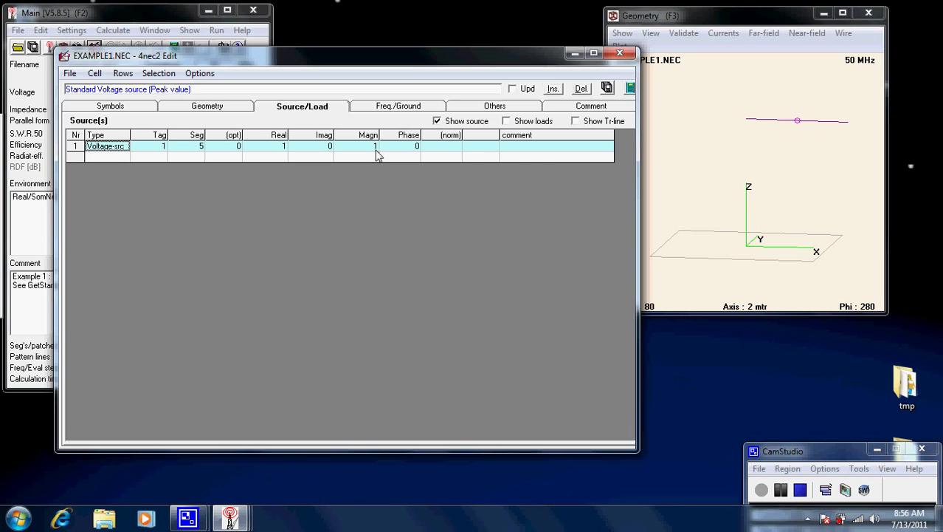
mouse_move(528, 161)
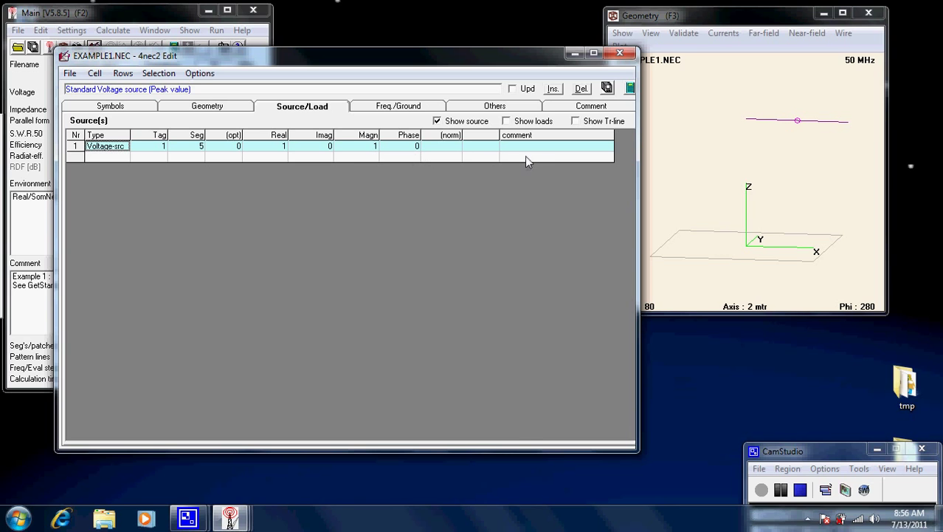
left_click(399, 107)
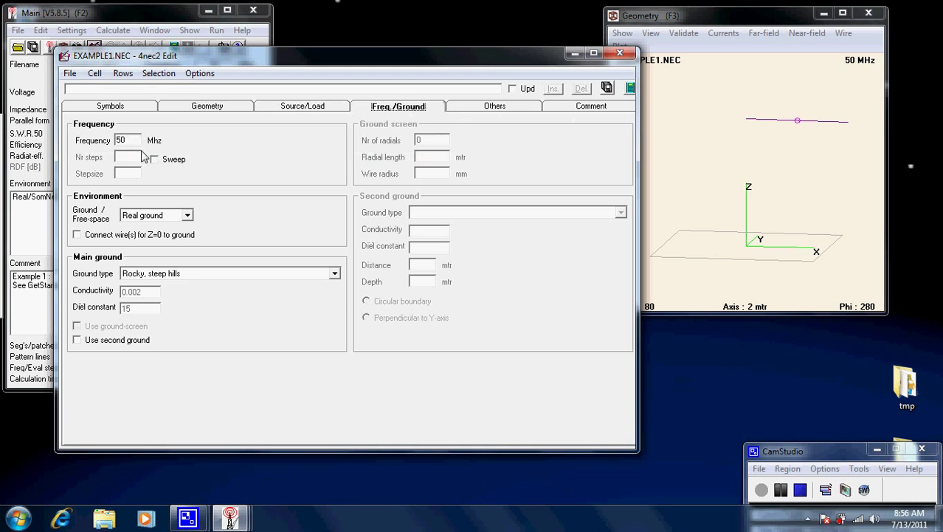
mouse_move(191, 221)
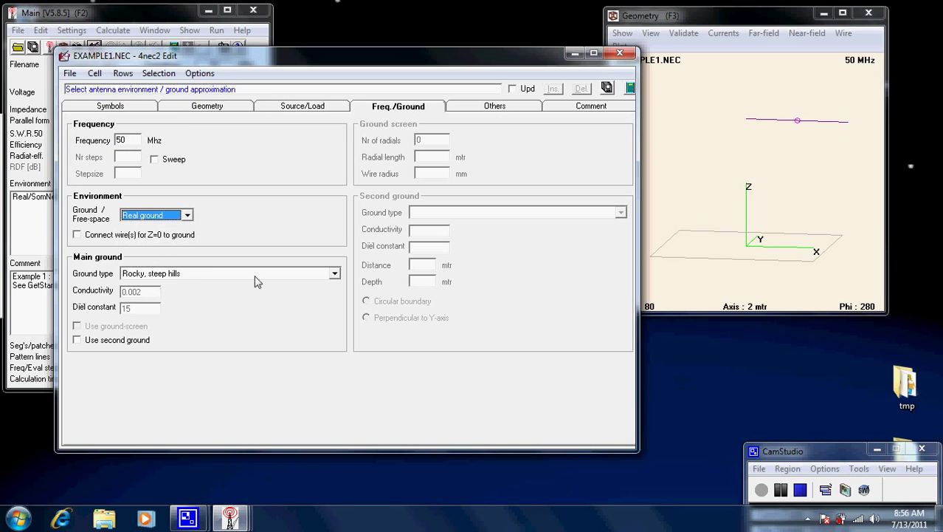
left_click(221, 273)
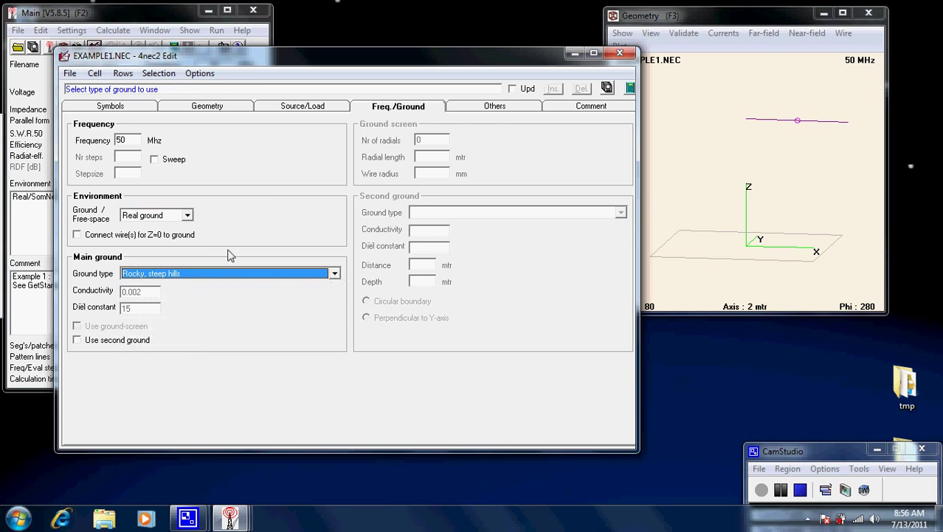
mouse_move(493, 115)
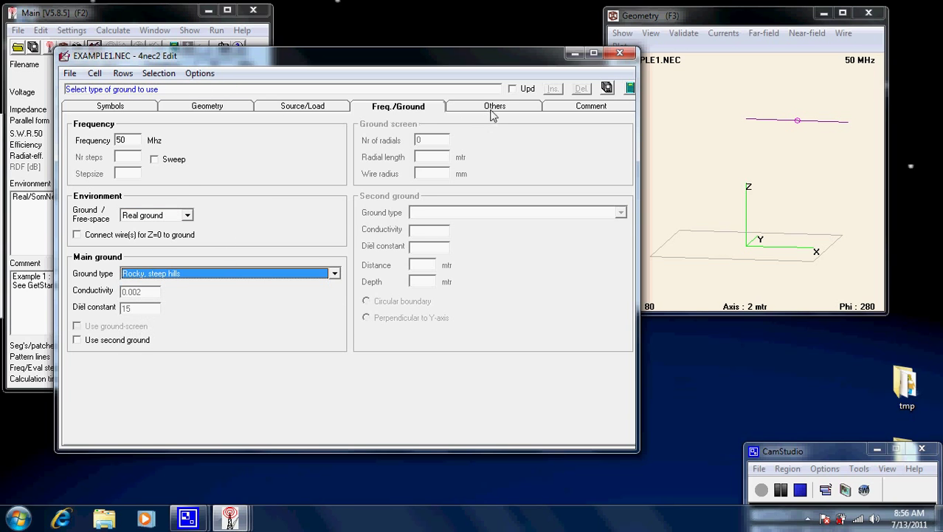
left_click(494, 106)
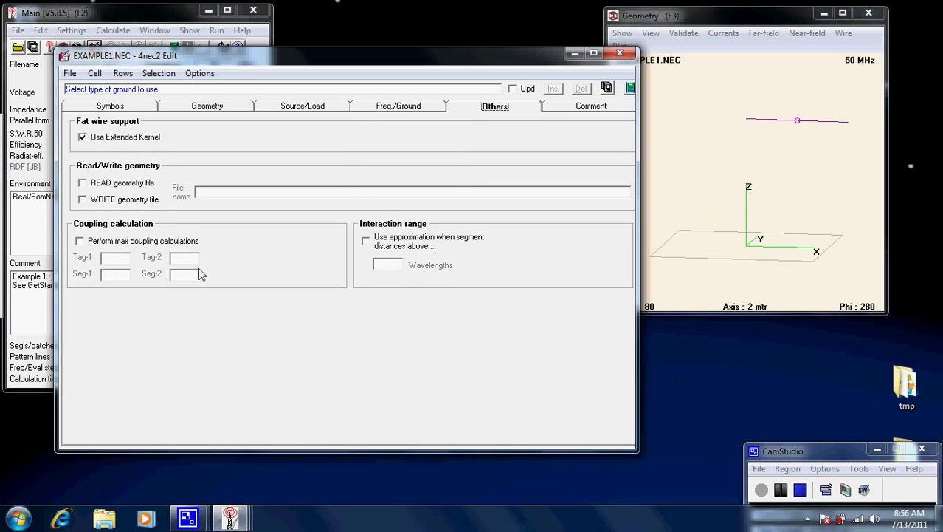
mouse_move(605, 112)
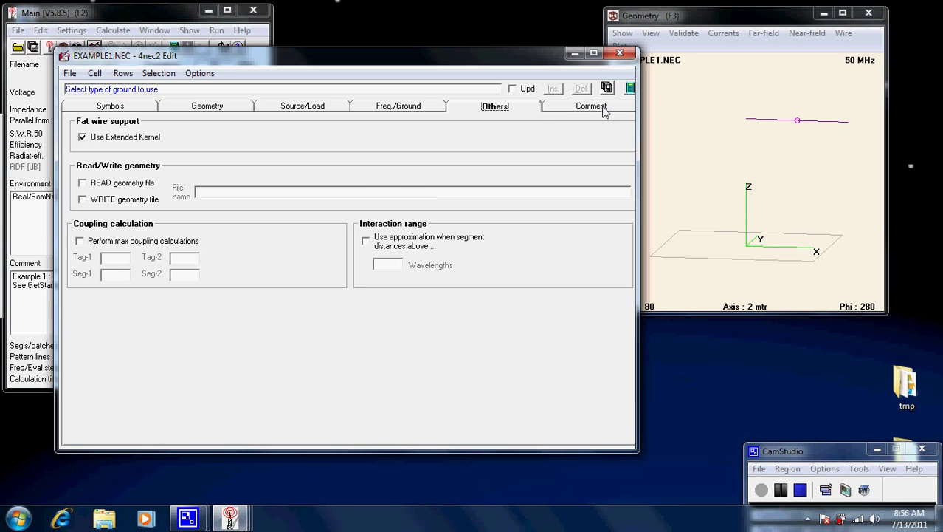
left_click(592, 106)
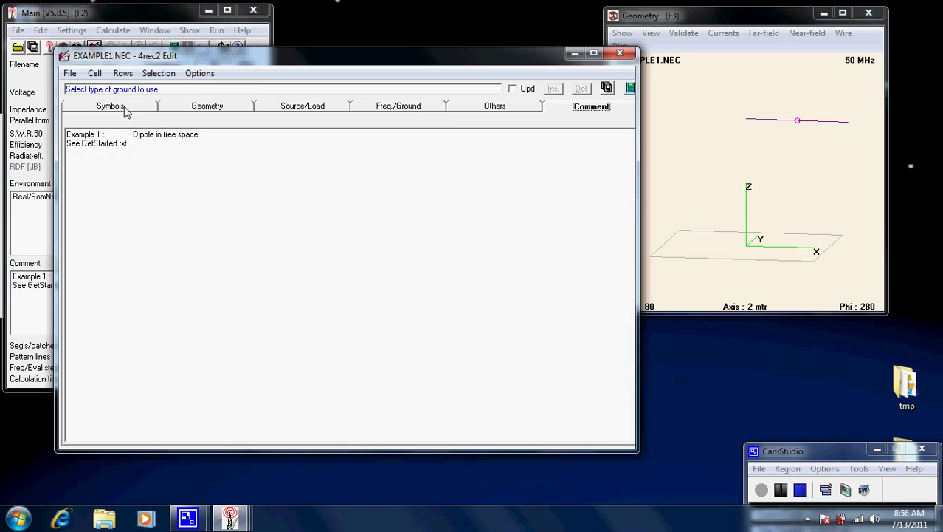
left_click(207, 106)
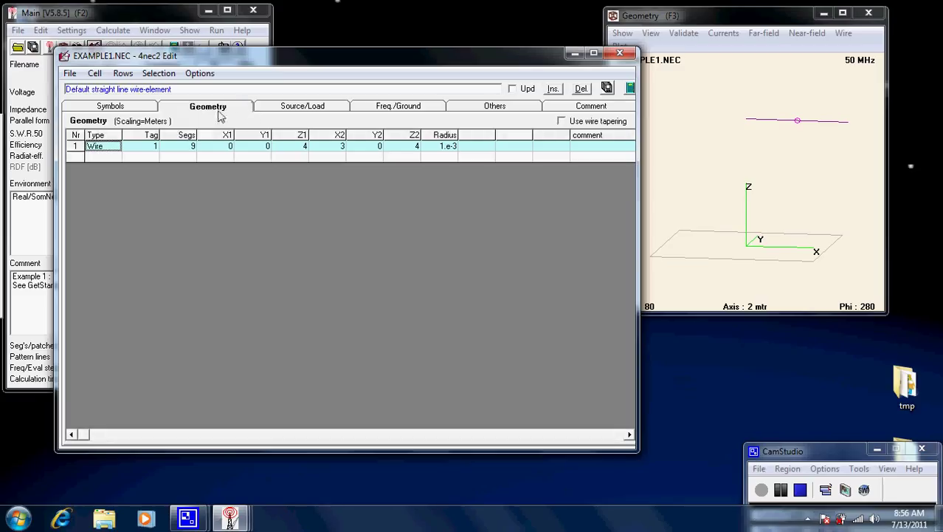
mouse_move(136, 140)
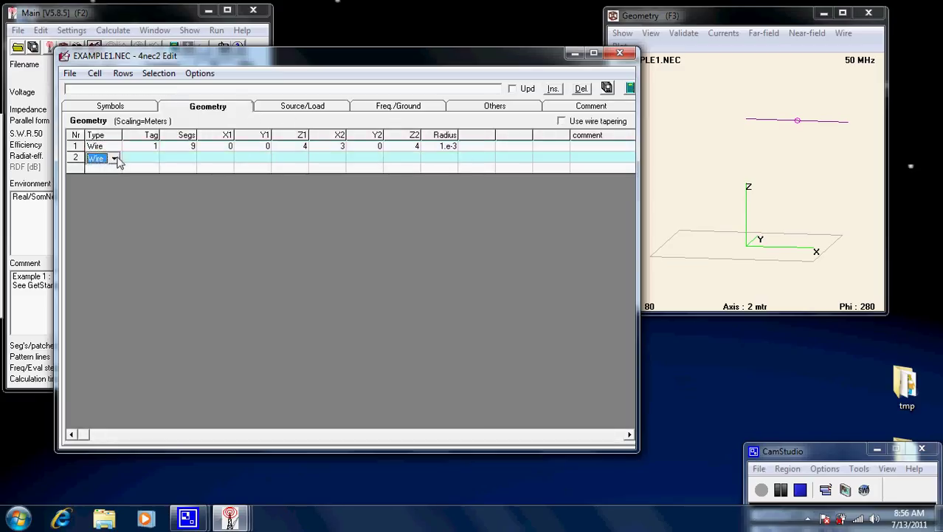
- Add wire 2 with 9 segments from (1,1,3) to (3,5,5), radius 1e-3, and save the file
left_click(113, 158)
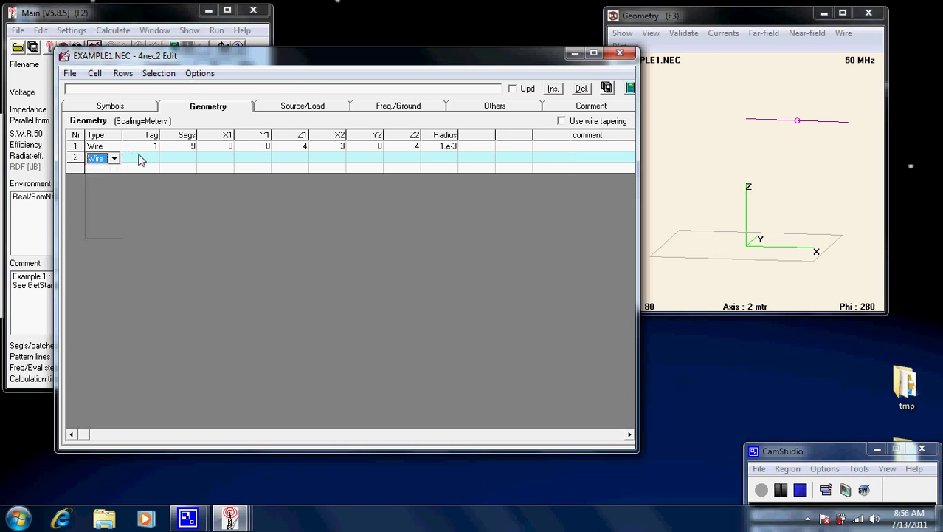
left_click(177, 157)
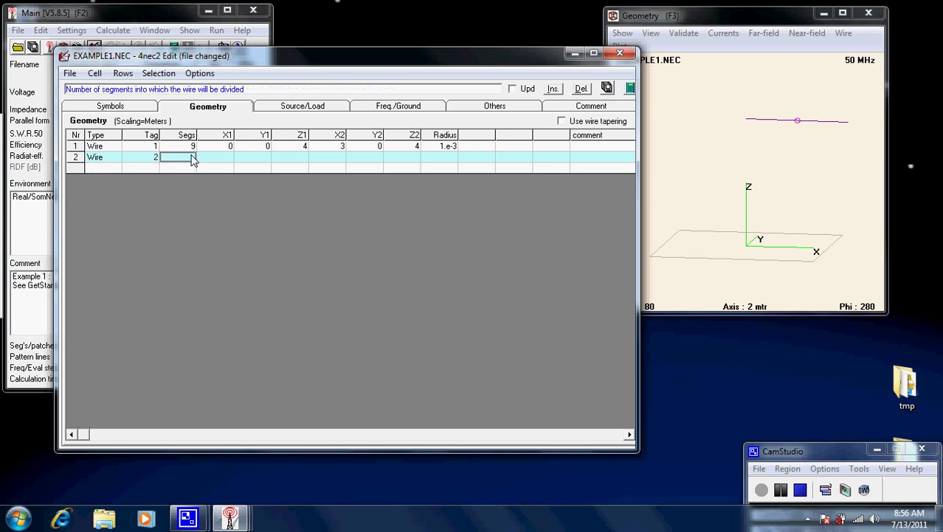
type("9")
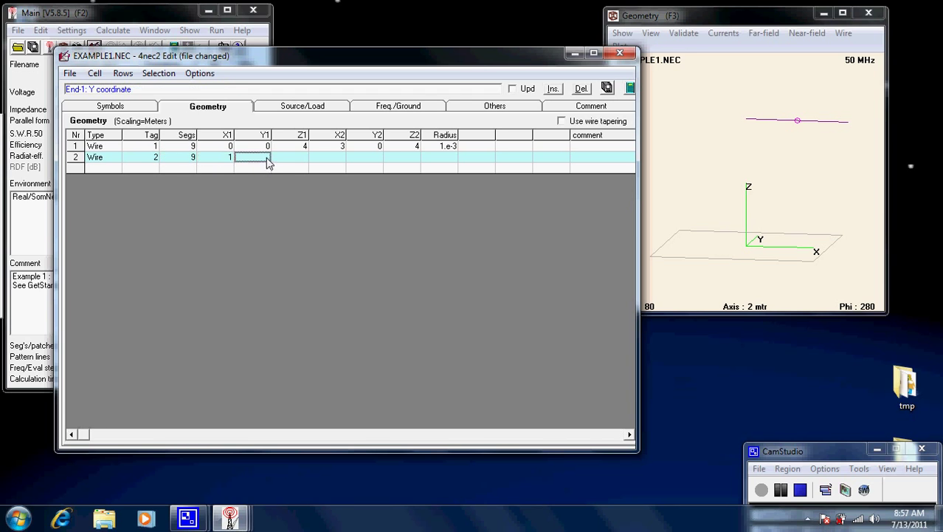
type("1")
left_click(289, 157)
type("3")
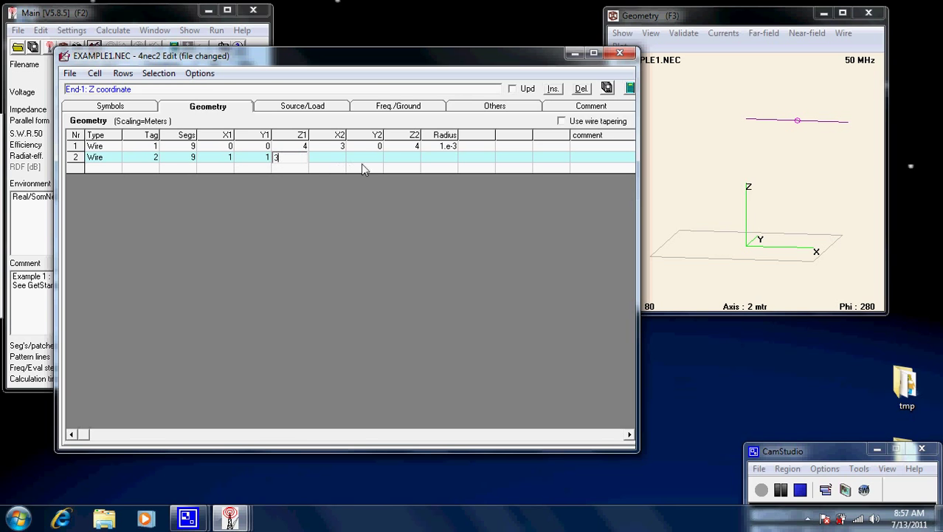
key("Tab")
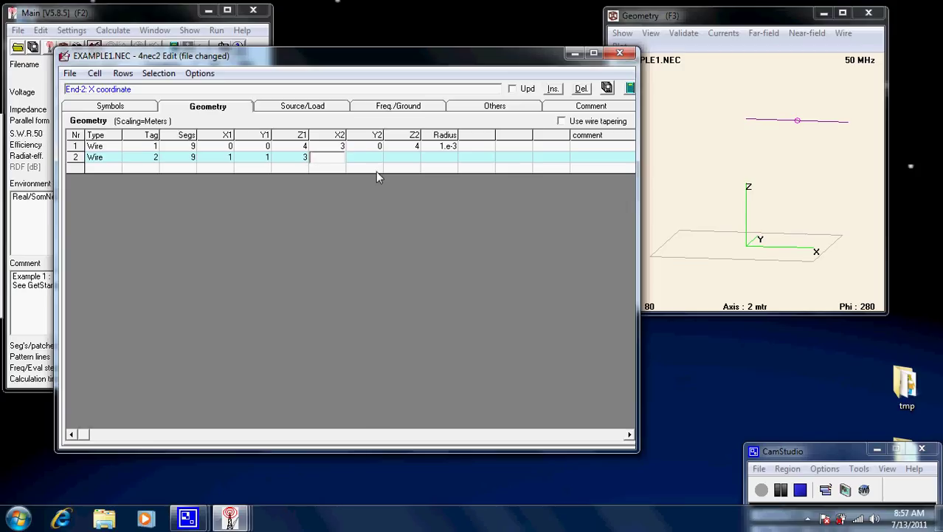
type("5")
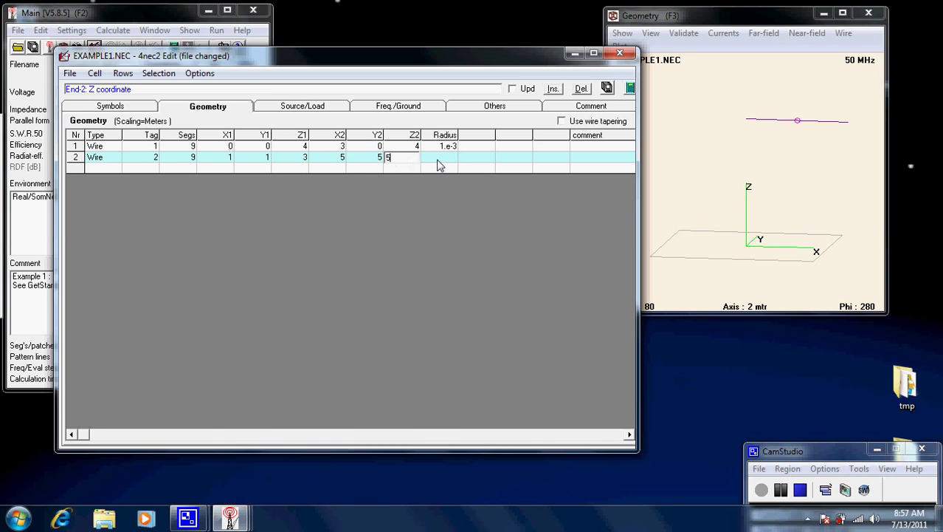
left_click(443, 157)
type("1e-3")
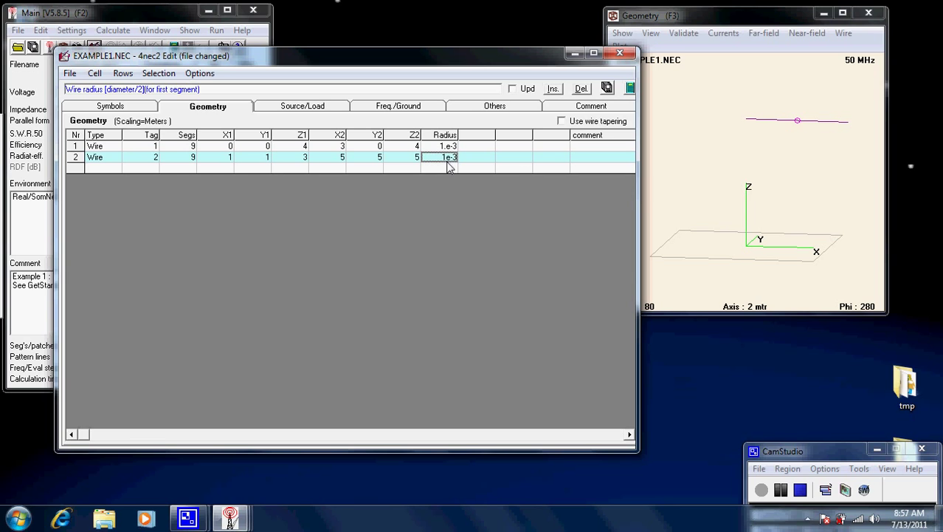
mouse_move(614, 106)
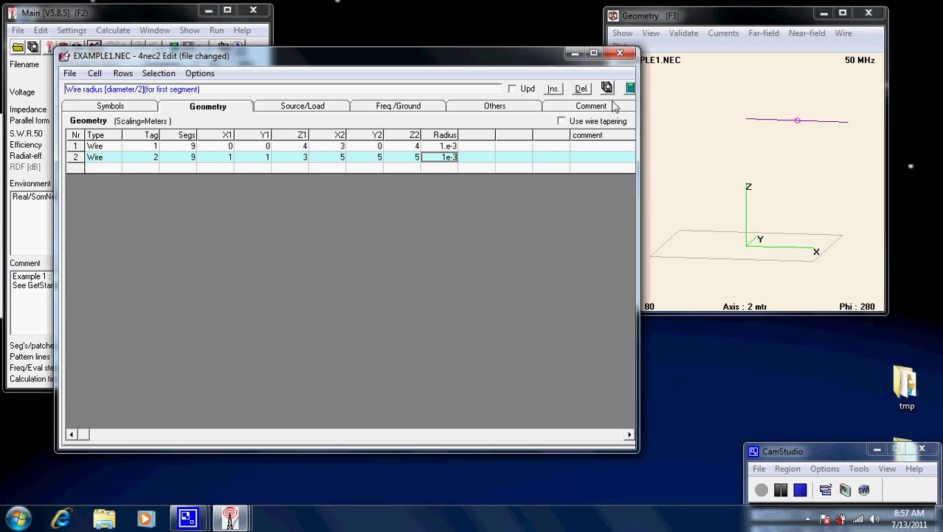
mouse_move(608, 89)
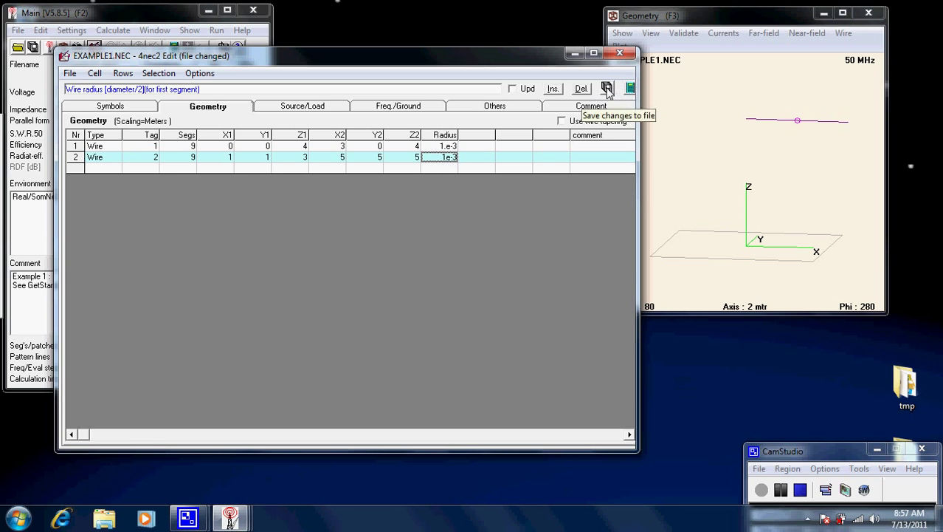
left_click(606, 89)
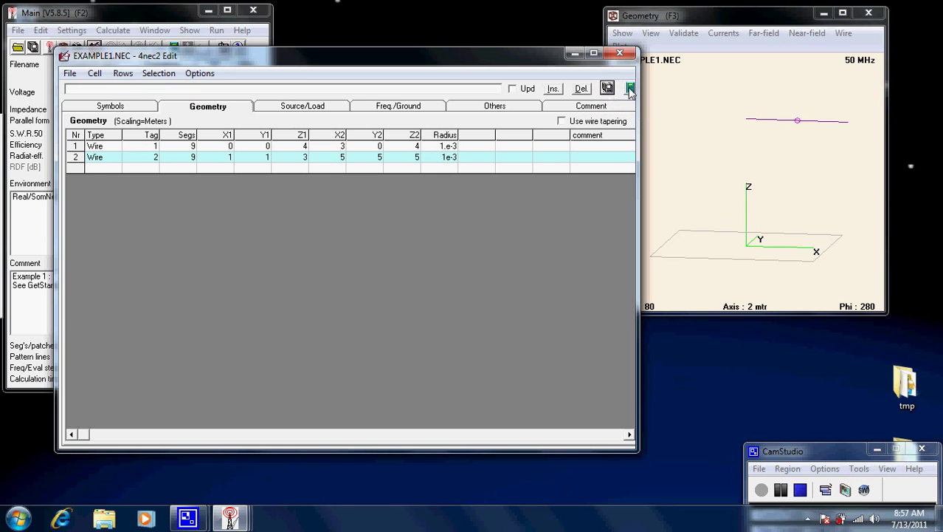
- Run the far-field calculation for the two-wire model and rotate the view to see both wires
left_click(629, 89)
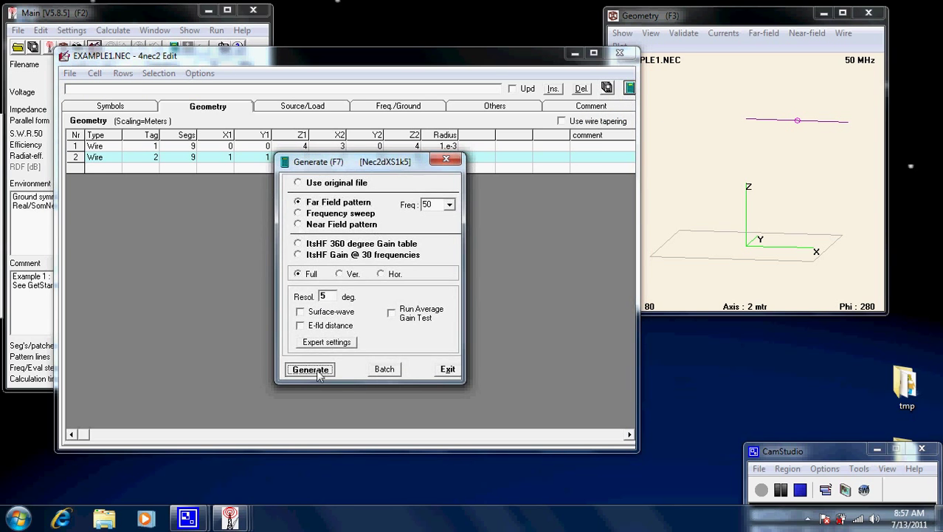
left_click(310, 370)
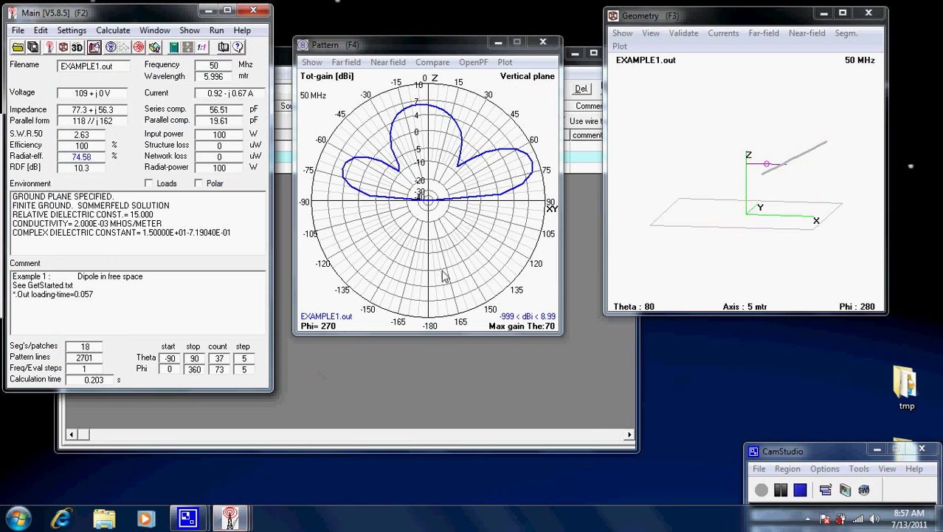
mouse_move(718, 209)
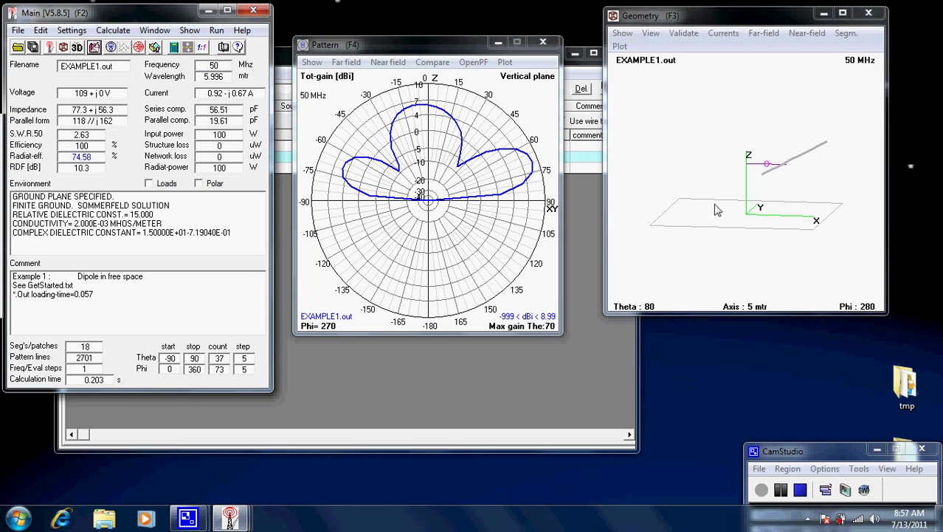
left_click_drag(721, 208, 765, 187)
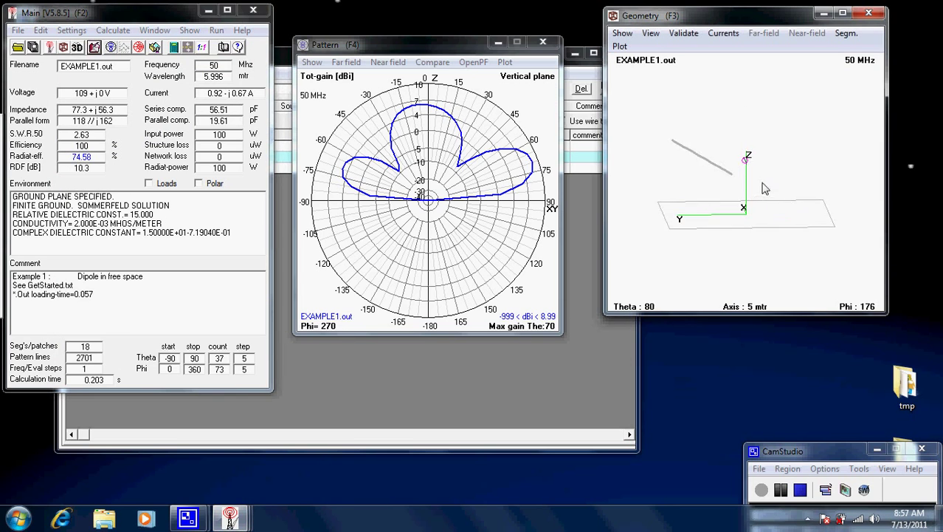
left_click_drag(764, 189, 712, 175)
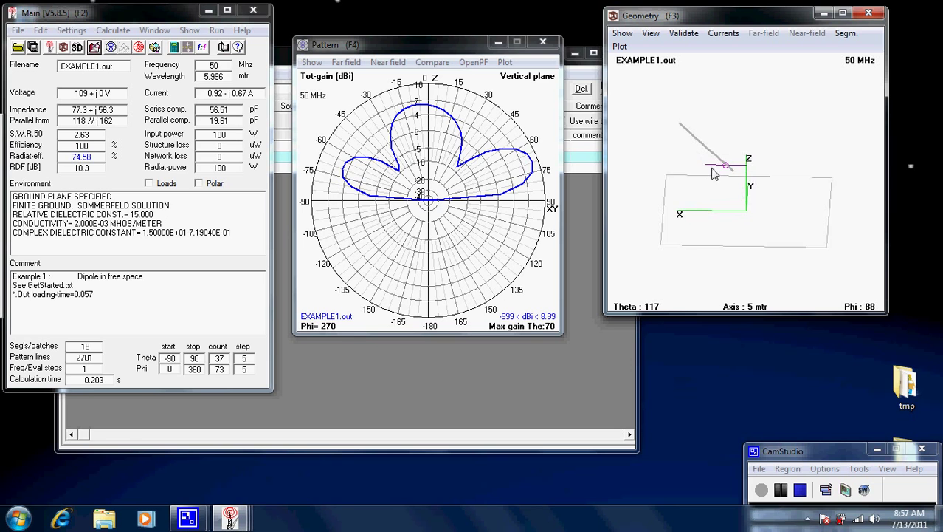
left_click_drag(712, 175, 697, 166)
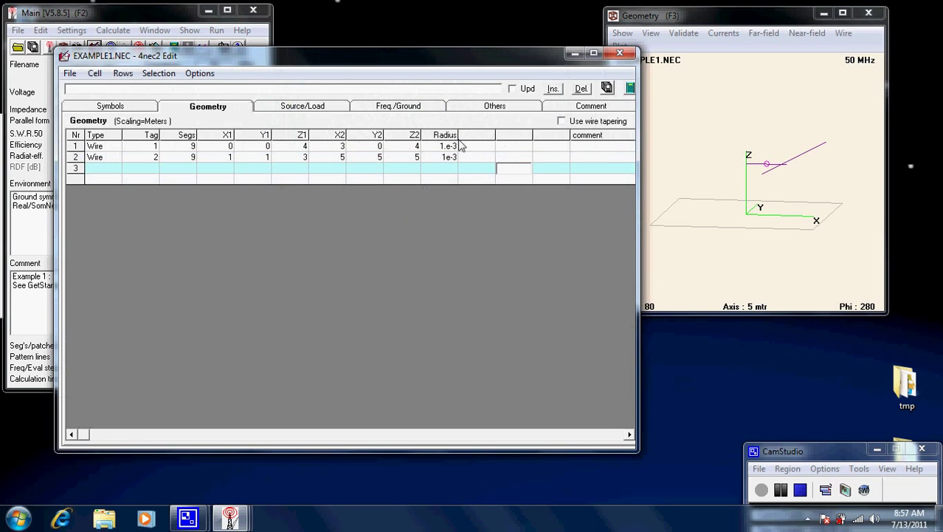
mouse_move(413, 164)
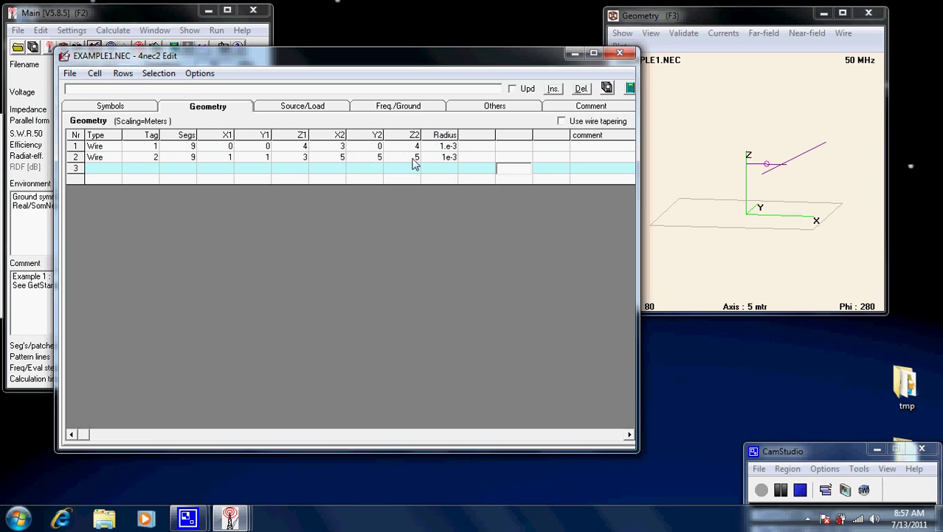
- Make wire 2's end height the symbol height1 and define height1 = 7
left_click(399, 157)
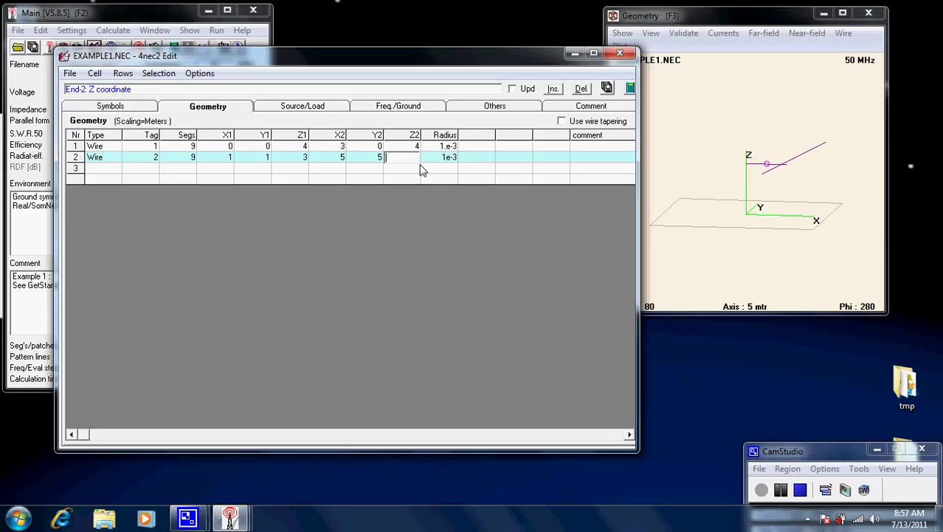
type("height1")
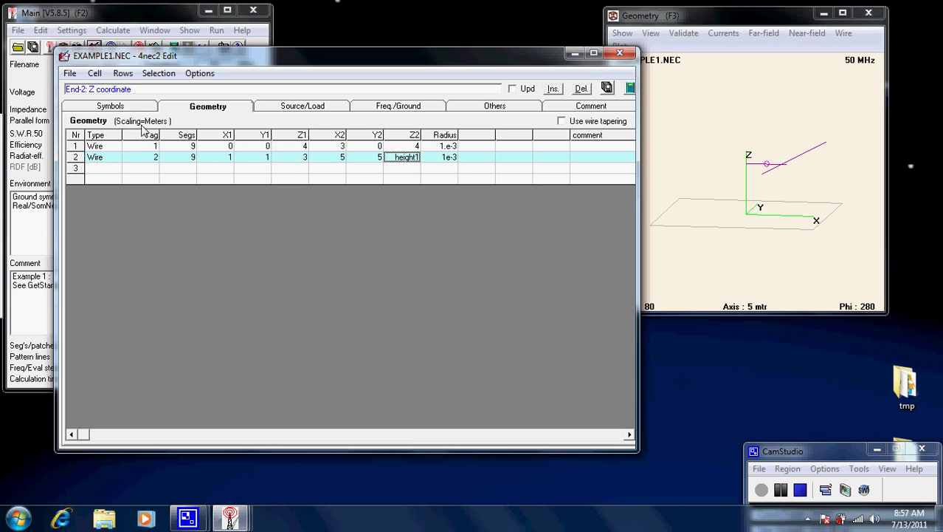
left_click(109, 106)
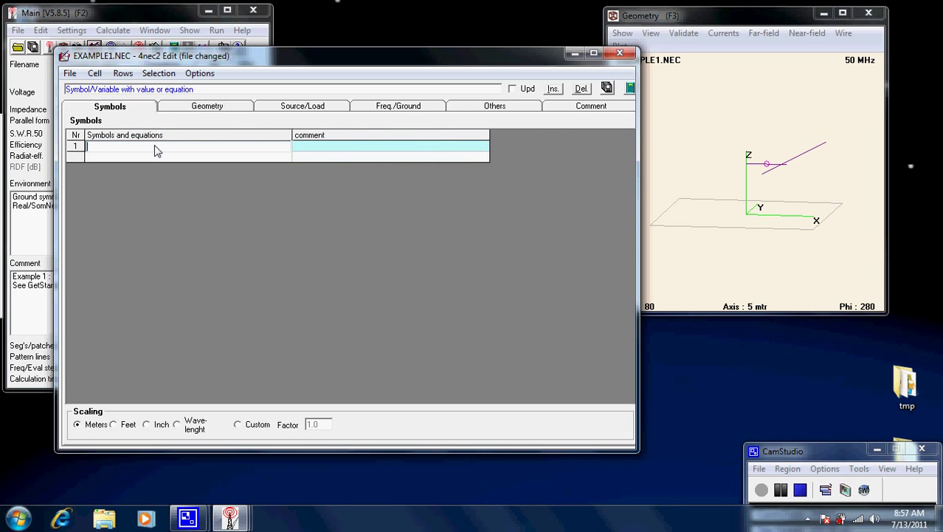
type("height1")
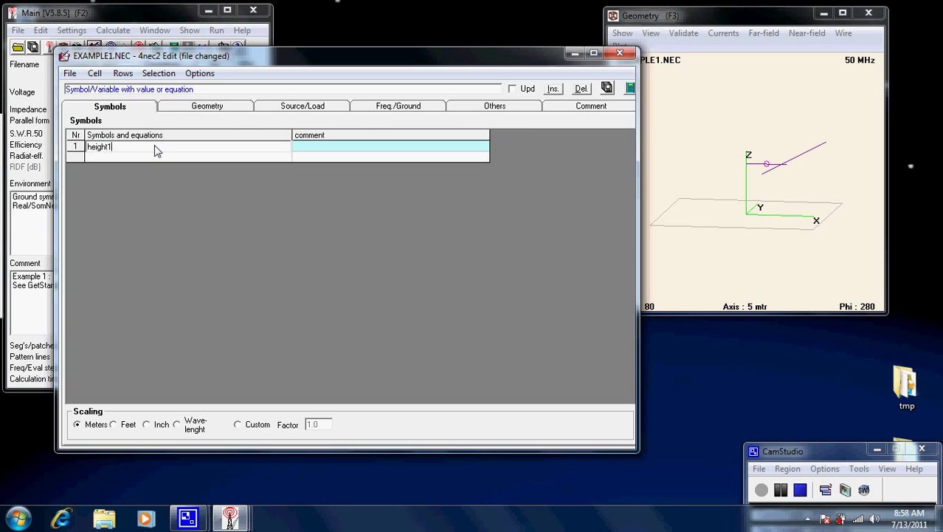
type("=")
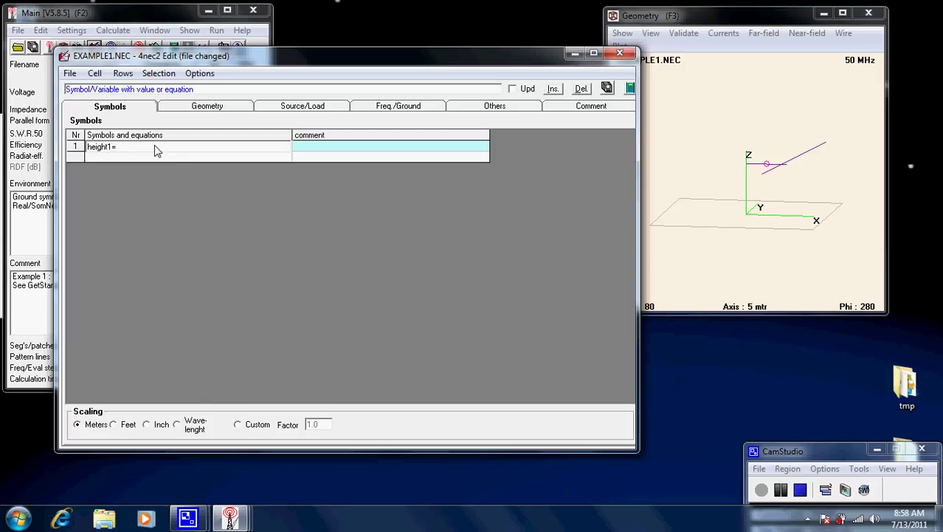
type("7")
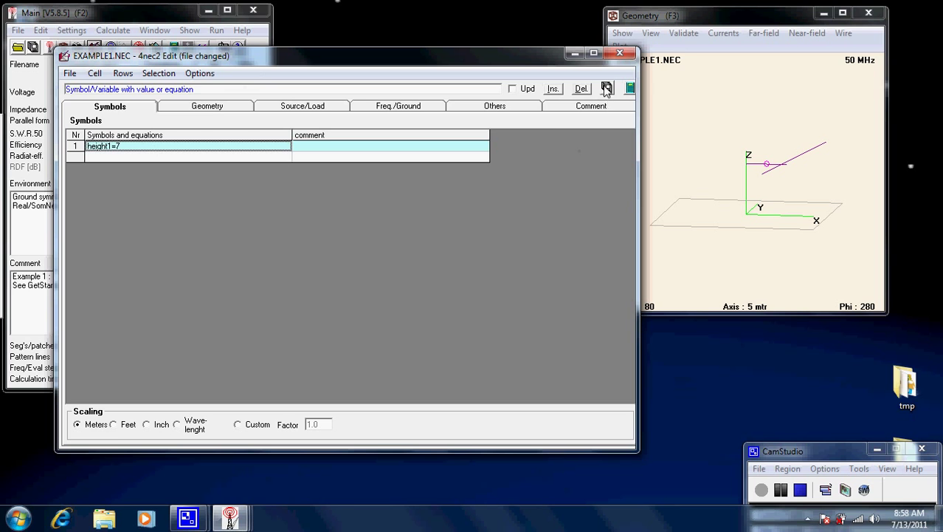
- Save the model and rerun the far-field pattern calculation
left_click(629, 88)
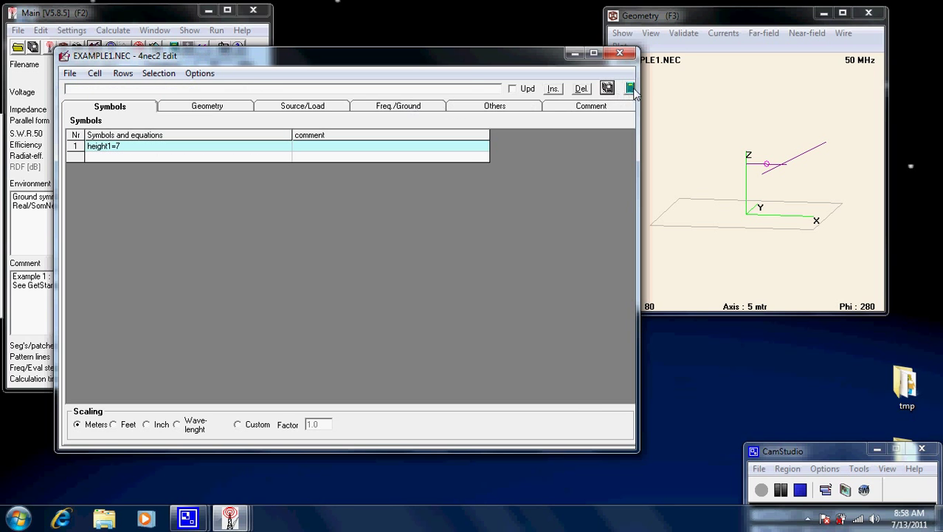
left_click(629, 88)
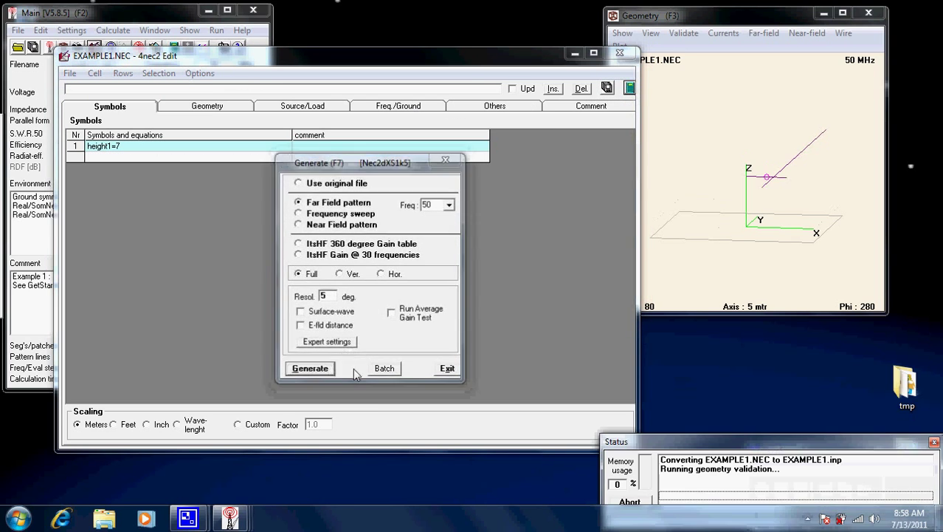
left_click(310, 367)
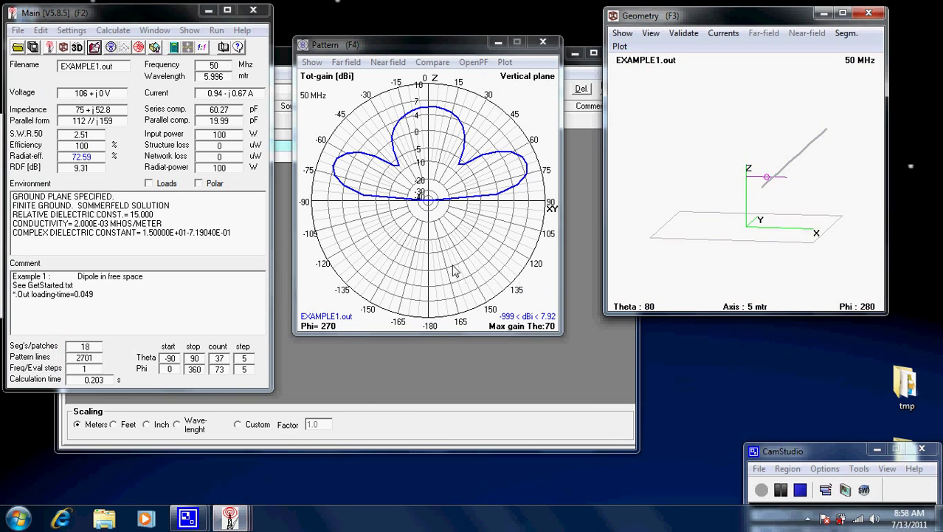
mouse_move(510, 156)
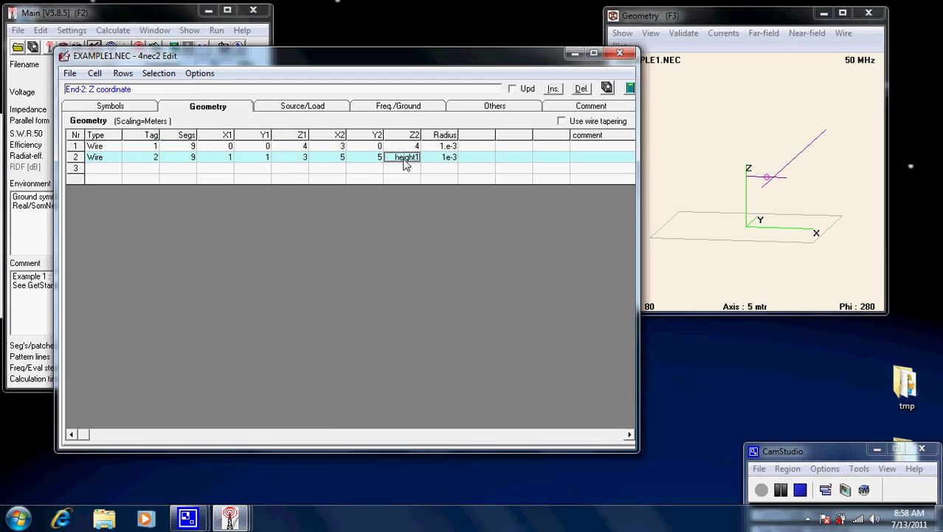
- Change height1 to 6 and enter height1 as wire 1's Z2 end coordinate
left_click(109, 106)
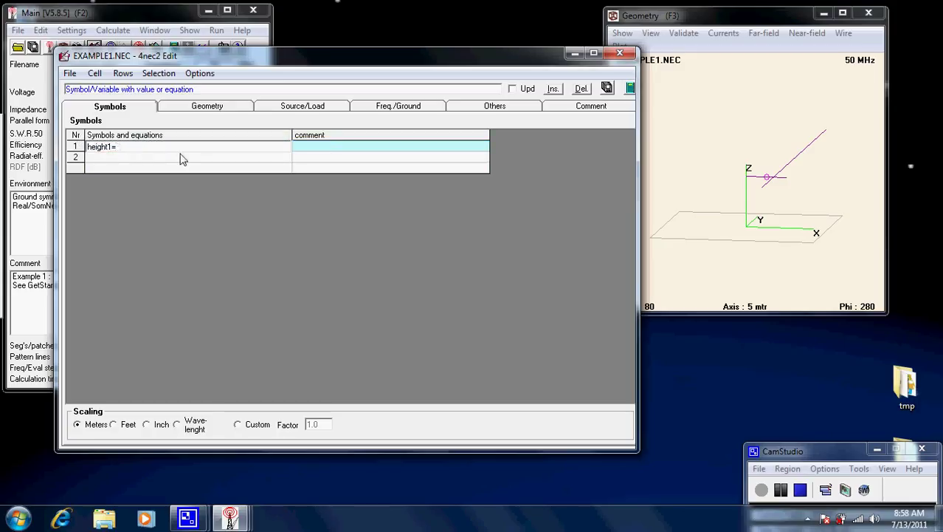
type("6")
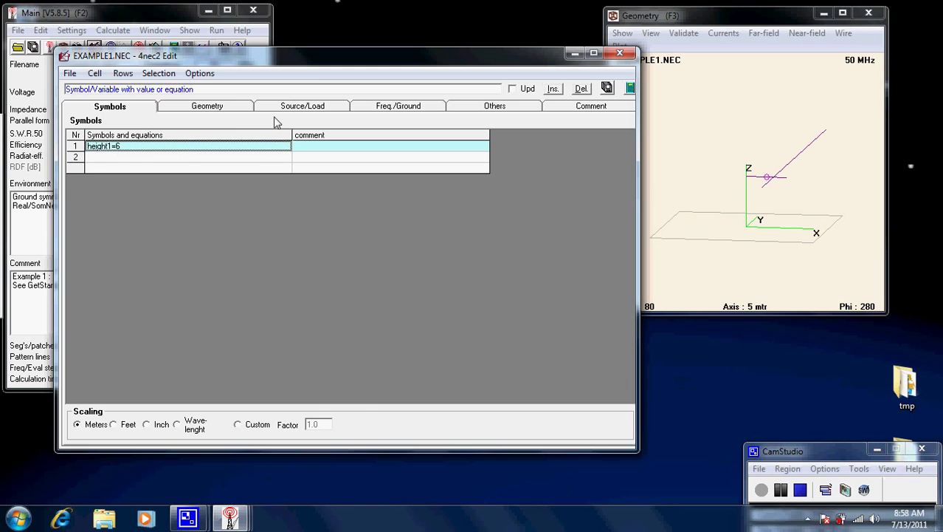
mouse_move(238, 112)
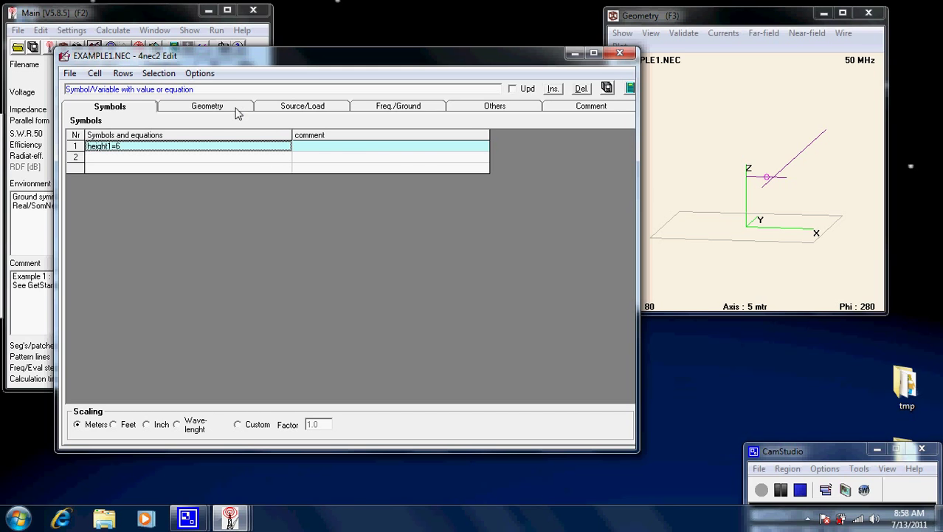
left_click(207, 106)
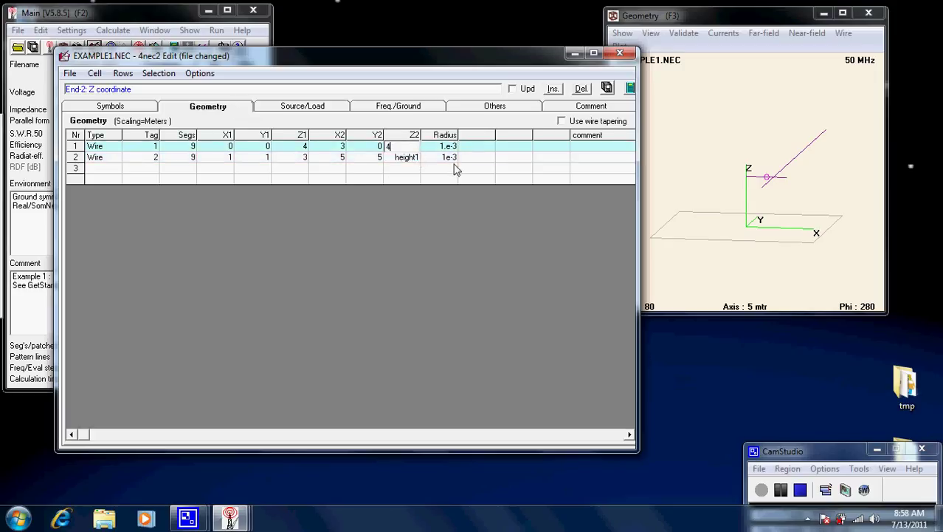
type("he")
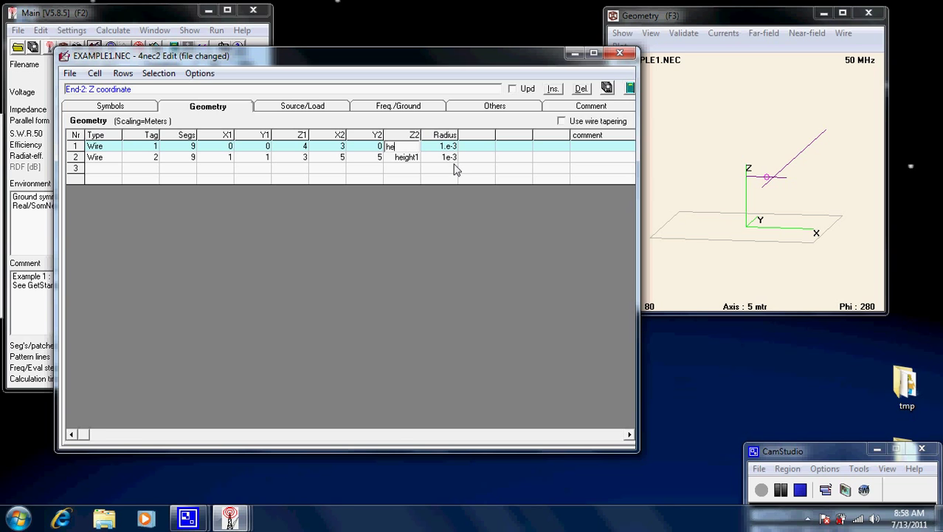
type("ight1")
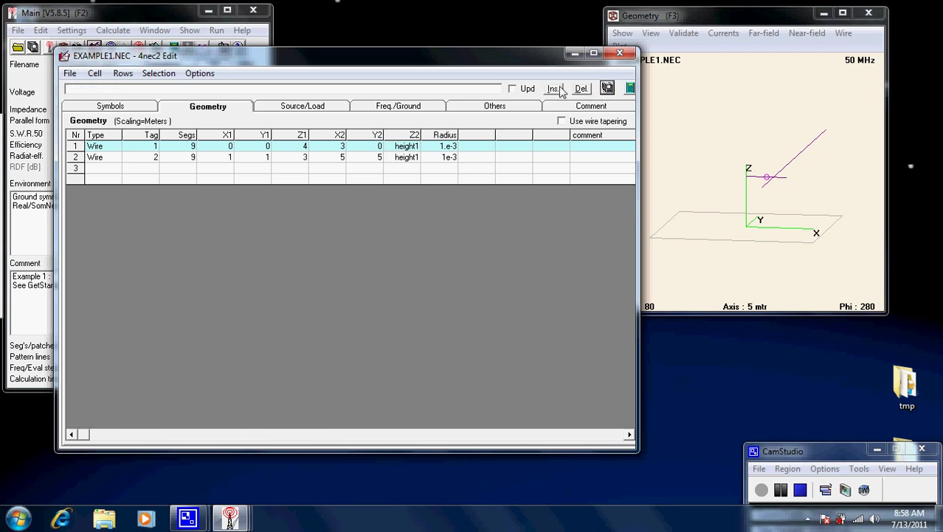
left_click(109, 106)
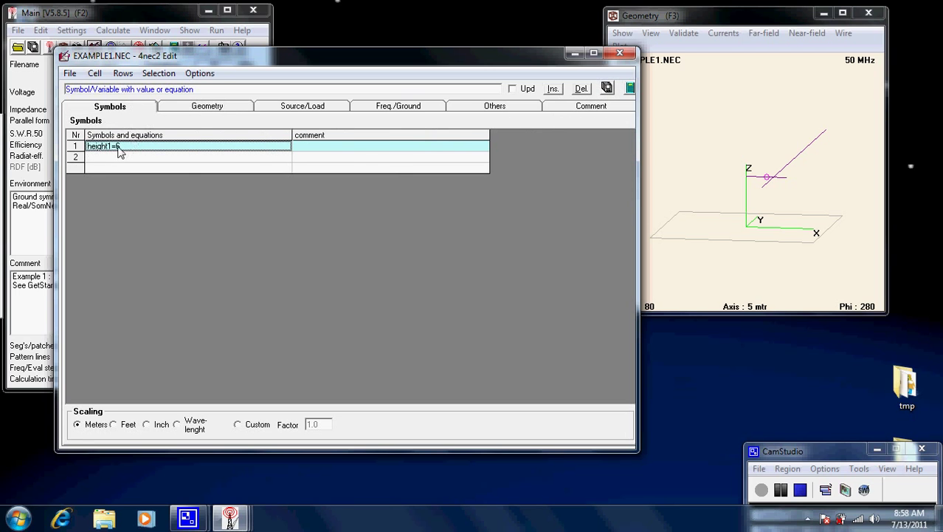
left_click(207, 106)
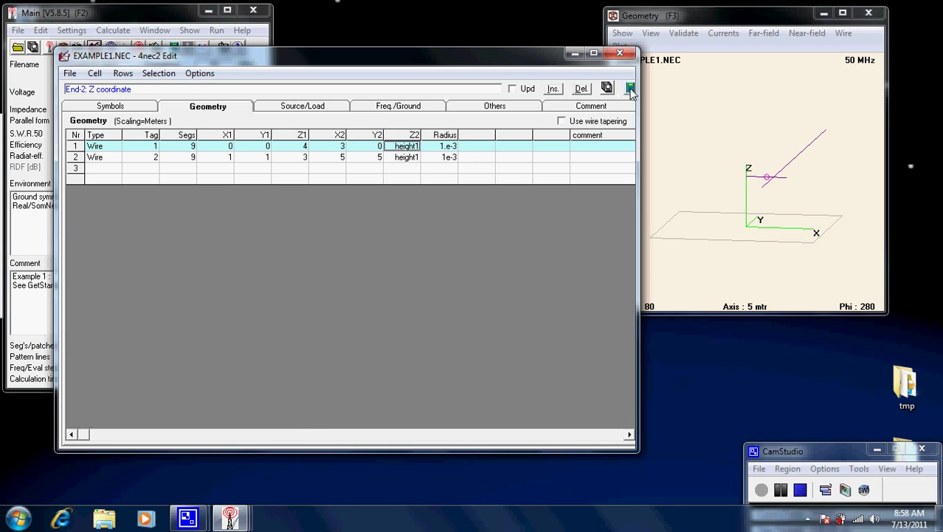
- Rerun the far-field calculation with both wires ending at height1 = 6
left_click(629, 89)
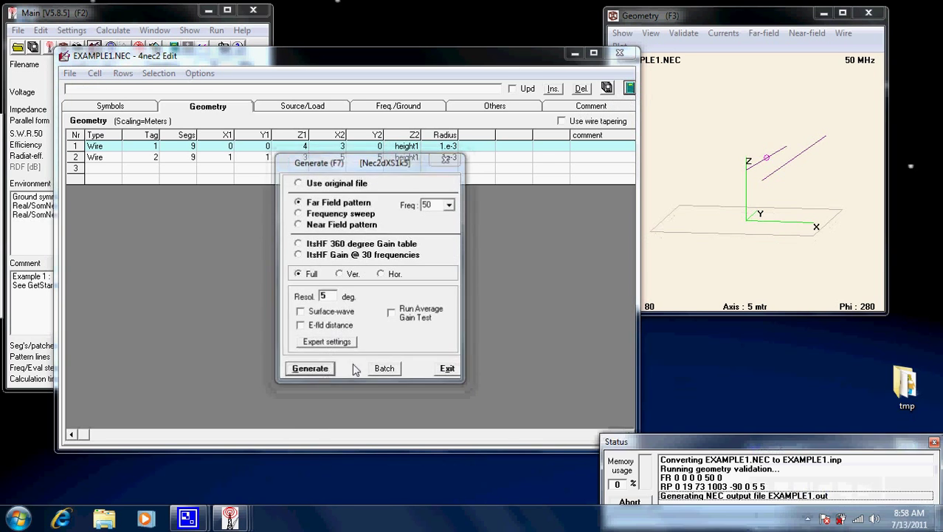
left_click(310, 367)
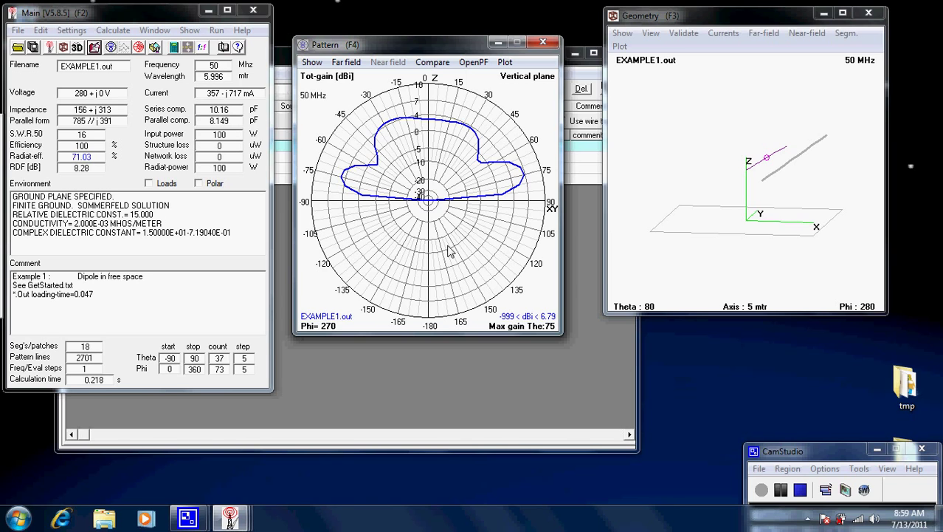
mouse_move(558, 366)
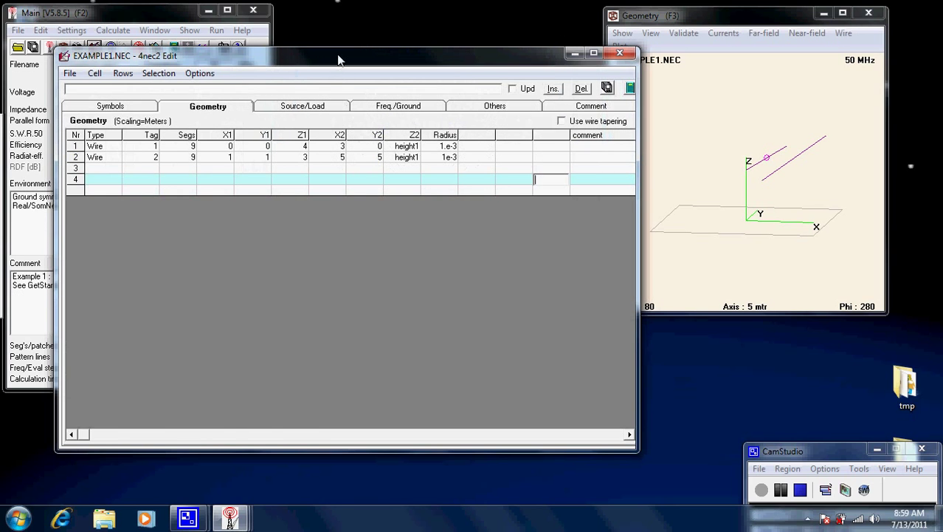
- Check the height1 symbol, then close the NEC editor window
left_click(109, 107)
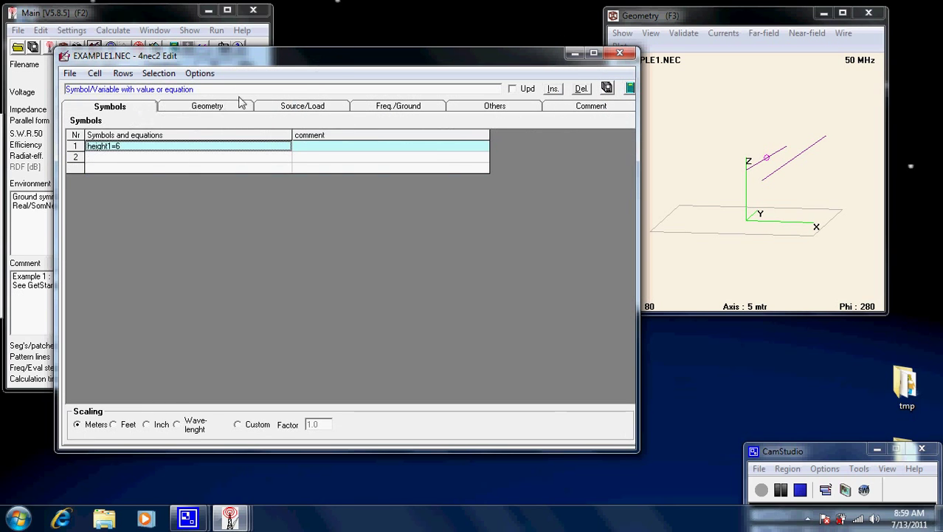
mouse_move(255, 80)
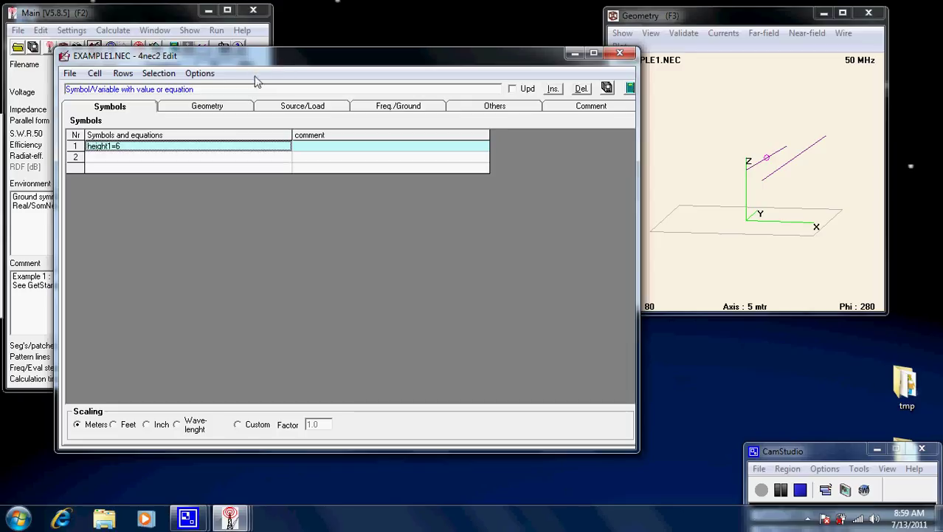
mouse_move(305, 65)
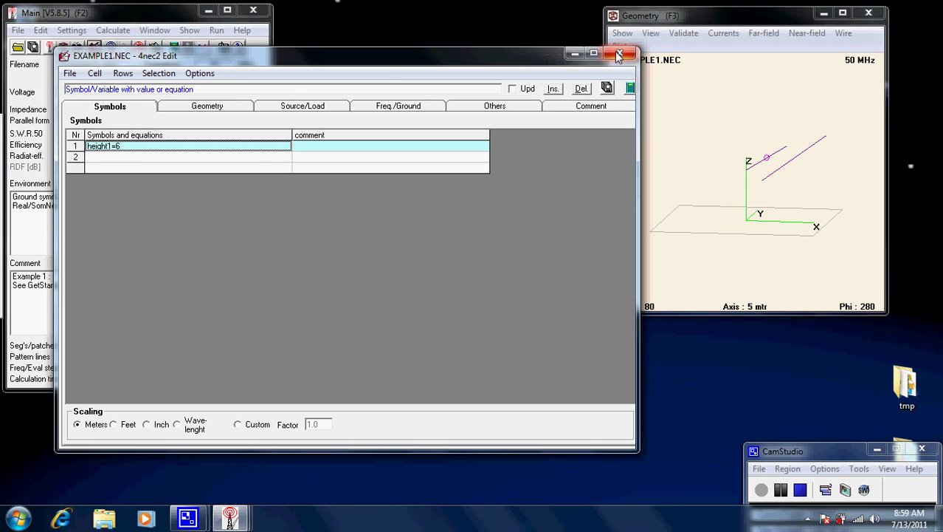
left_click(619, 56)
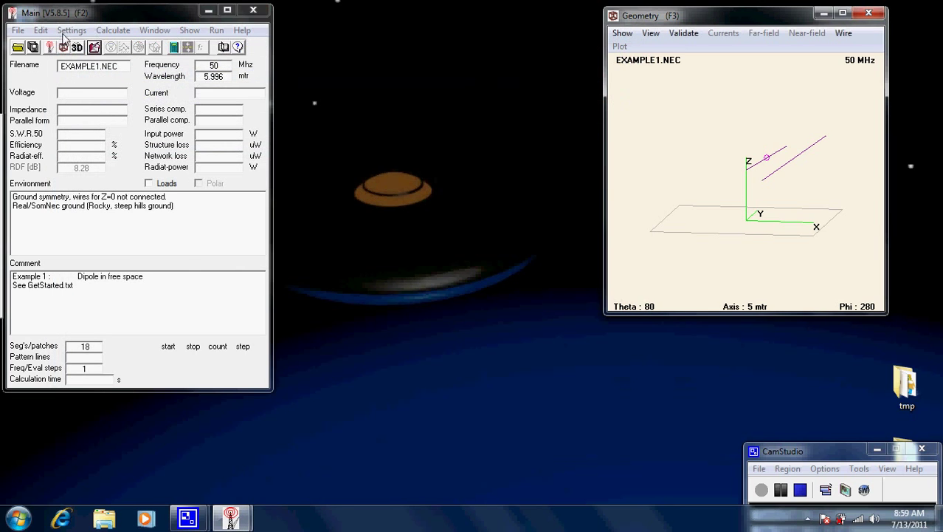
- From the Geometry Edit window, start a new blank model and save it as firsttry.NEC in the models folder
left_click(71, 30)
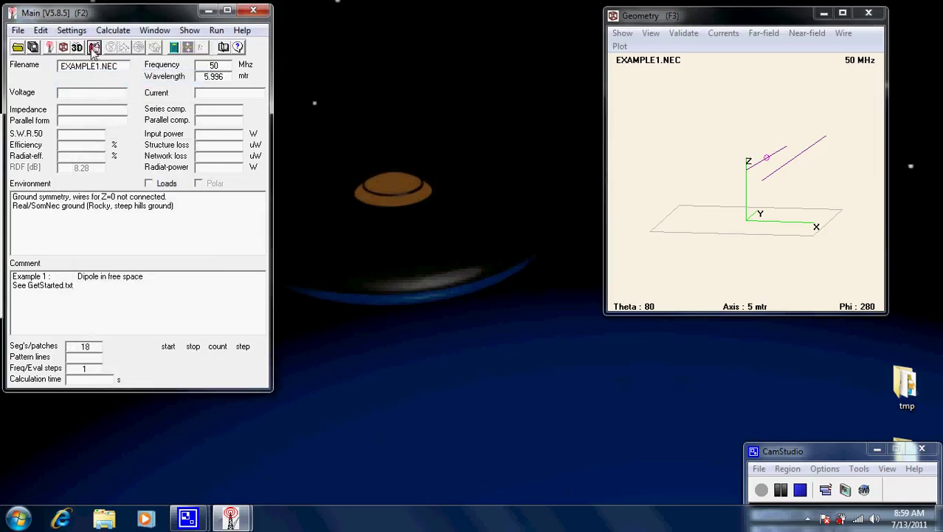
left_click(94, 45)
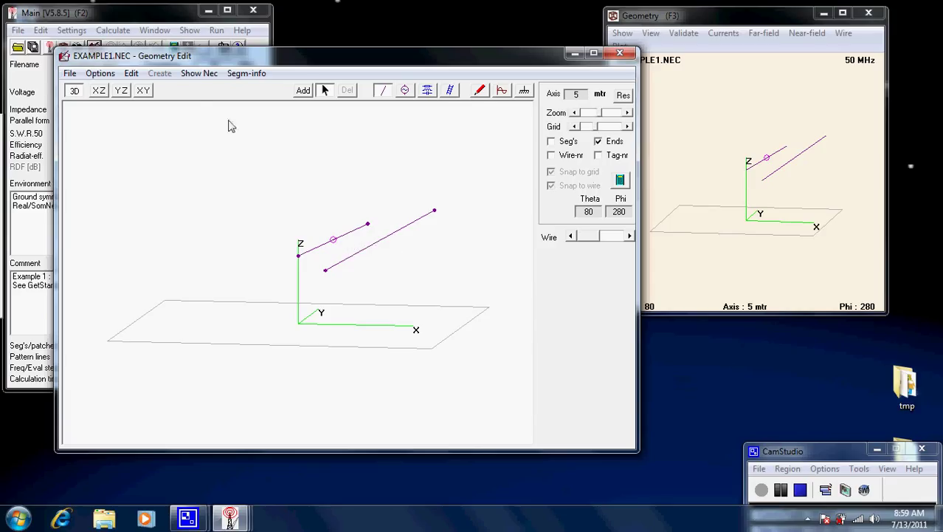
left_click(69, 72)
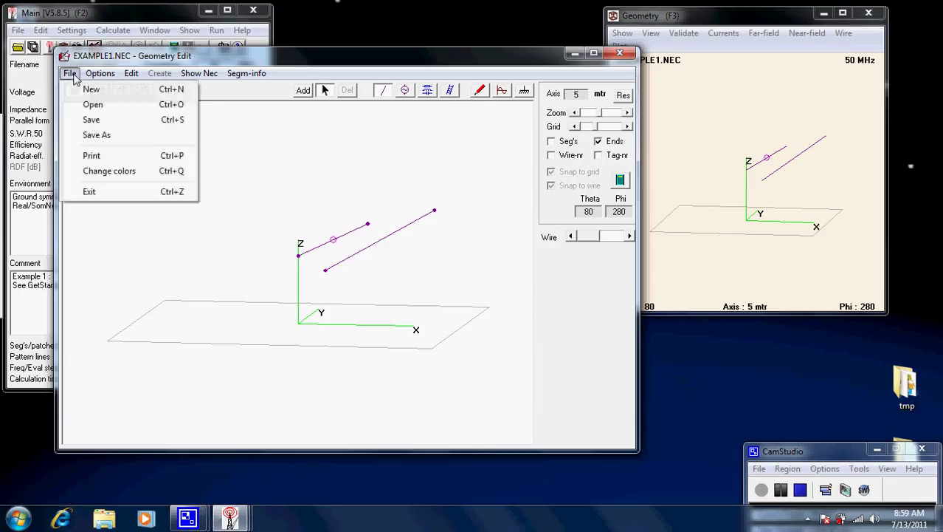
left_click(91, 88)
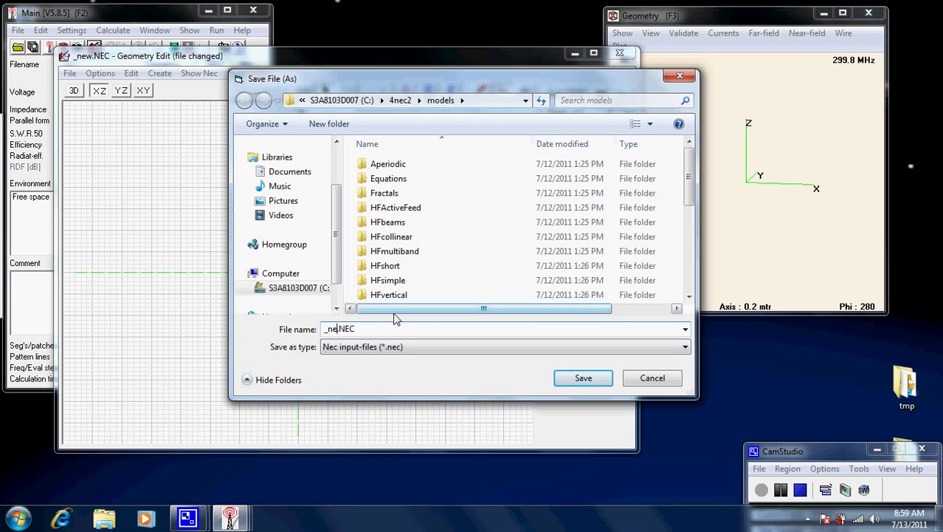
type("first")
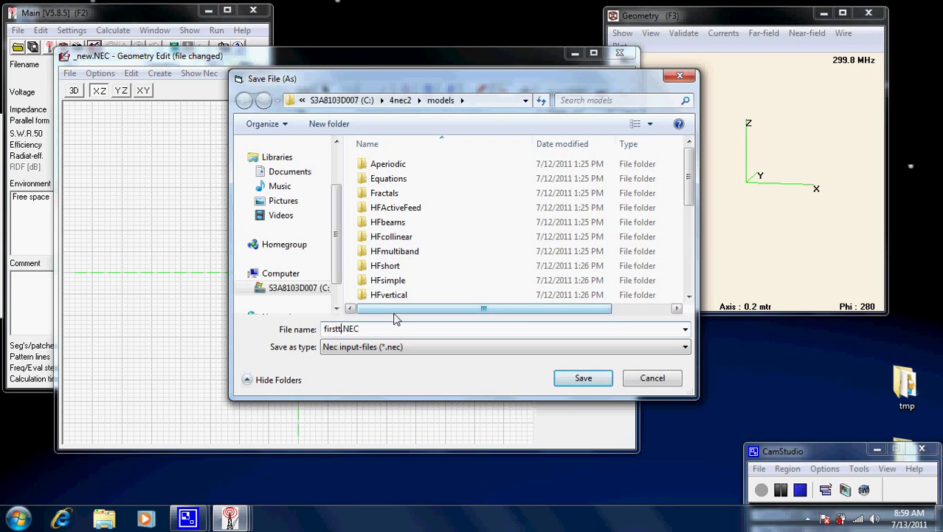
left_click(583, 378)
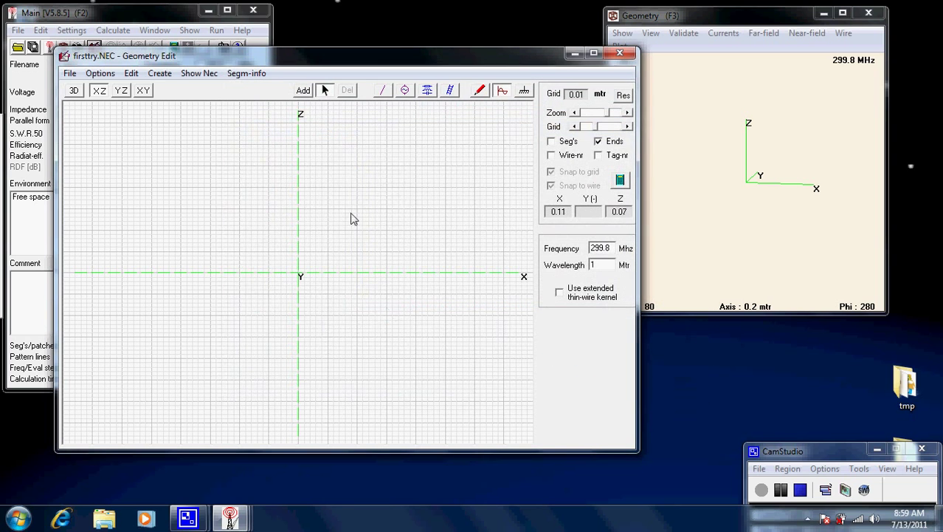
mouse_move(390, 236)
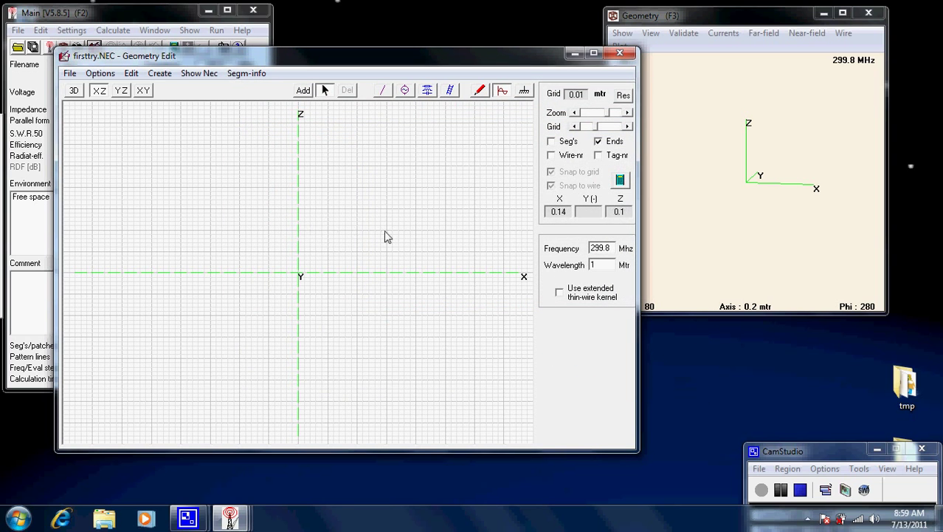
left_click(303, 90)
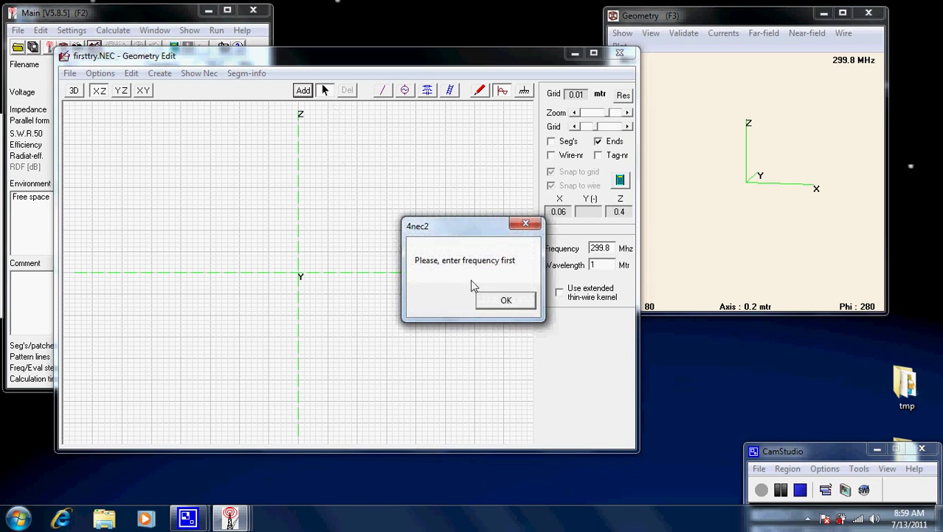
left_click(505, 300)
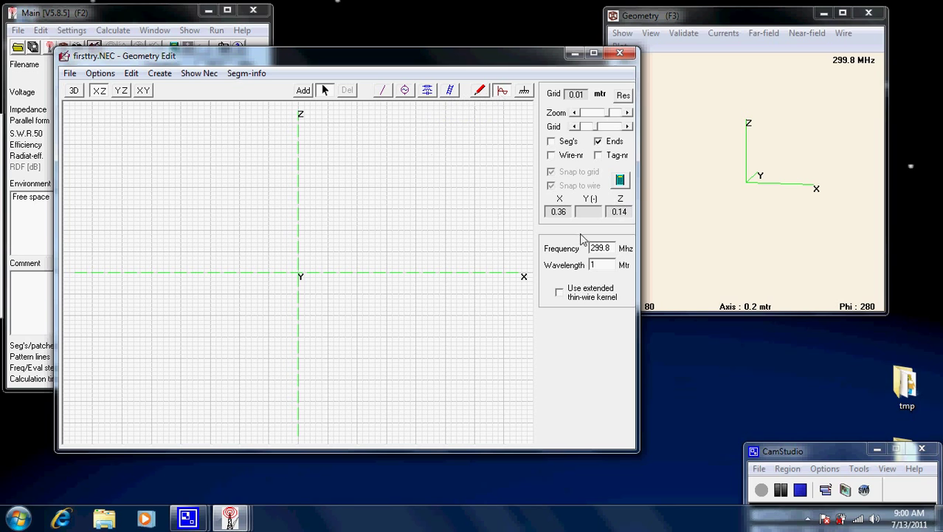
mouse_move(597, 257)
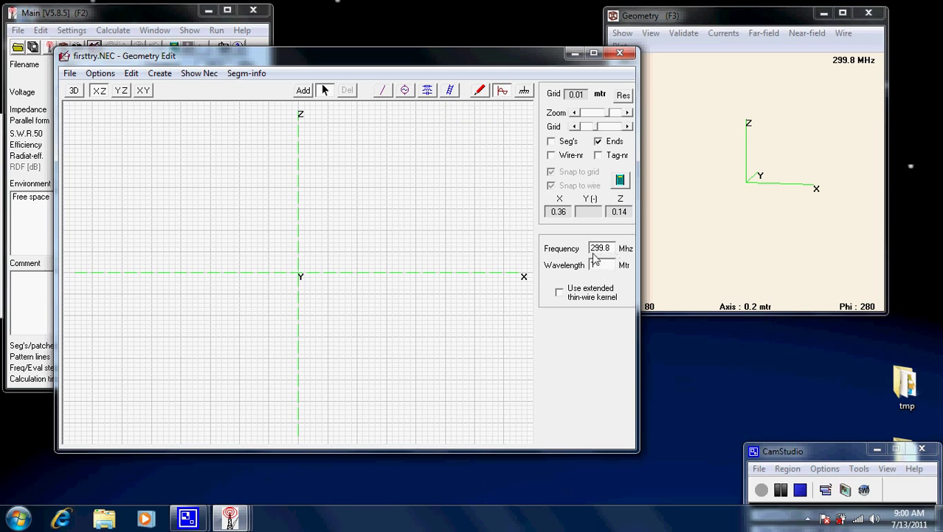